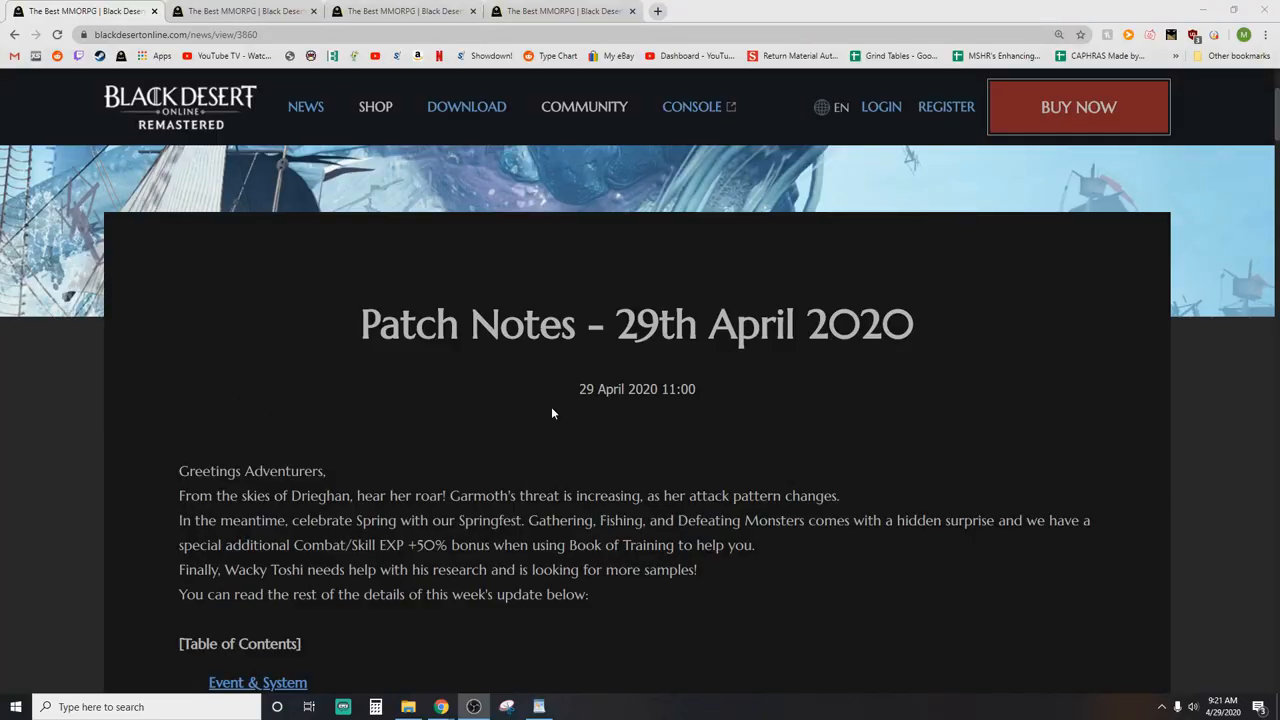
# Step: Scroll the Got Milk? event page through the Nutritious Haystack/Chicken Feed and harvest products table
pyautogui.scroll(-3)
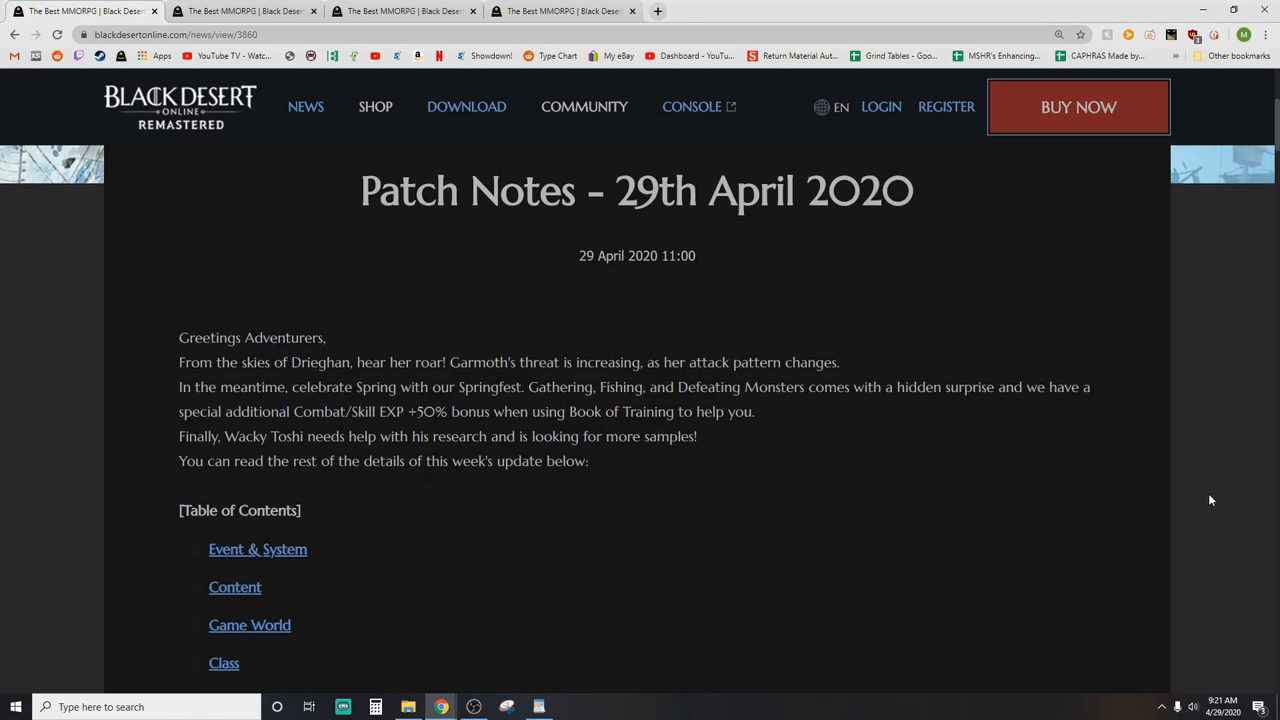
pyautogui.moveTo(1124, 428)
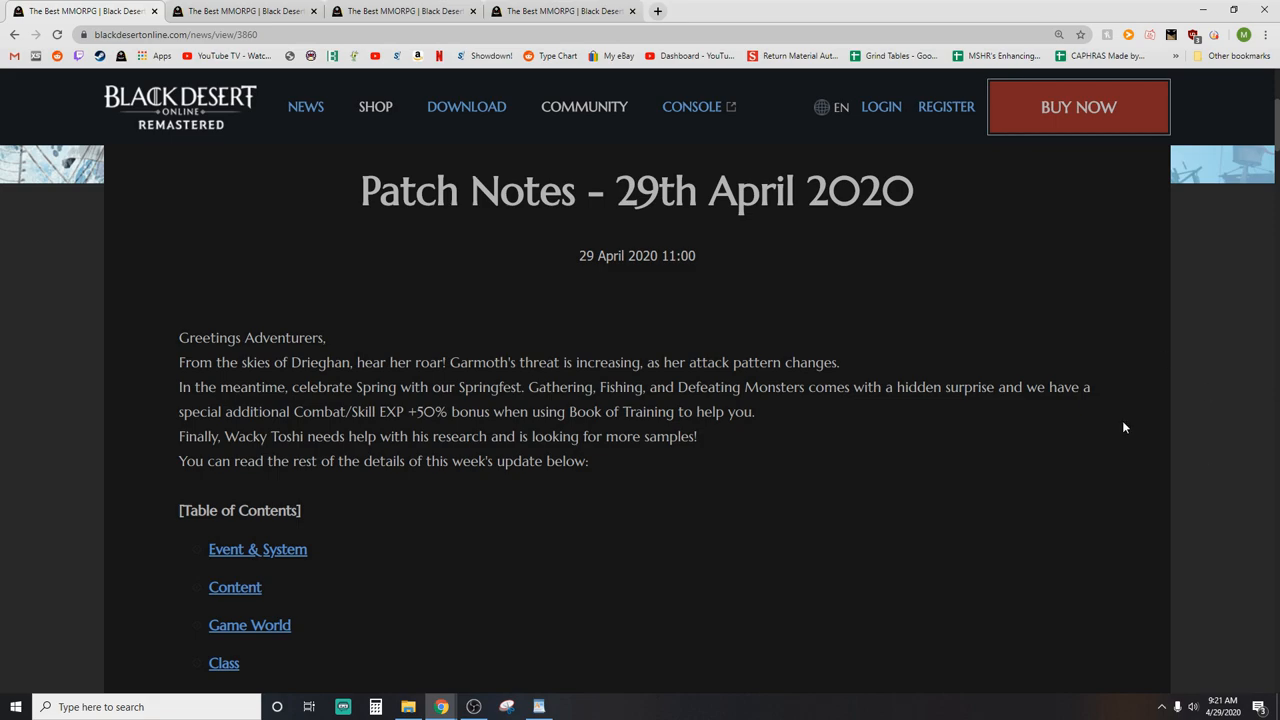
pyautogui.scroll(-3)
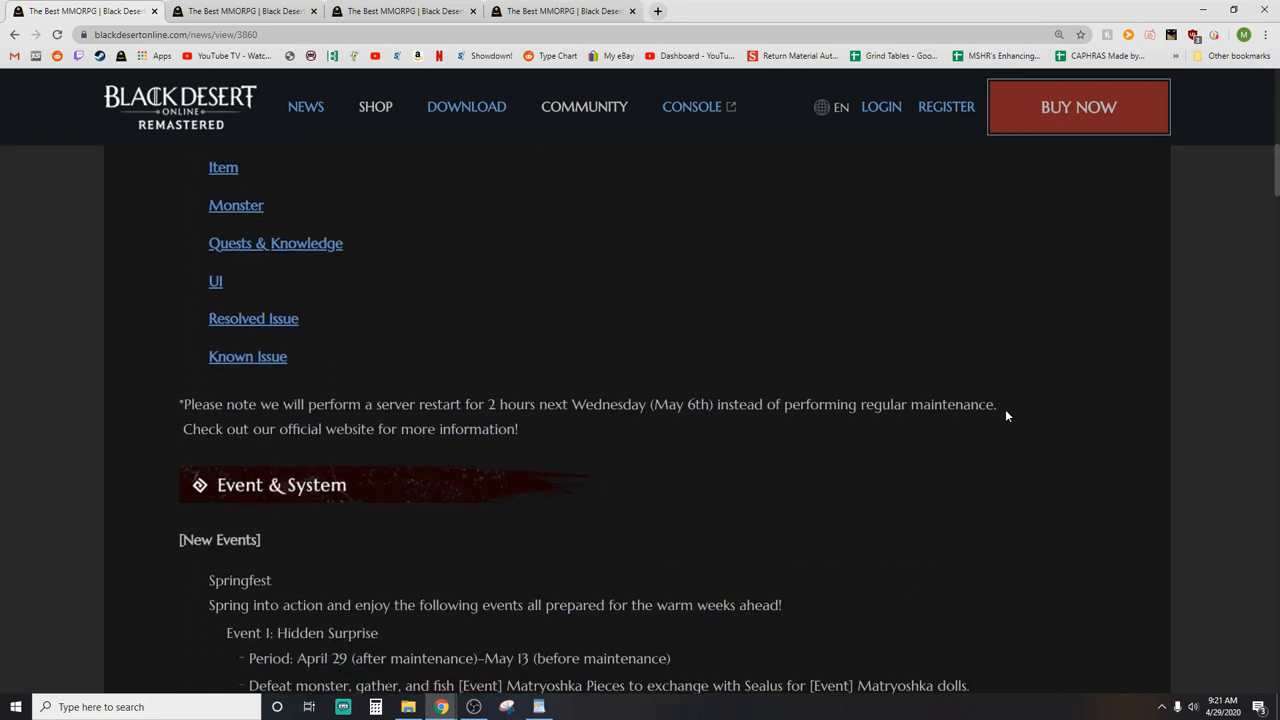
pyautogui.scroll(-3)
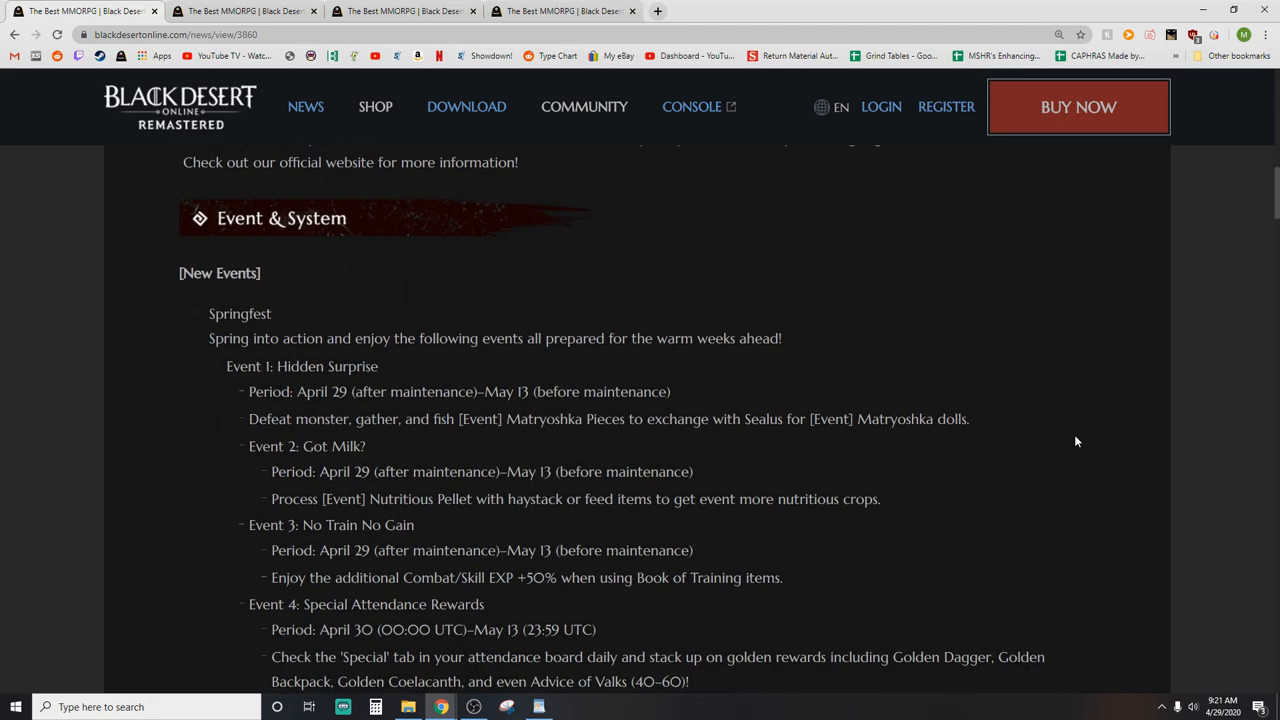
pyautogui.scroll(-3)
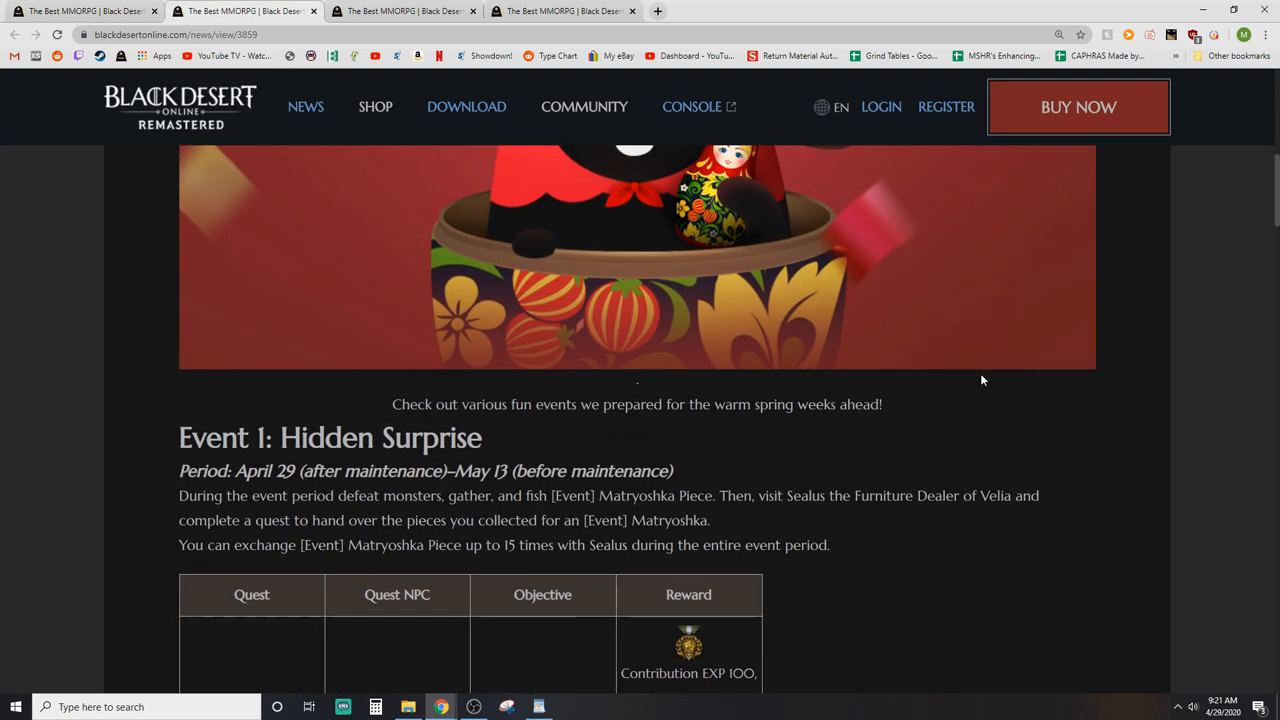
pyautogui.scroll(-3)
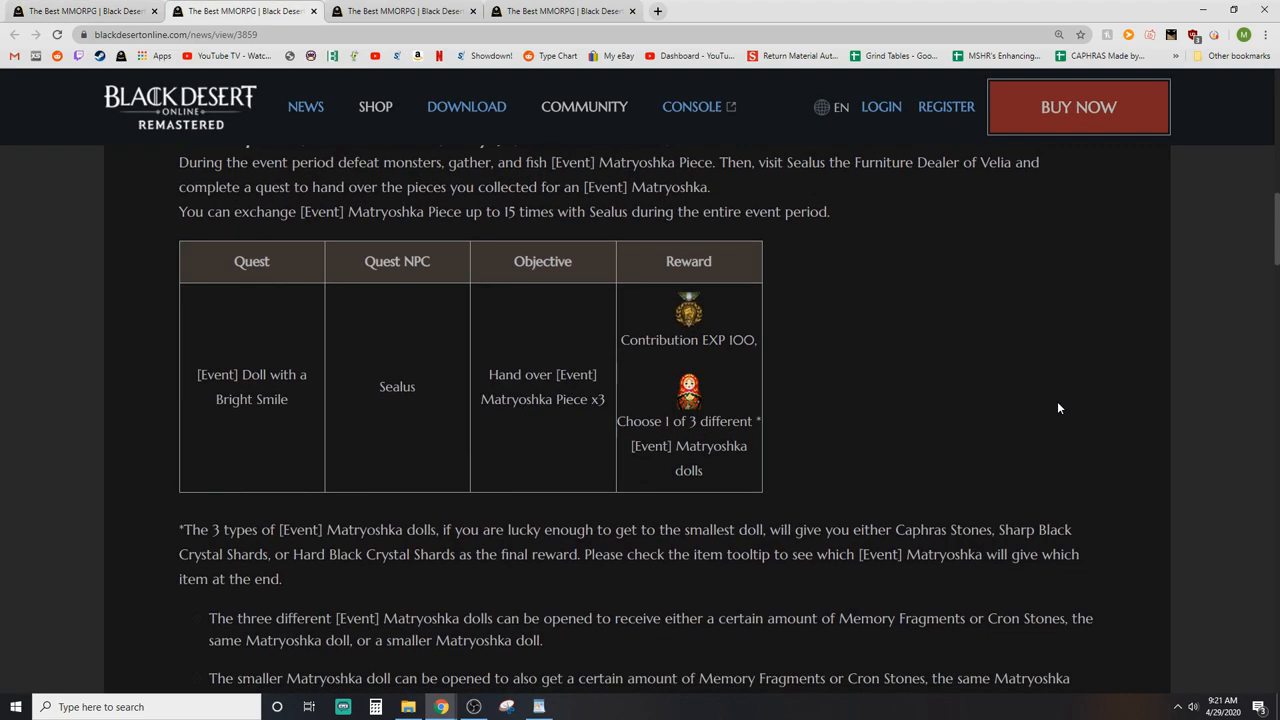
pyautogui.scroll(3)
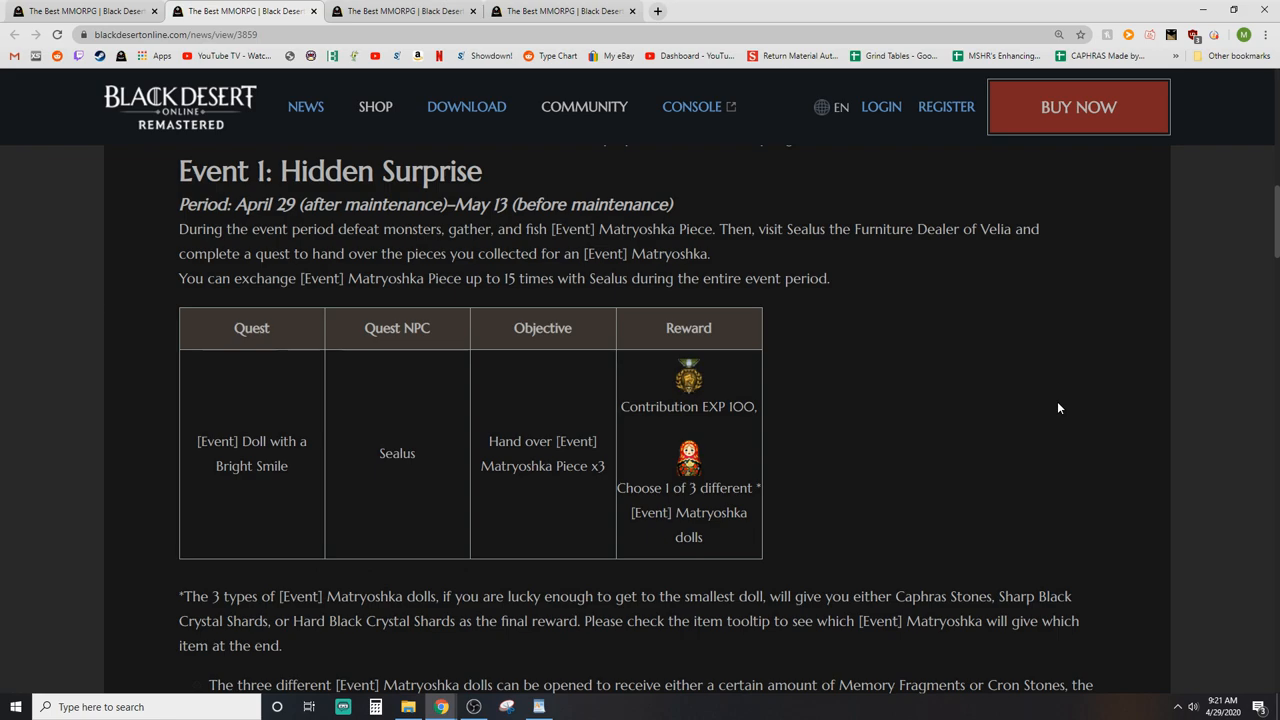
pyautogui.moveTo(1056, 408)
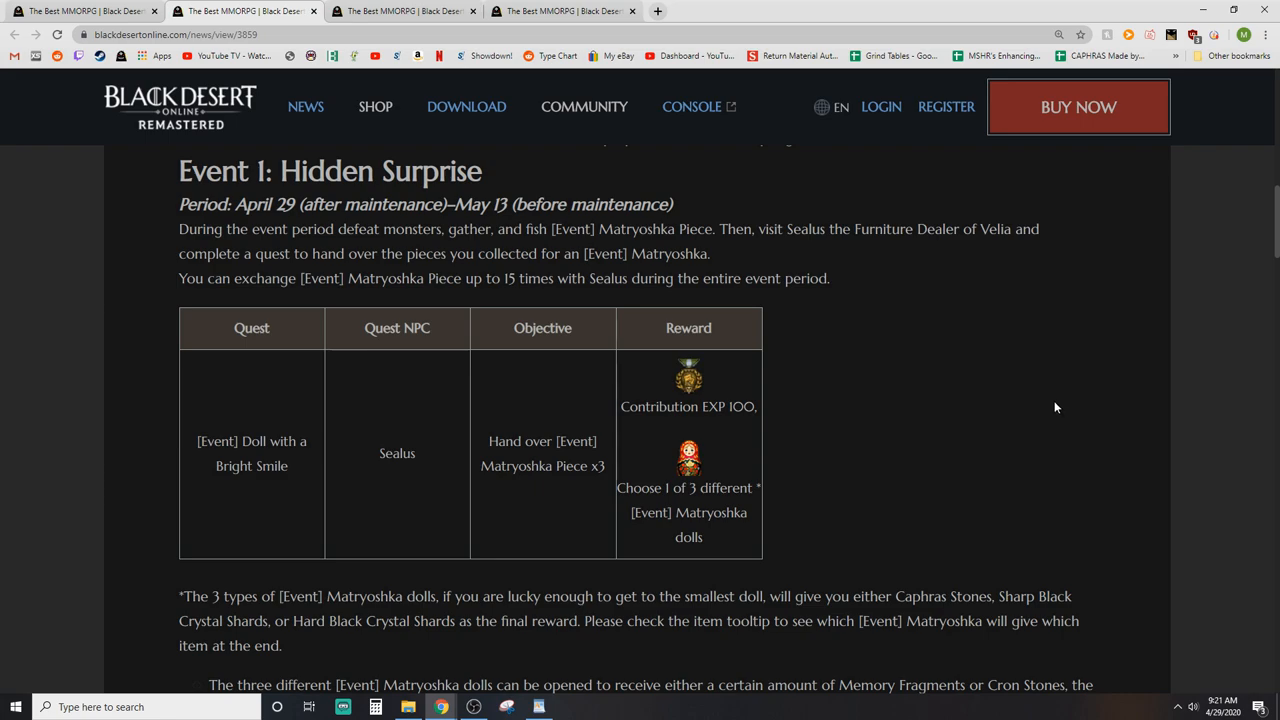
pyautogui.scroll(-3)
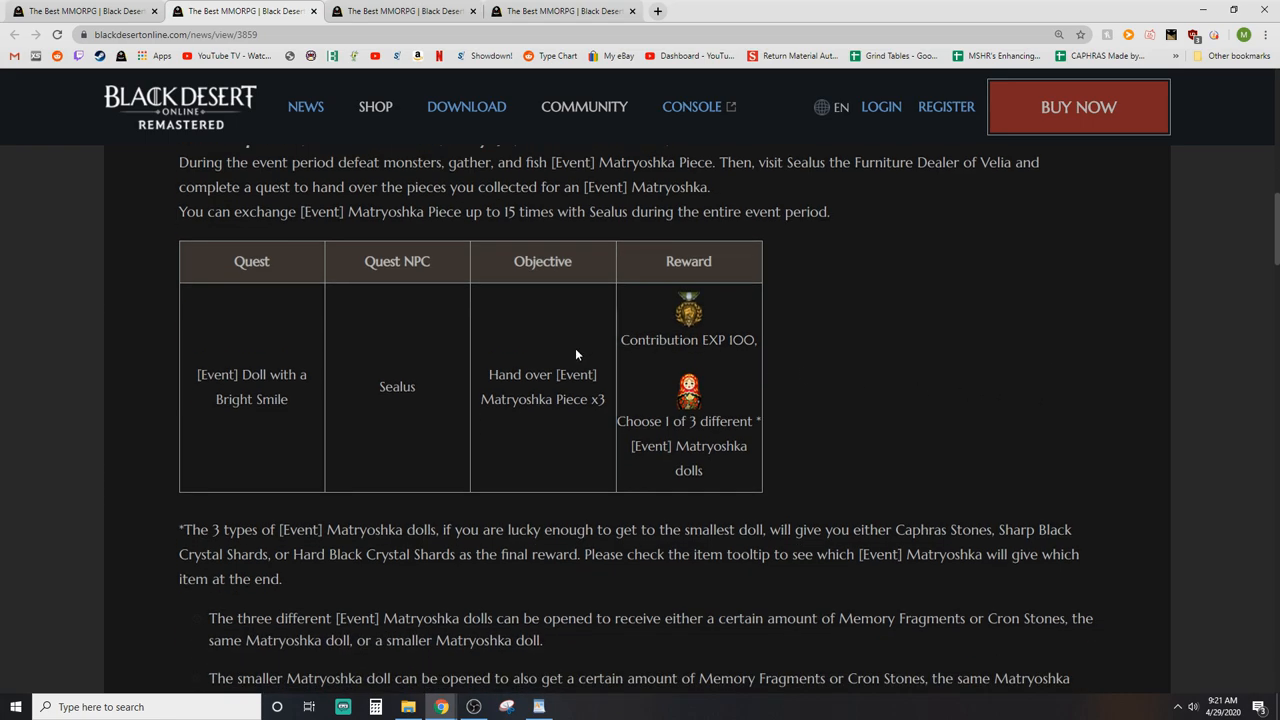
pyautogui.moveTo(568, 424)
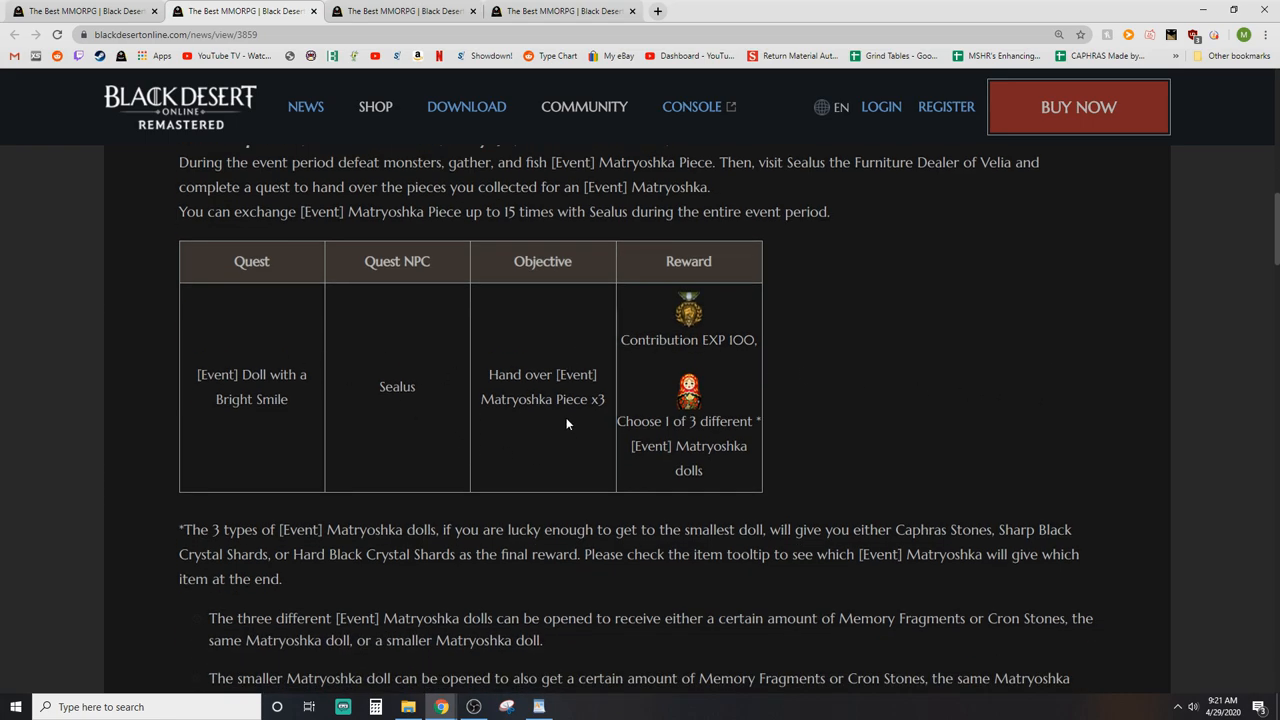
pyautogui.scroll(-3)
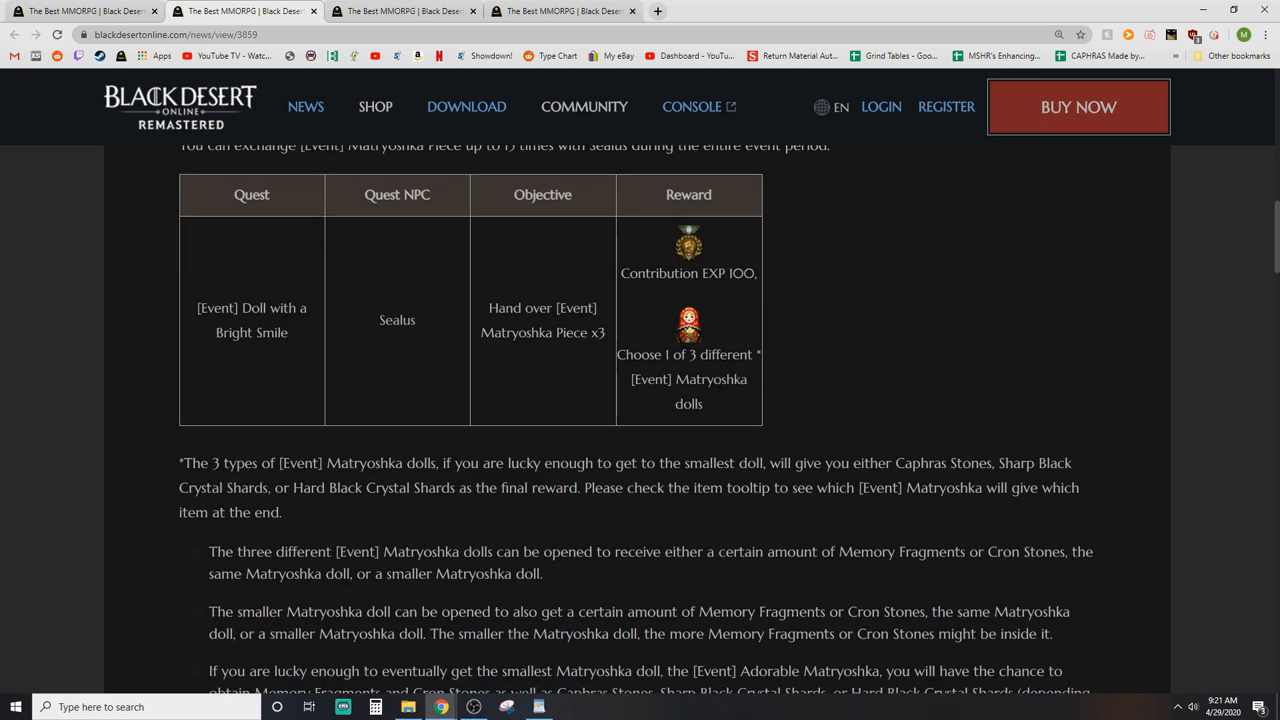
pyautogui.scroll(-3)
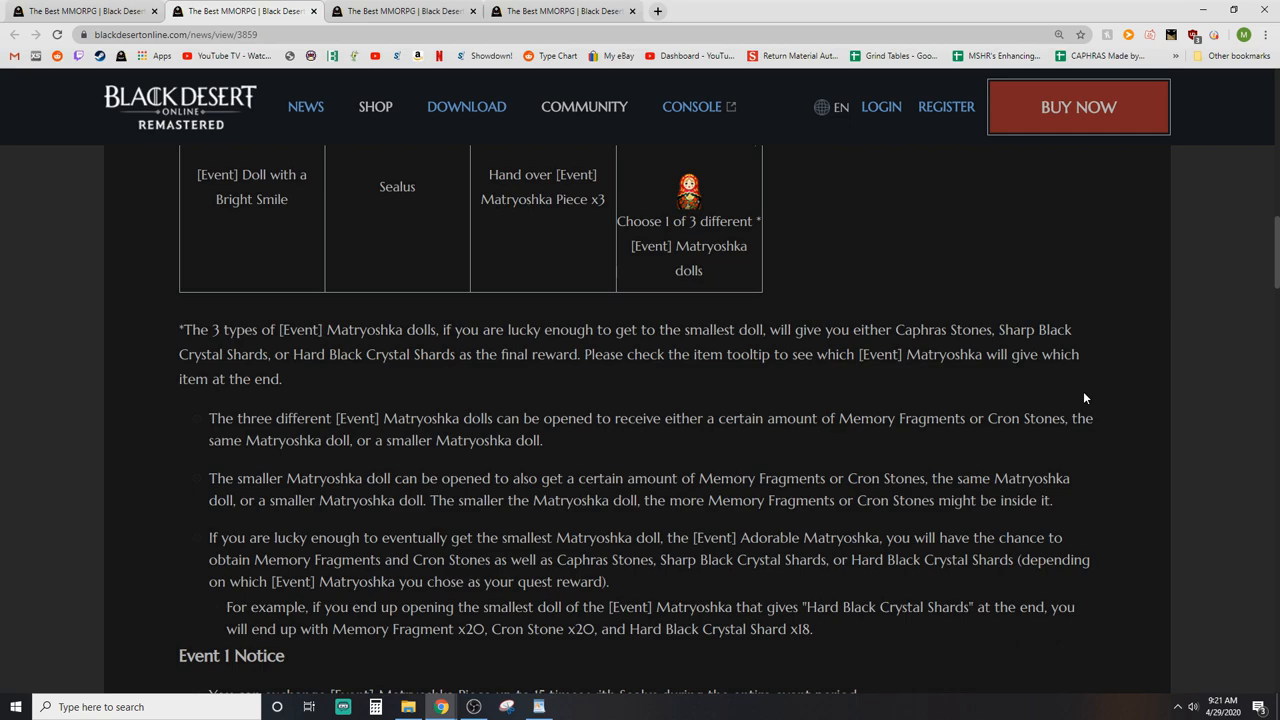
pyautogui.scroll(-3)
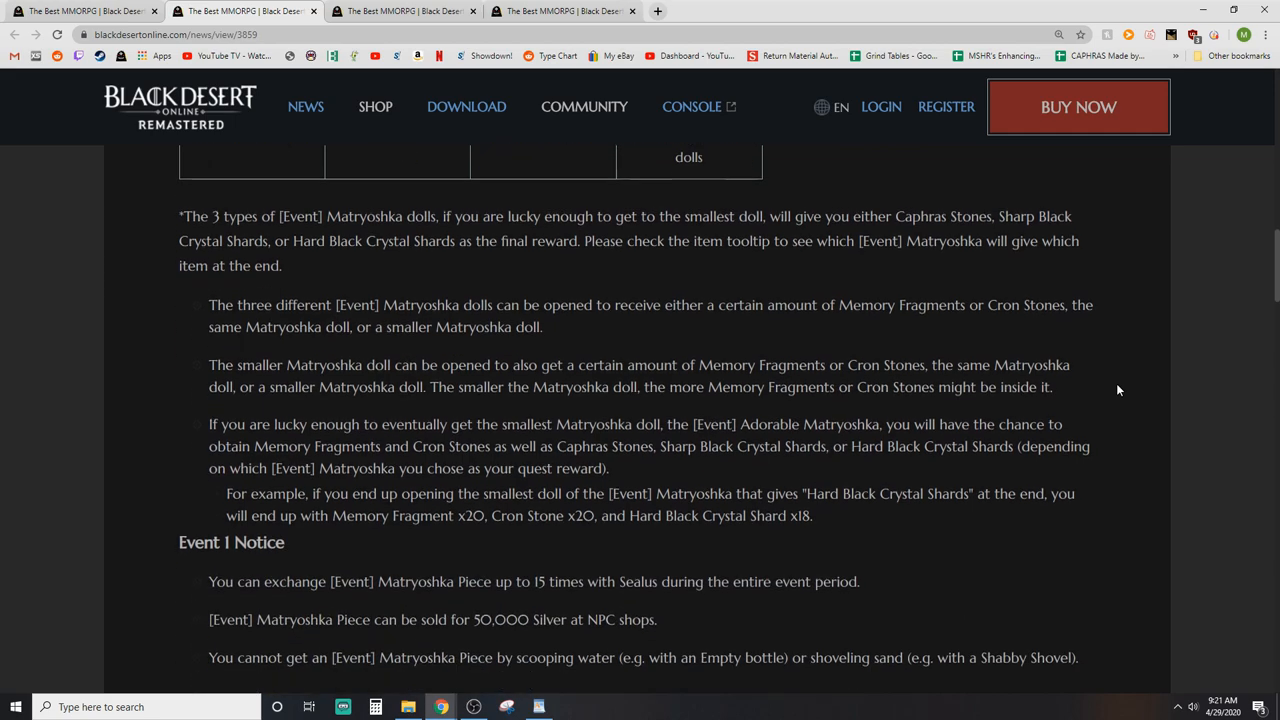
pyautogui.scroll(-3)
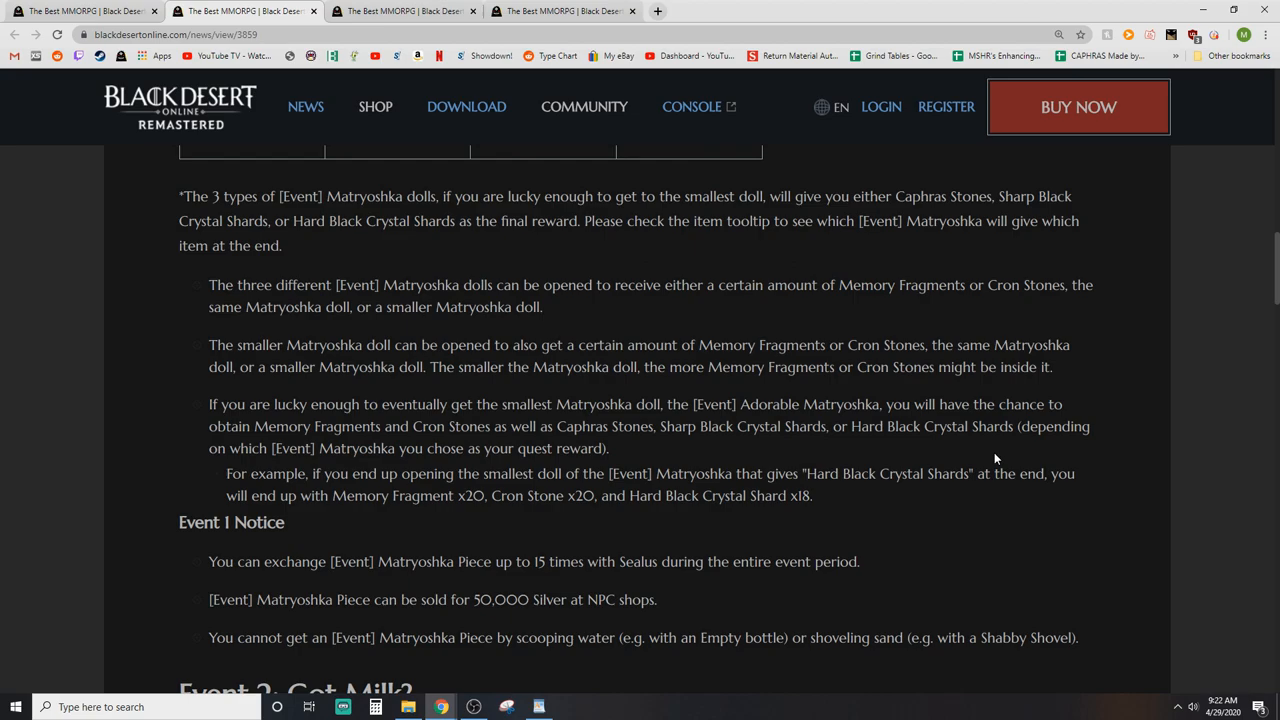
pyautogui.moveTo(840, 524)
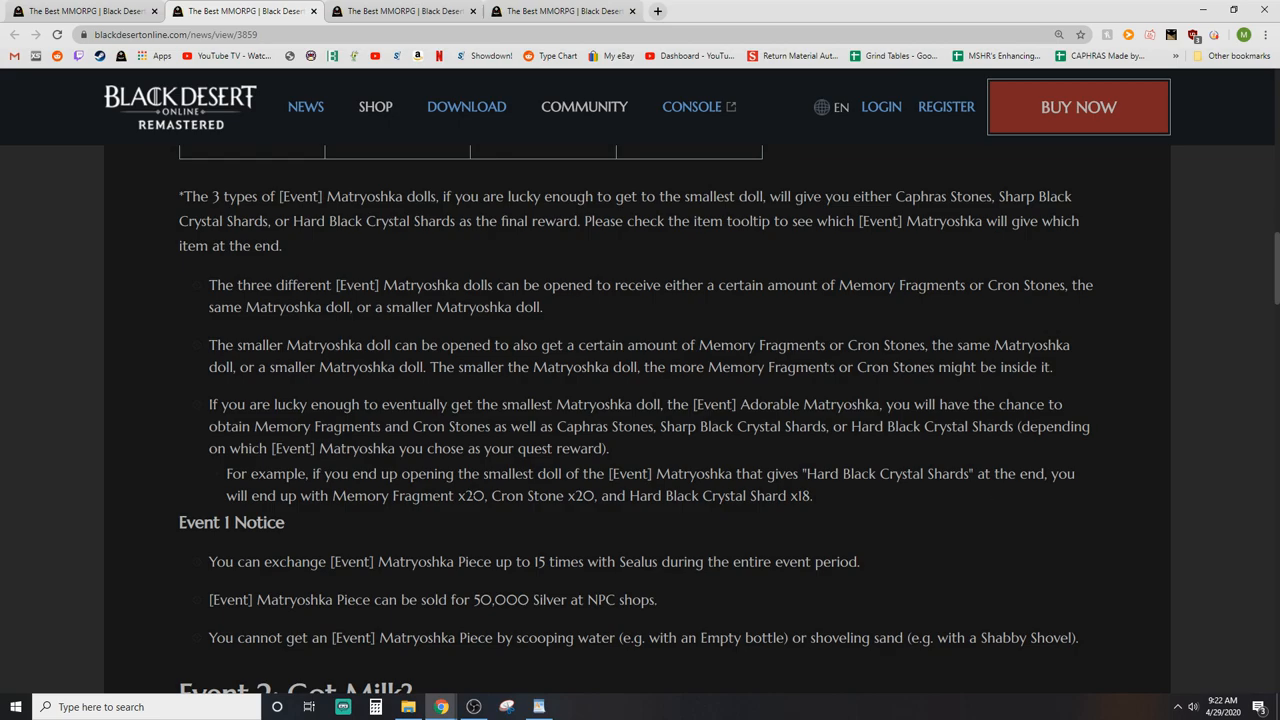
pyautogui.moveTo(890, 524)
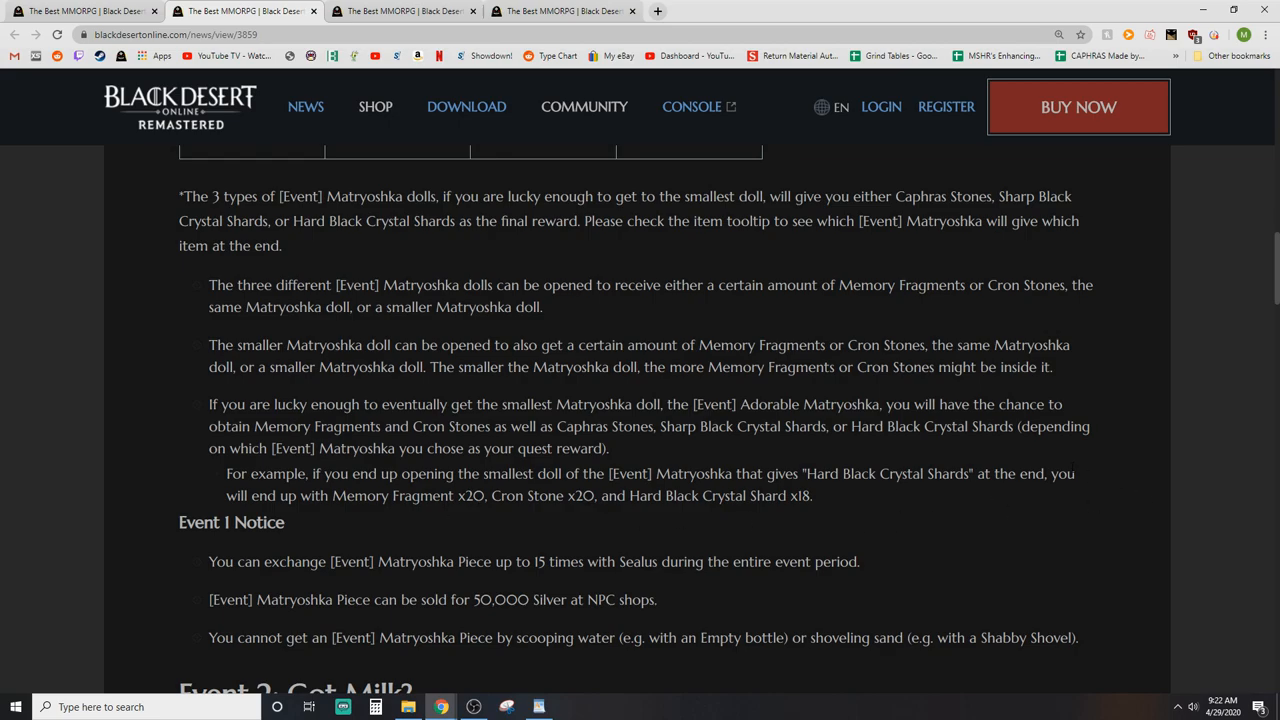
pyautogui.moveTo(976, 496)
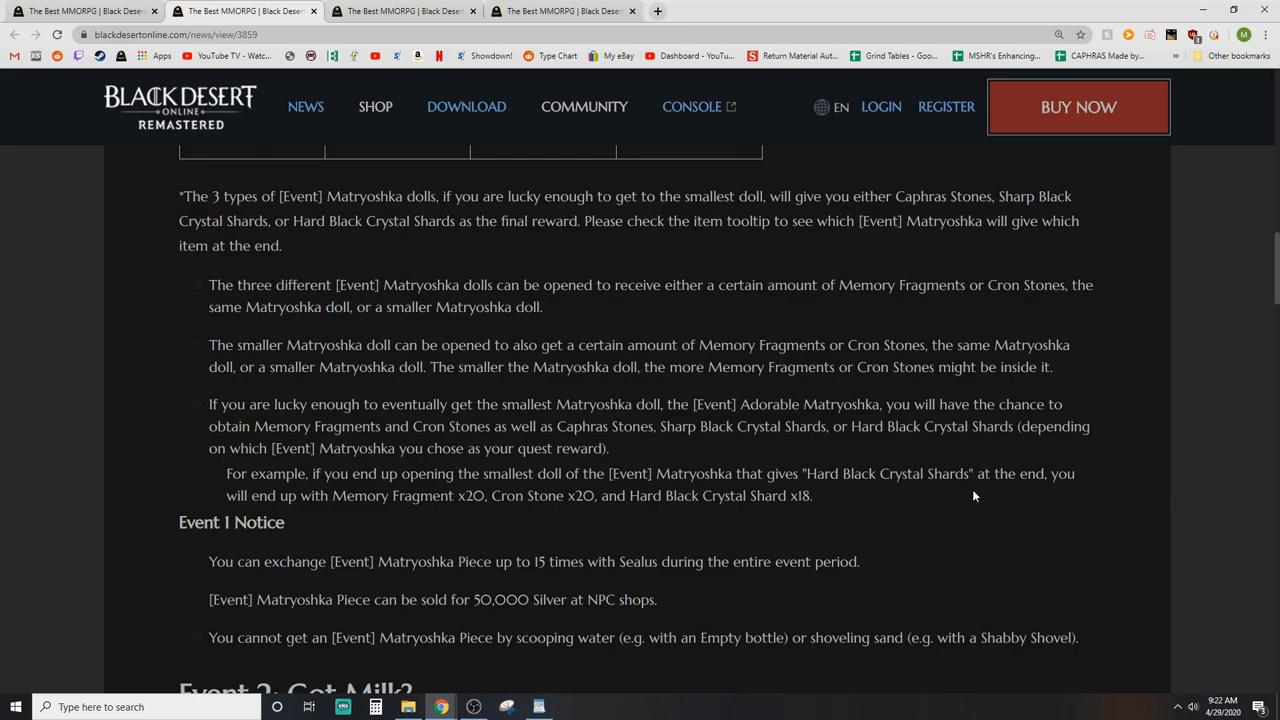
# Step: Scroll on through the Event 2 Notice on renting fences down to Event 3: No Train No Gain
pyautogui.scroll(-3)
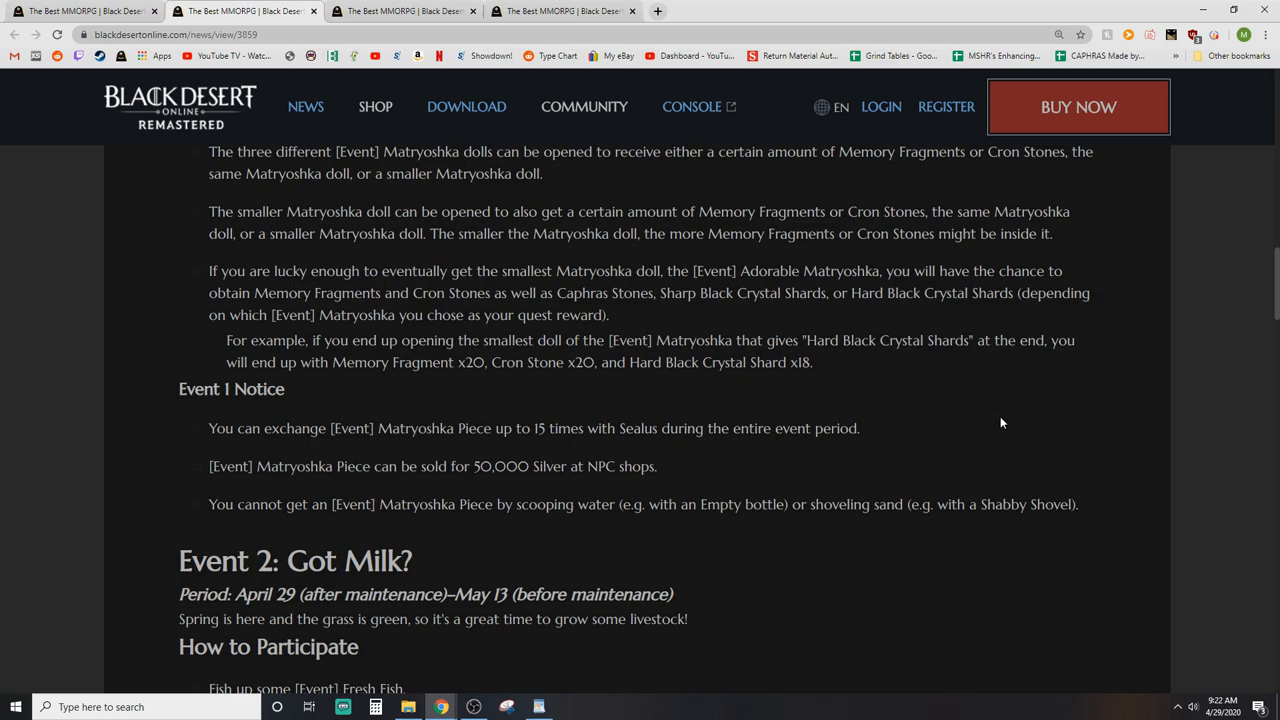
pyautogui.moveTo(1000, 390)
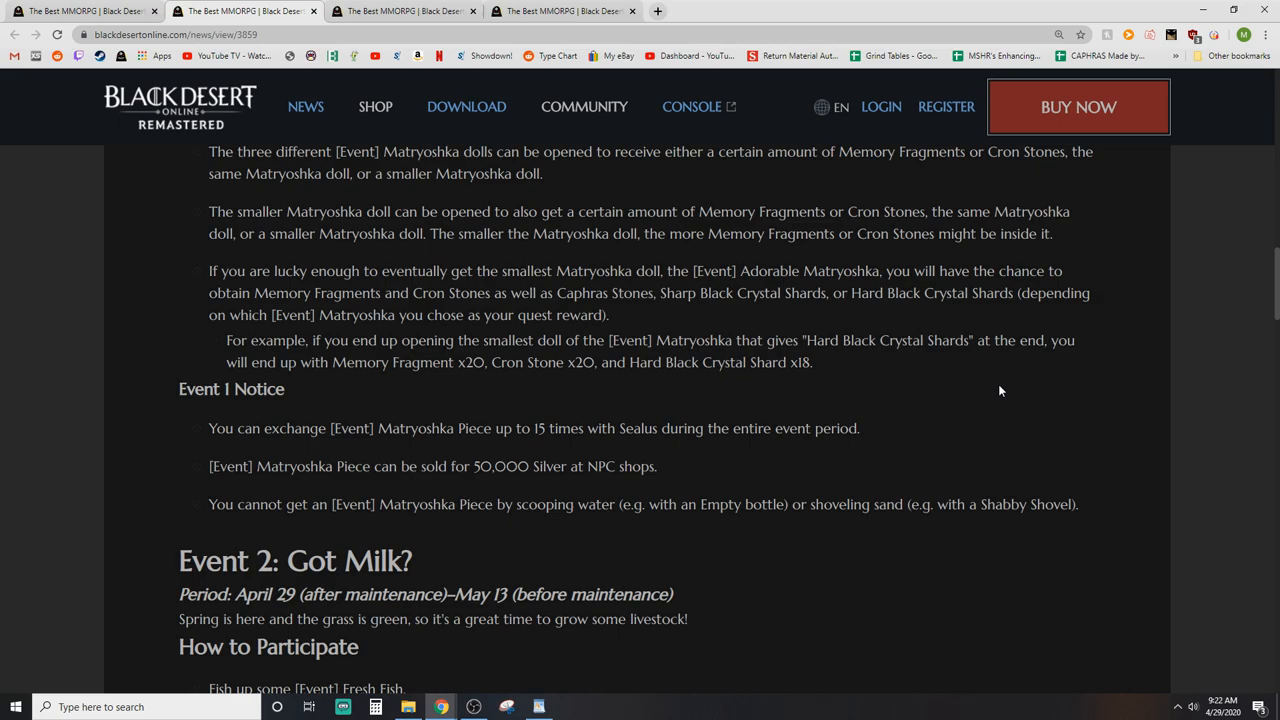
pyautogui.moveTo(1040, 444)
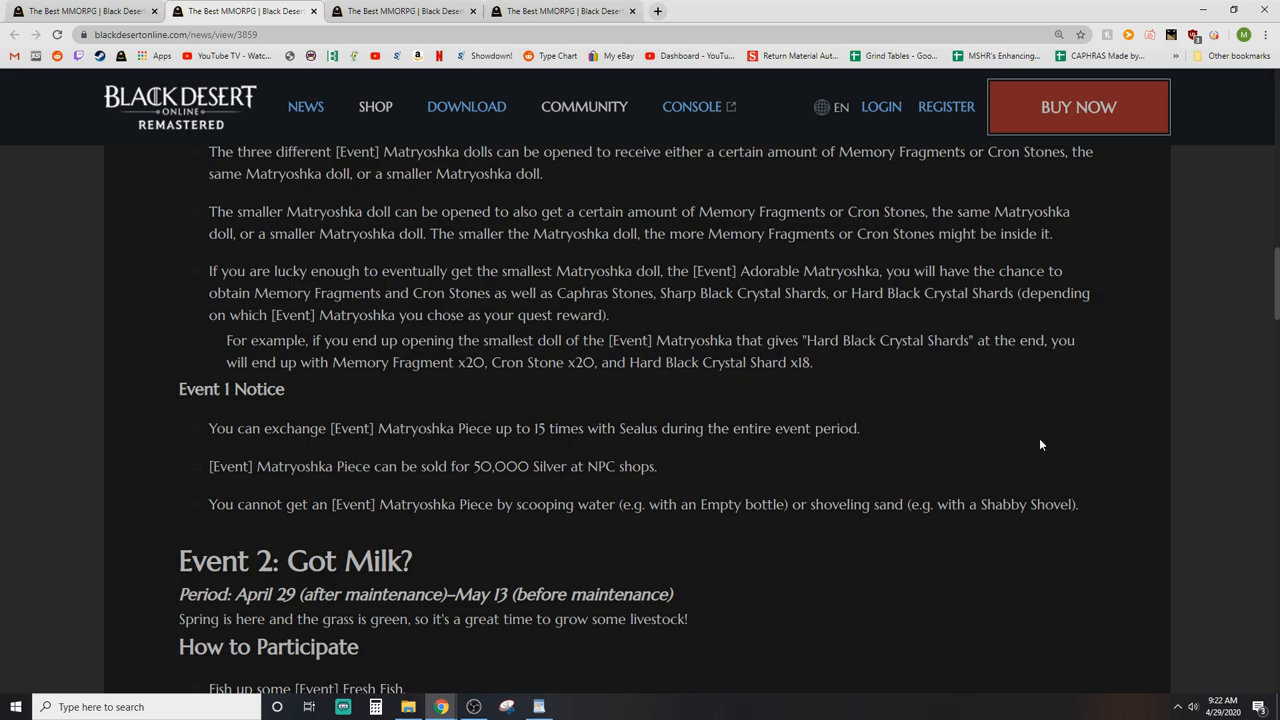
pyautogui.scroll(-3)
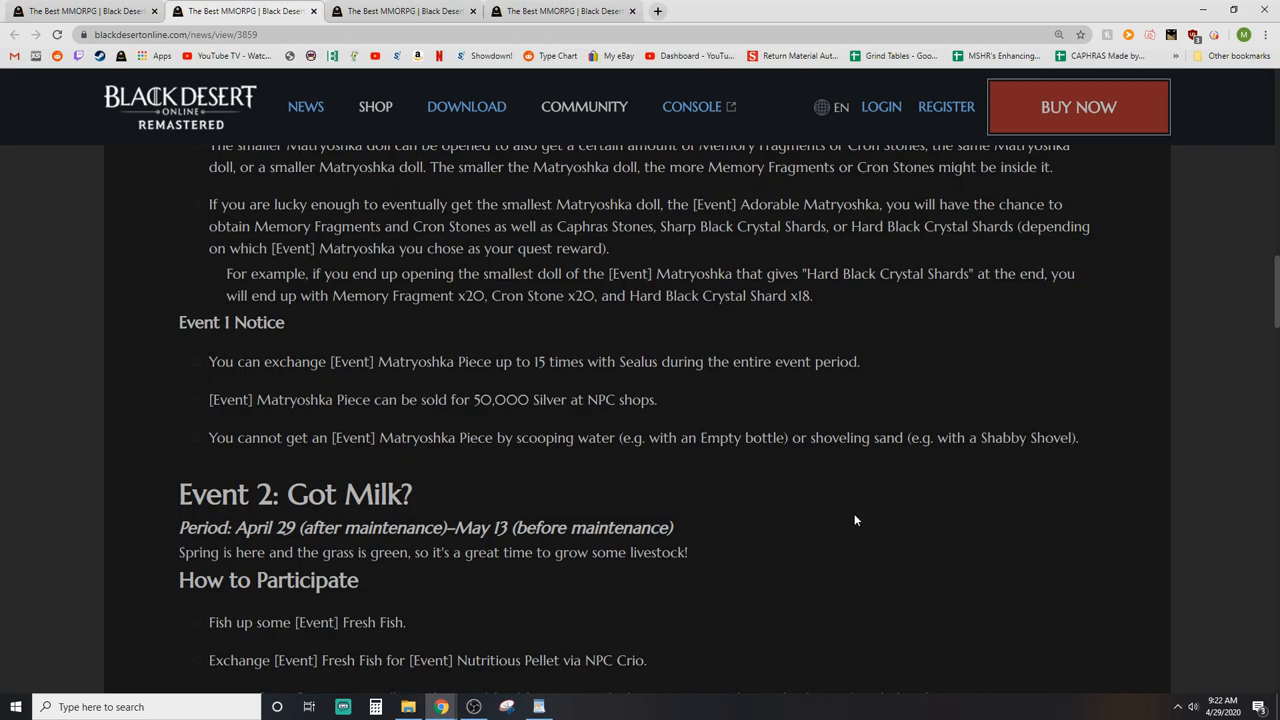
pyautogui.scroll(-3)
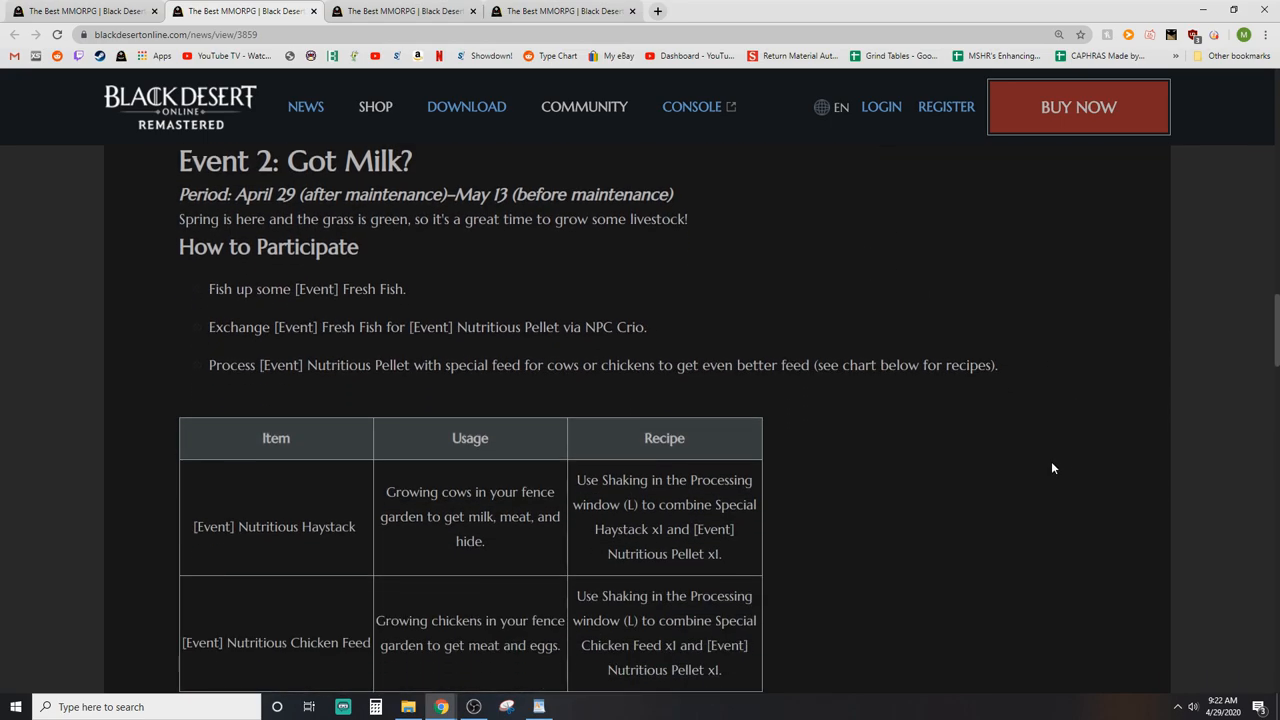
pyautogui.scroll(-3)
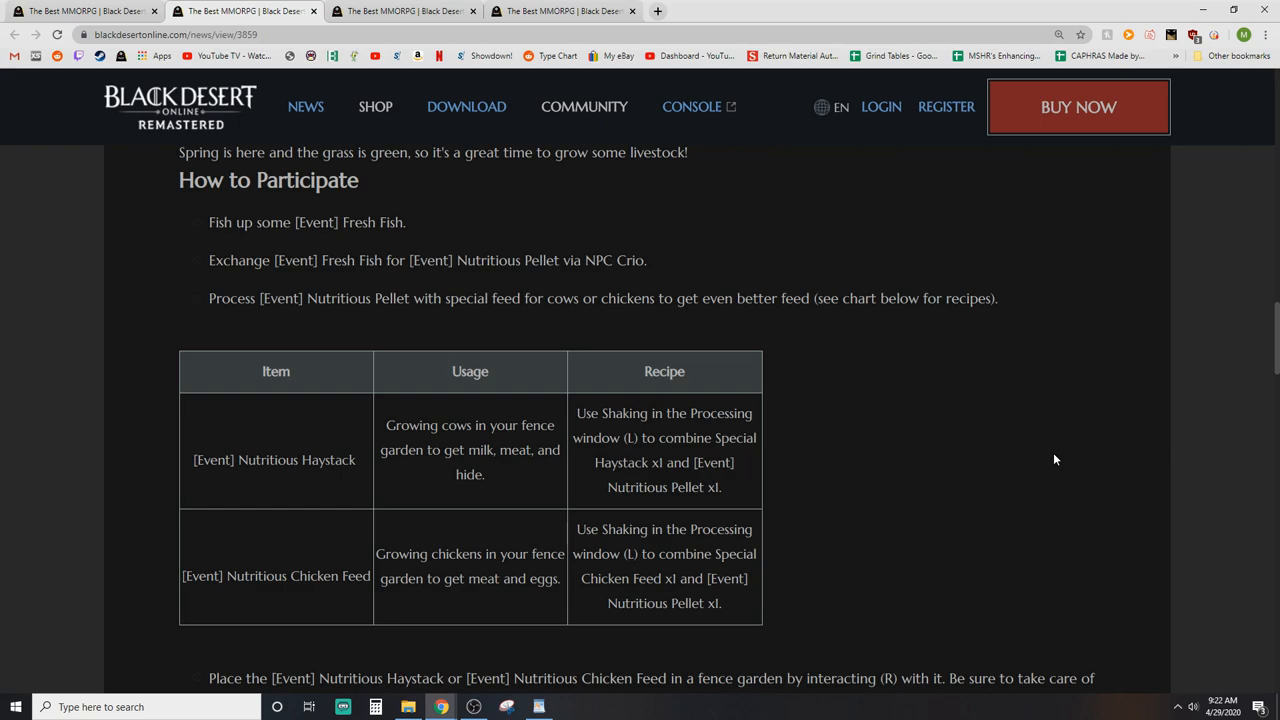
pyautogui.scroll(-3)
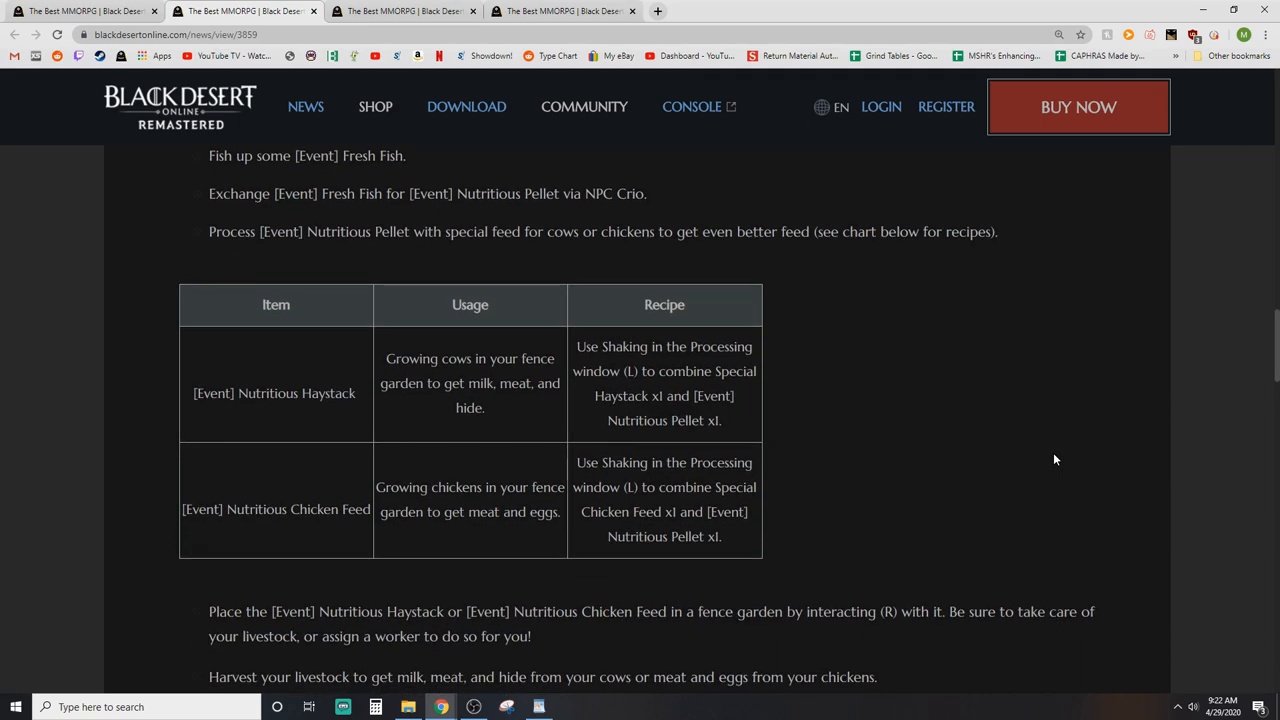
pyautogui.moveTo(886, 400)
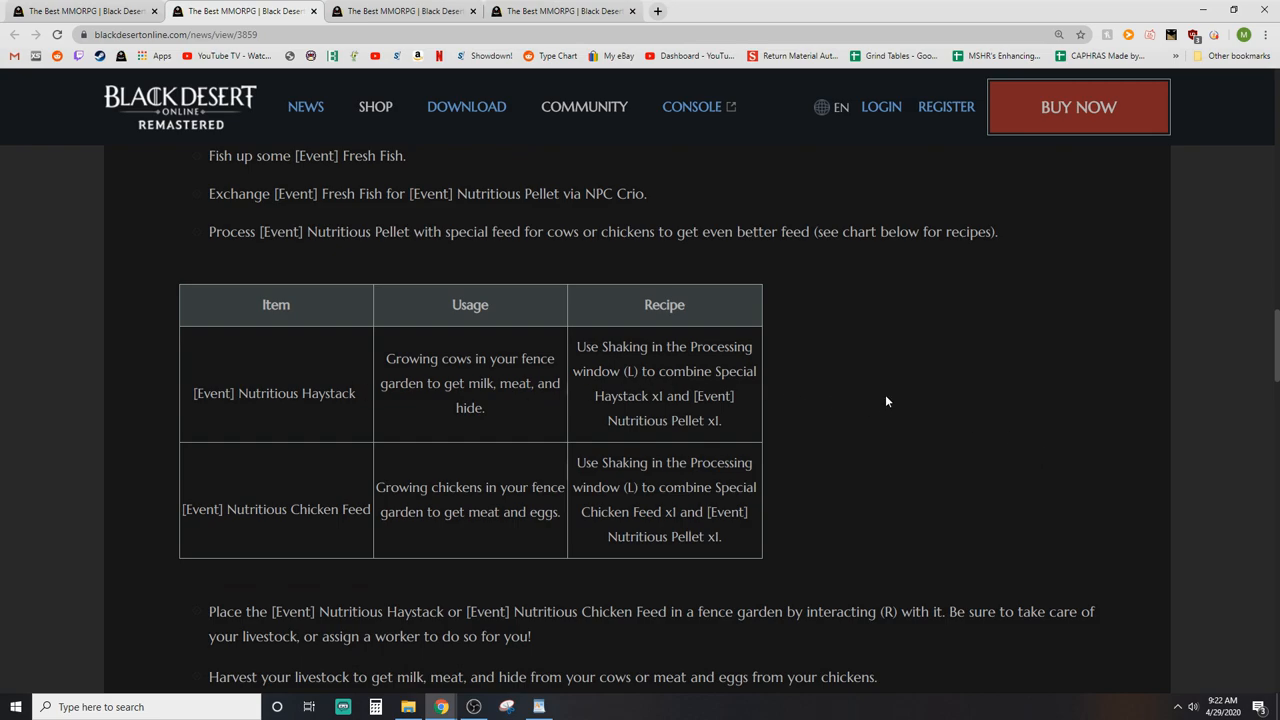
pyautogui.scroll(-3)
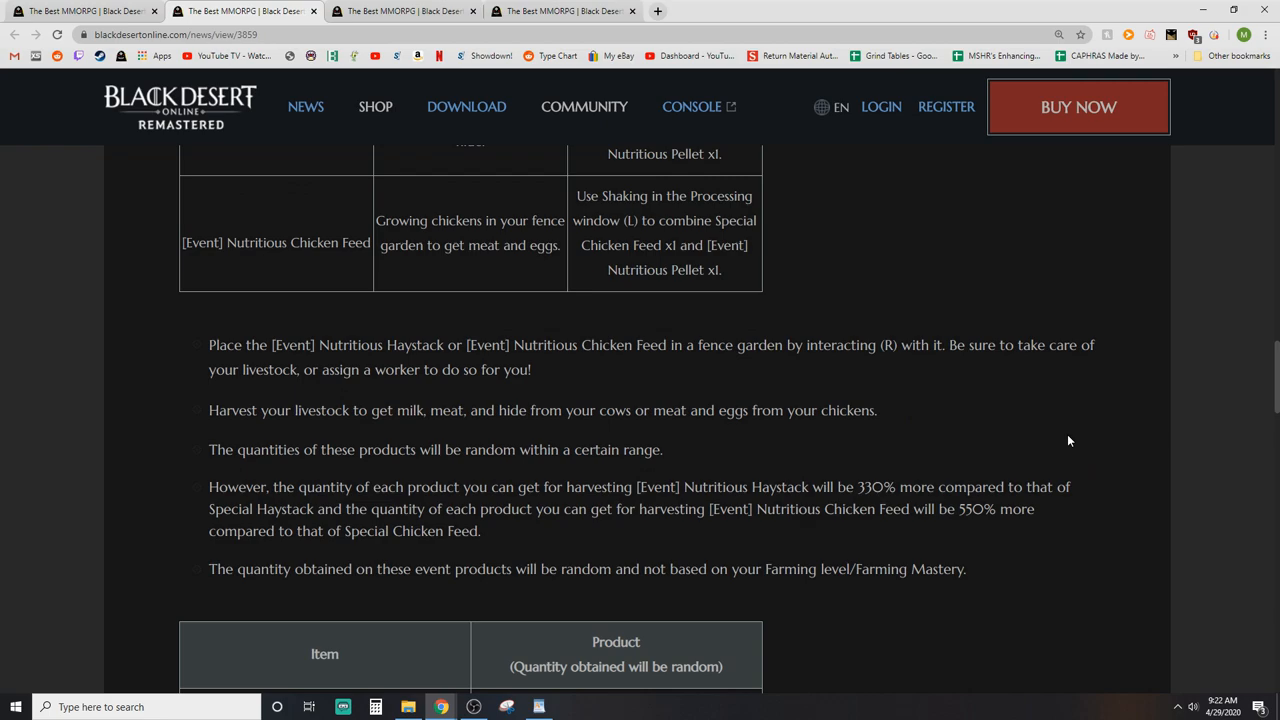
pyautogui.moveTo(1084, 404)
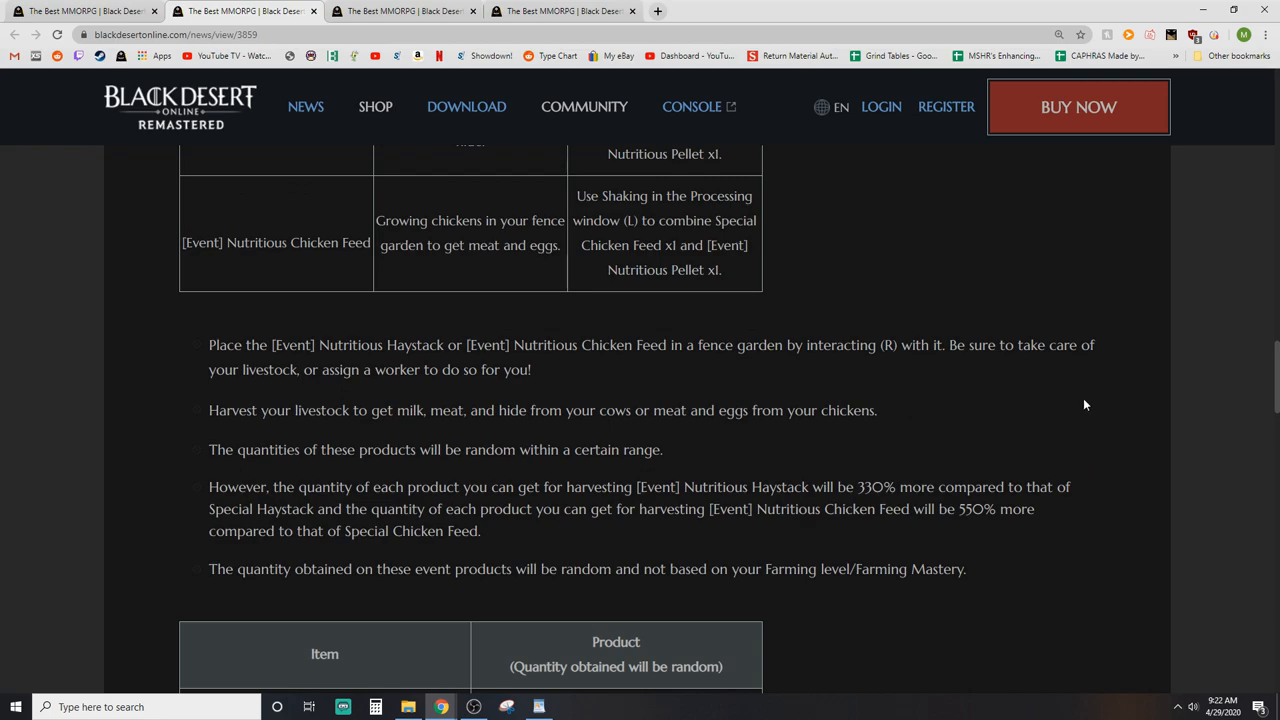
pyautogui.moveTo(1116, 392)
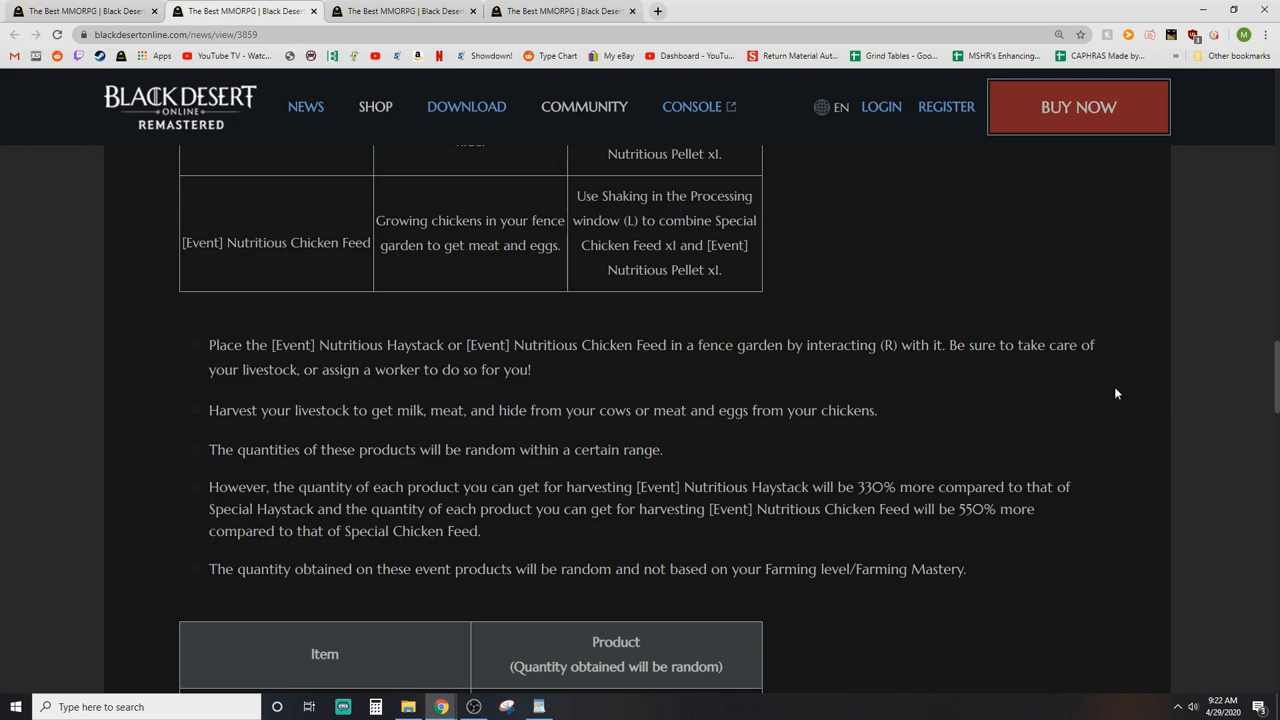
pyautogui.scroll(-3)
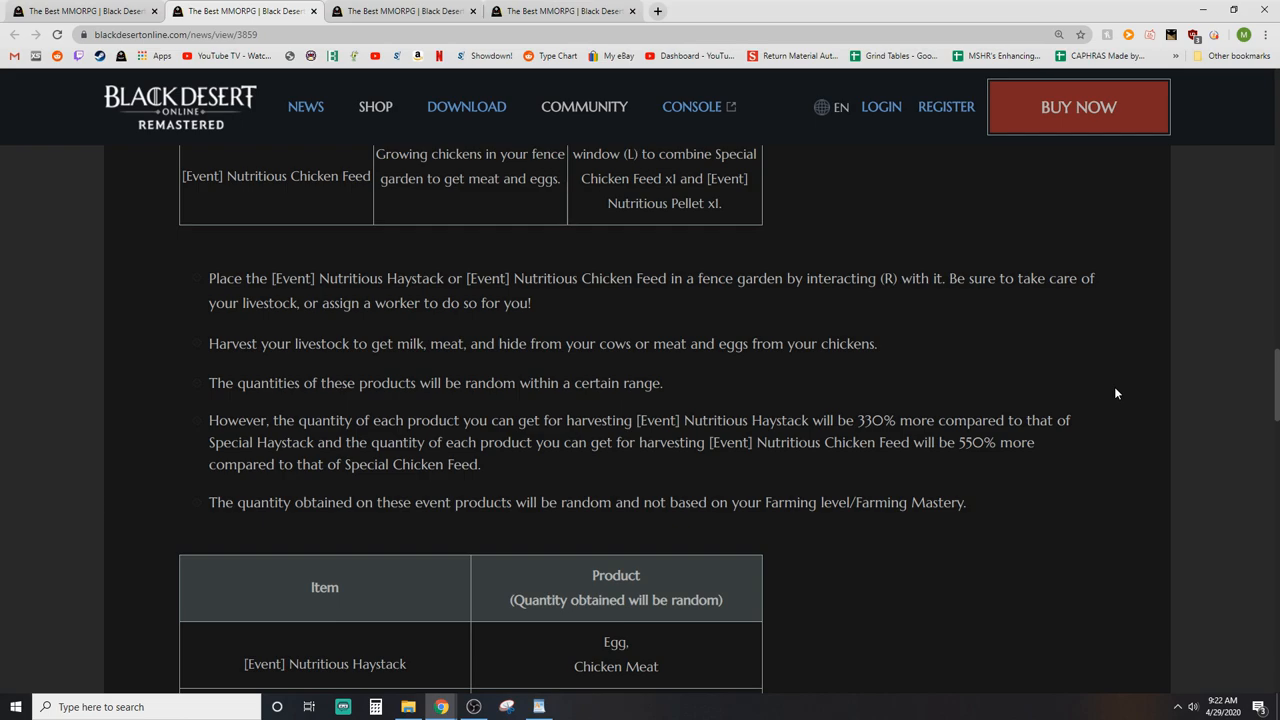
pyautogui.scroll(-3)
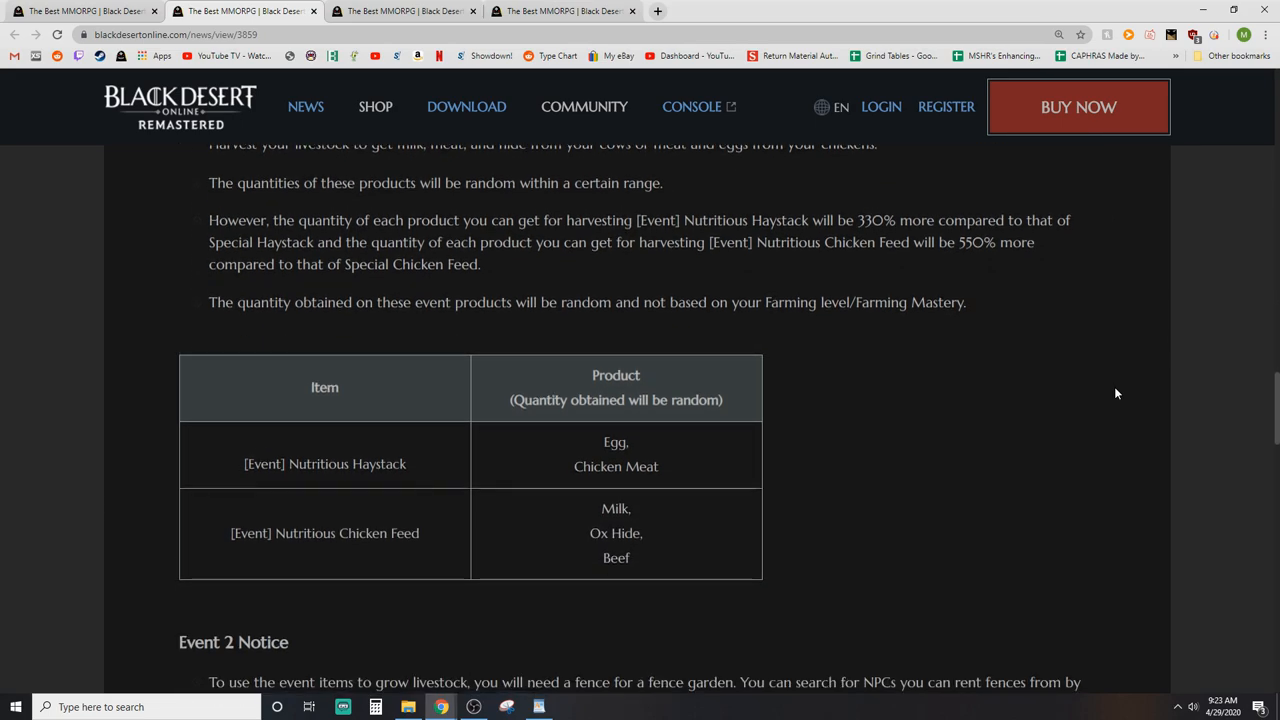
pyautogui.scroll(-3)
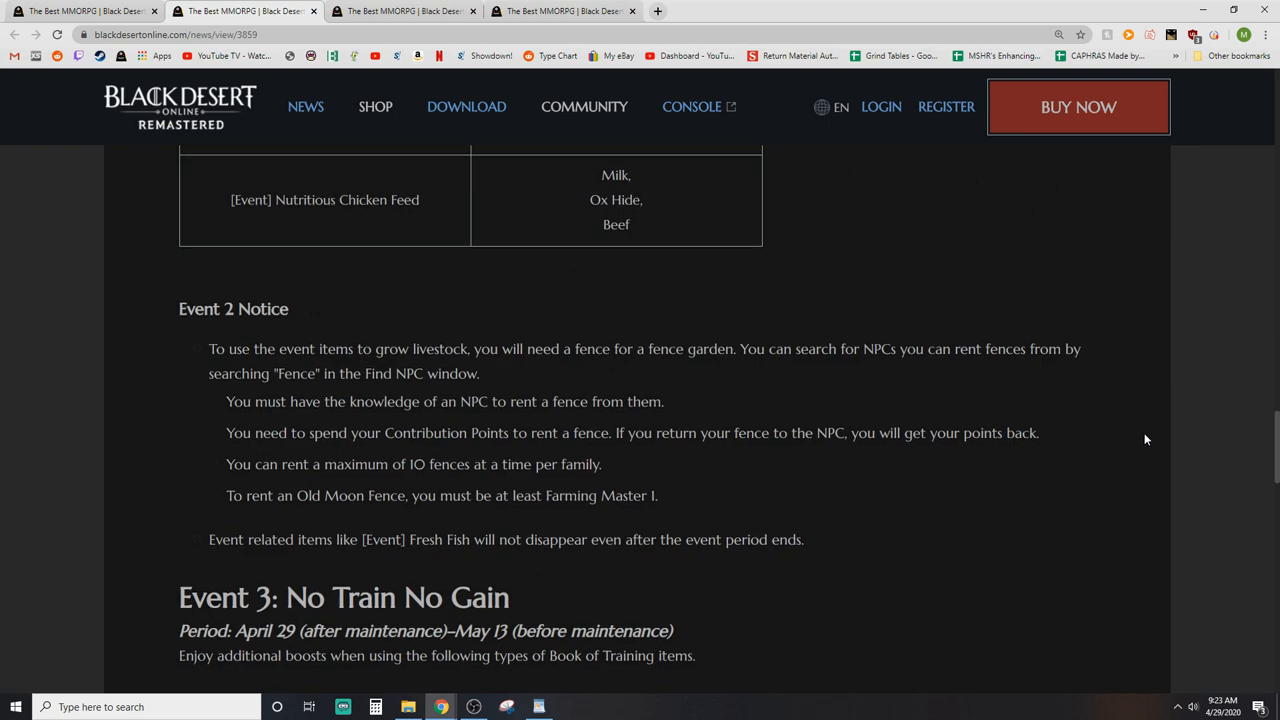
pyautogui.scroll(-3)
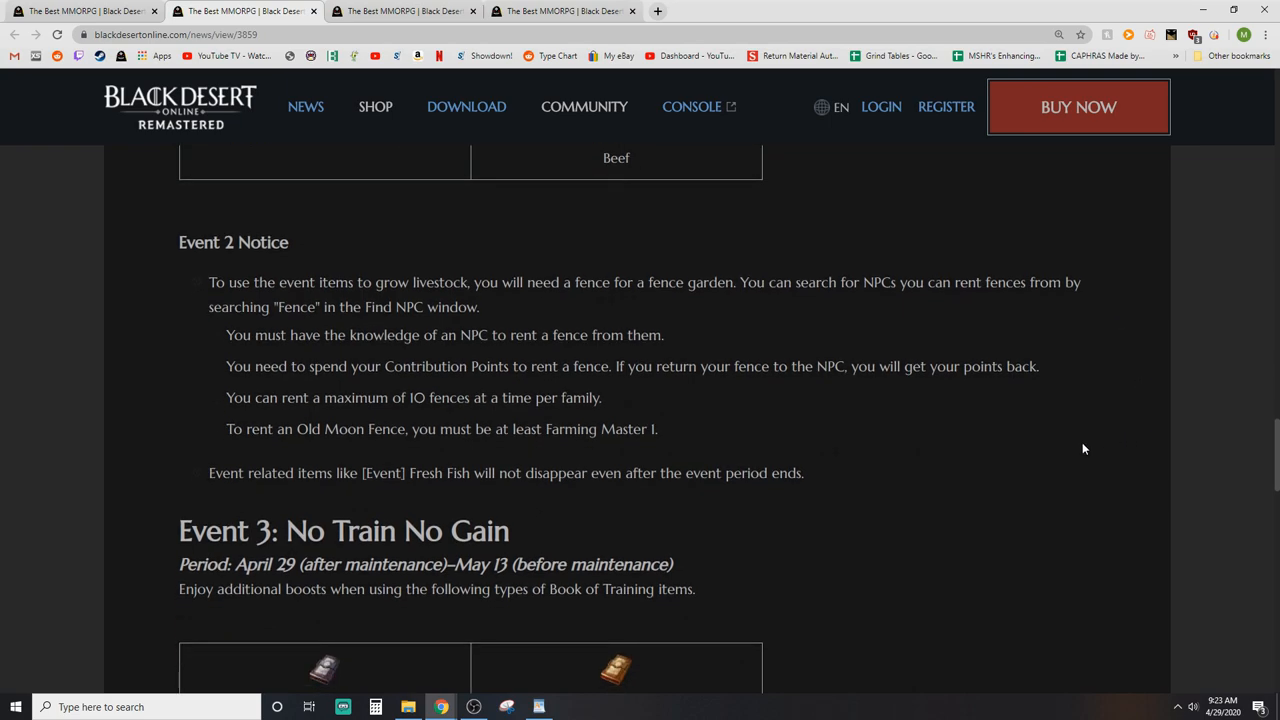
# Step: Scroll through Event 3, Event 4's attendance rewards and the General Event Notice
pyautogui.scroll(-3)
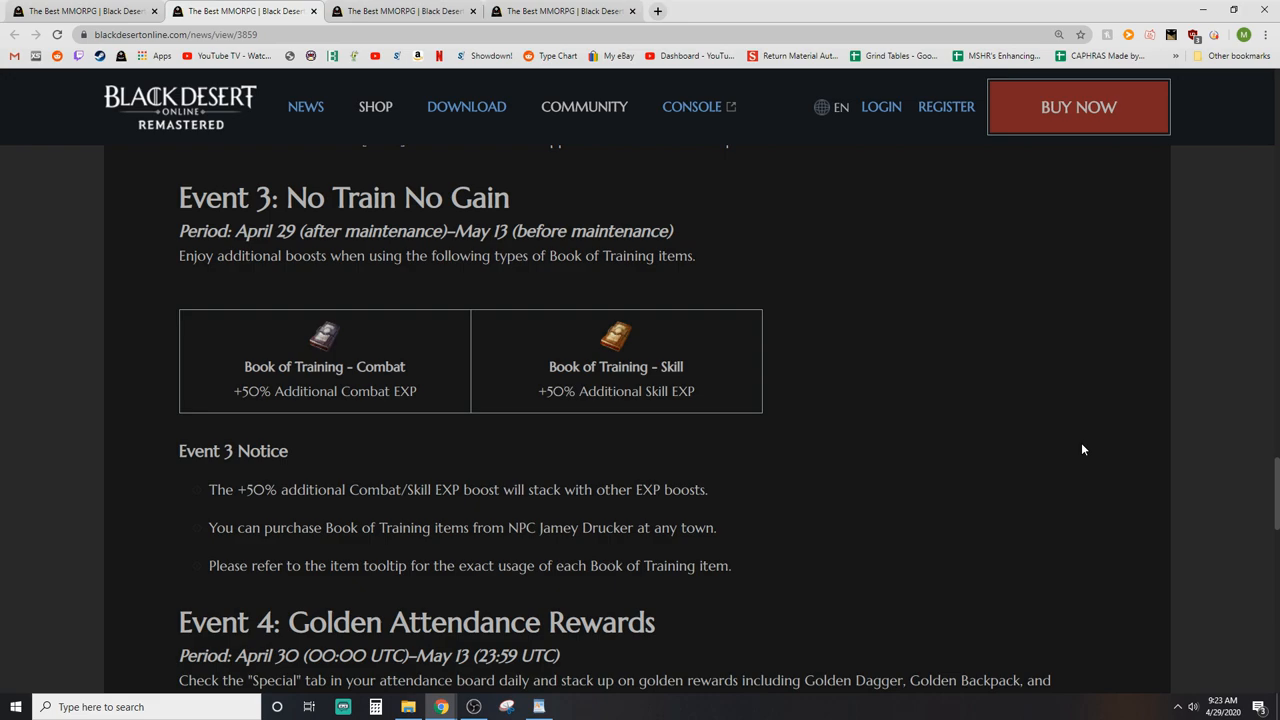
pyautogui.scroll(-3)
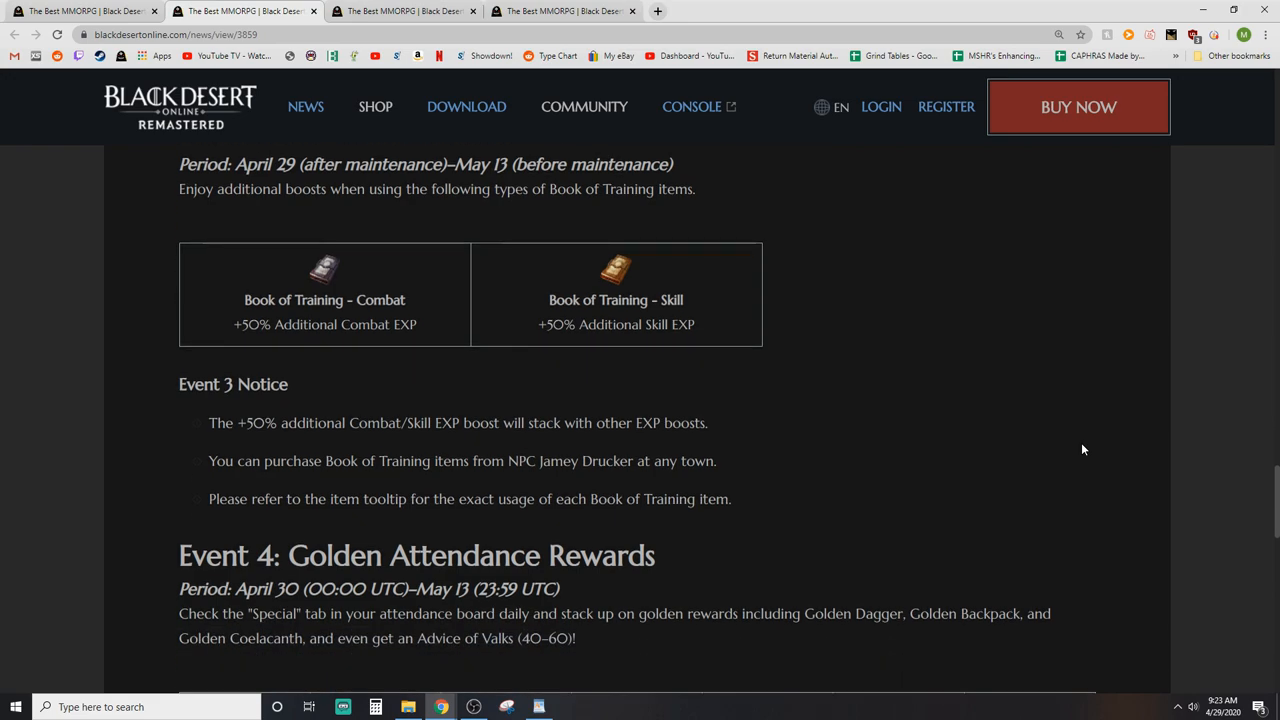
pyautogui.scroll(-3)
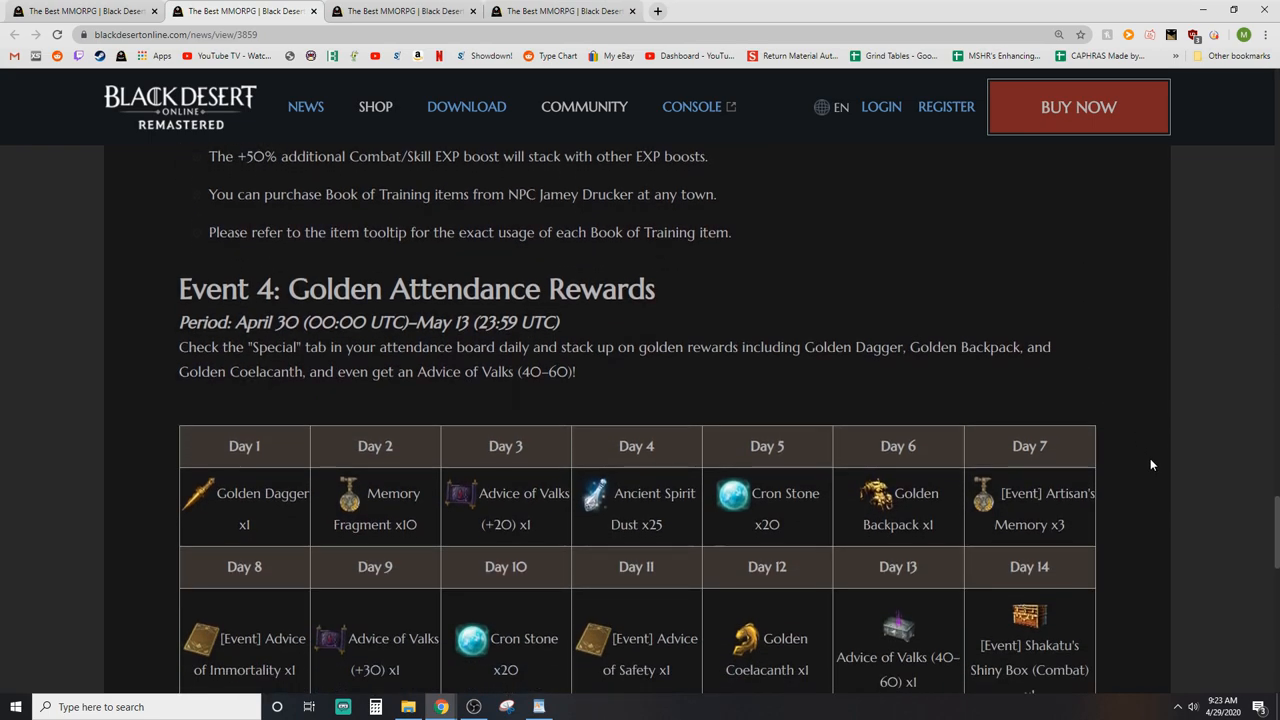
pyautogui.scroll(-3)
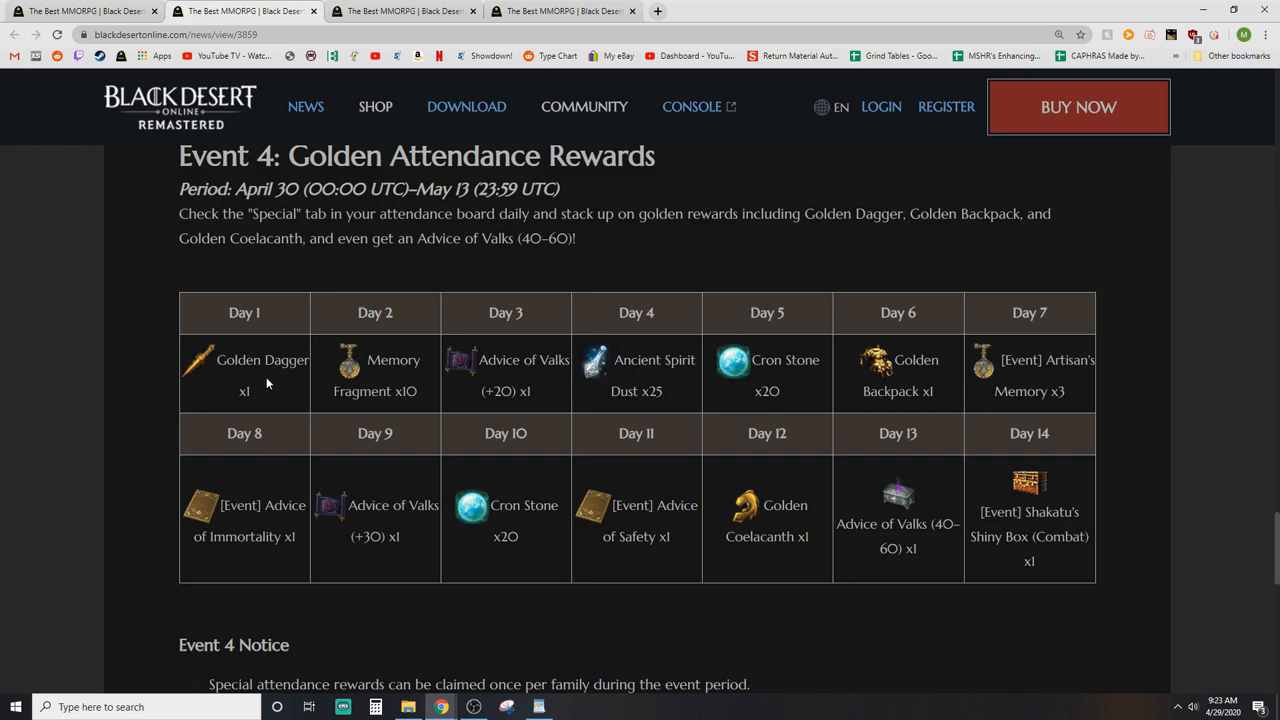
pyautogui.moveTo(800, 648)
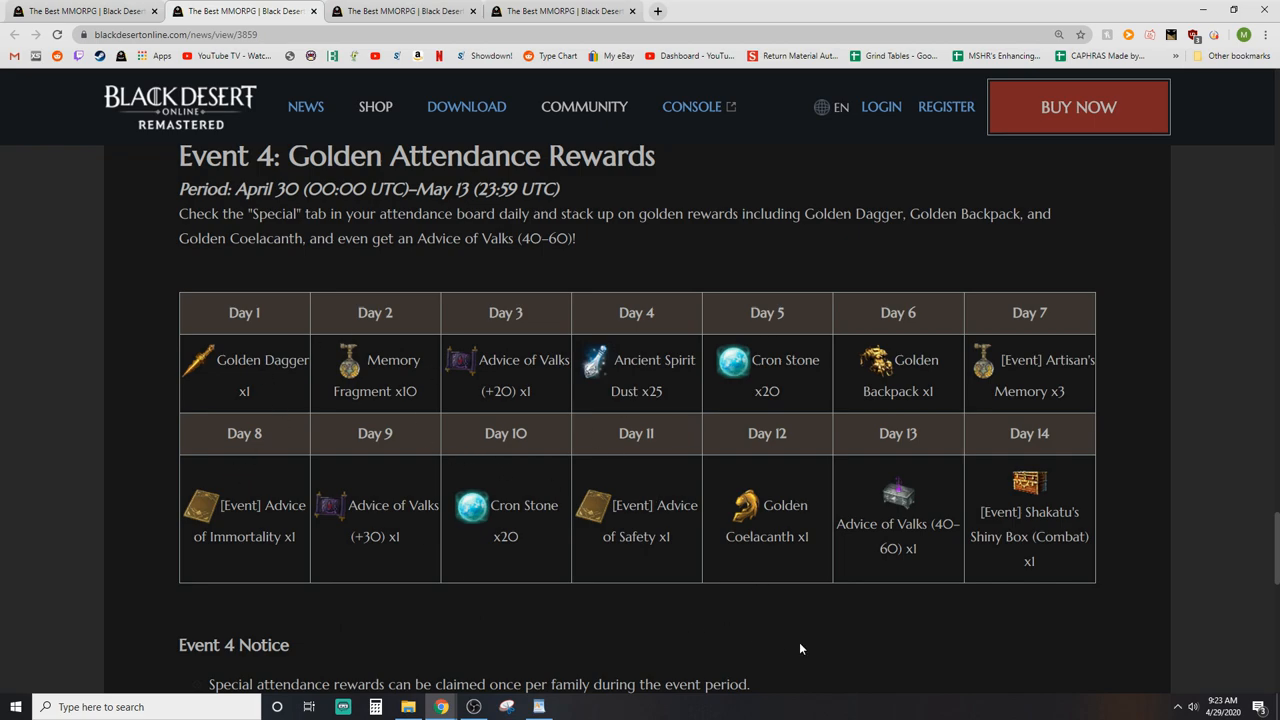
pyautogui.moveTo(626, 632)
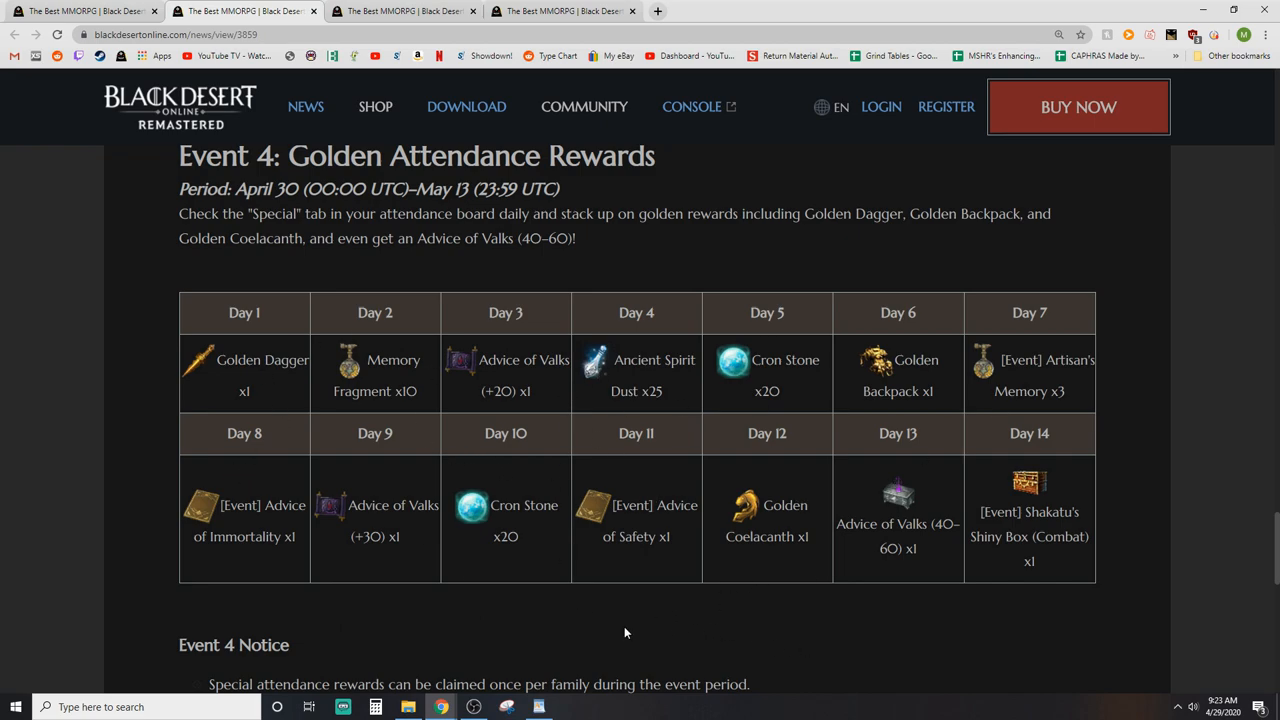
pyautogui.moveTo(920, 562)
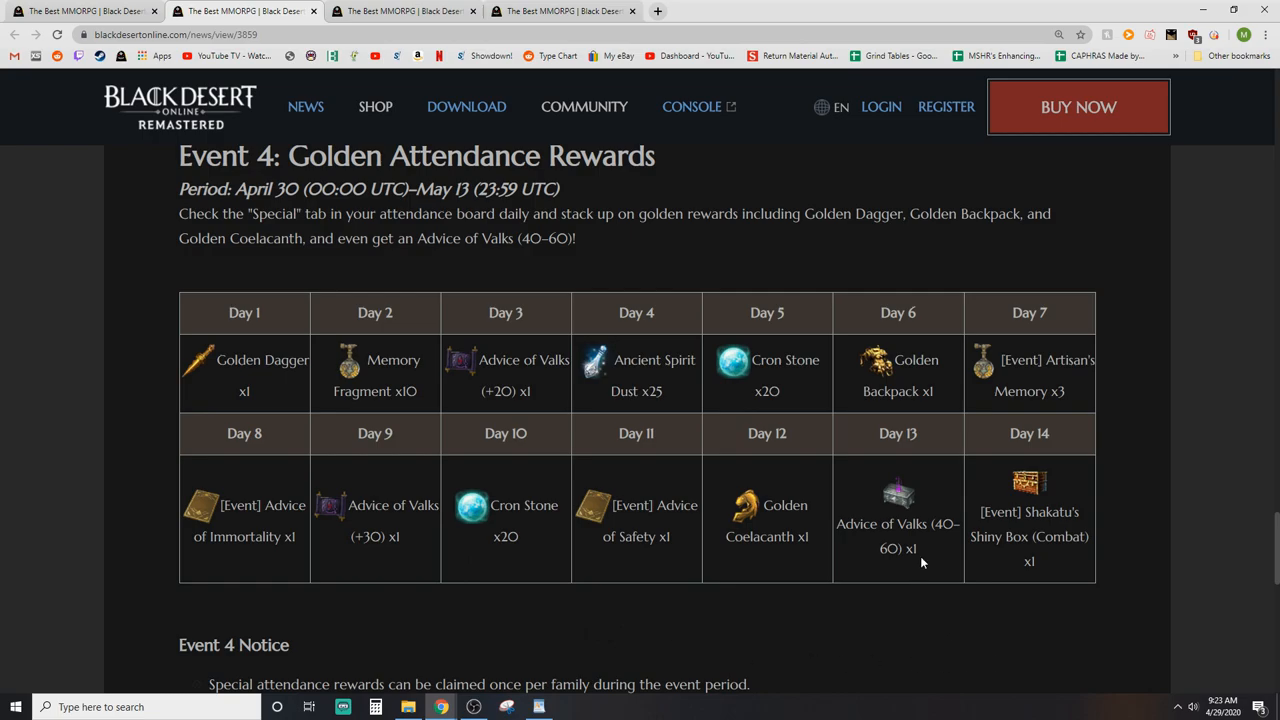
pyautogui.scroll(-3)
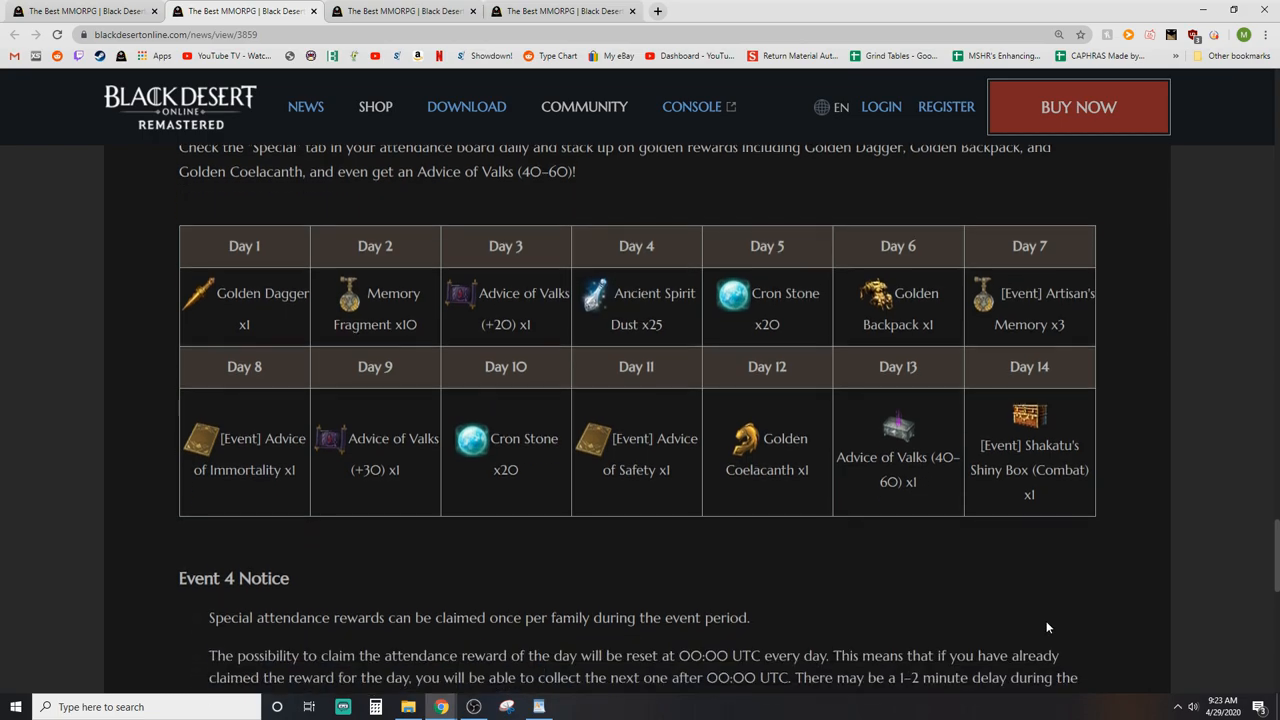
pyautogui.scroll(-3)
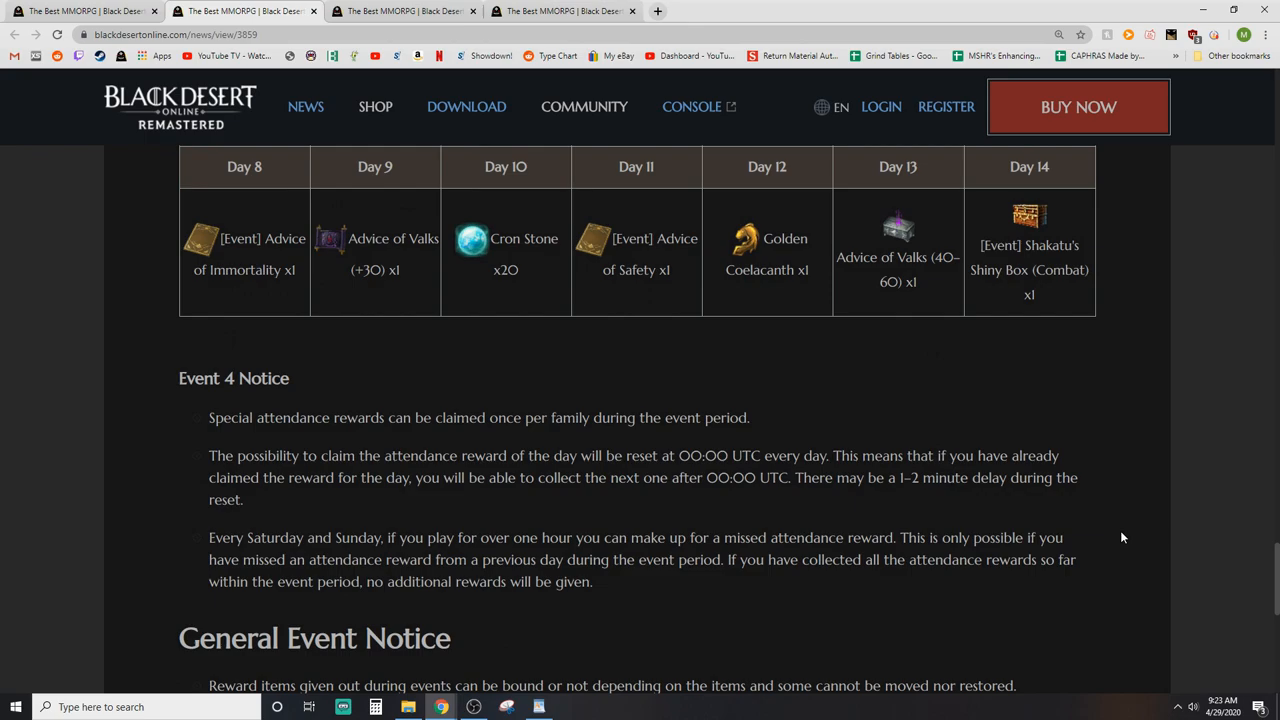
# Step: Scroll the patch notes' Event & System section to bring Wacky Toshi's Research into view
pyautogui.scroll(3)
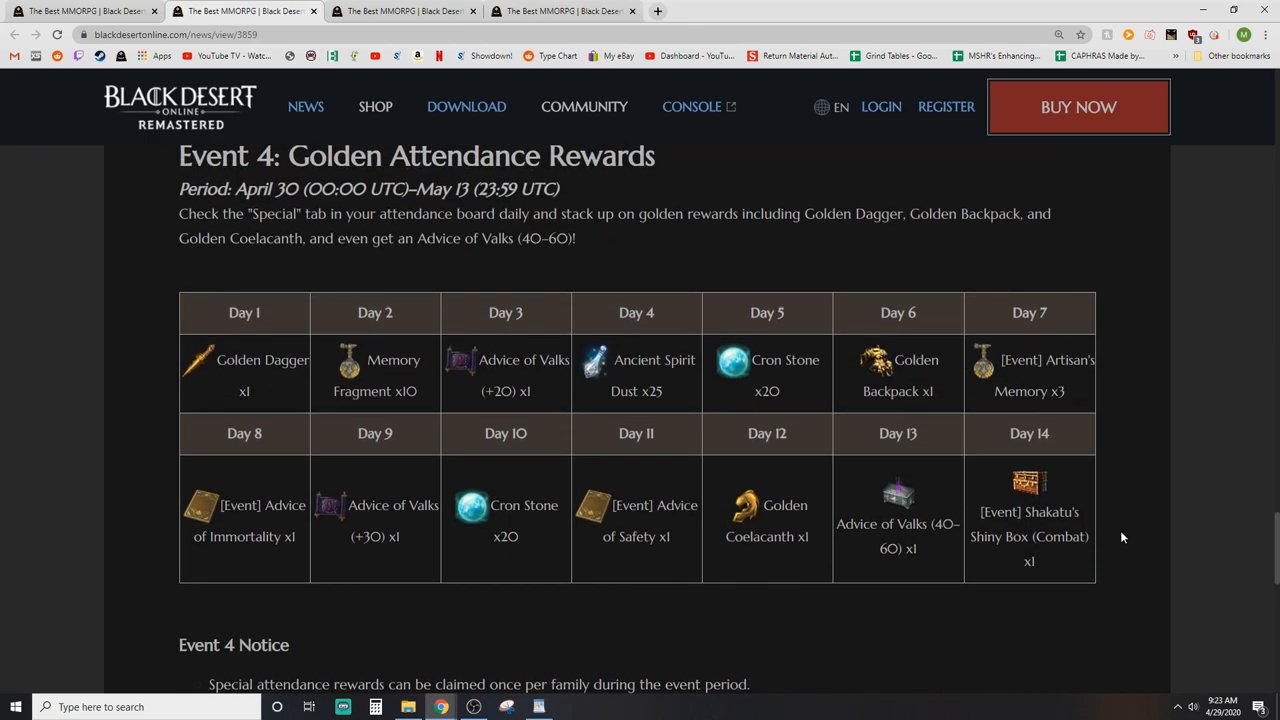
pyautogui.scroll(-3)
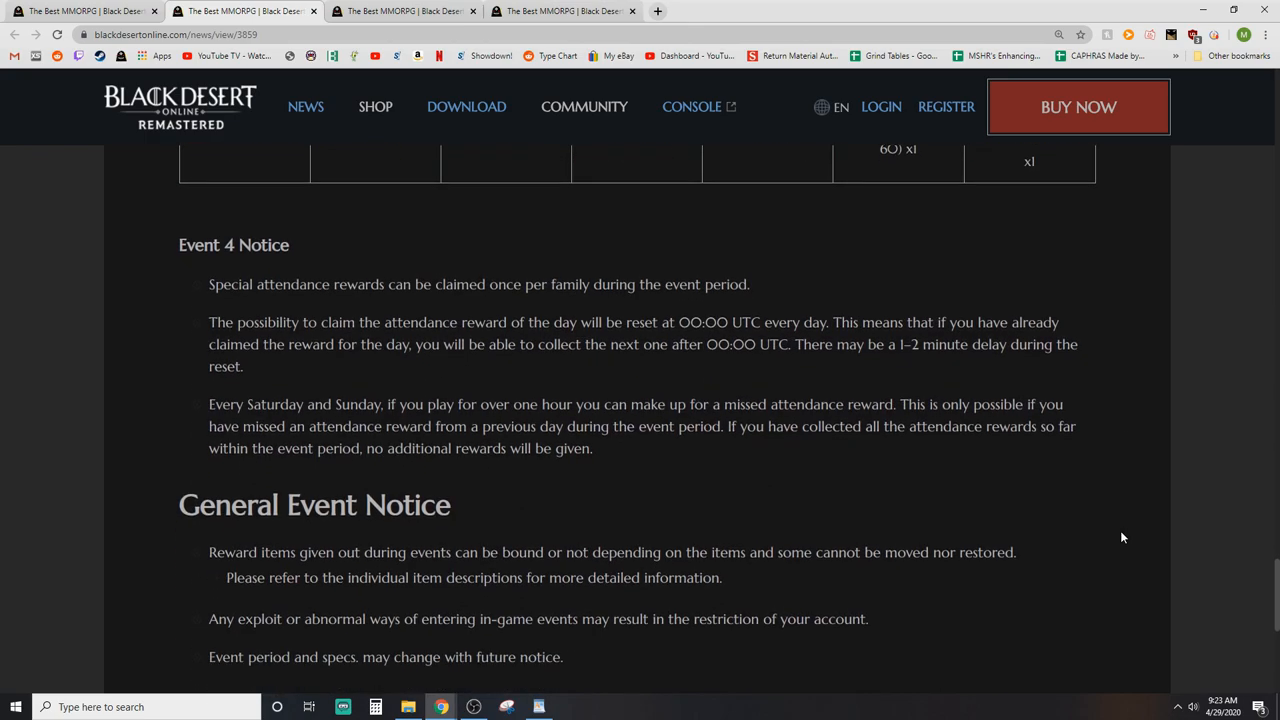
pyautogui.scroll(-3)
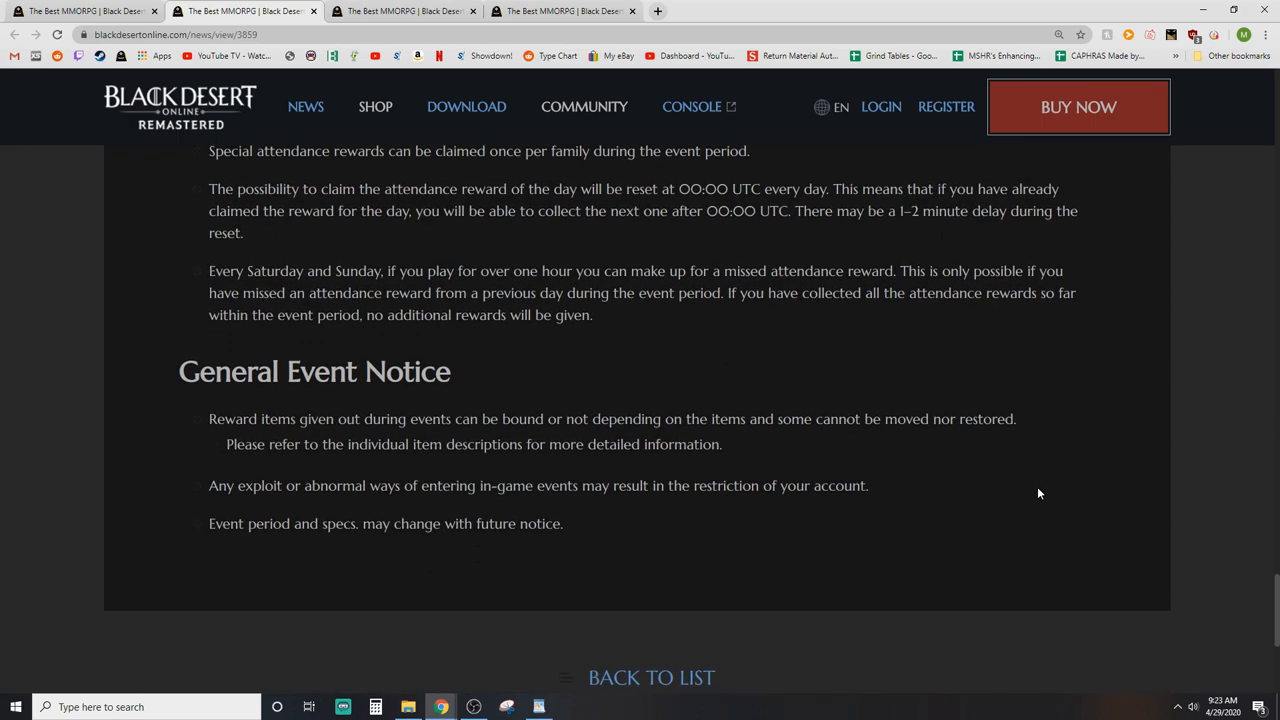
pyautogui.scroll(3)
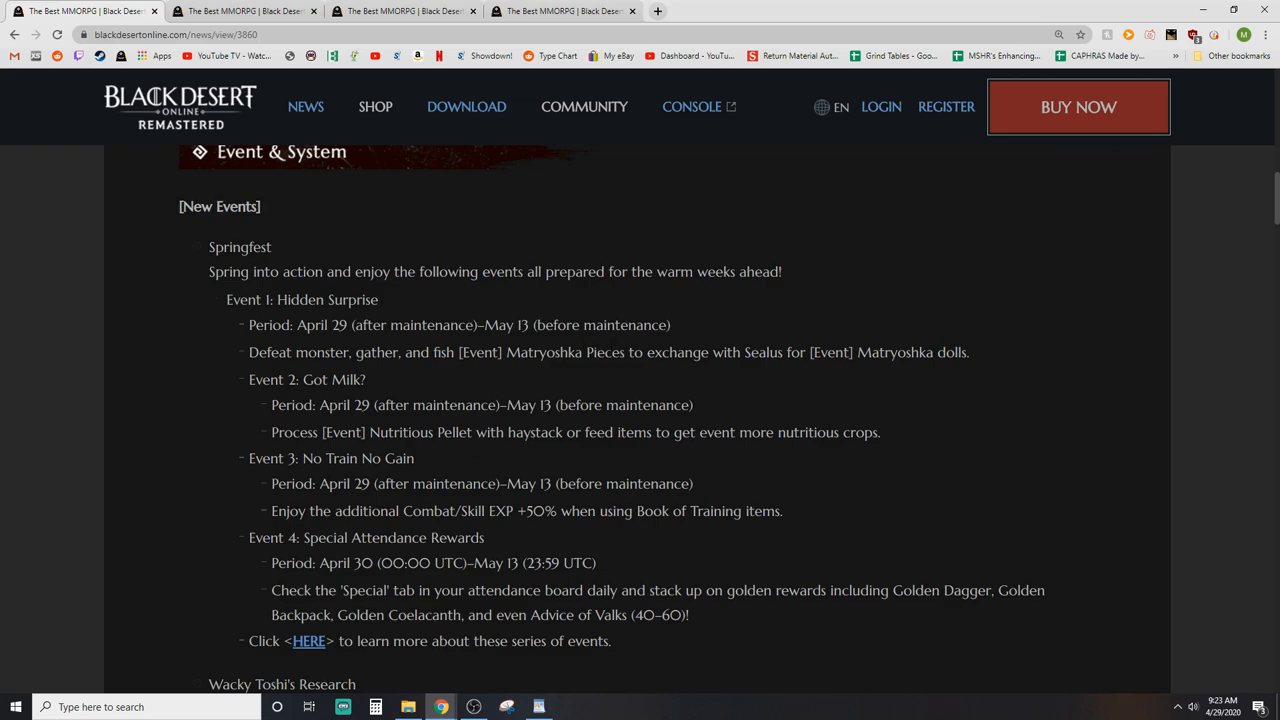
pyautogui.scroll(-3)
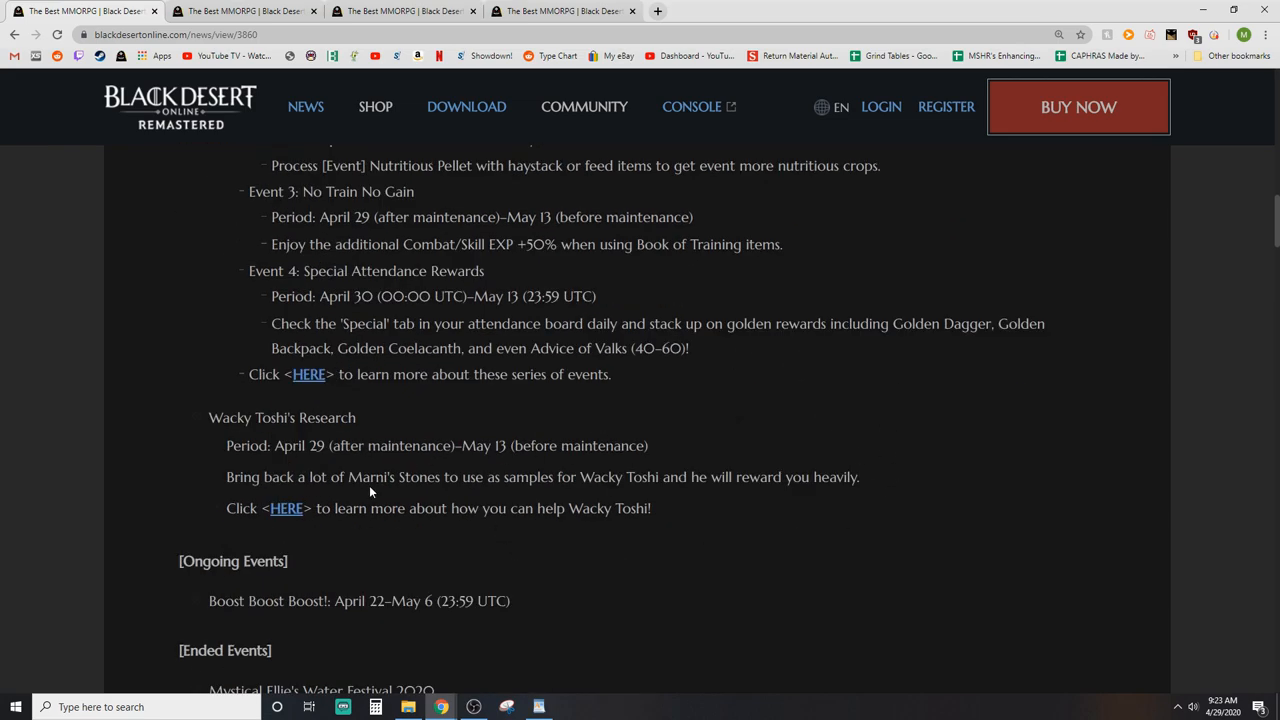
# Step: Open the Wacky Toshi's Research event details page and read its introduction
pyautogui.click(286, 508)
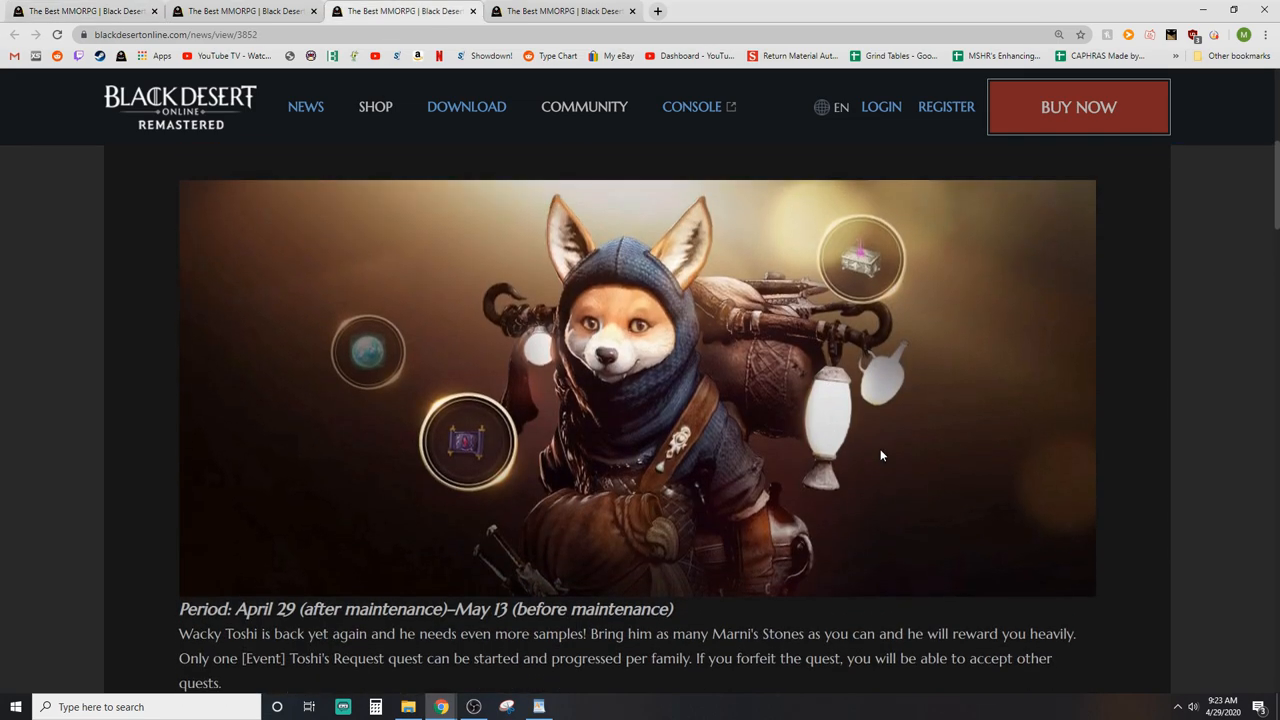
pyautogui.scroll(-3)
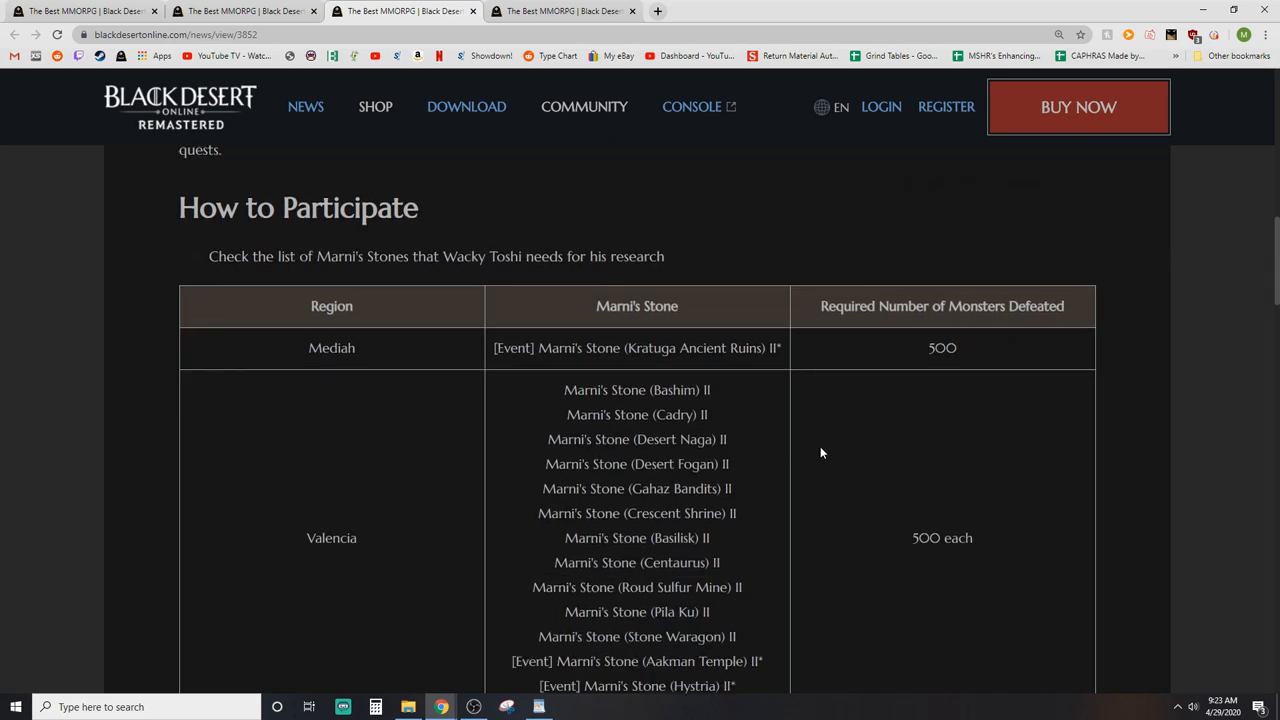
pyautogui.moveTo(784, 442)
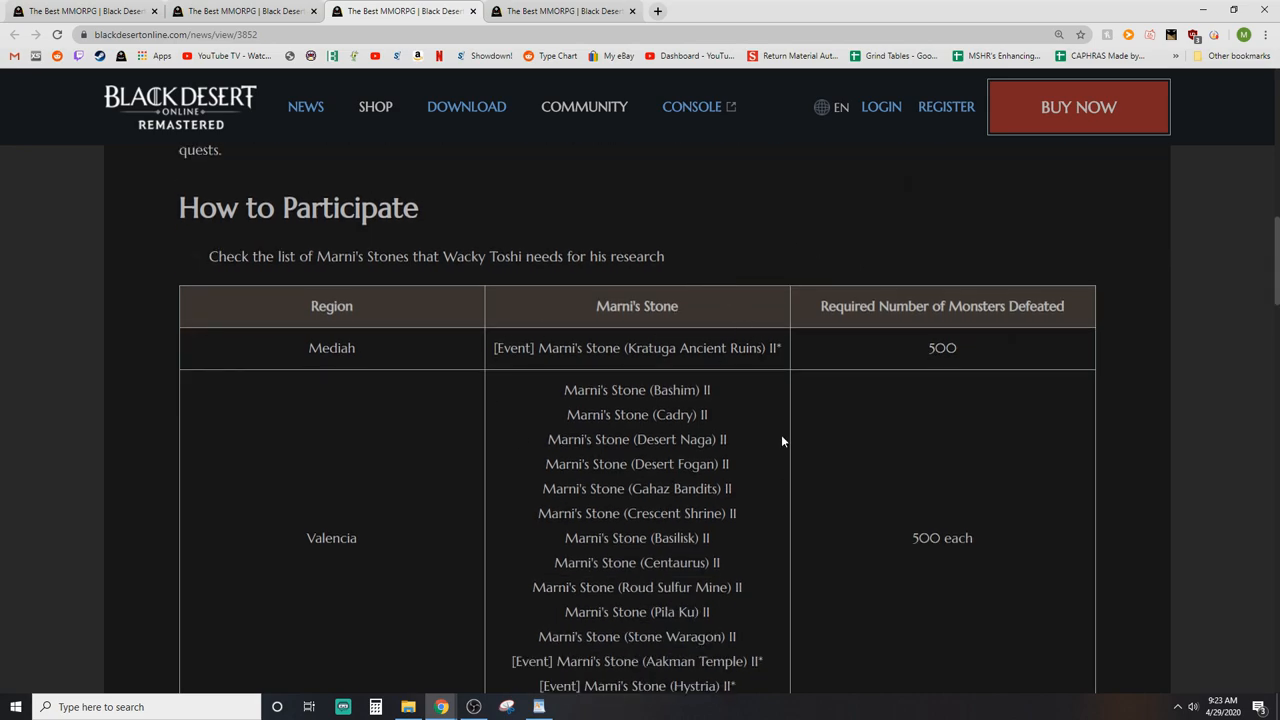
pyautogui.scroll(-3)
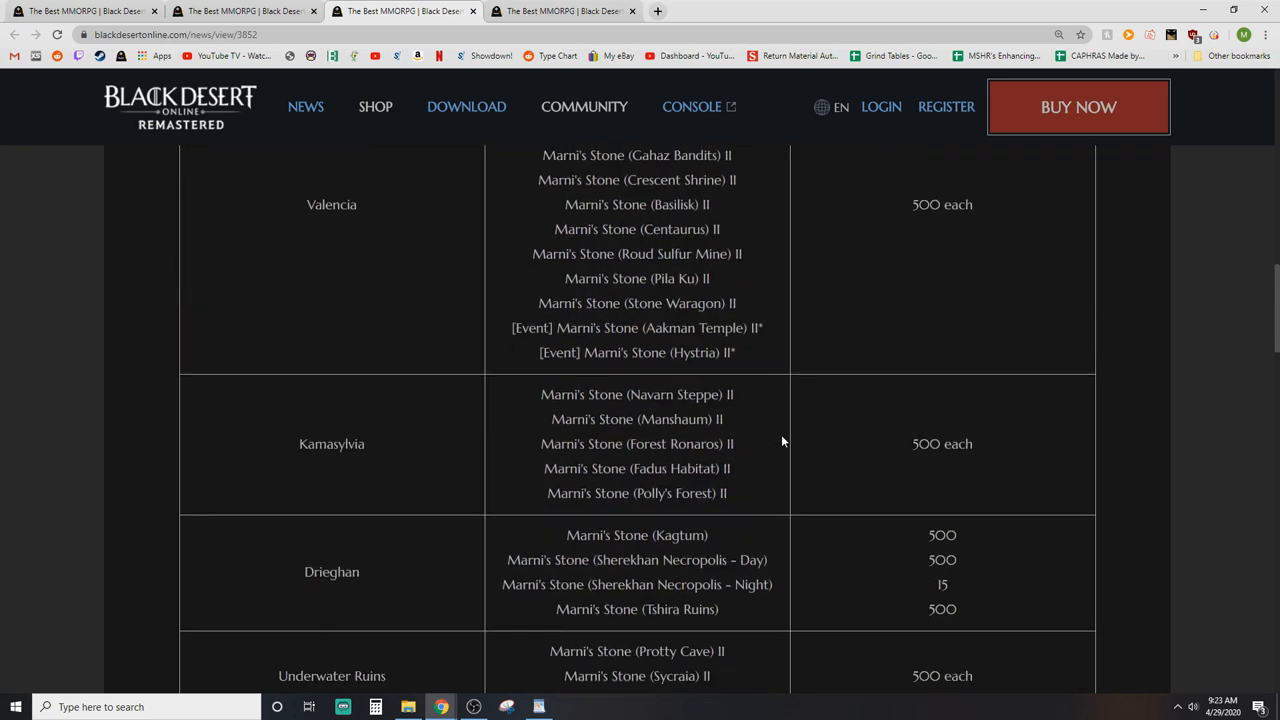
pyautogui.scroll(-3)
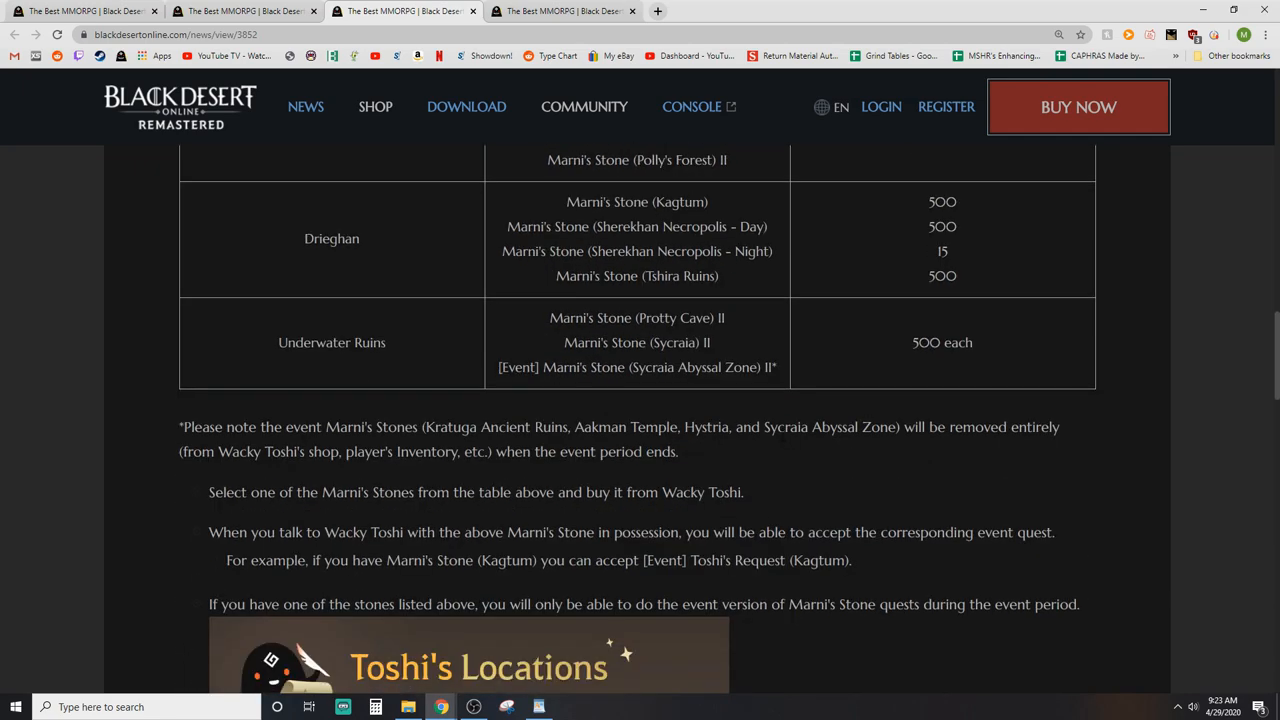
pyautogui.scroll(3)
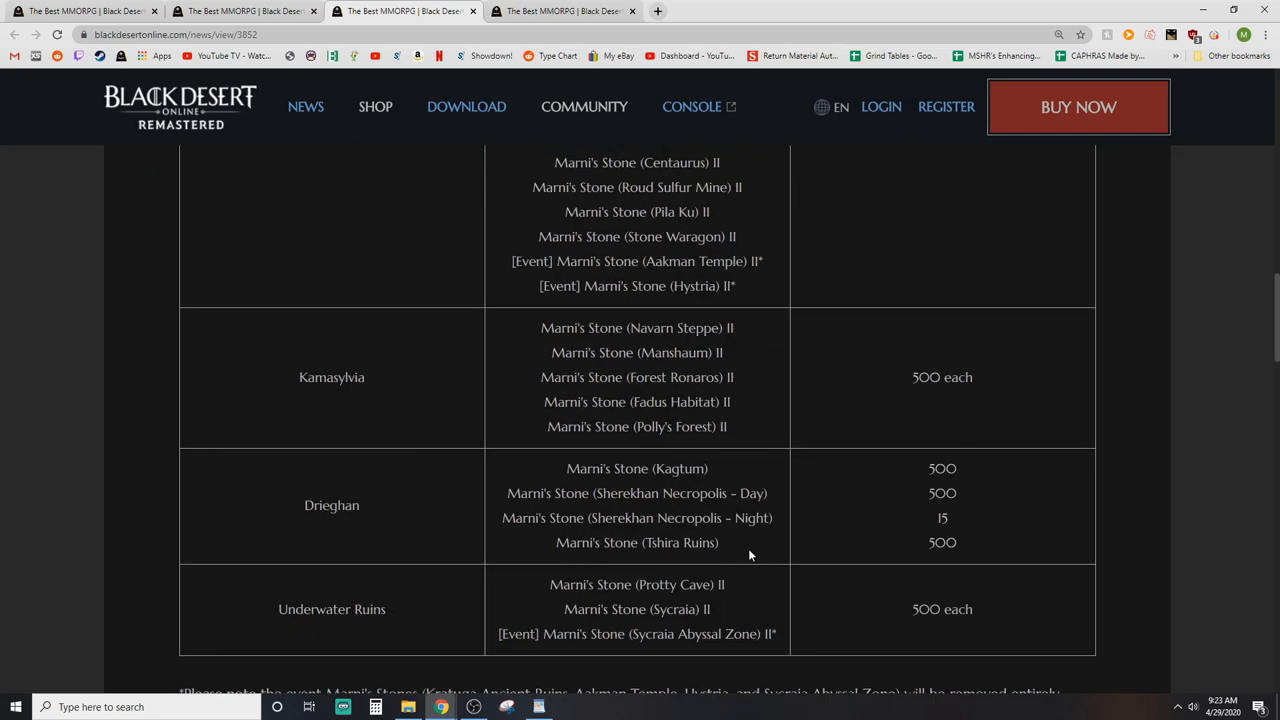
pyautogui.scroll(3)
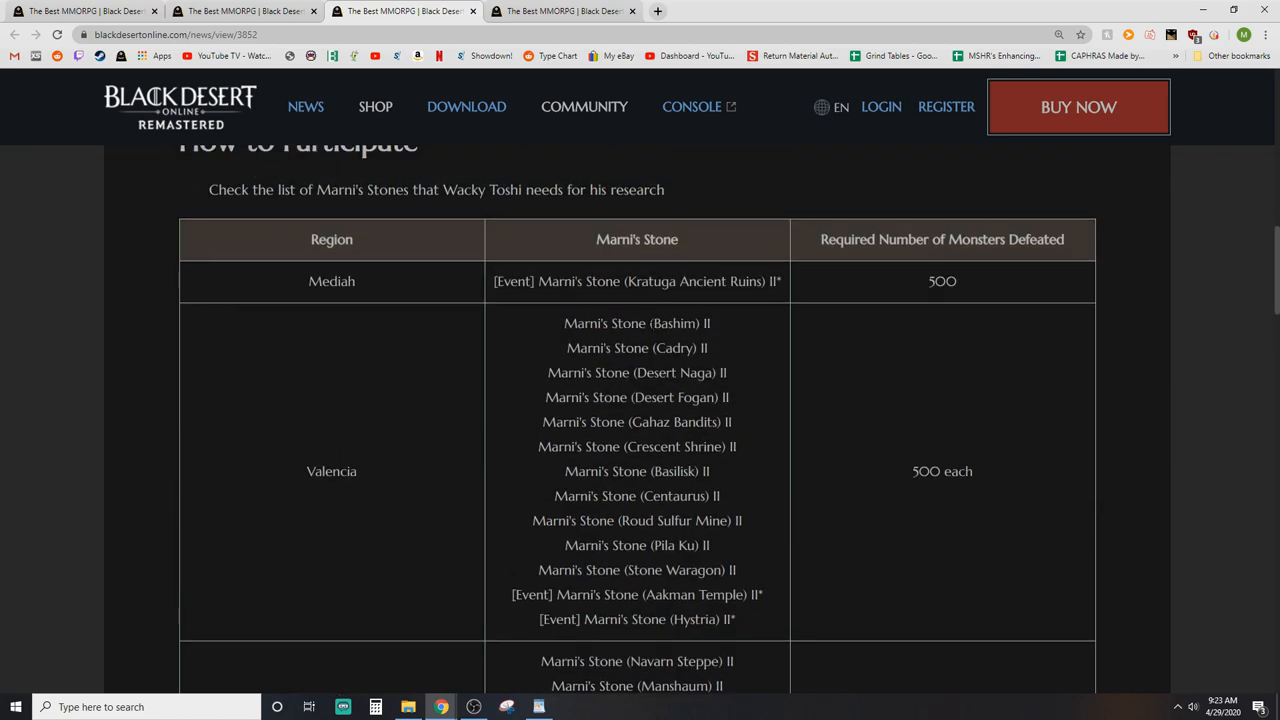
pyautogui.scroll(-3)
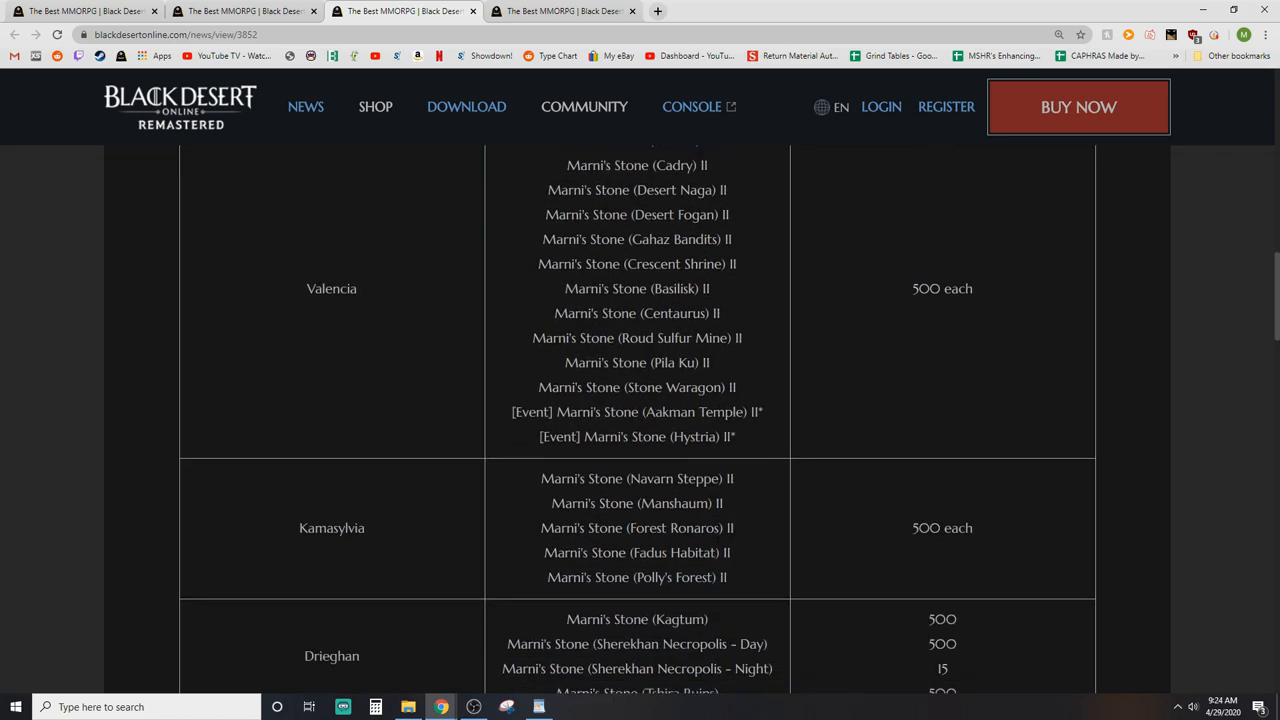
# Step: Scroll through the seal exchange table and Event Notice, returning to the April 29 patch notes
pyautogui.scroll(-3)
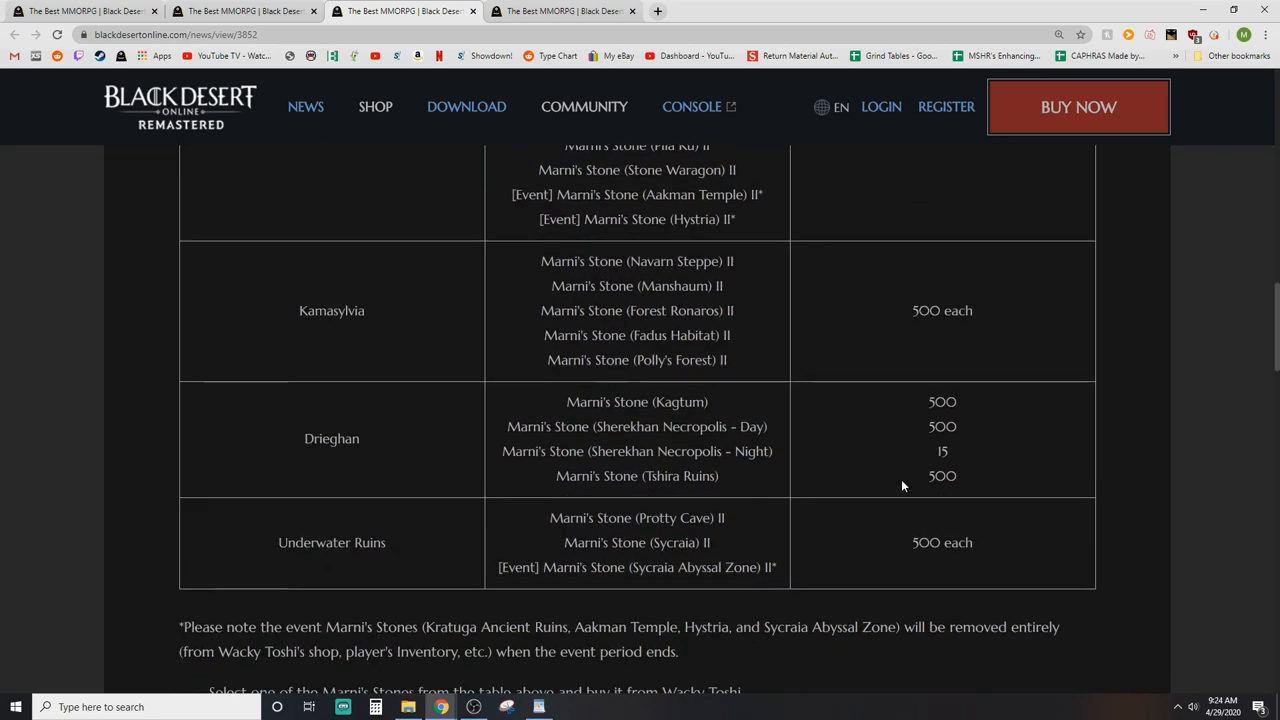
pyautogui.scroll(-3)
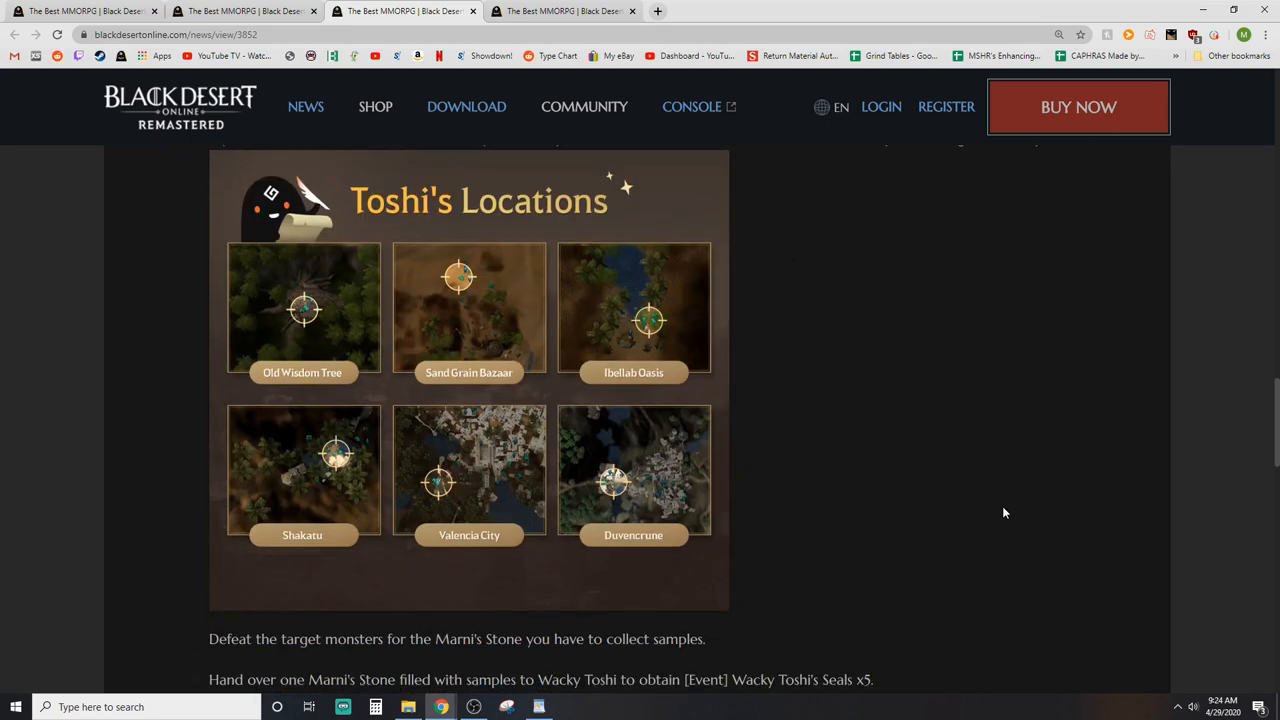
pyautogui.scroll(-3)
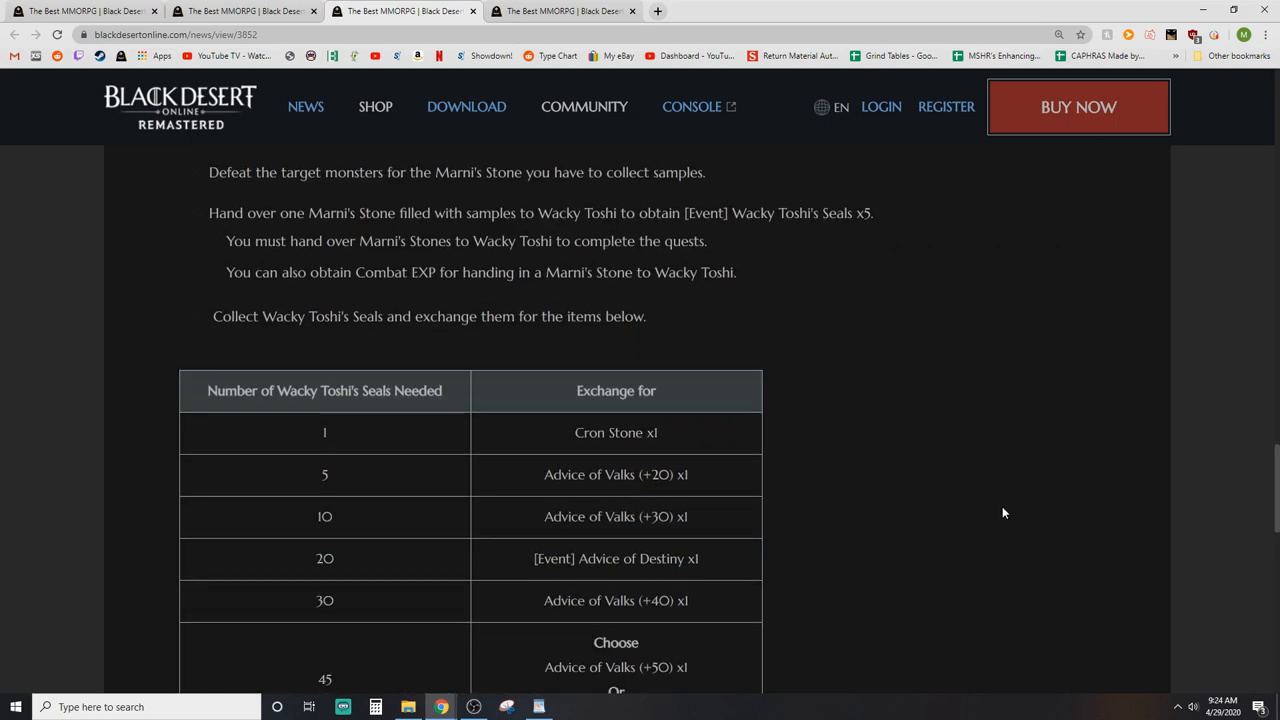
pyautogui.scroll(-3)
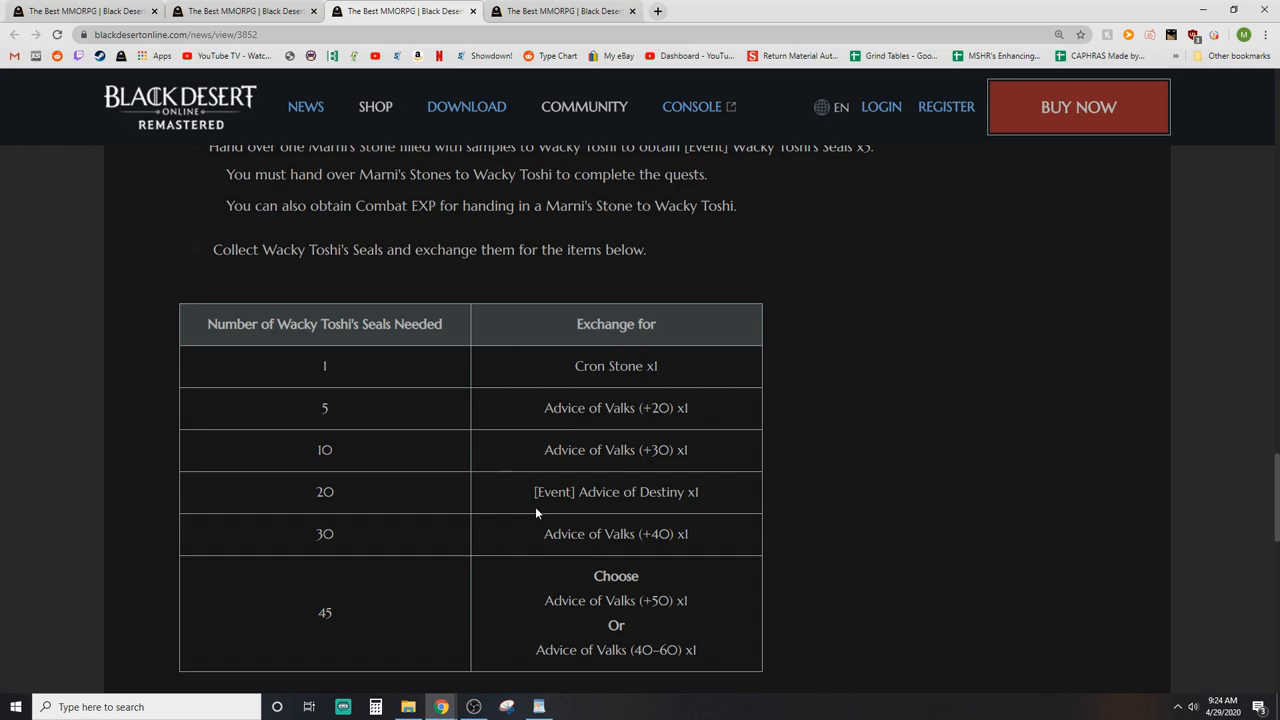
pyautogui.scroll(-3)
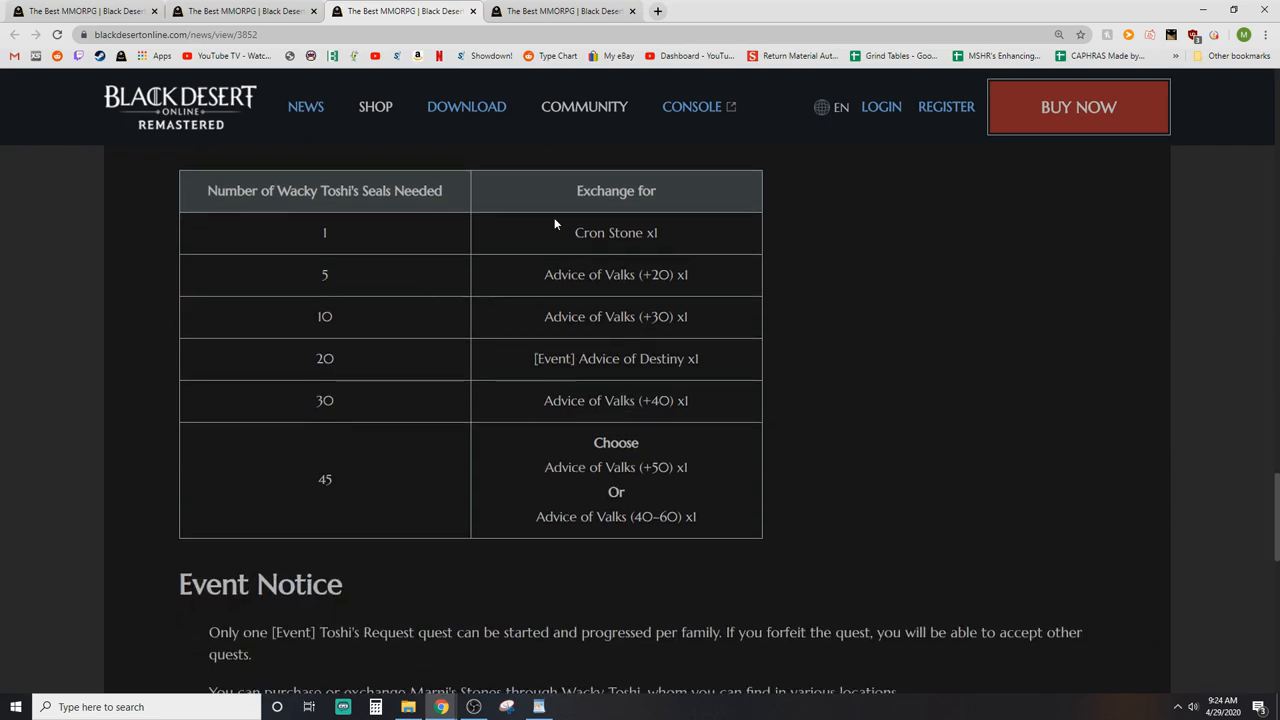
pyautogui.moveTo(780, 444)
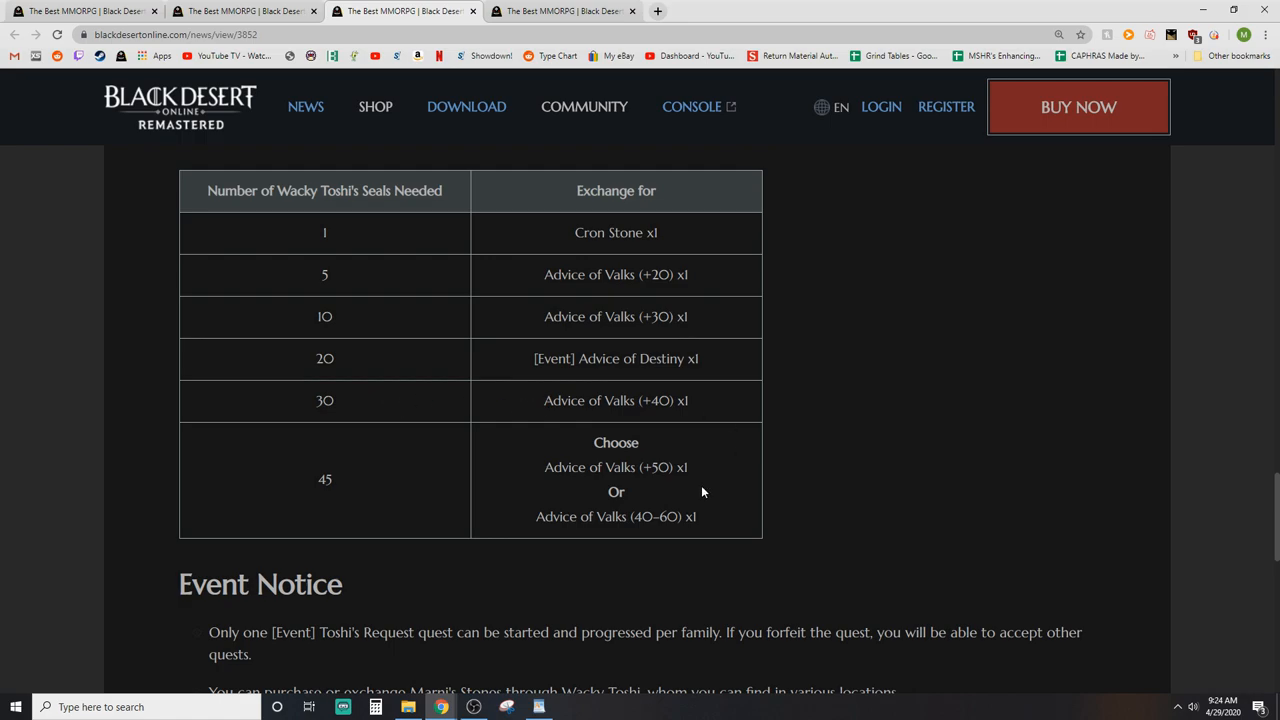
pyautogui.moveTo(788, 516)
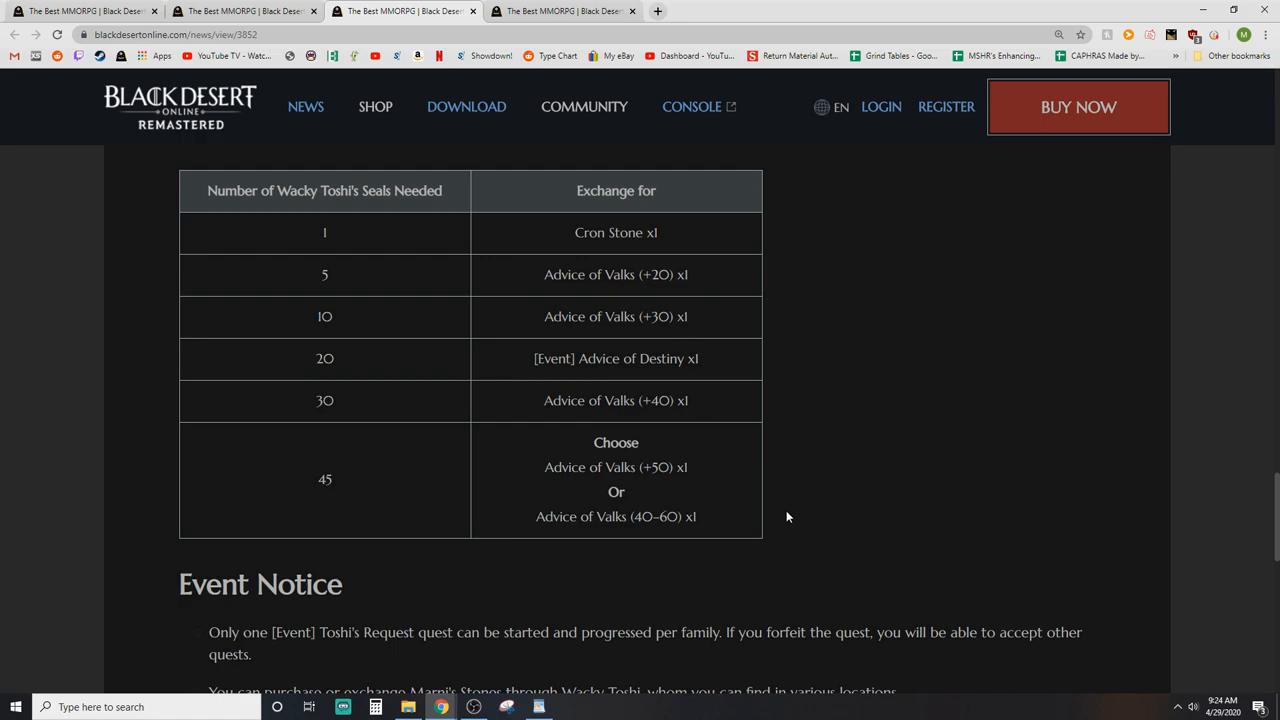
pyautogui.moveTo(728, 508)
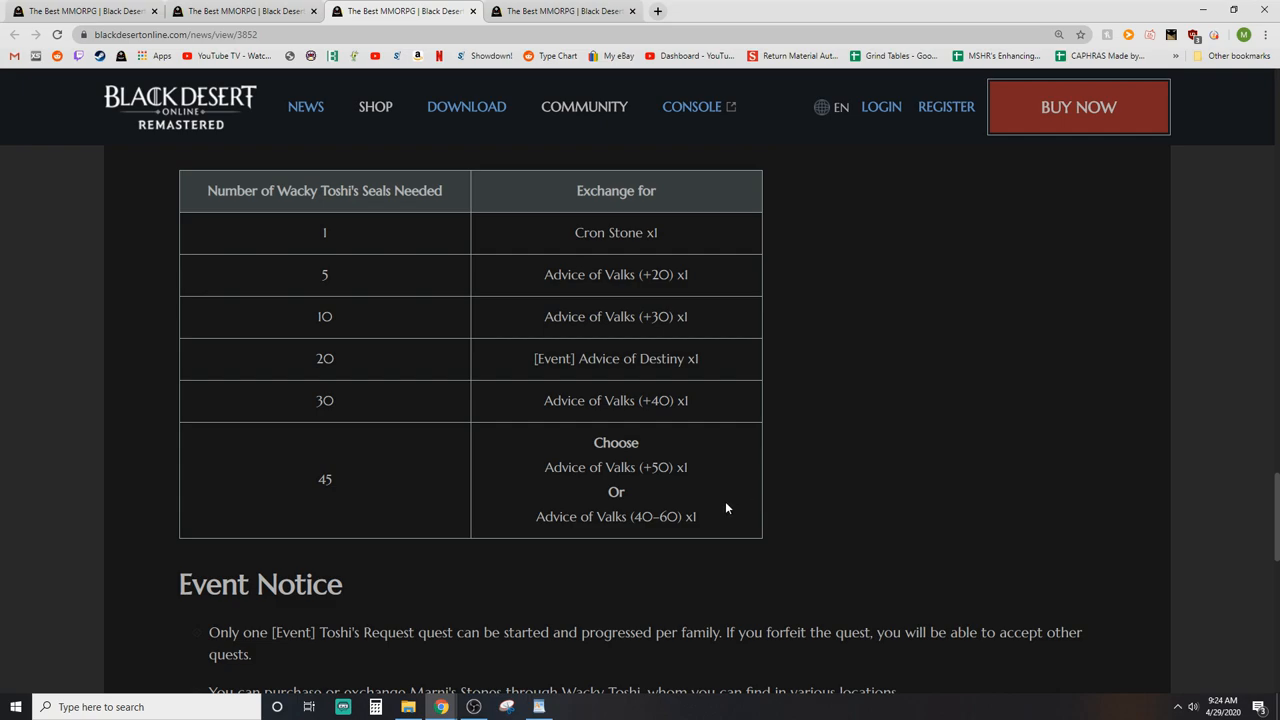
pyautogui.moveTo(698, 488)
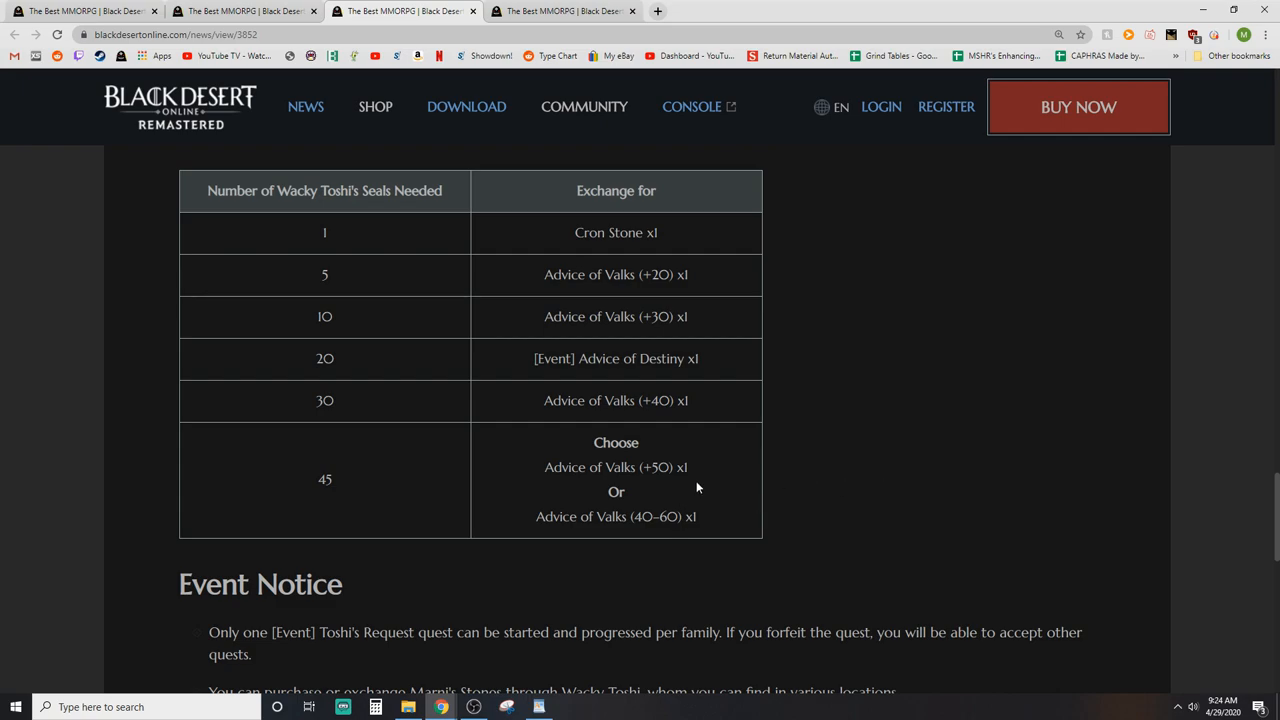
pyautogui.moveTo(836, 500)
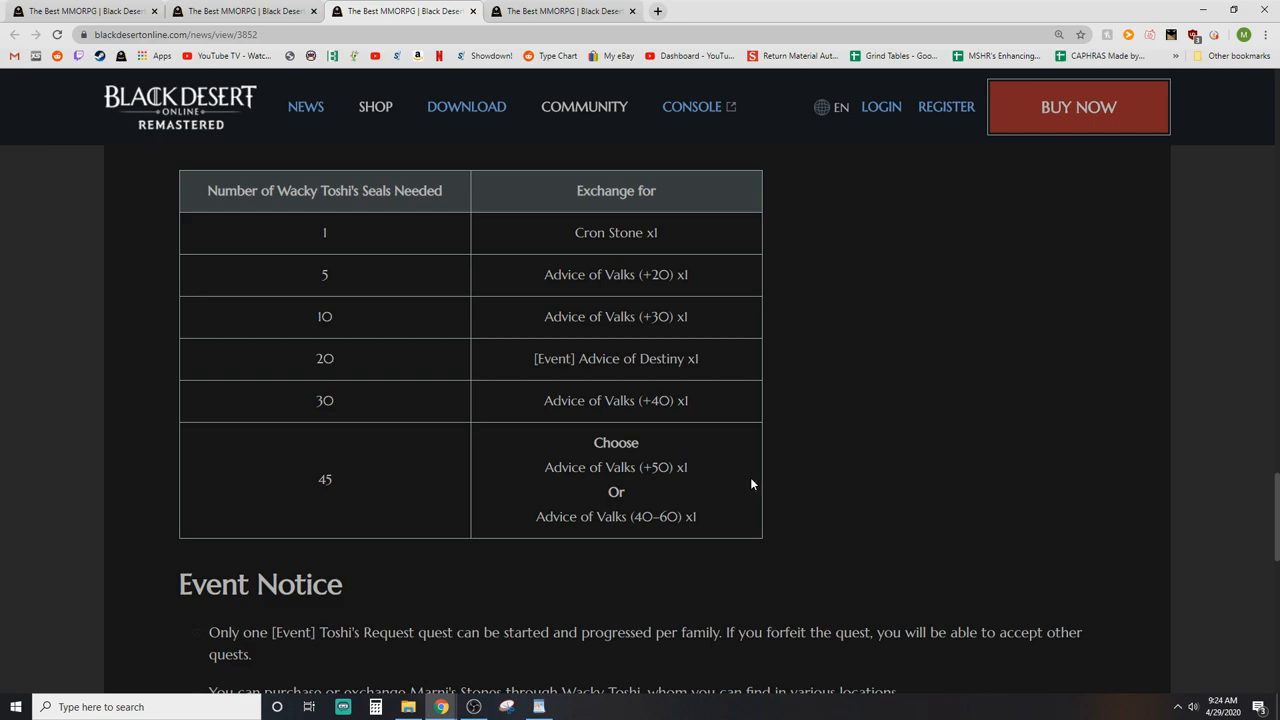
pyautogui.scroll(-3)
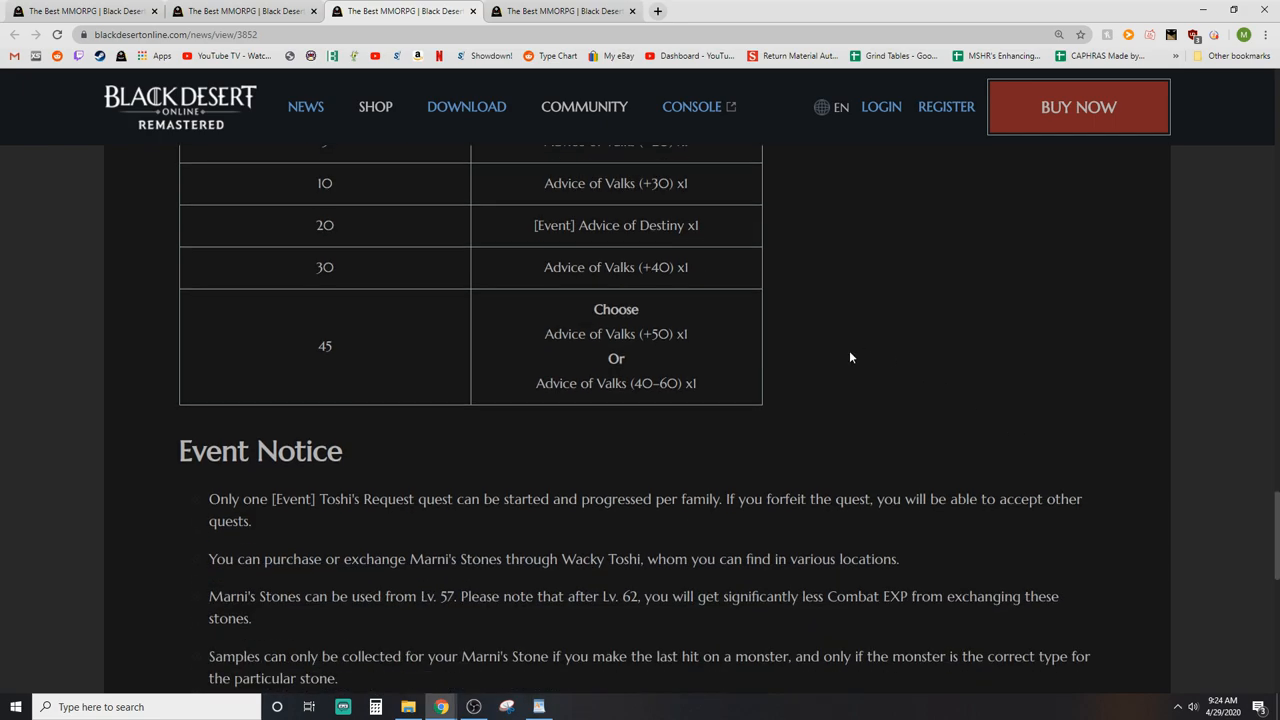
pyautogui.scroll(-3)
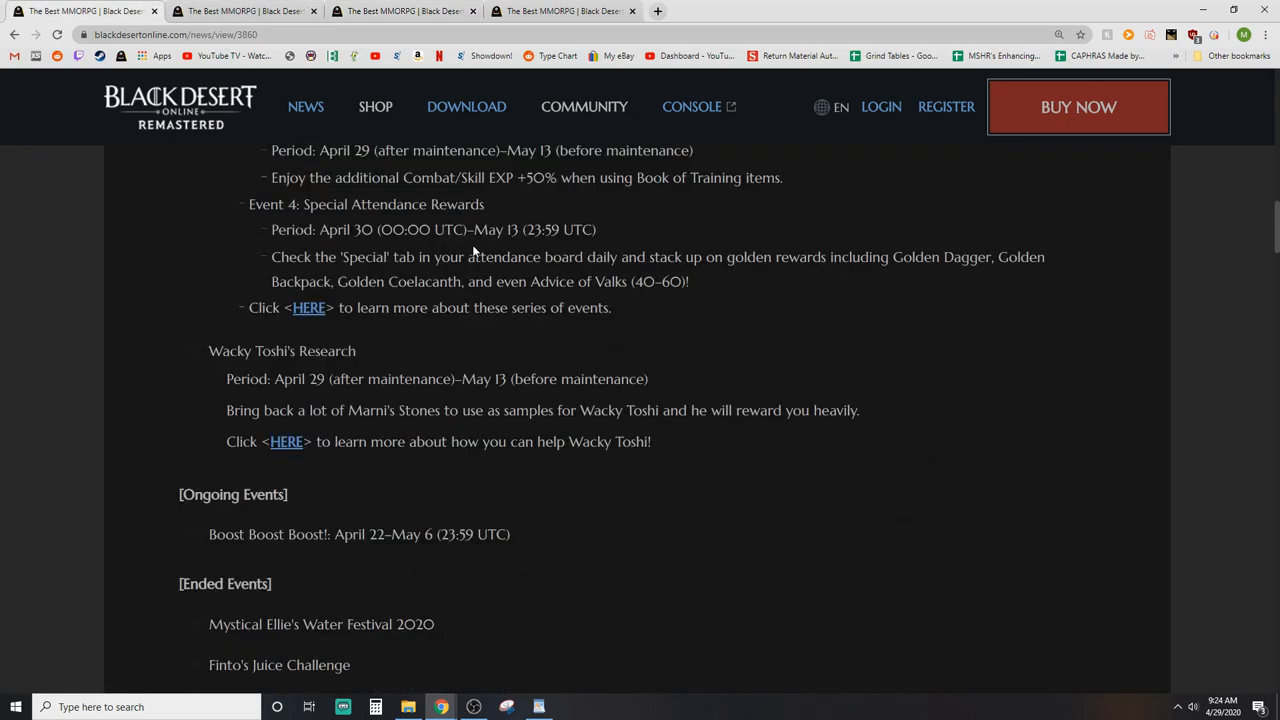
pyautogui.scroll(-3)
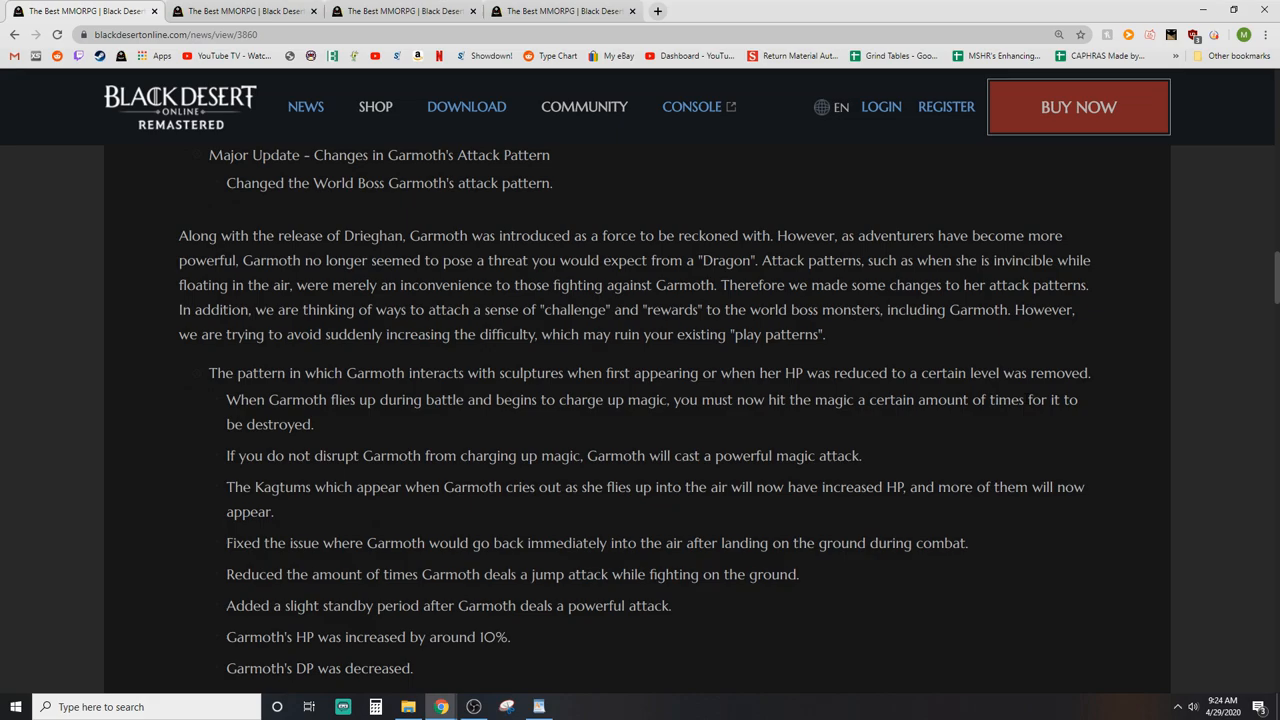
pyautogui.scroll(-3)
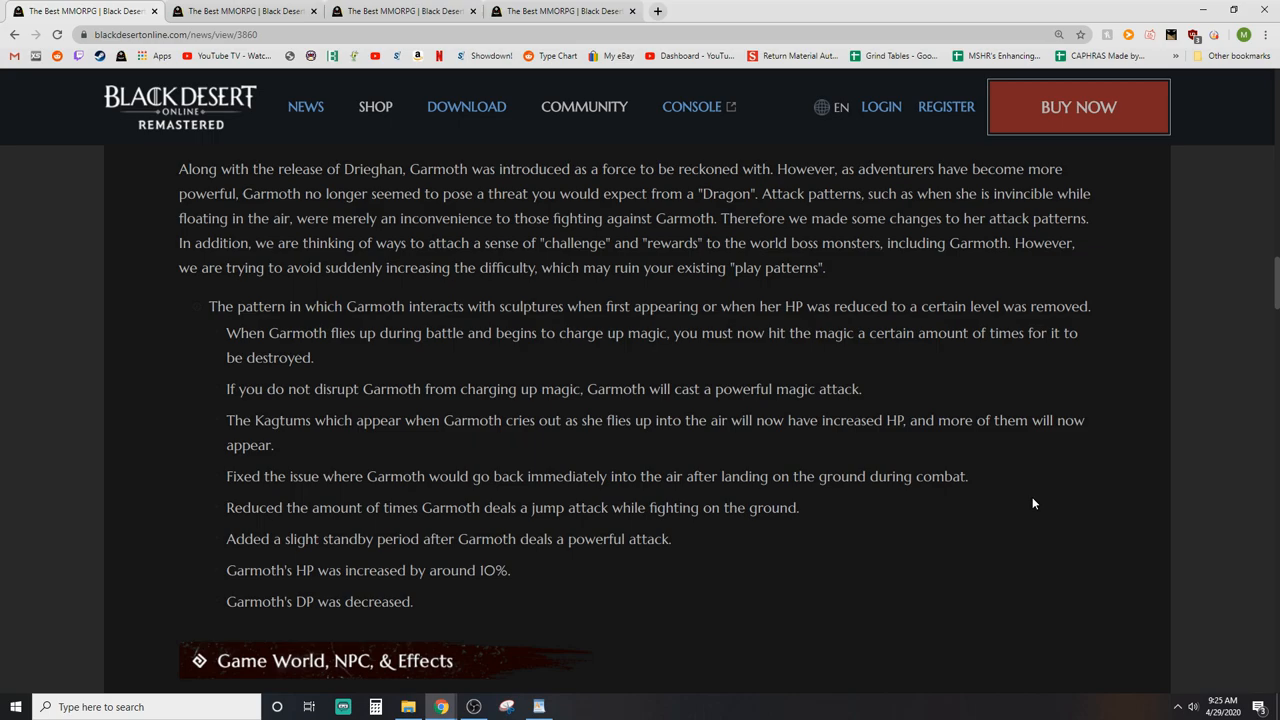
pyautogui.scroll(-3)
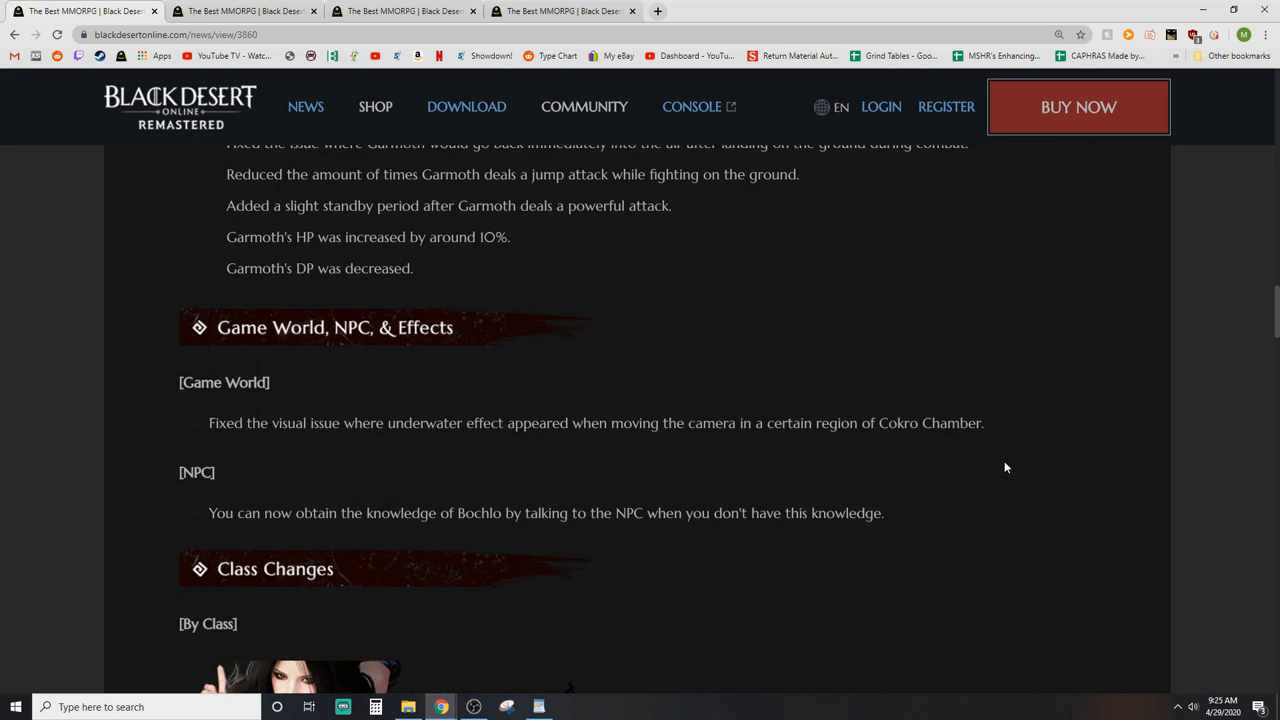
# Step: Scroll down the patch notes through the Item Changes section
pyautogui.scroll(3)
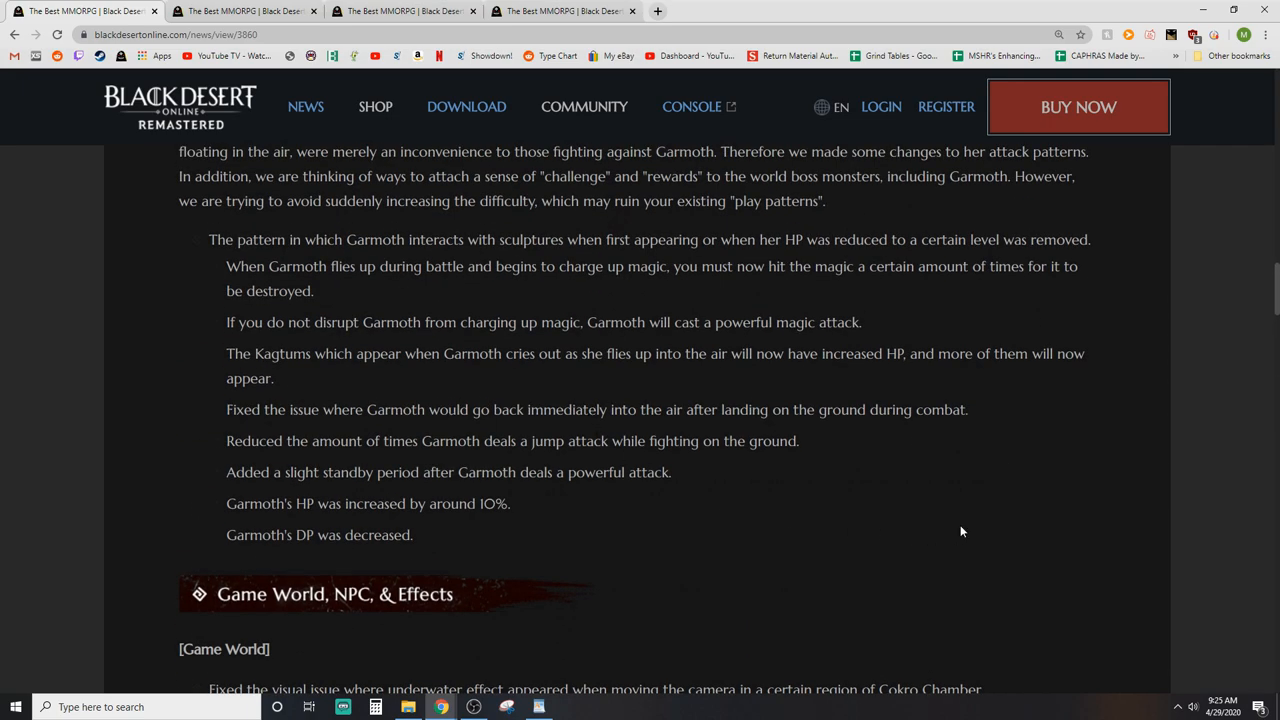
pyautogui.scroll(-3)
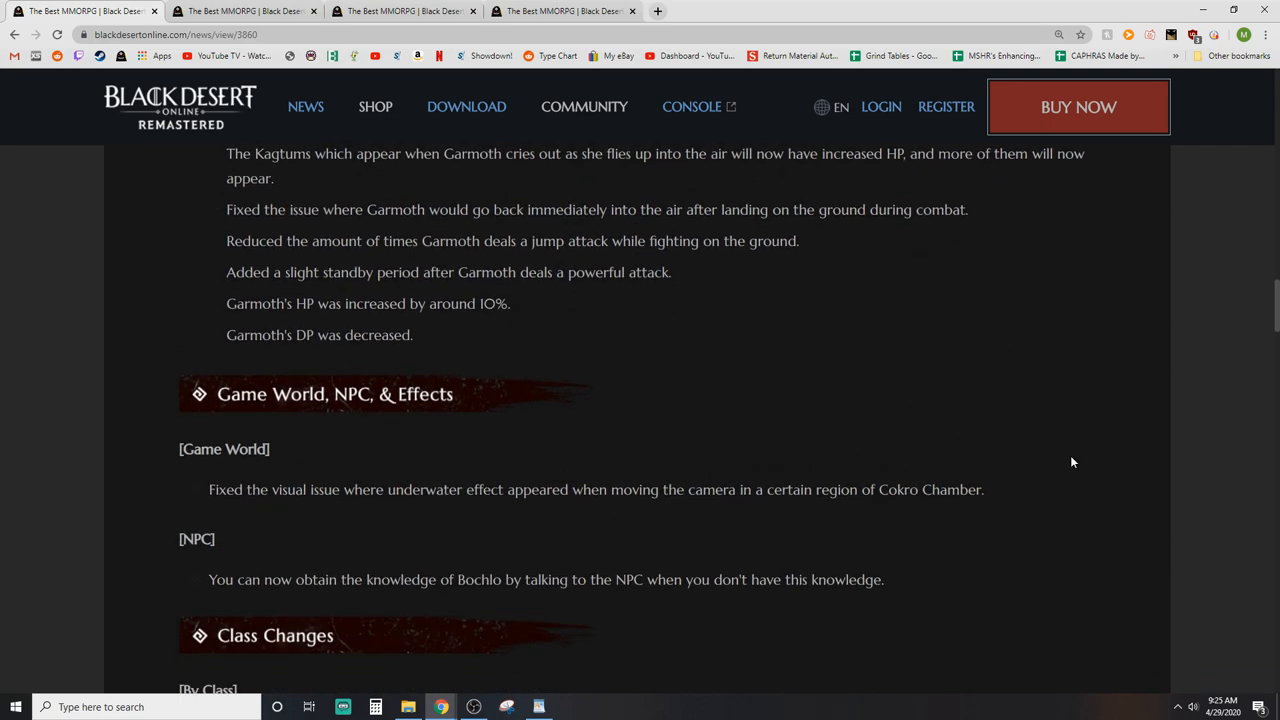
pyautogui.scroll(-3)
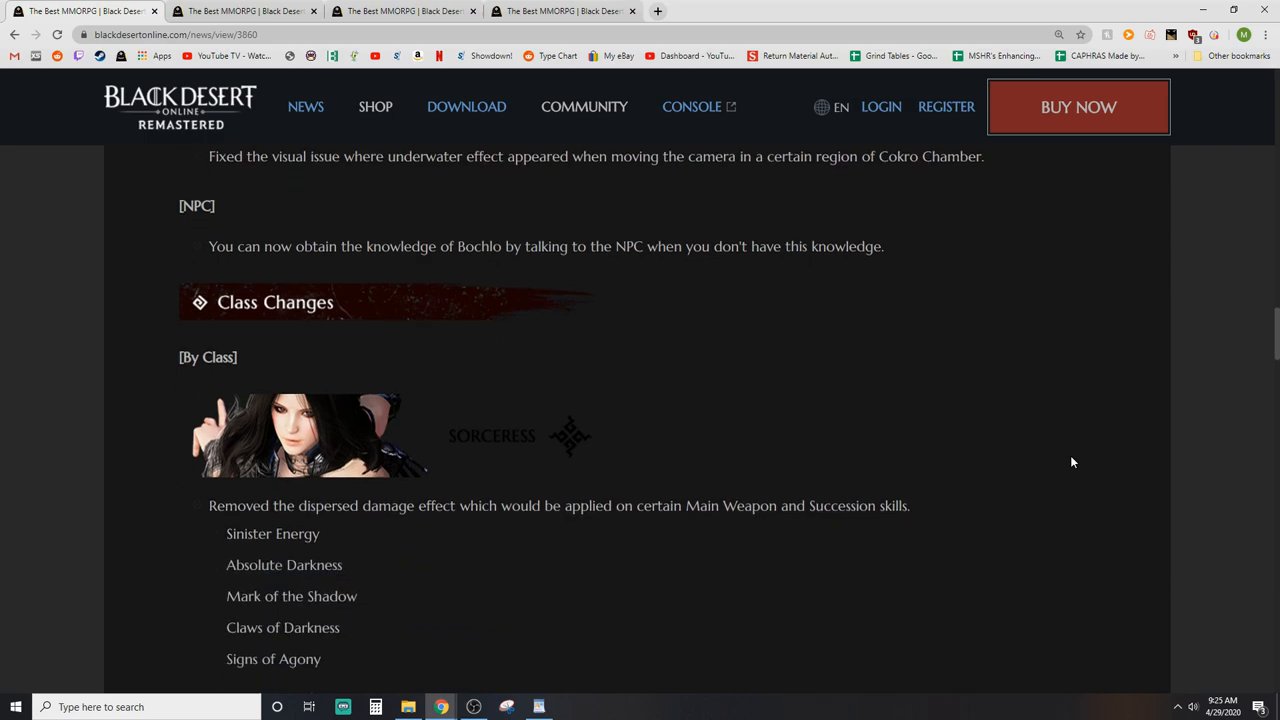
pyautogui.scroll(-3)
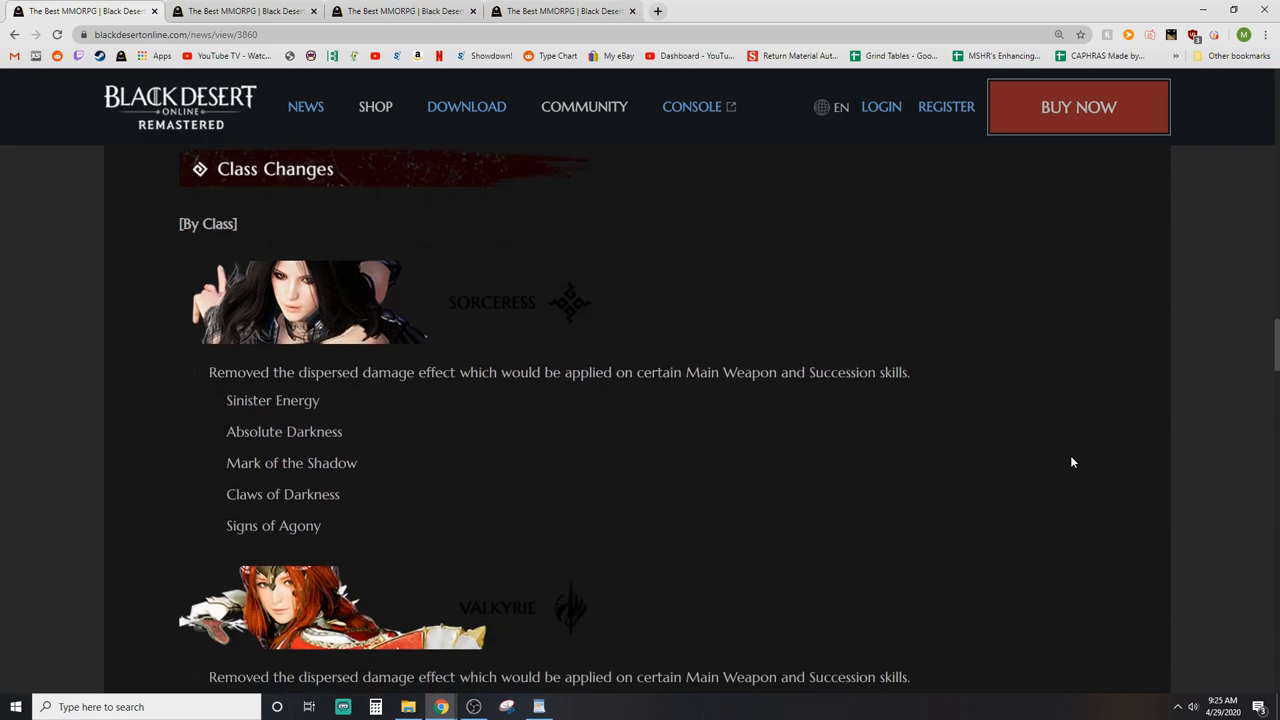
pyautogui.moveTo(1056, 456)
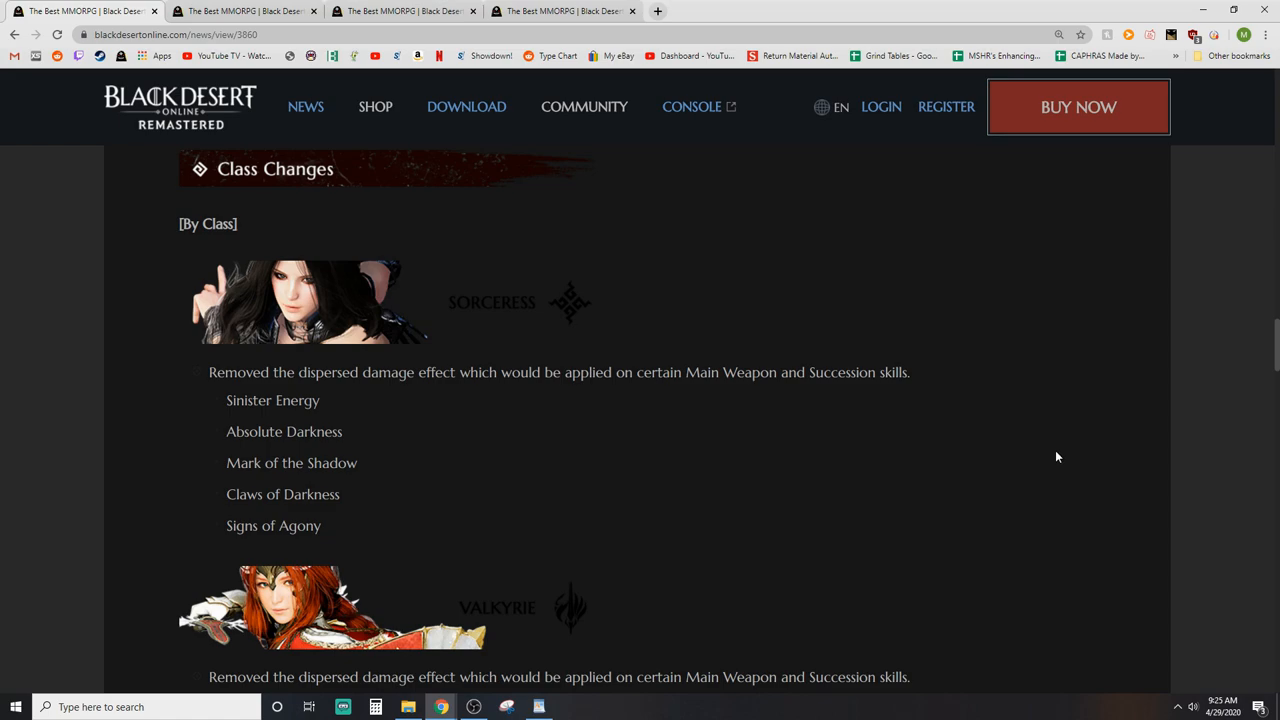
pyautogui.moveTo(768, 480)
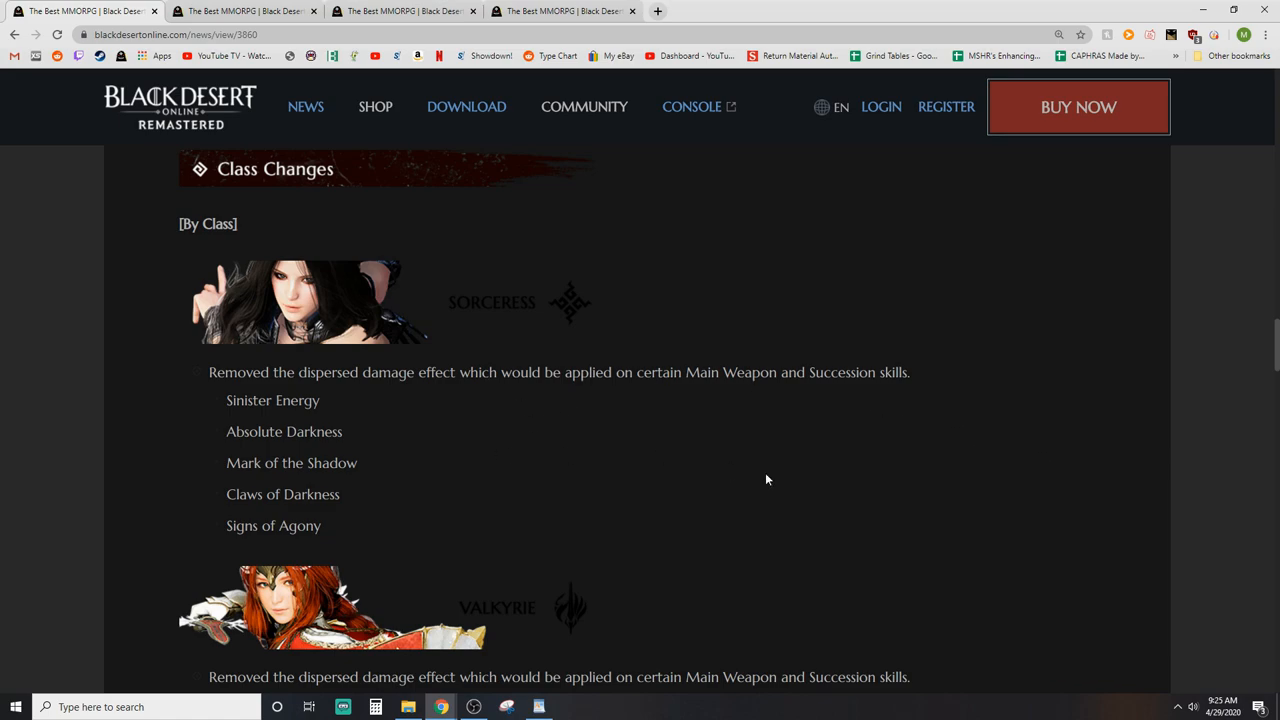
pyautogui.moveTo(560, 408)
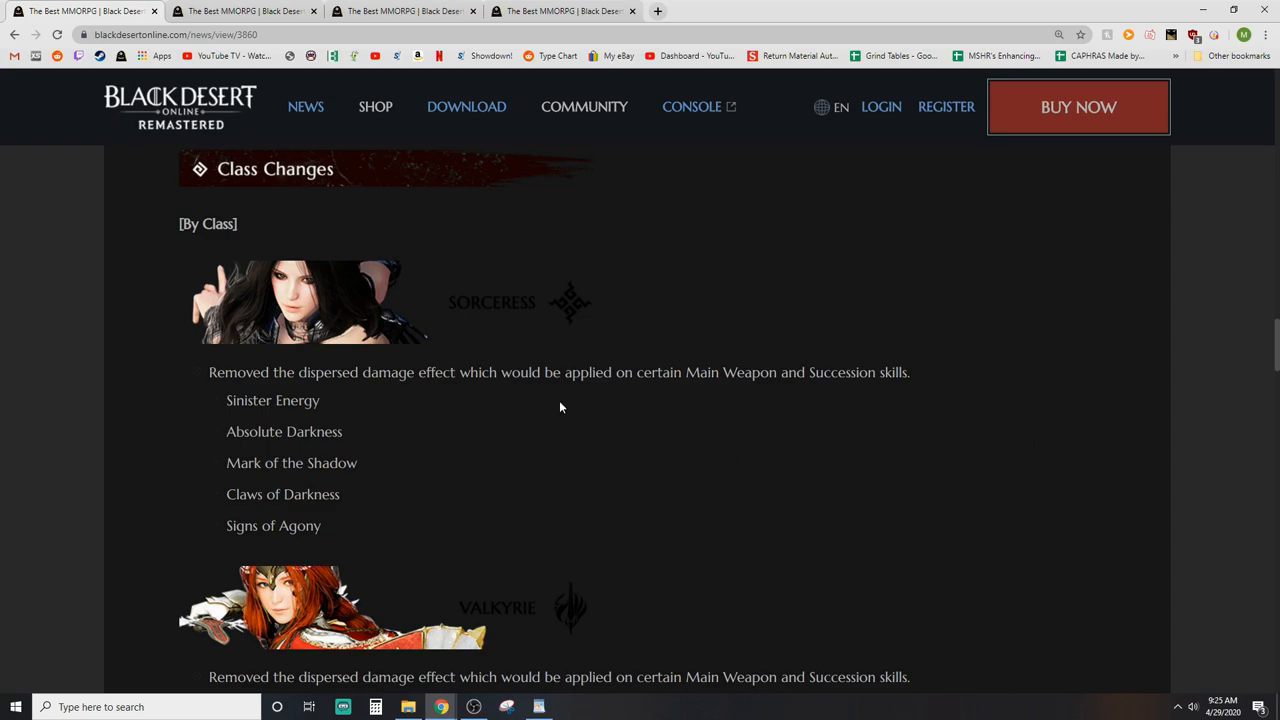
pyautogui.moveTo(690, 448)
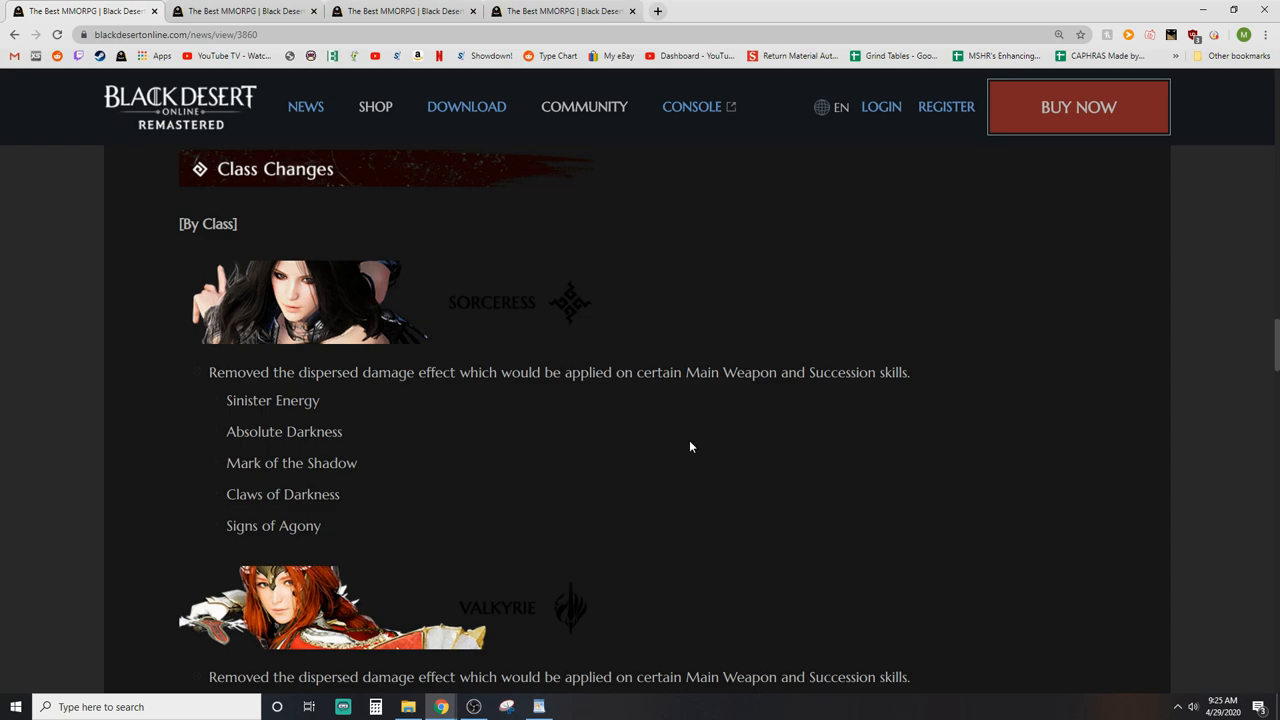
pyautogui.scroll(-3)
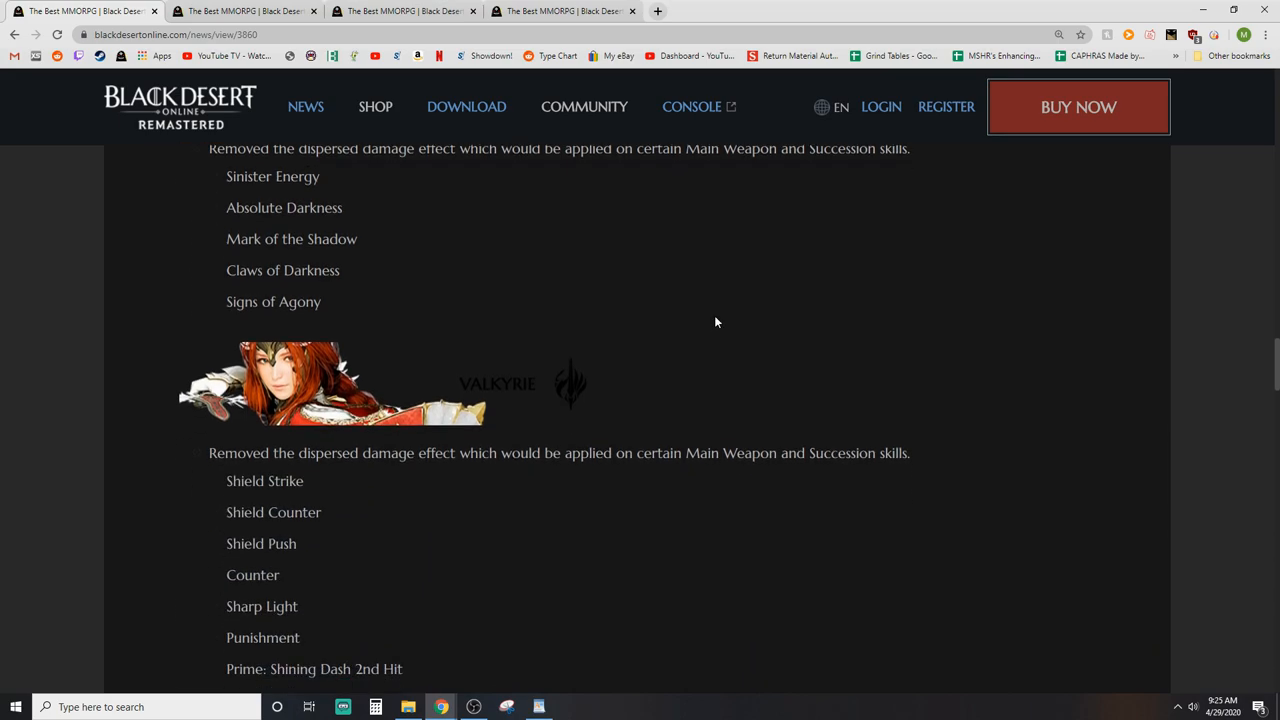
pyautogui.scroll(-3)
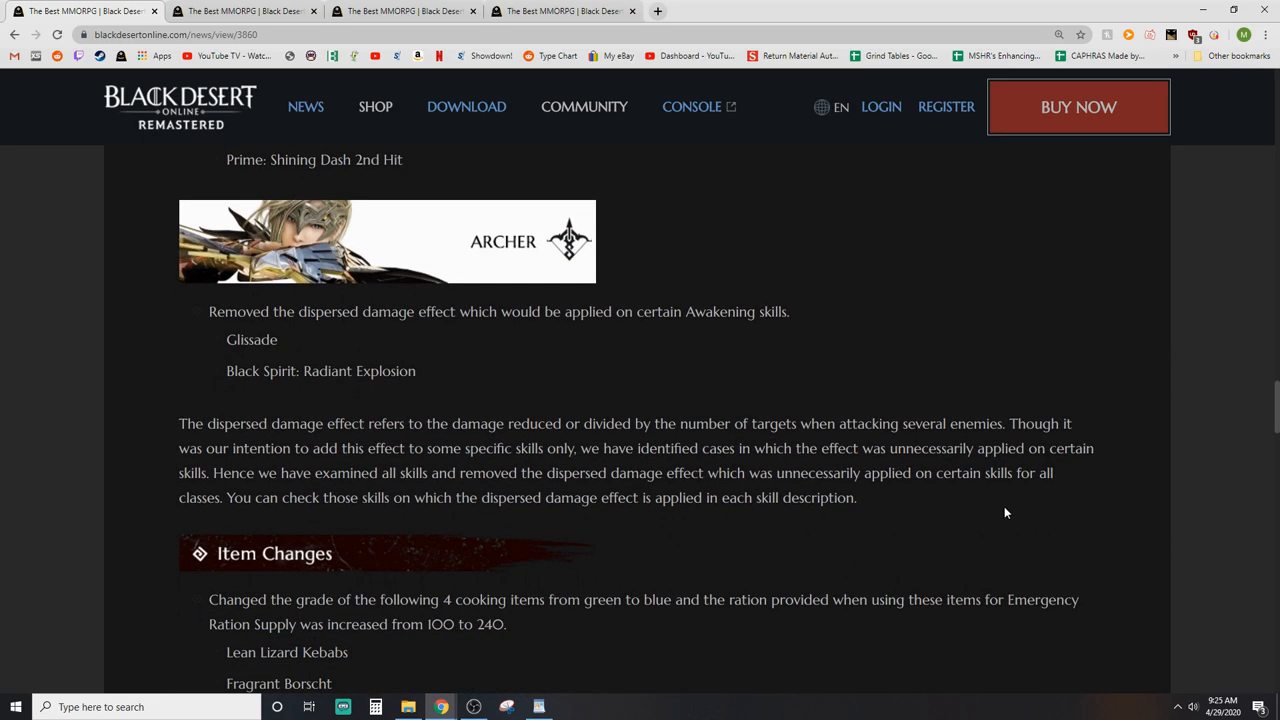
pyautogui.moveTo(908, 514)
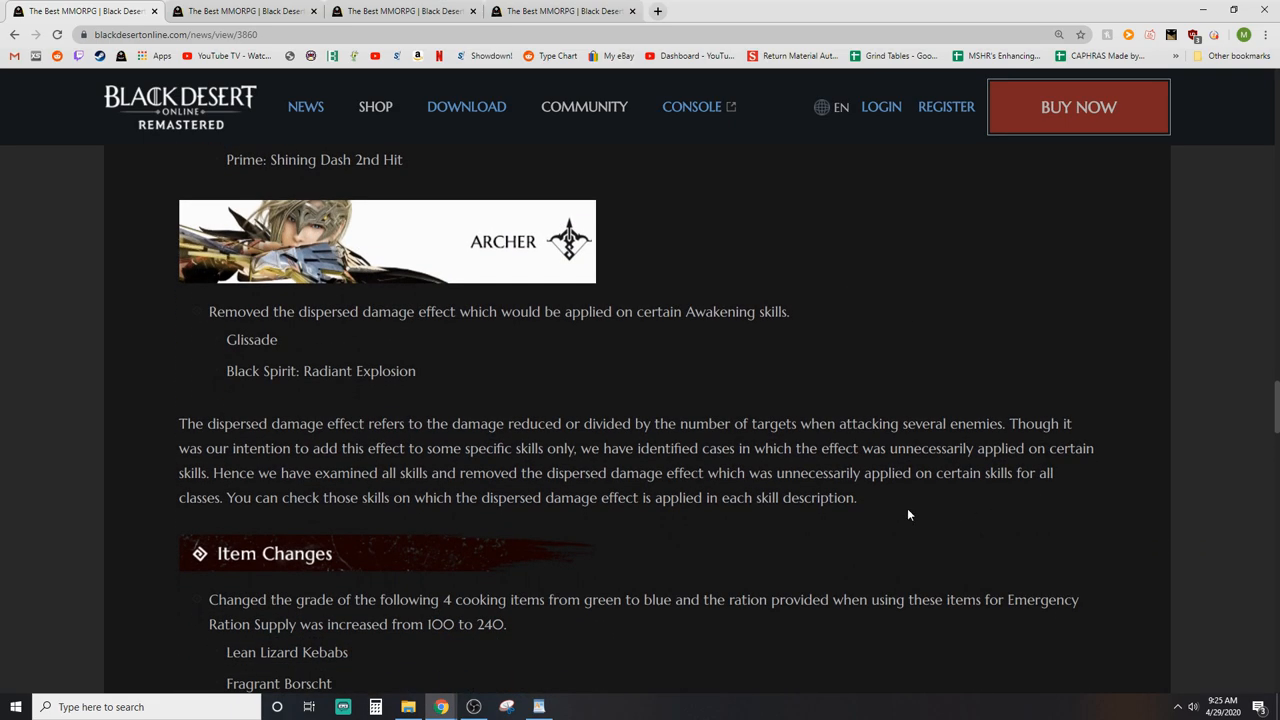
pyautogui.scroll(-3)
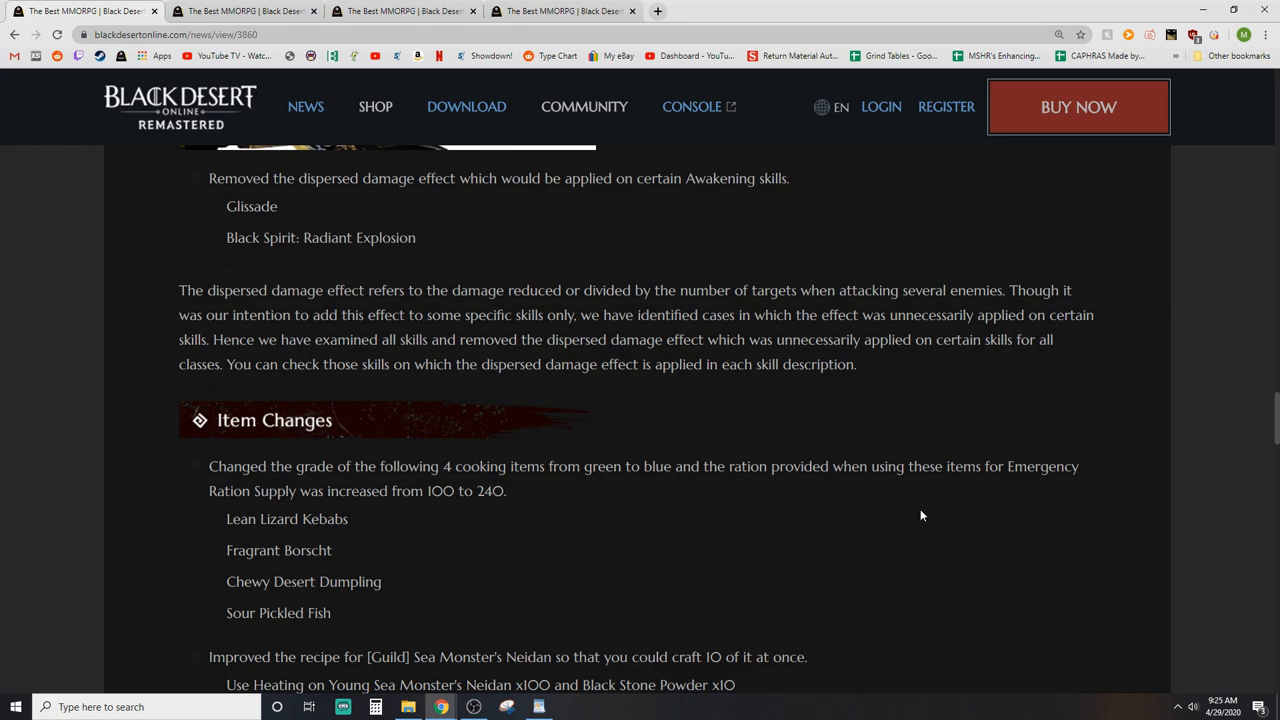
pyautogui.scroll(-3)
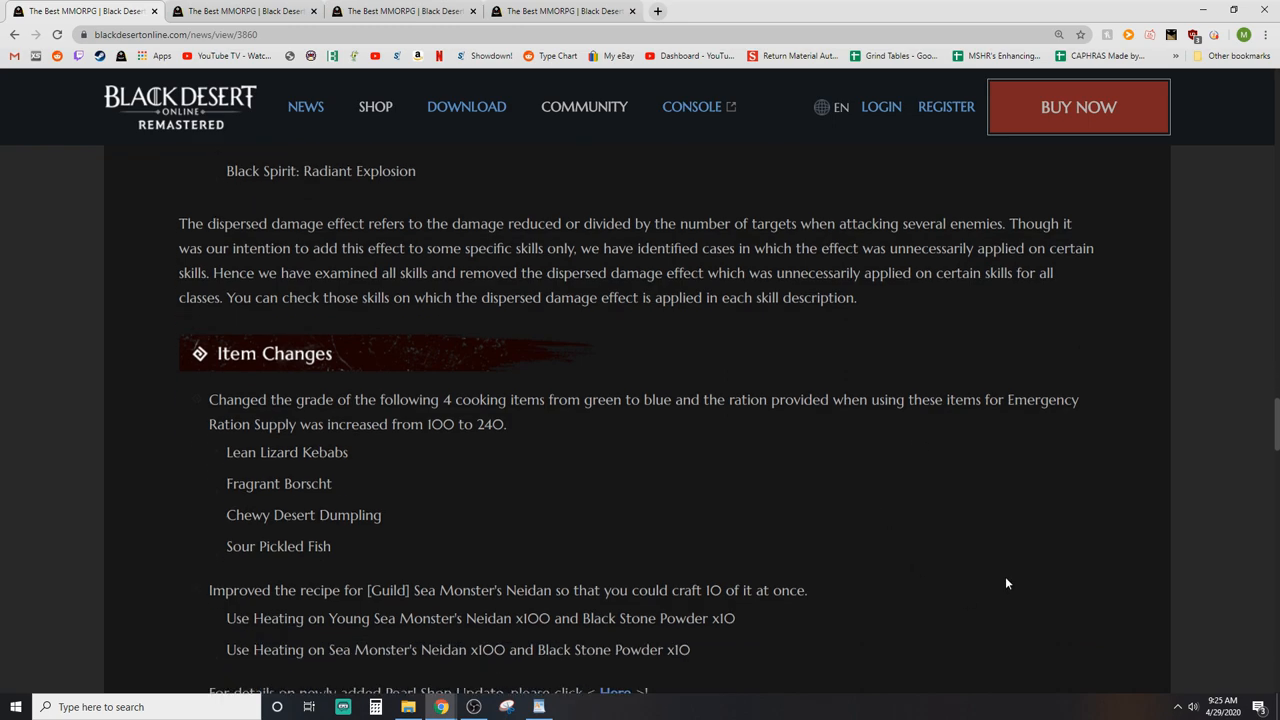
# Step: Scroll on through Resolved Issues to the closing Known Issue section at the bottom
pyautogui.scroll(-3)
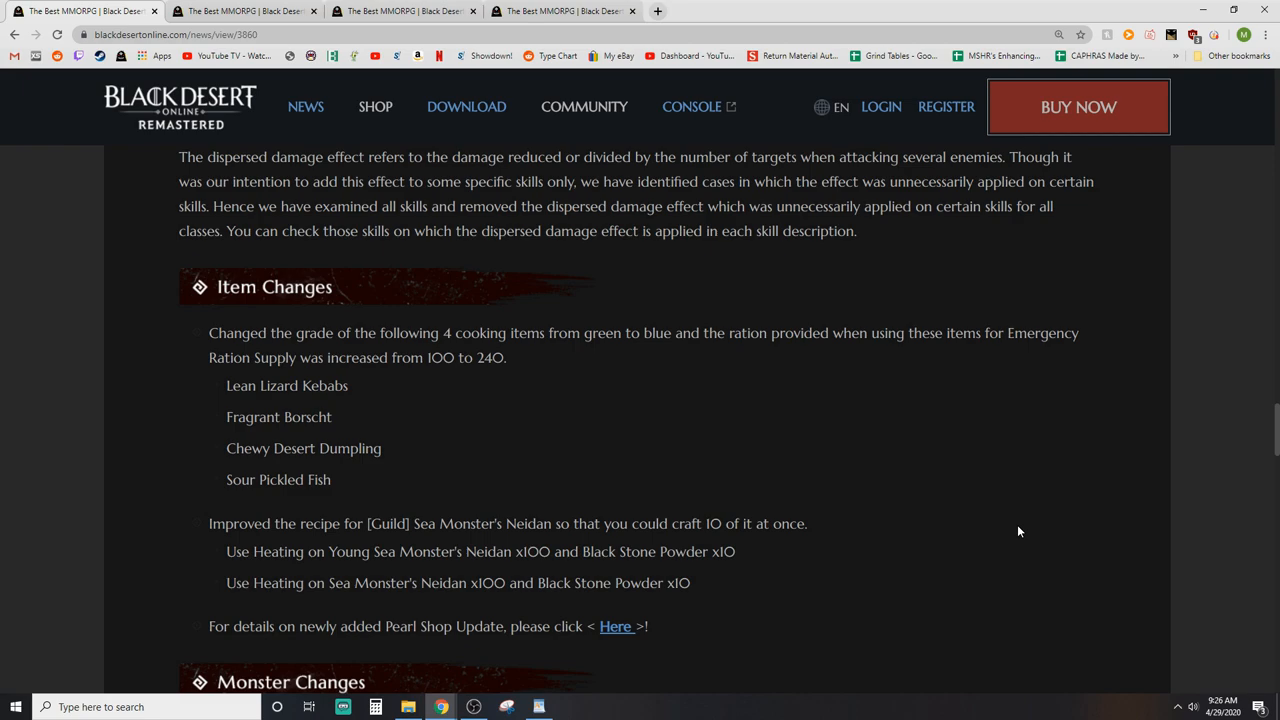
pyautogui.scroll(-3)
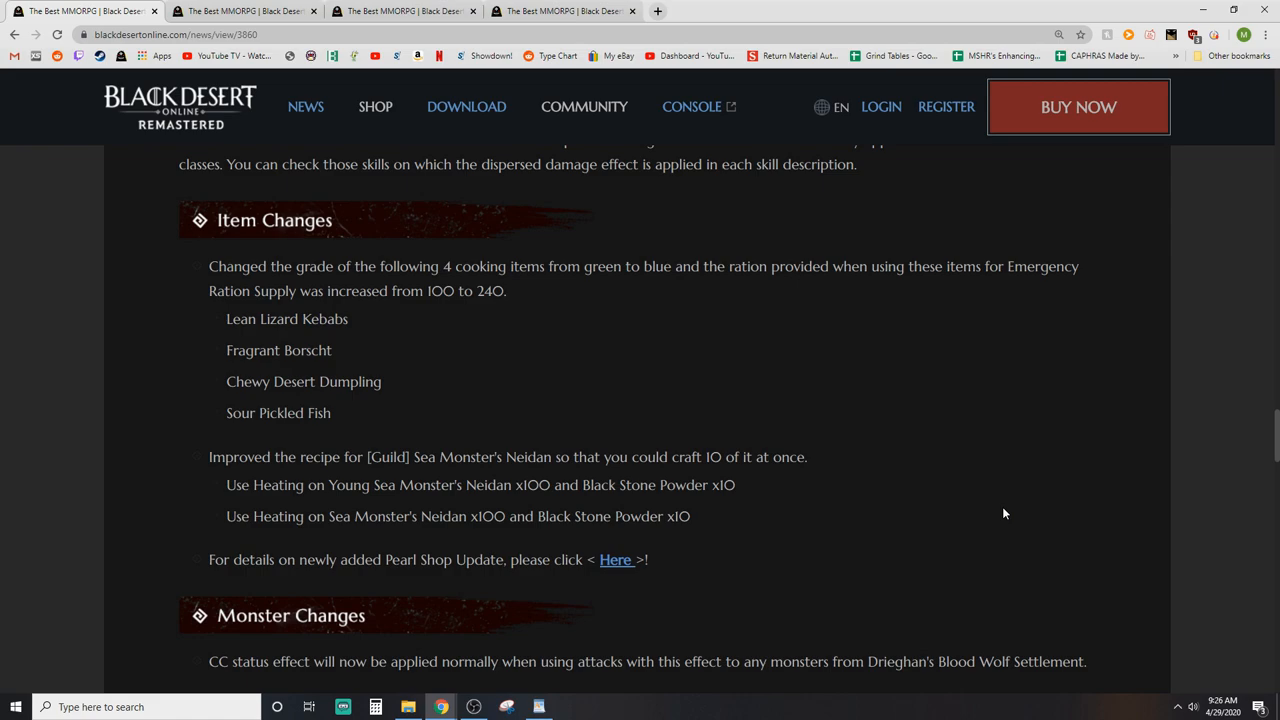
pyautogui.scroll(-3)
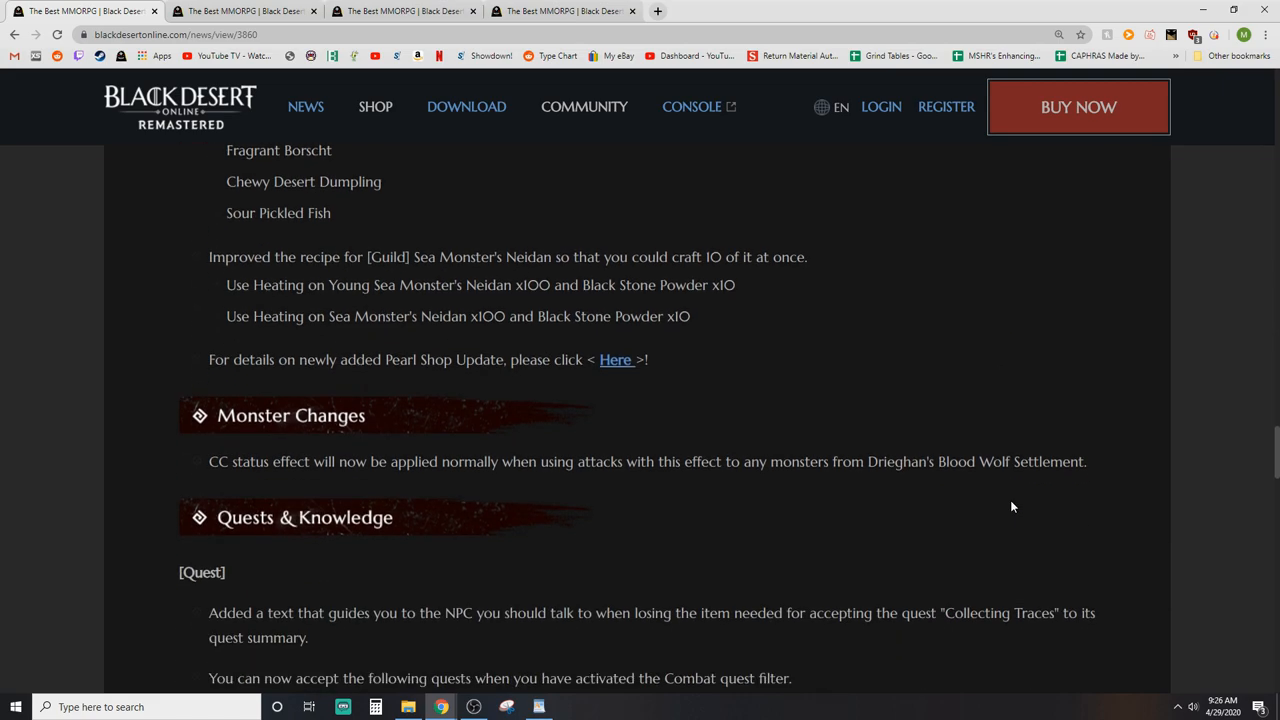
pyautogui.scroll(-3)
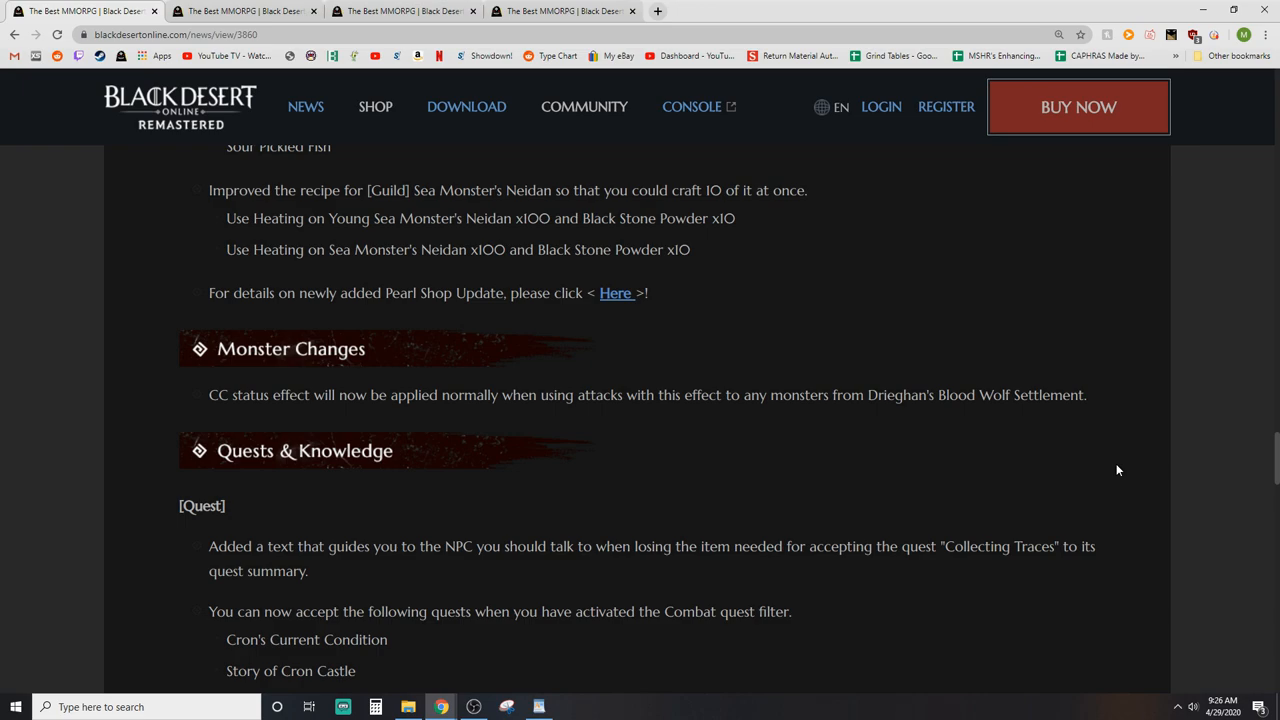
pyautogui.moveTo(1112, 470)
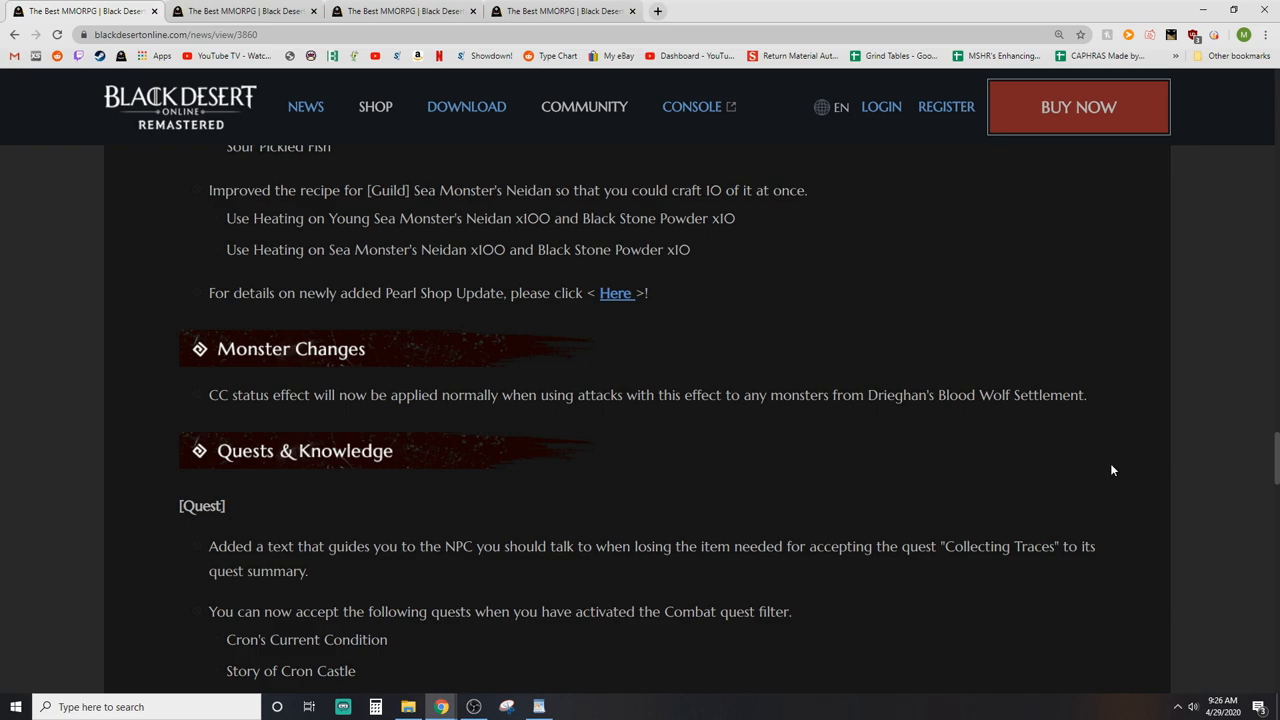
pyautogui.scroll(-3)
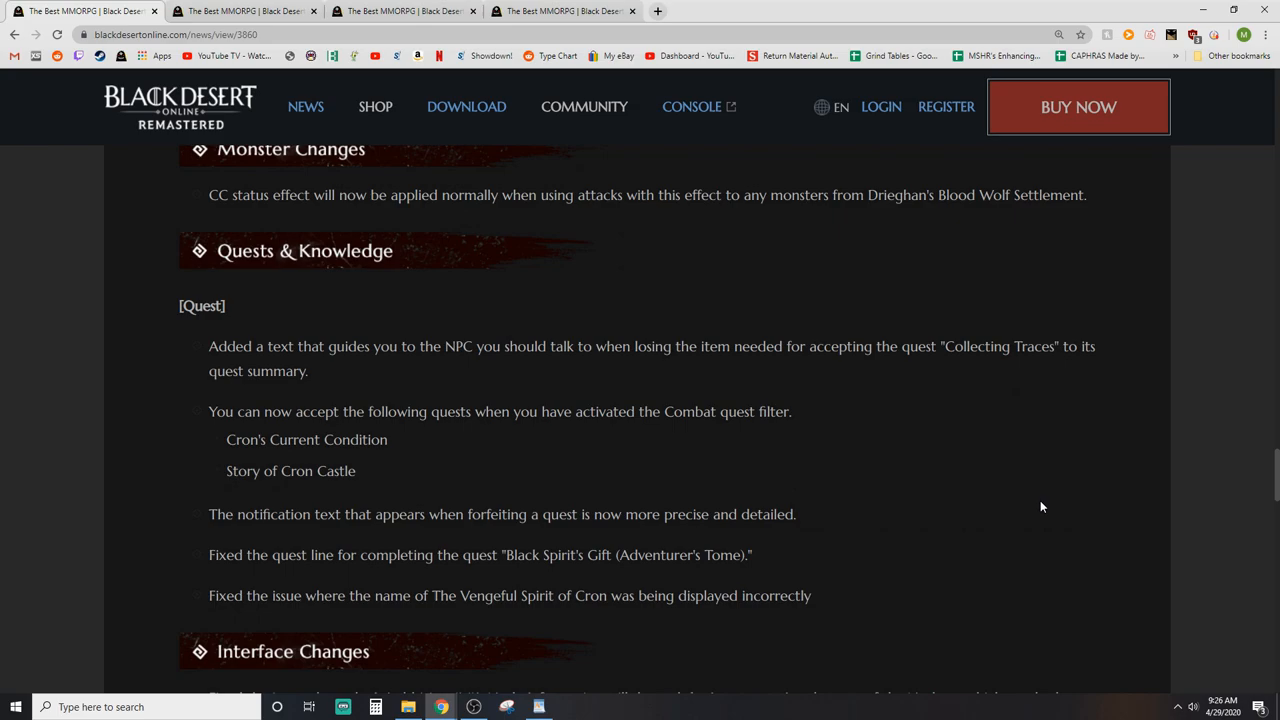
pyautogui.scroll(-3)
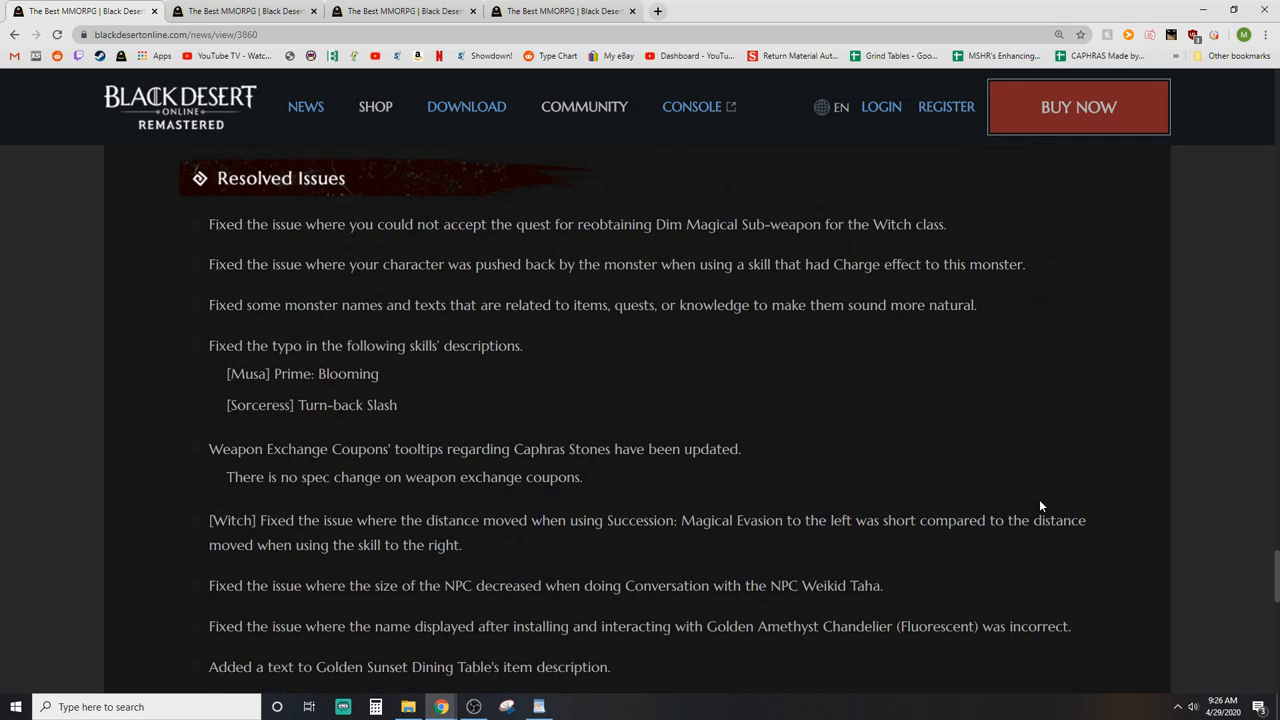
pyautogui.scroll(-3)
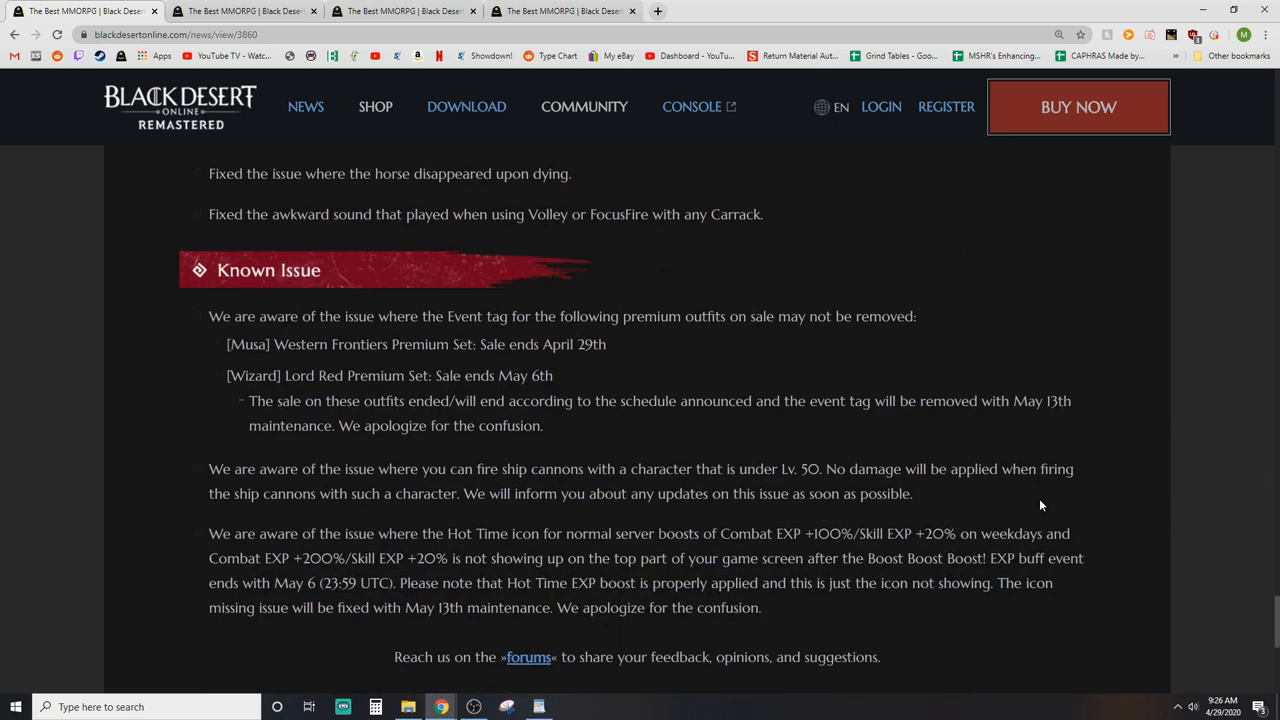
pyautogui.moveTo(1036, 612)
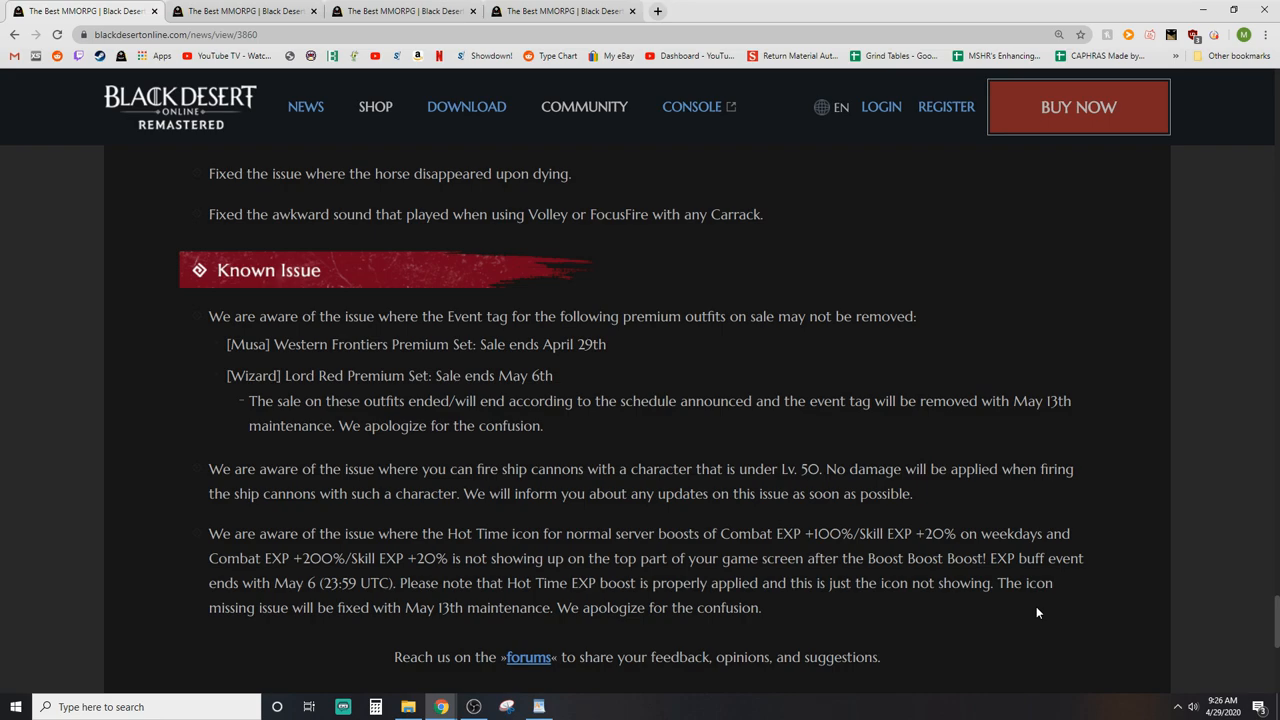
pyautogui.scroll(-3)
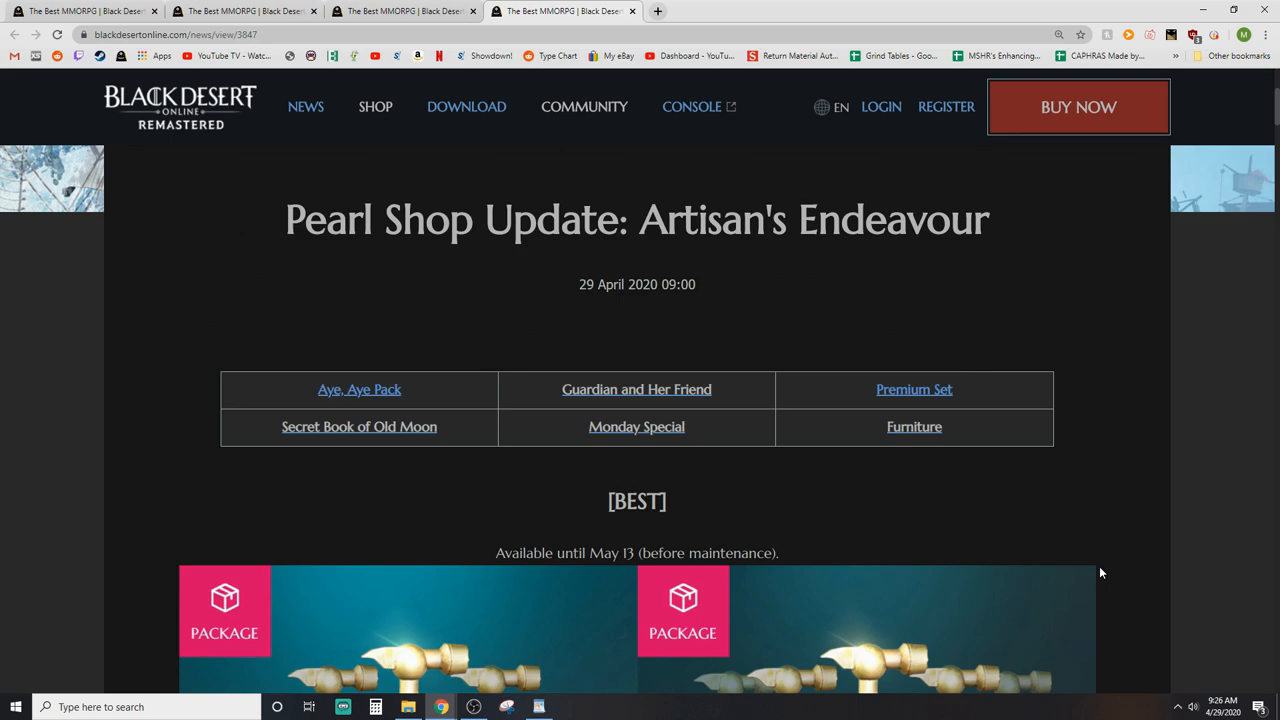
pyautogui.moveTo(1148, 490)
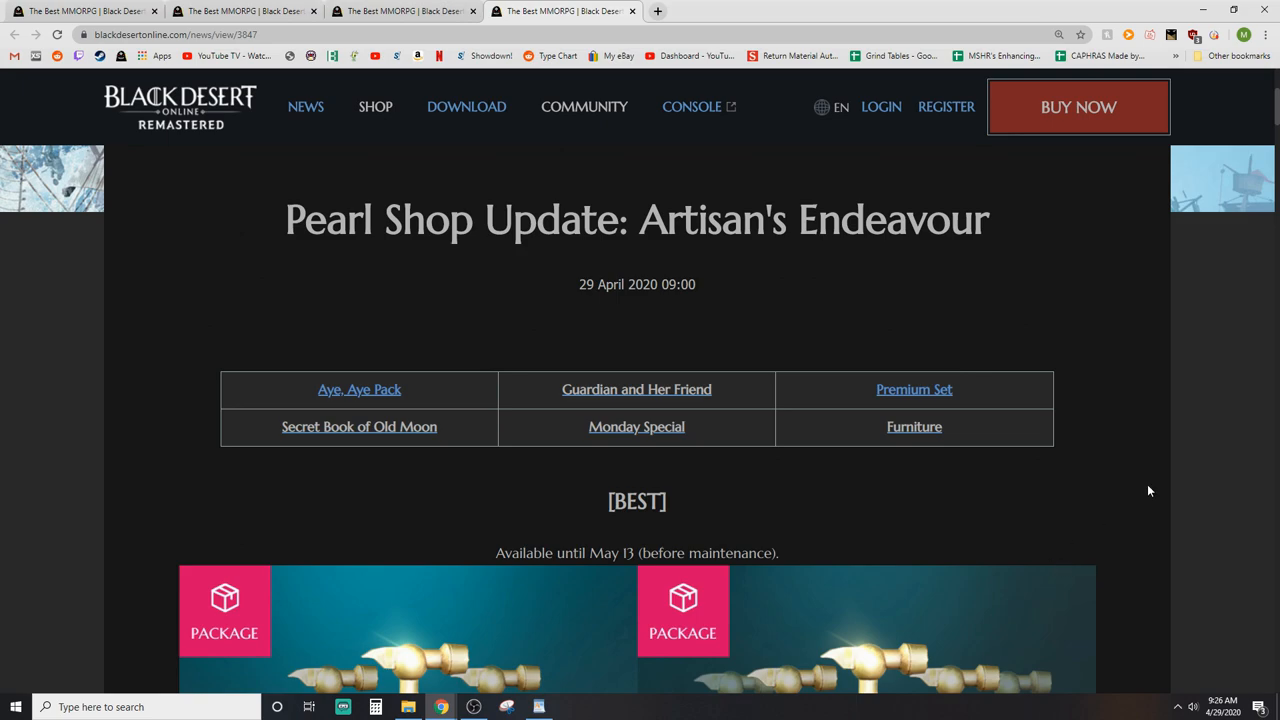
pyautogui.moveTo(1136, 368)
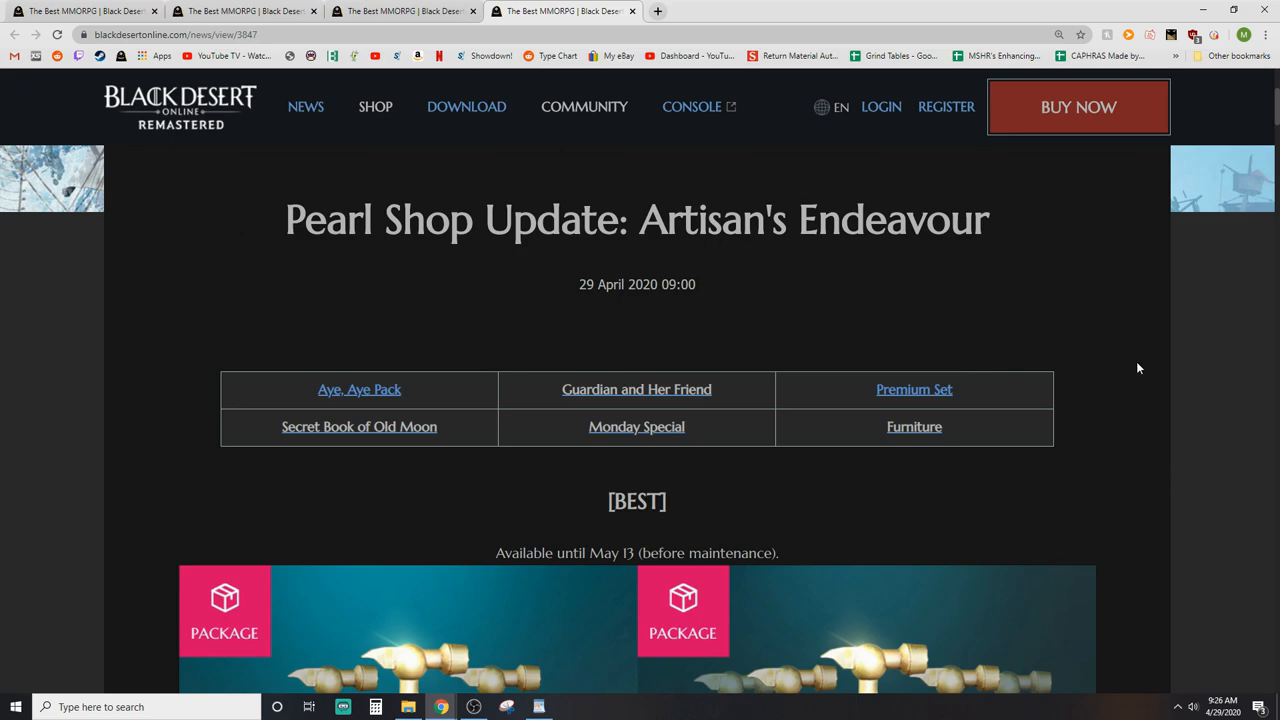
pyautogui.moveTo(1160, 380)
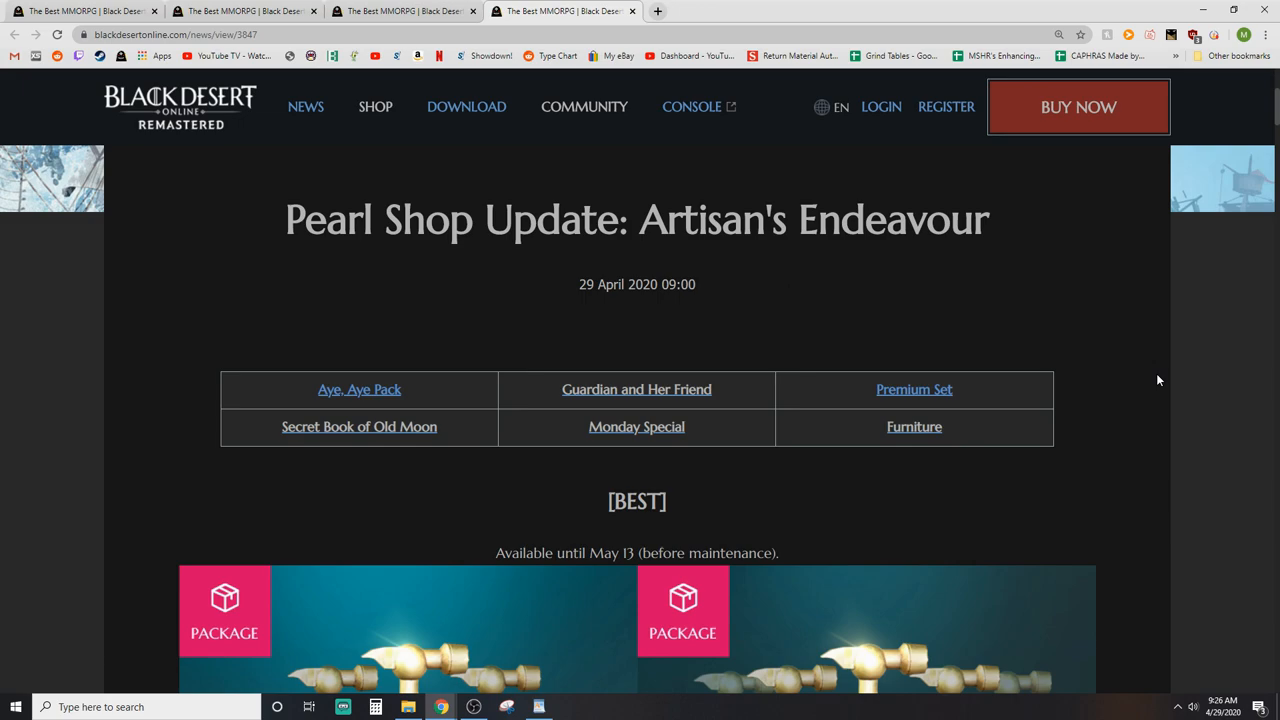
# Step: Scroll the Pearl Shop Update page past Artisan's Endeavour Pack 1 and Pack 2 to the Aye, Aye Pack
pyautogui.scroll(-3)
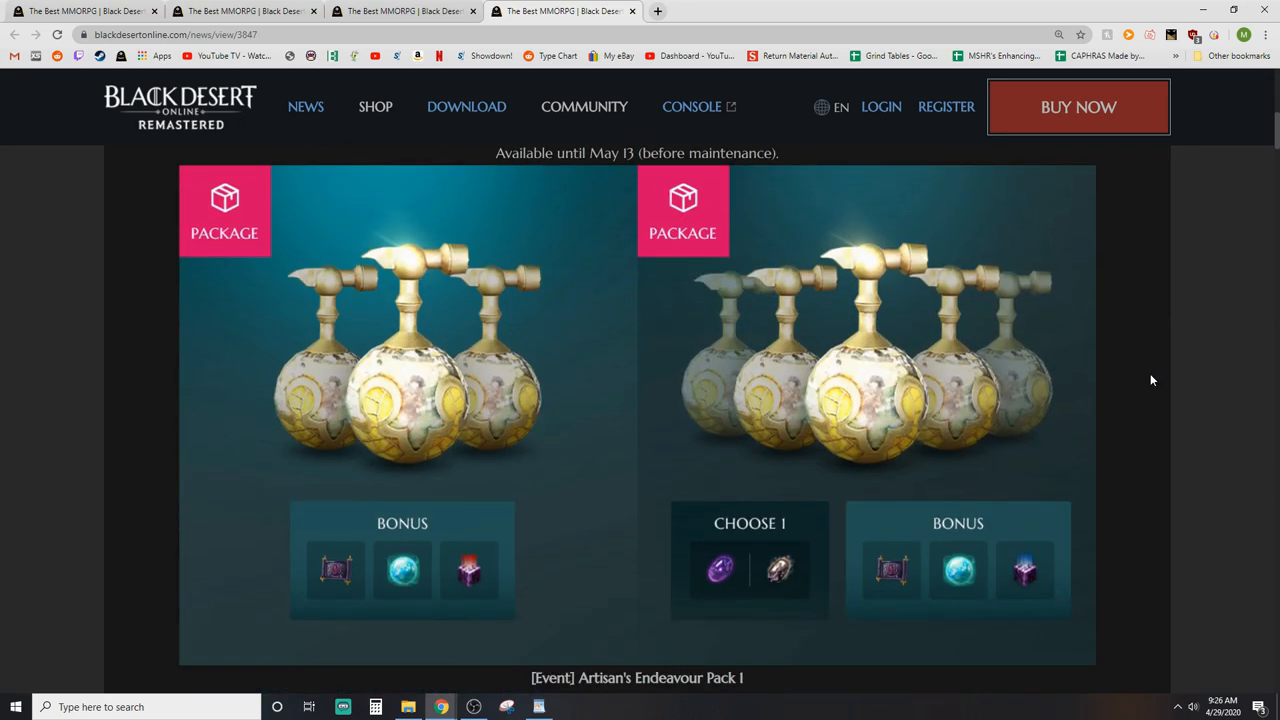
pyautogui.scroll(-3)
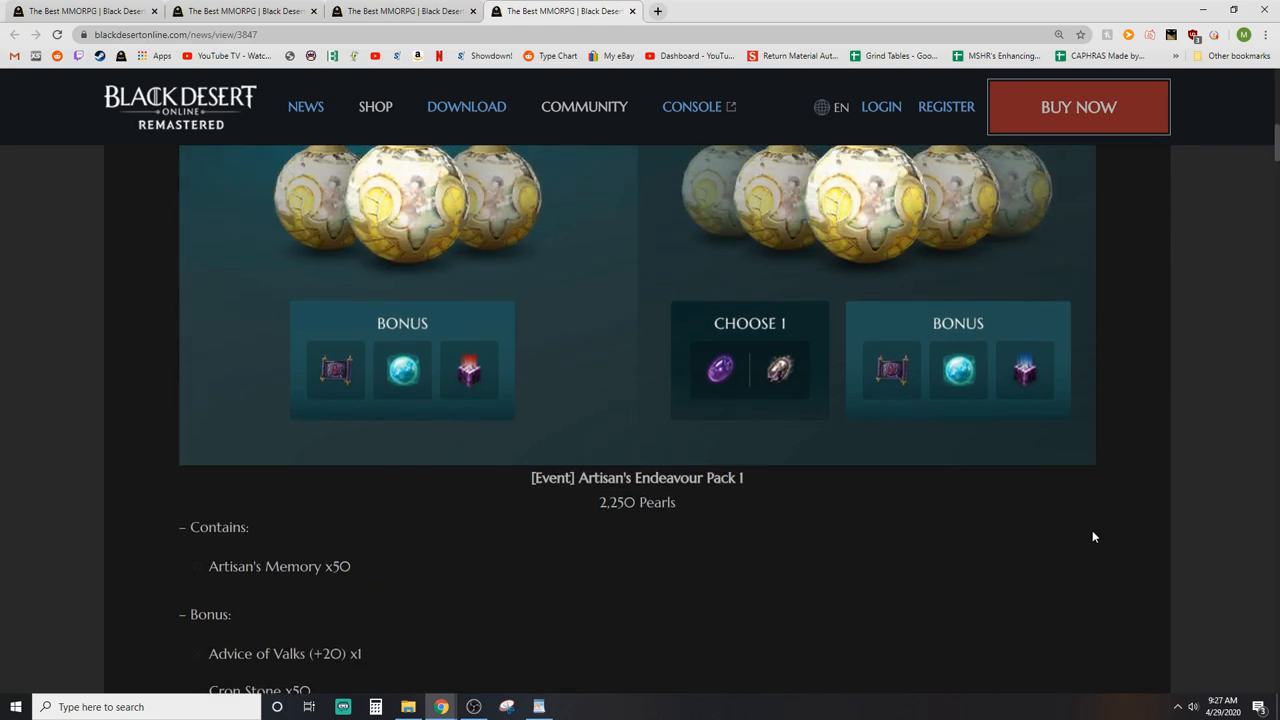
pyautogui.scroll(-3)
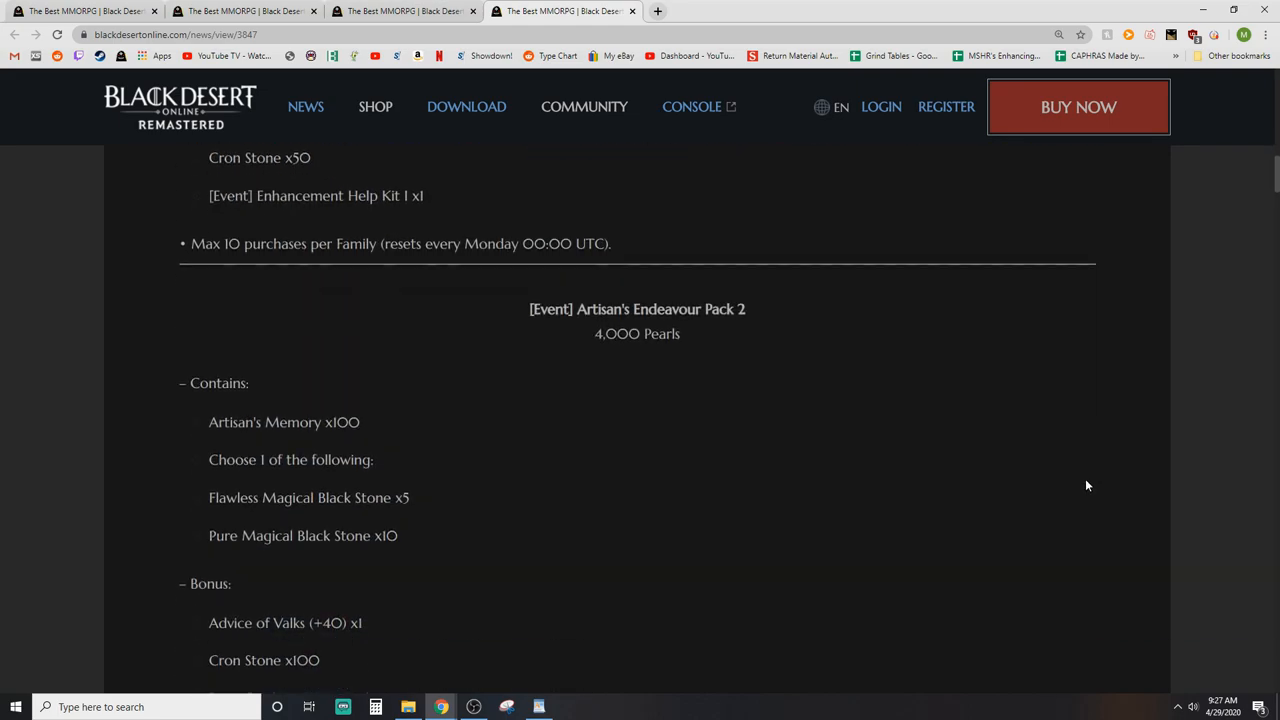
pyautogui.scroll(-3)
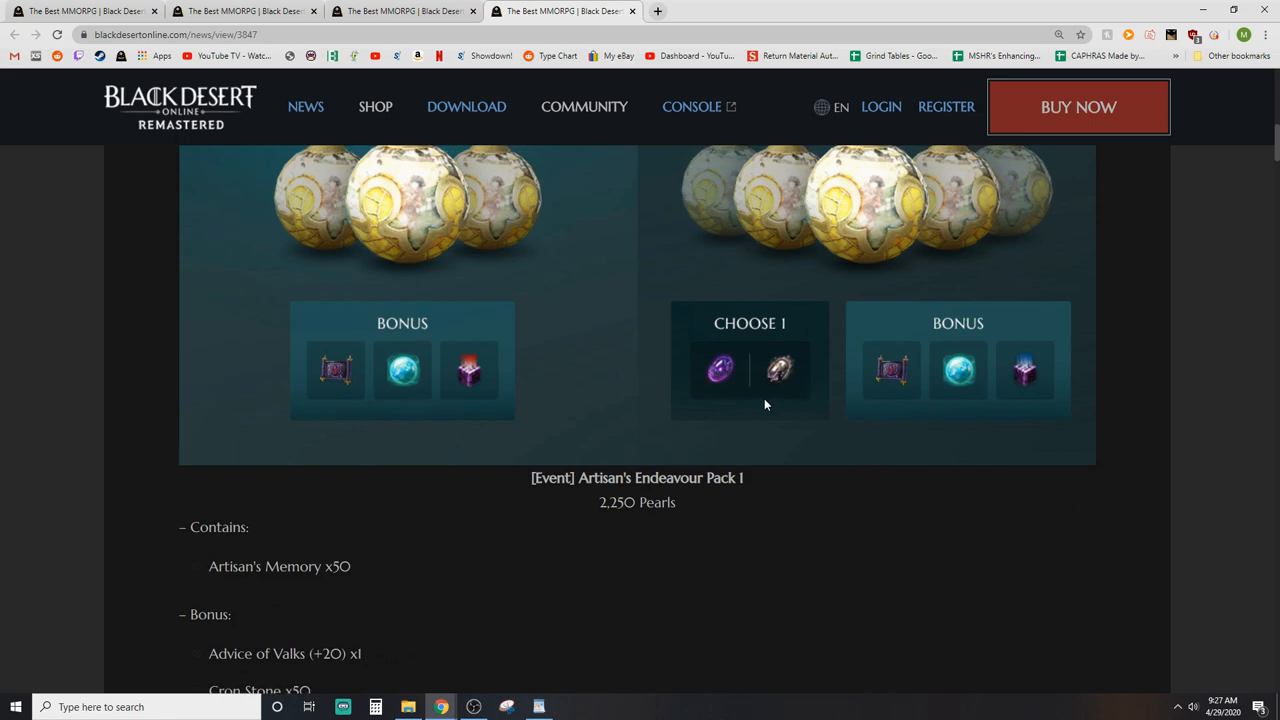
pyautogui.moveTo(722, 376)
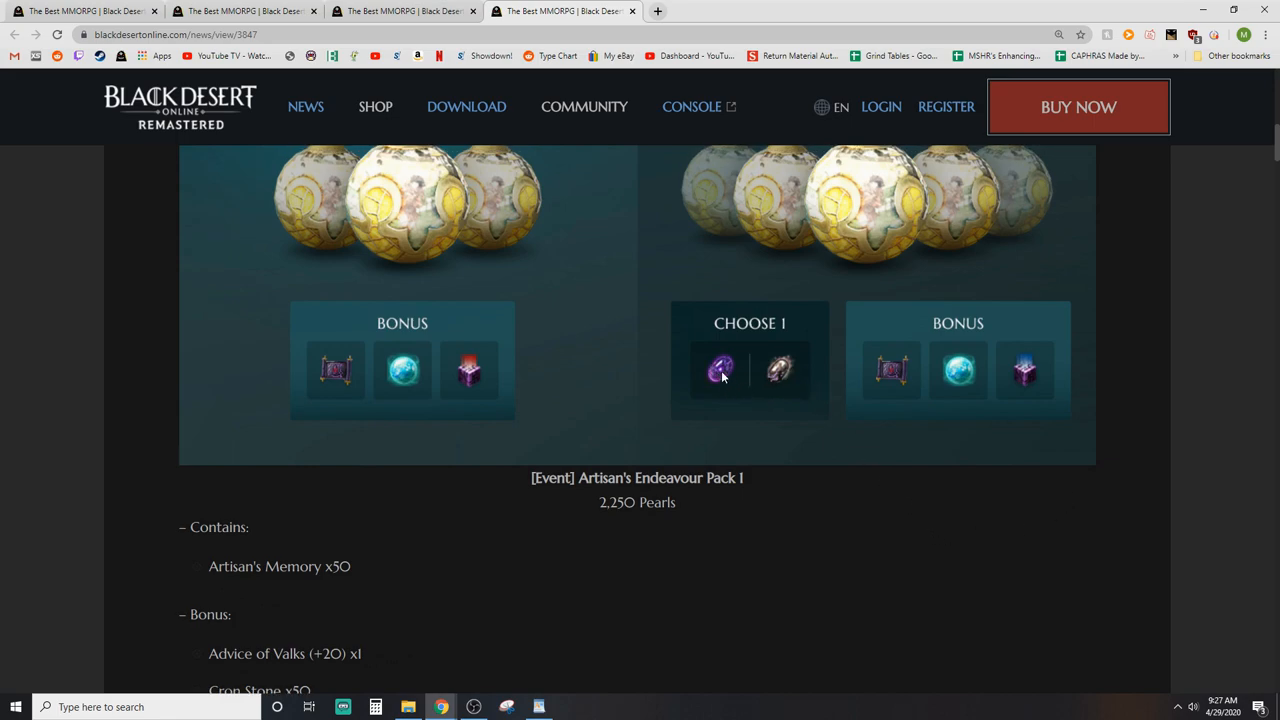
pyautogui.moveTo(780, 372)
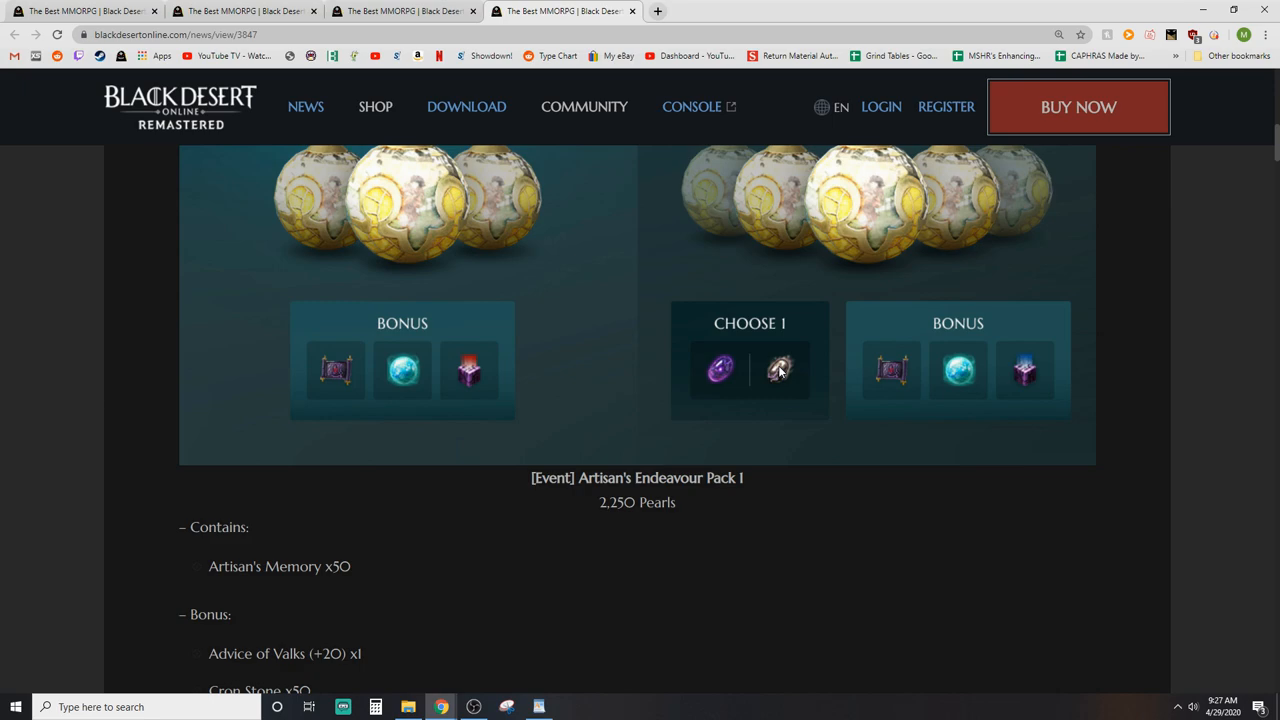
pyautogui.moveTo(778, 380)
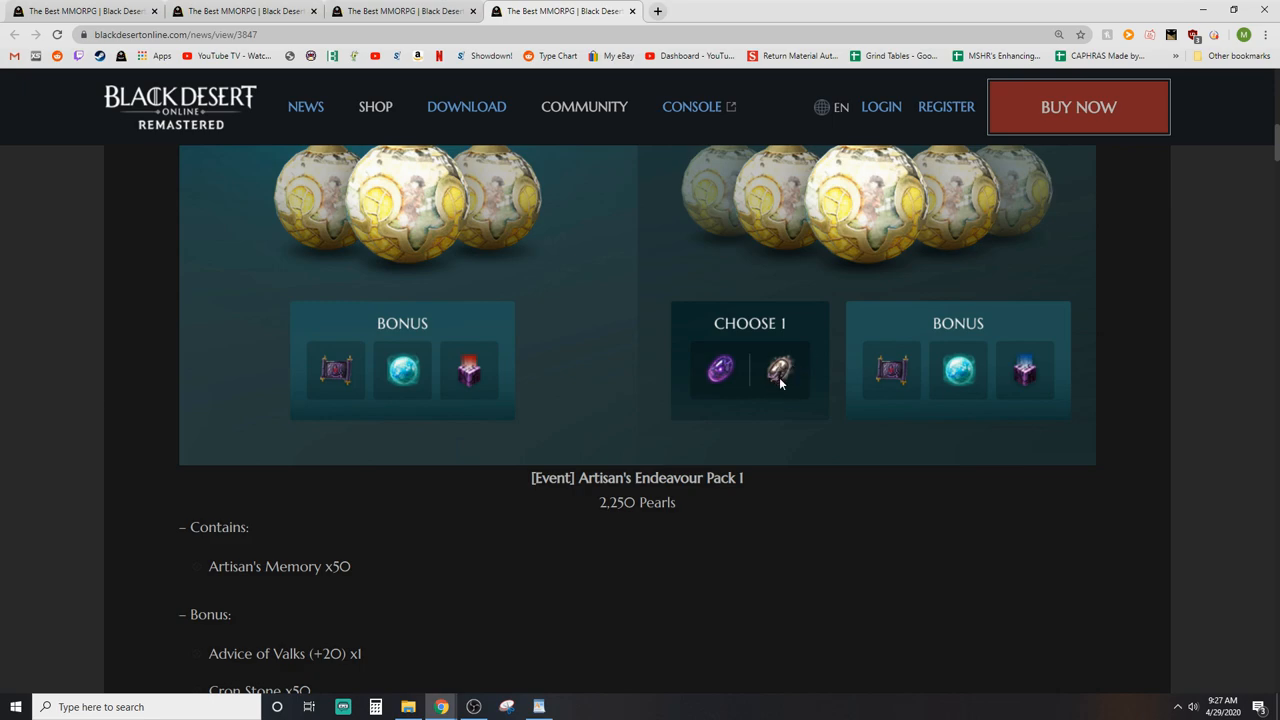
pyautogui.scroll(-3)
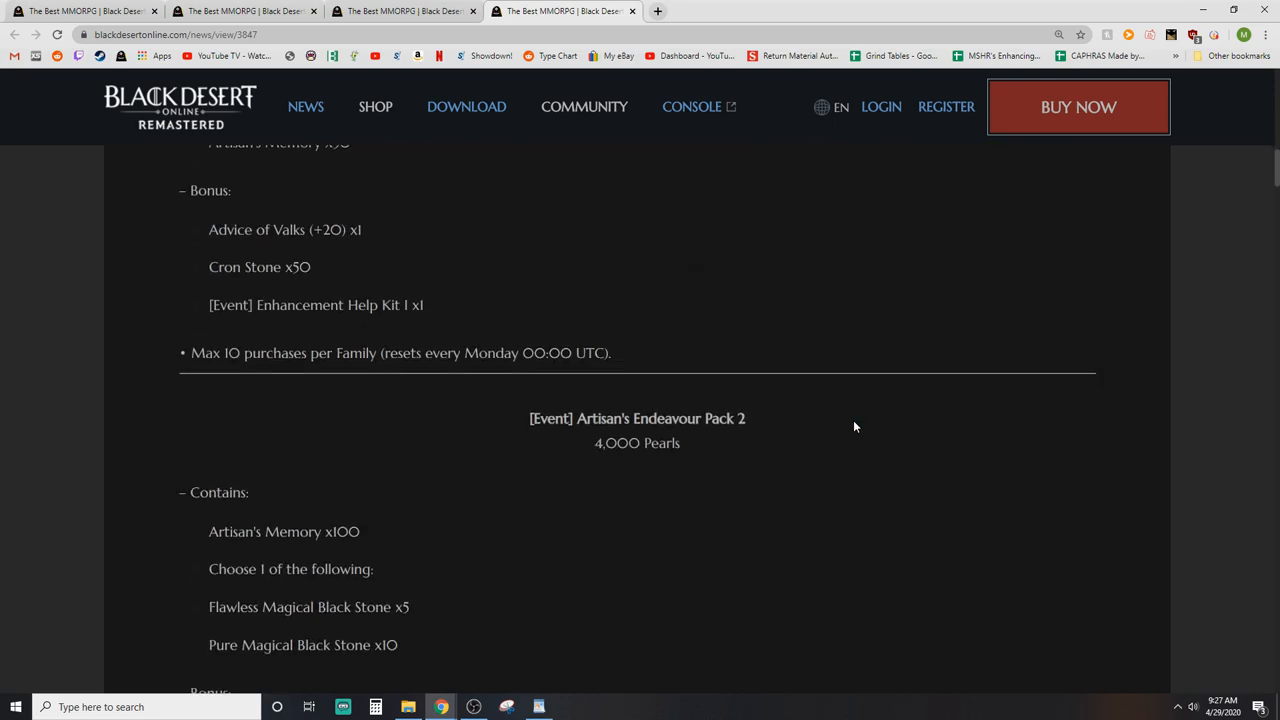
pyautogui.scroll(-3)
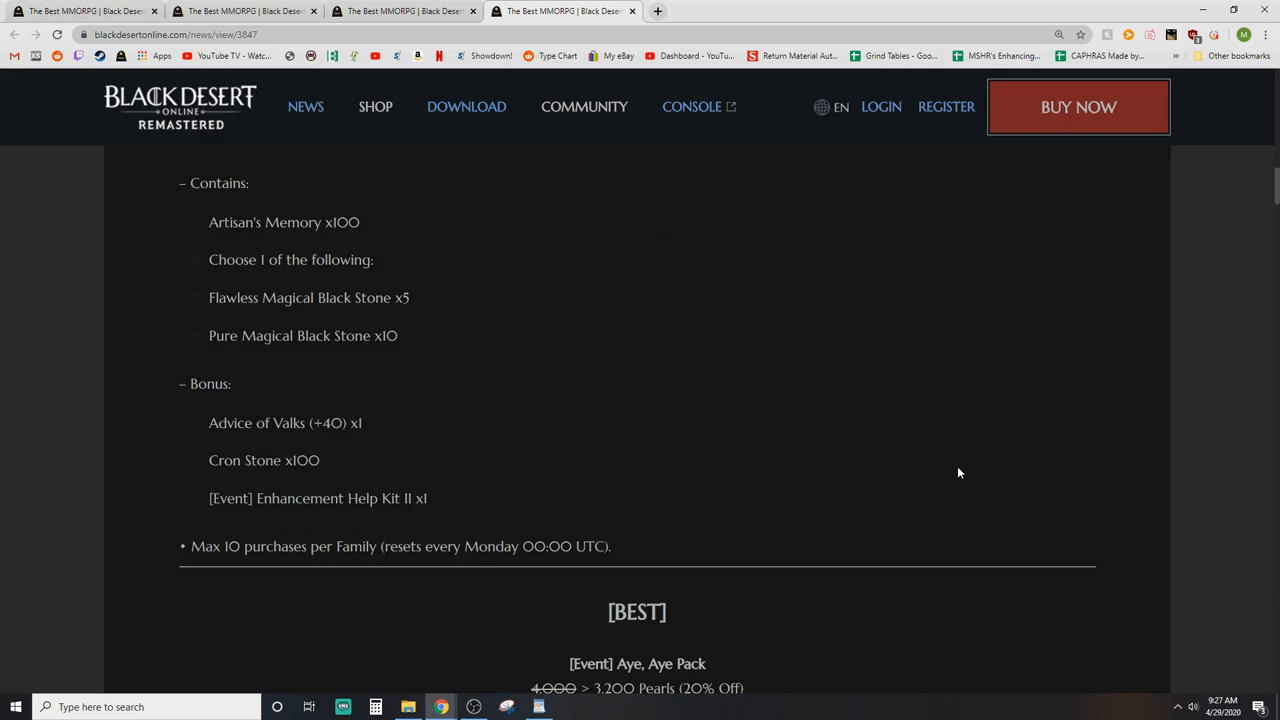
pyautogui.moveTo(924, 428)
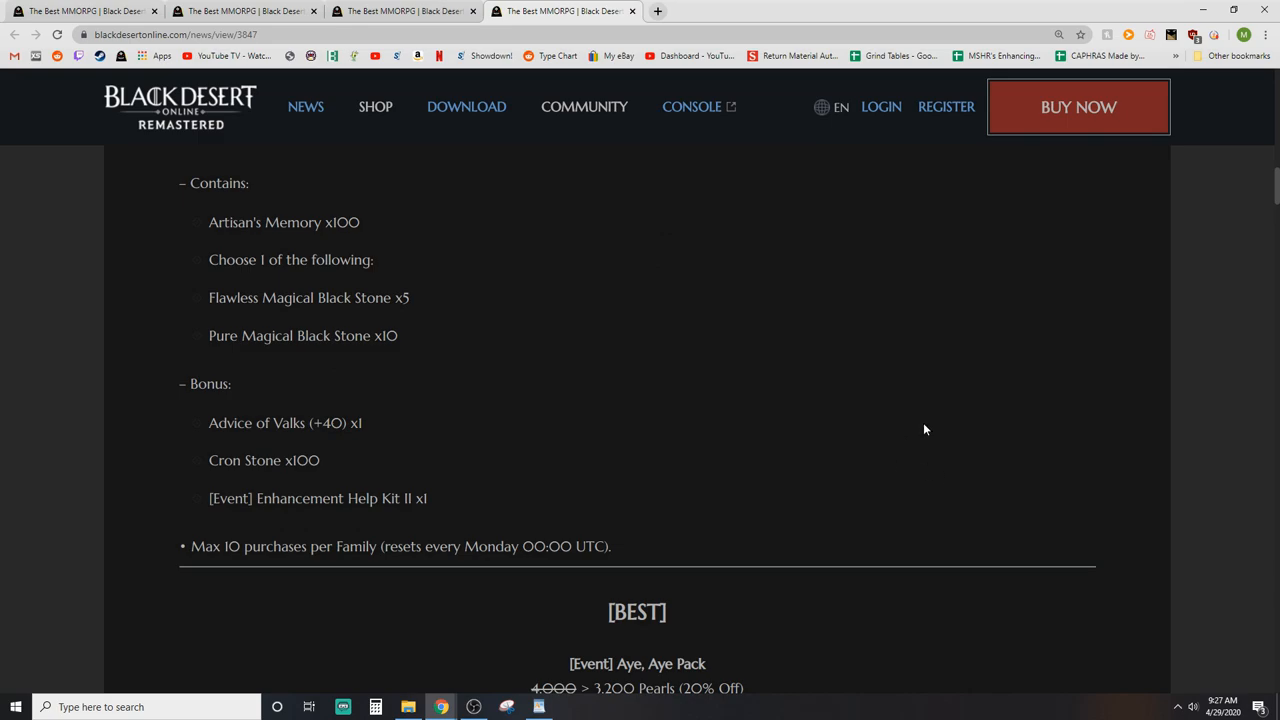
pyautogui.scroll(-3)
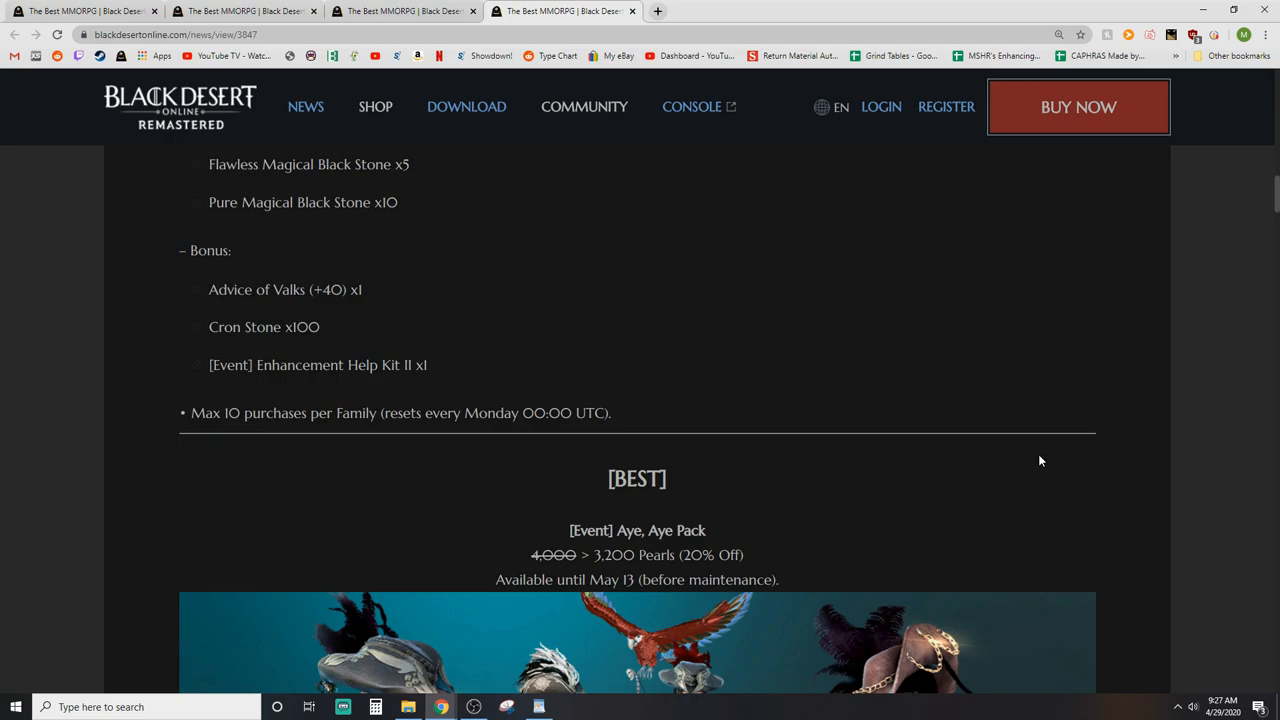
# Step: Scroll through the Aye, Aye Pack's Scarlet Macaw, class set choices, bonuses and purchase limits to Guardian and Her Friend
pyautogui.scroll(-3)
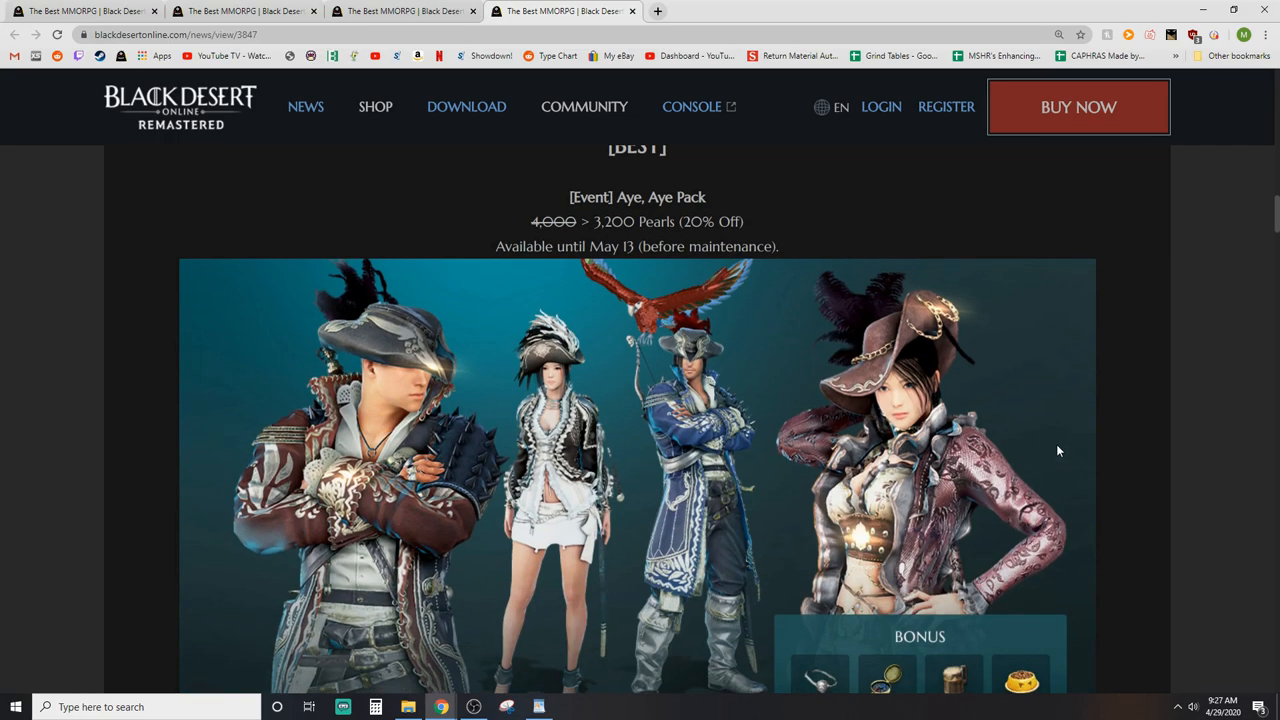
pyautogui.scroll(3)
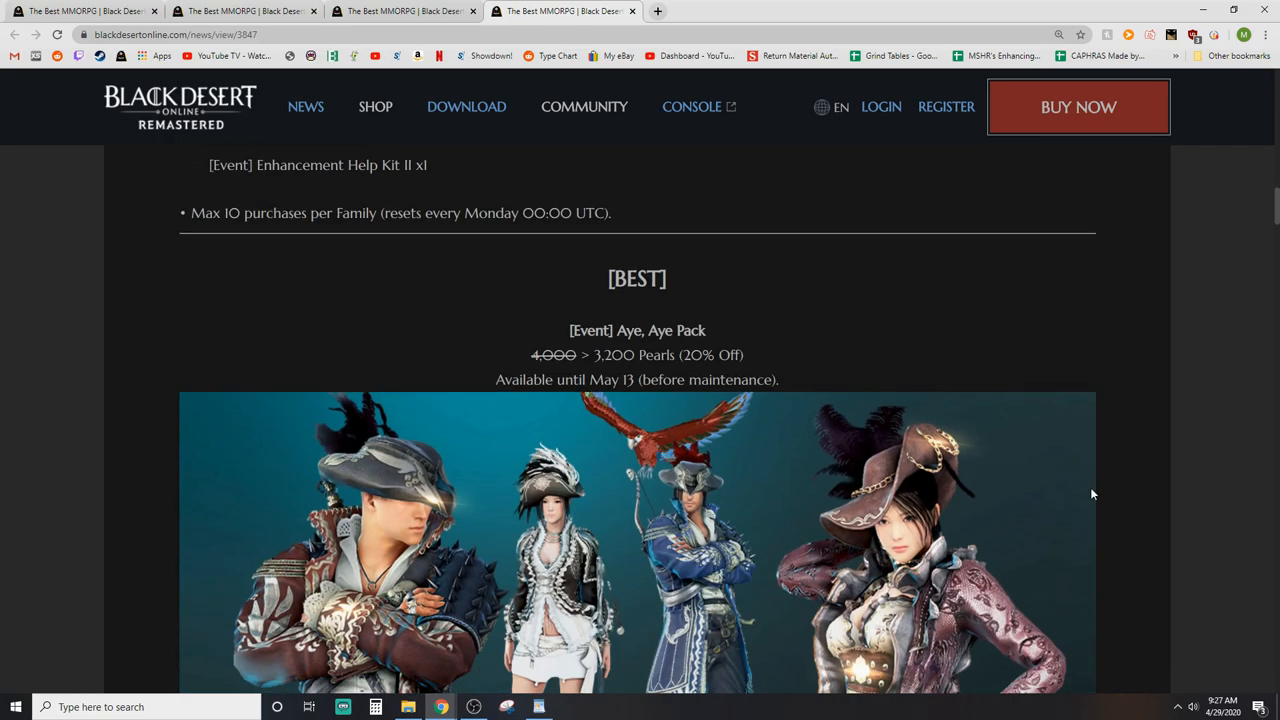
pyautogui.scroll(-3)
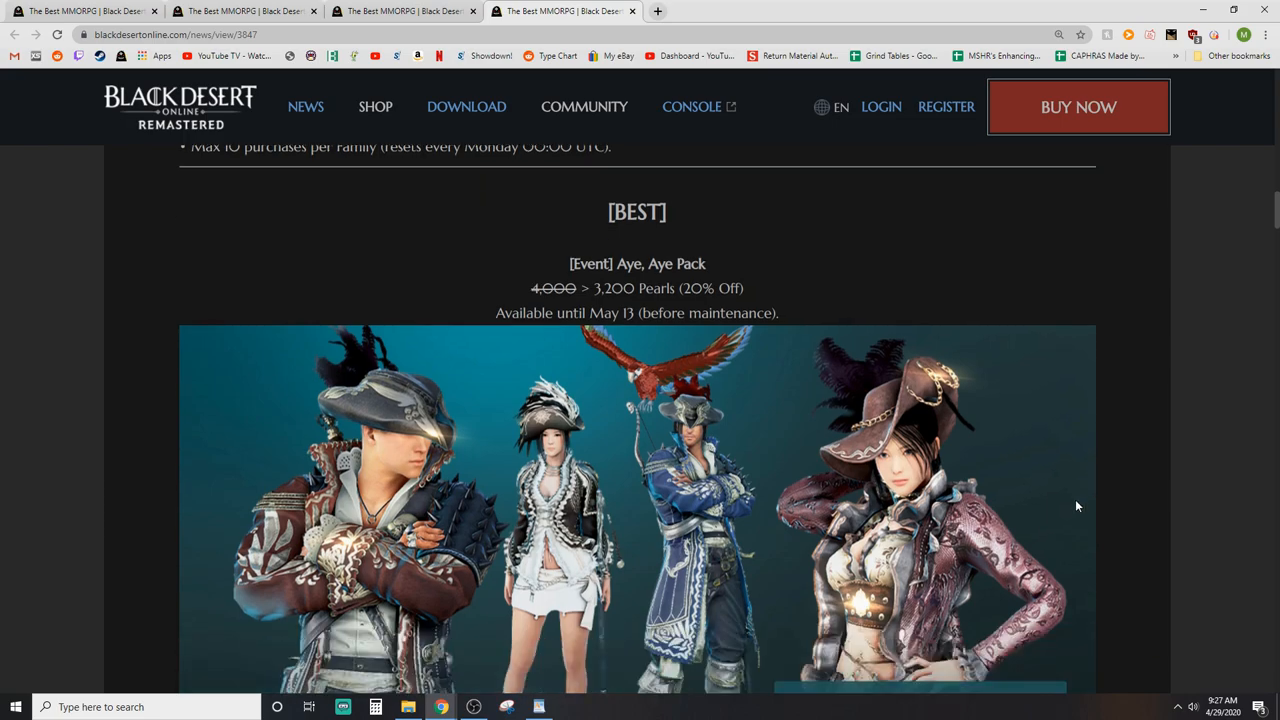
pyautogui.moveTo(1136, 450)
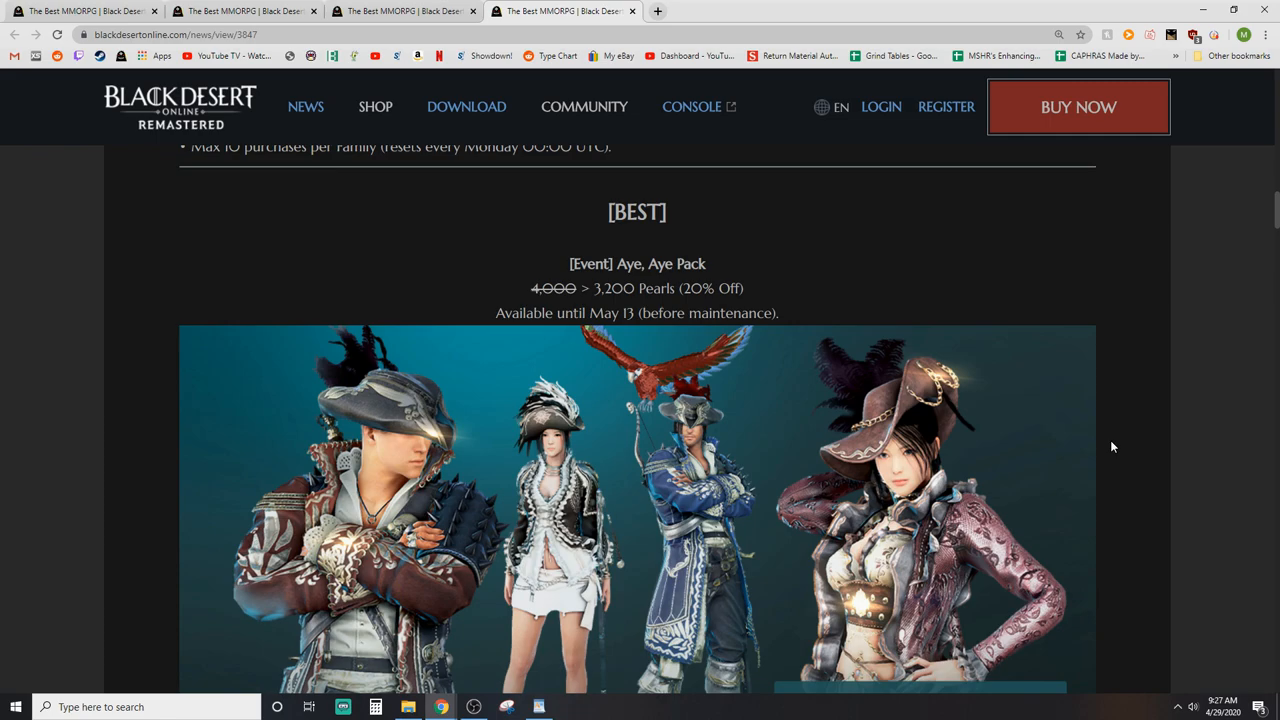
pyautogui.scroll(-3)
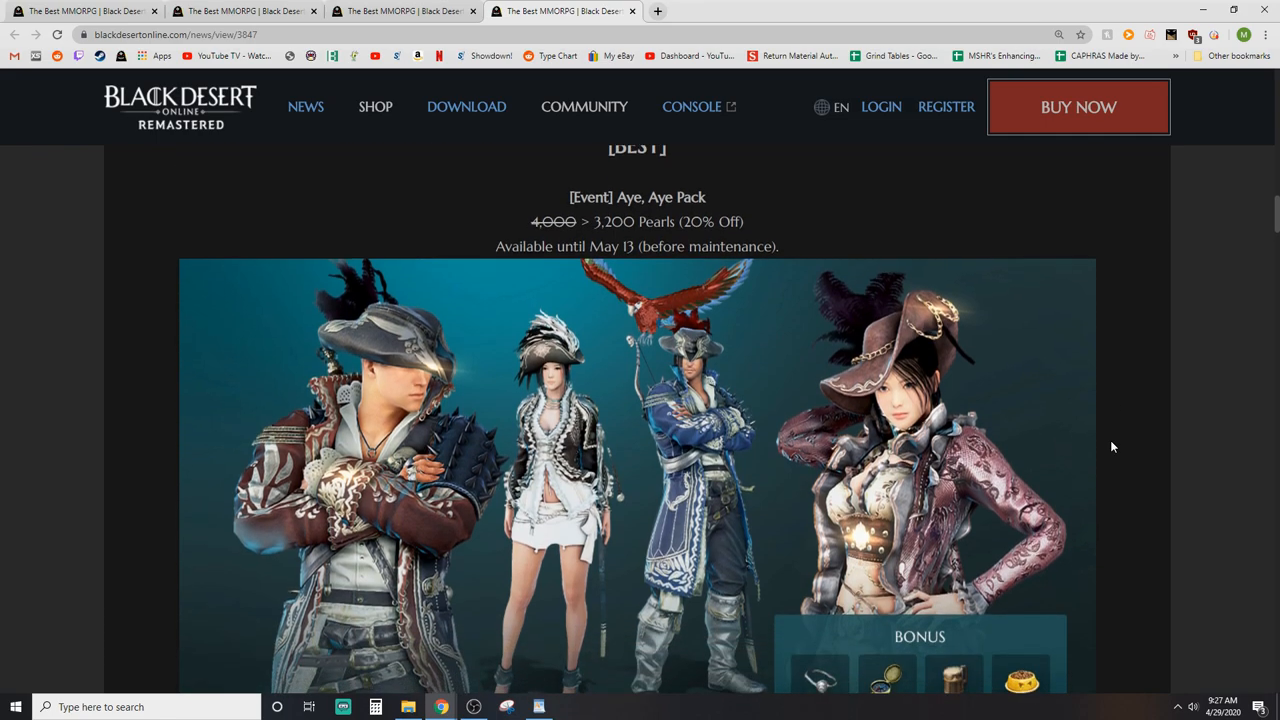
pyautogui.moveTo(976, 382)
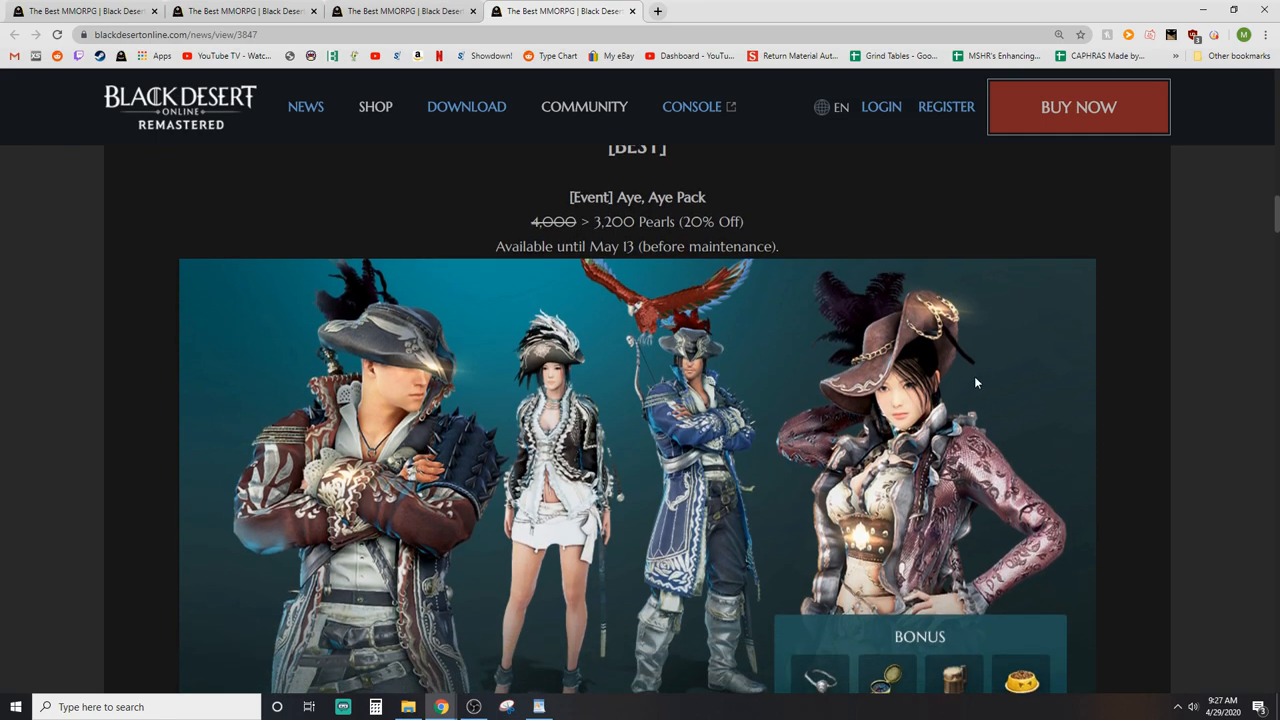
pyautogui.scroll(-3)
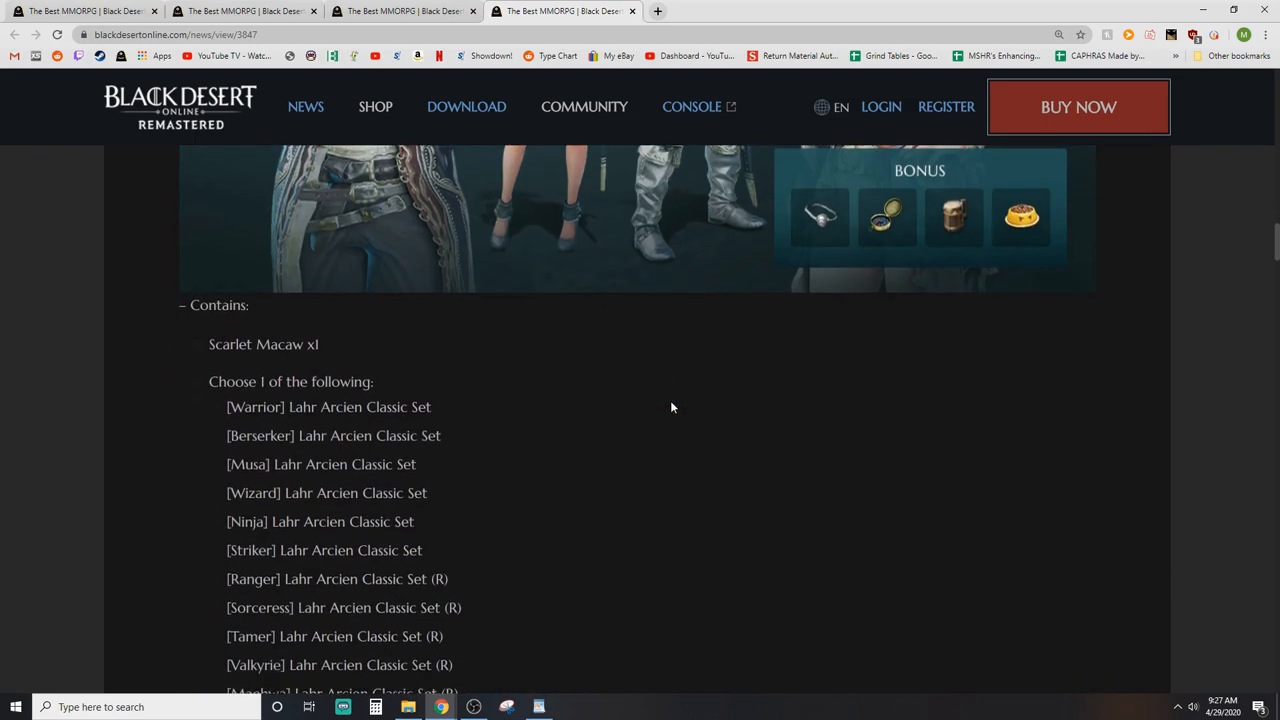
pyautogui.scroll(-3)
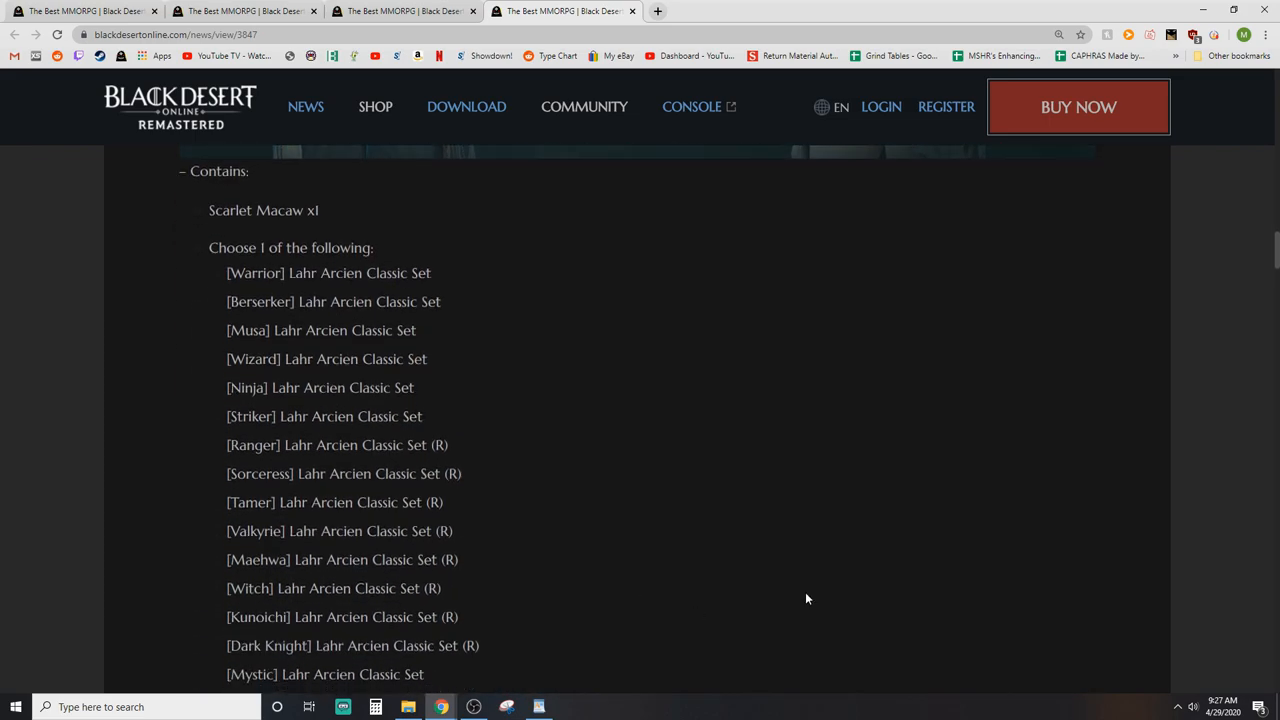
pyautogui.scroll(-3)
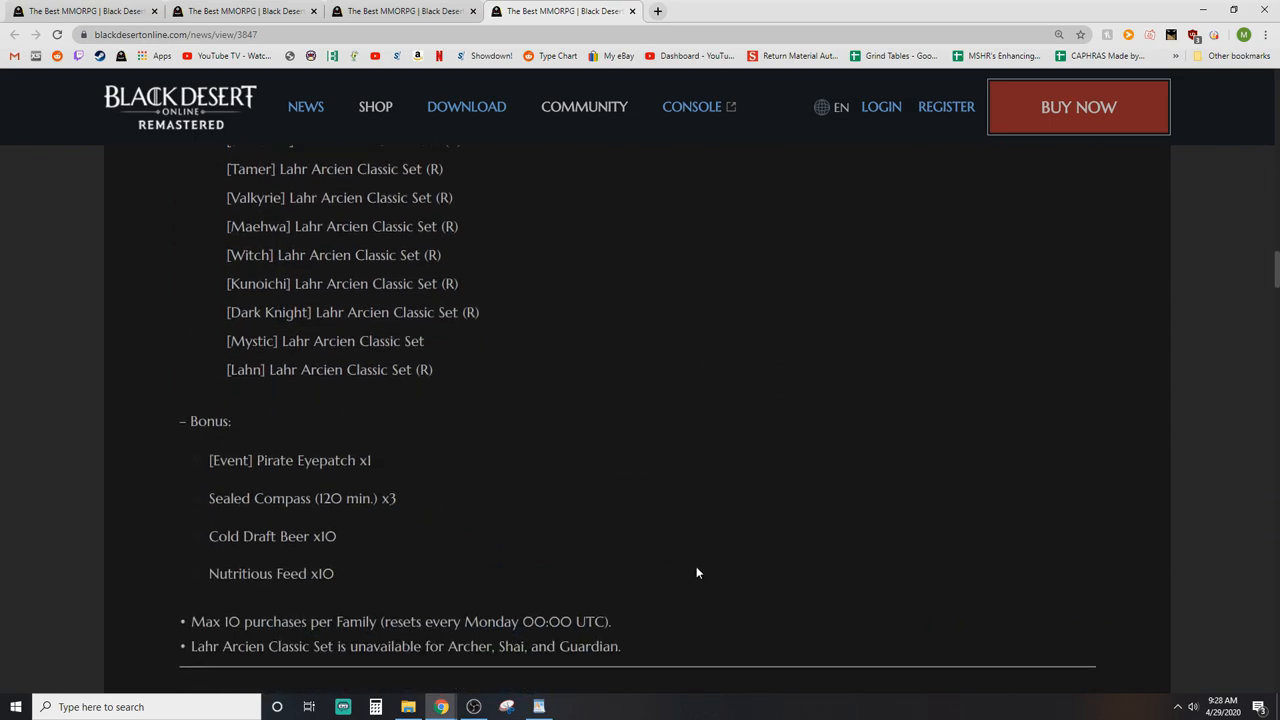
pyautogui.scroll(-3)
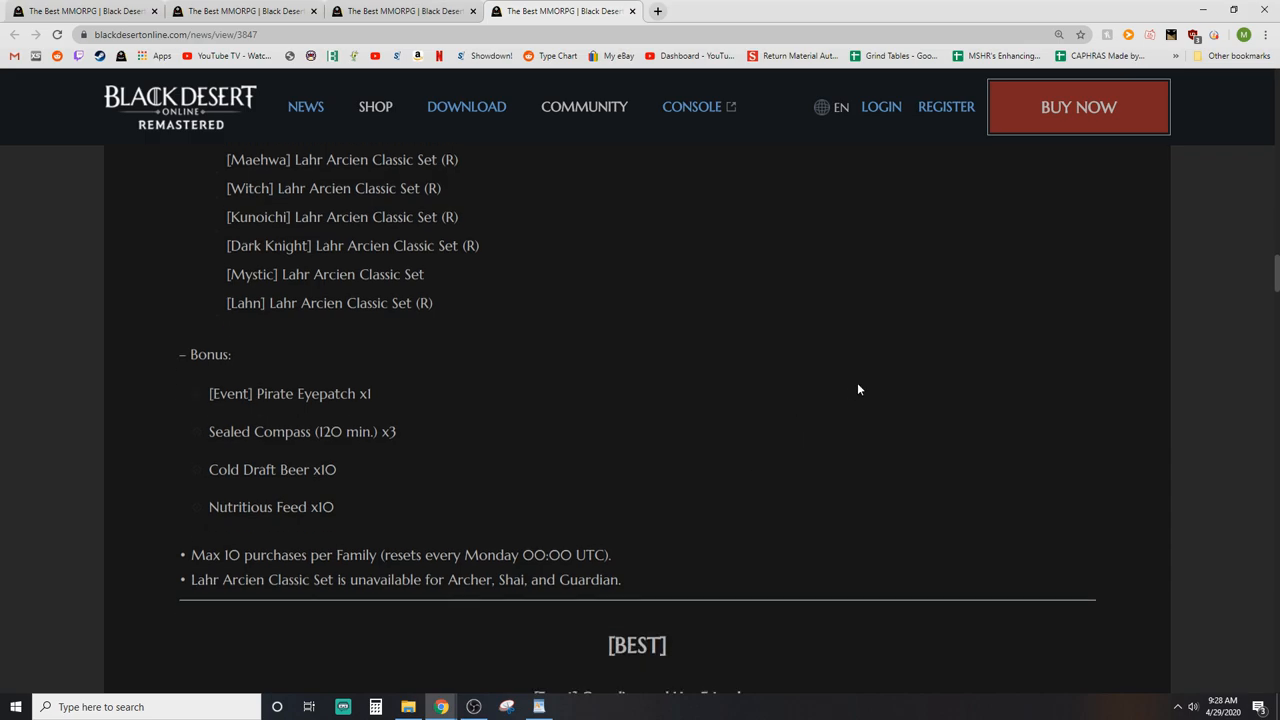
pyautogui.moveTo(838, 380)
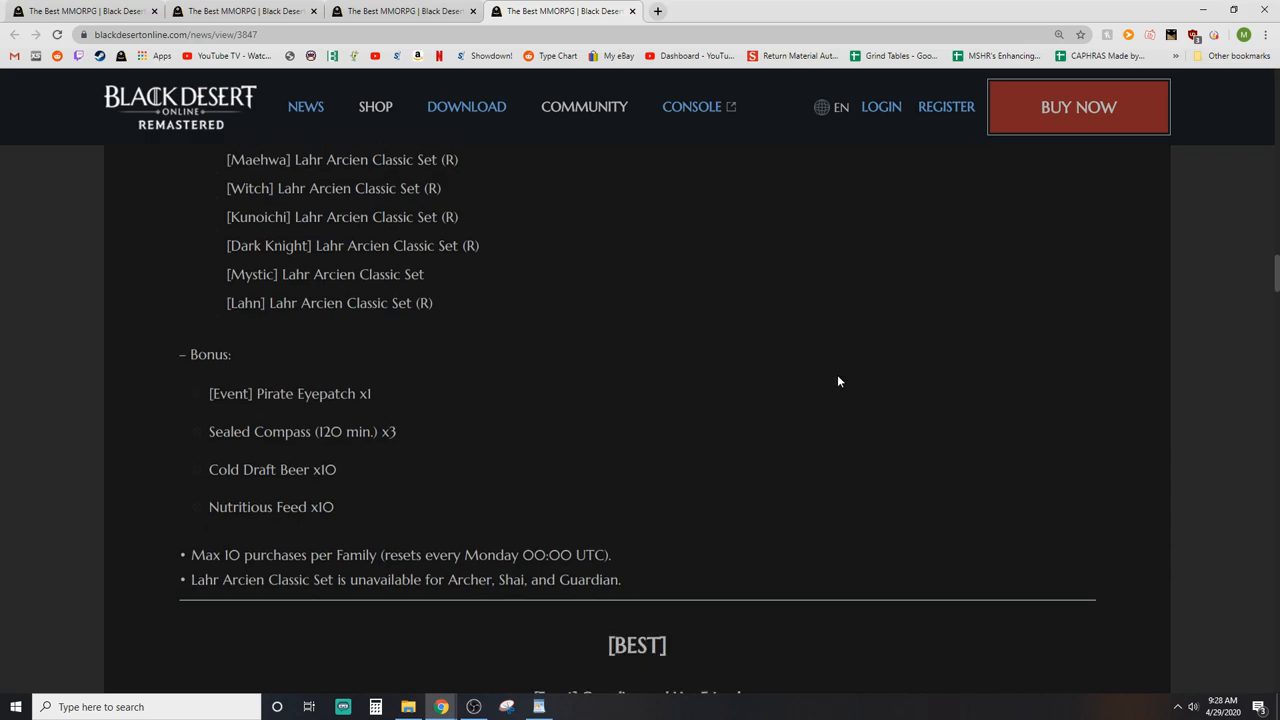
pyautogui.moveTo(832, 340)
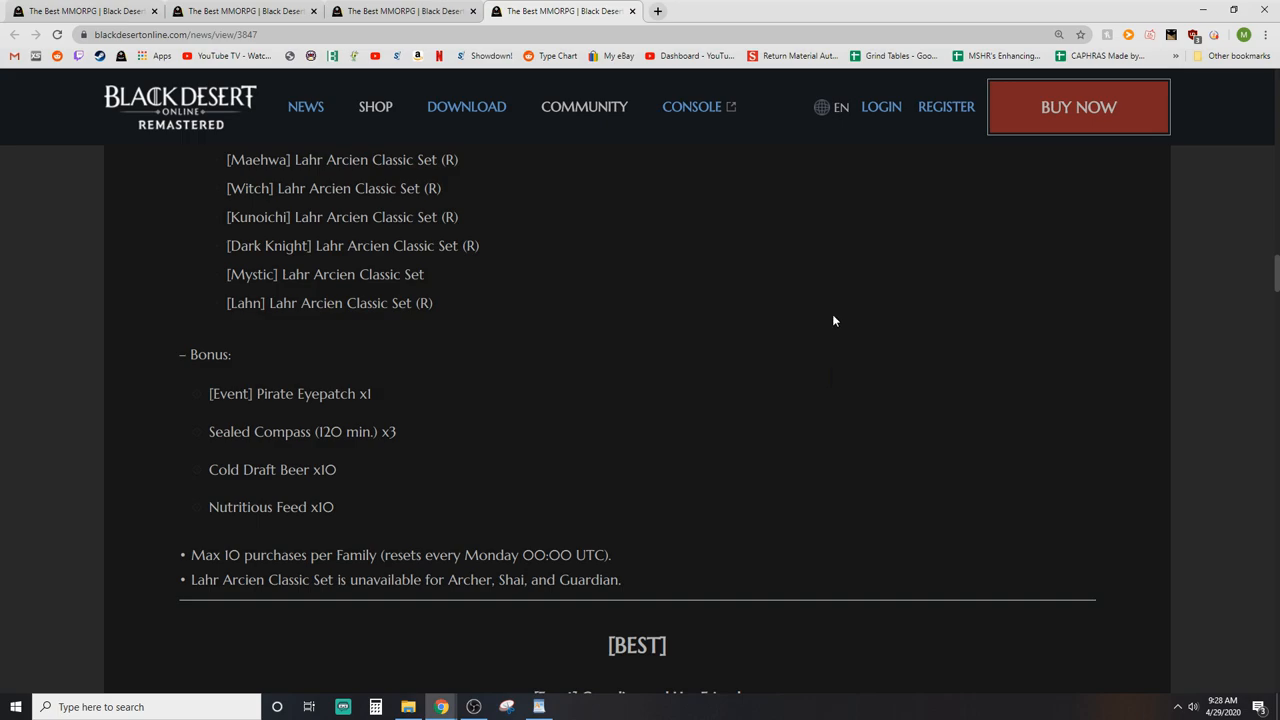
pyautogui.scroll(-3)
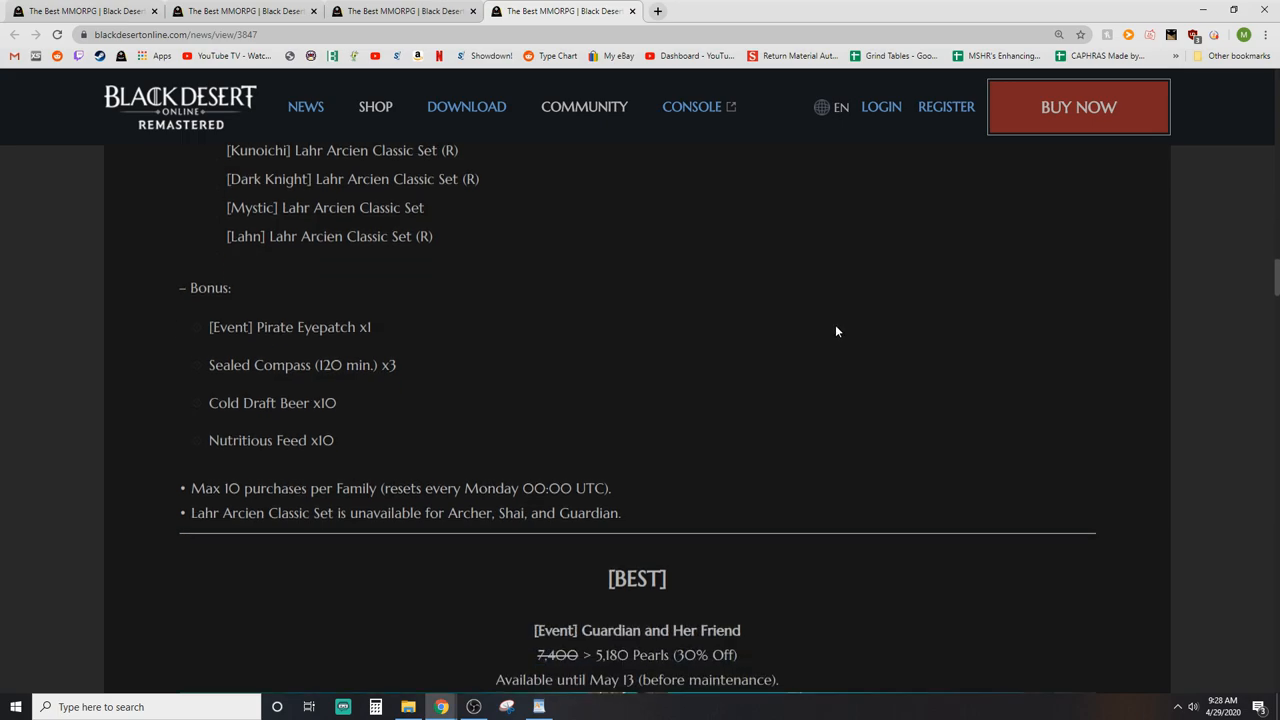
# Step: Scroll past the Guardian and Her Friend package details down to the Sorceress Kisleev Premium Set
pyautogui.scroll(-3)
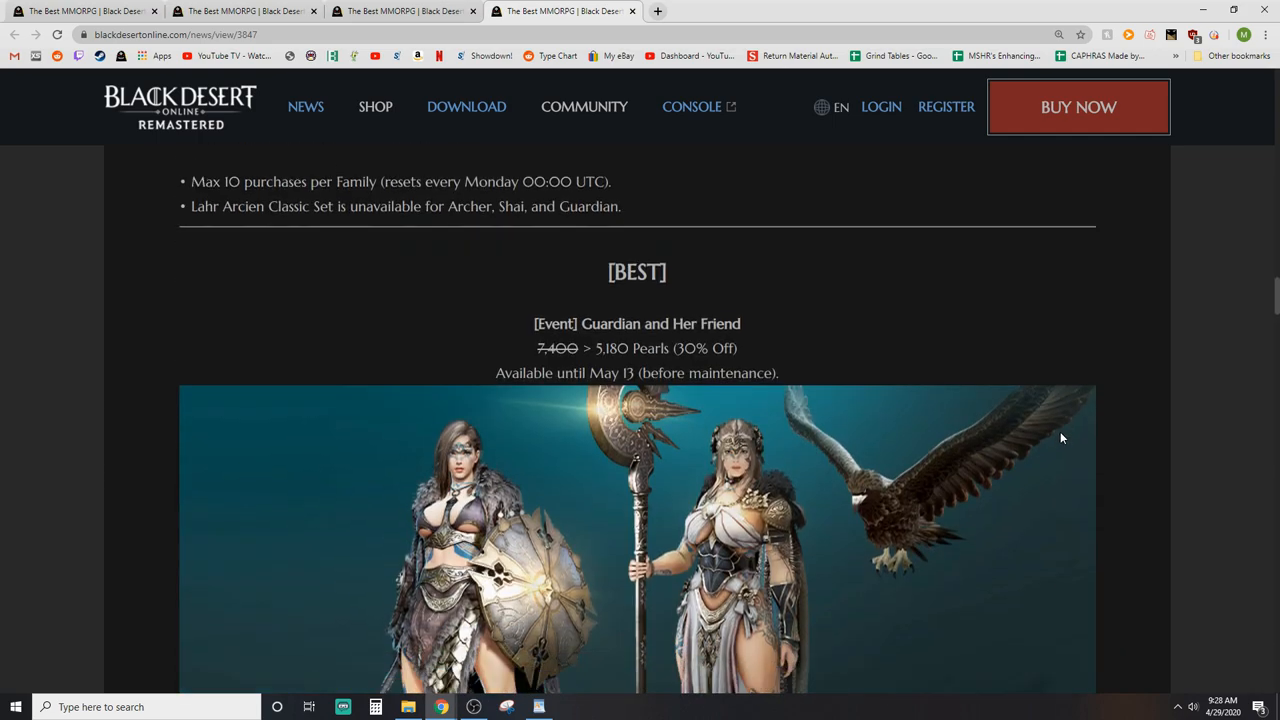
pyautogui.scroll(-3)
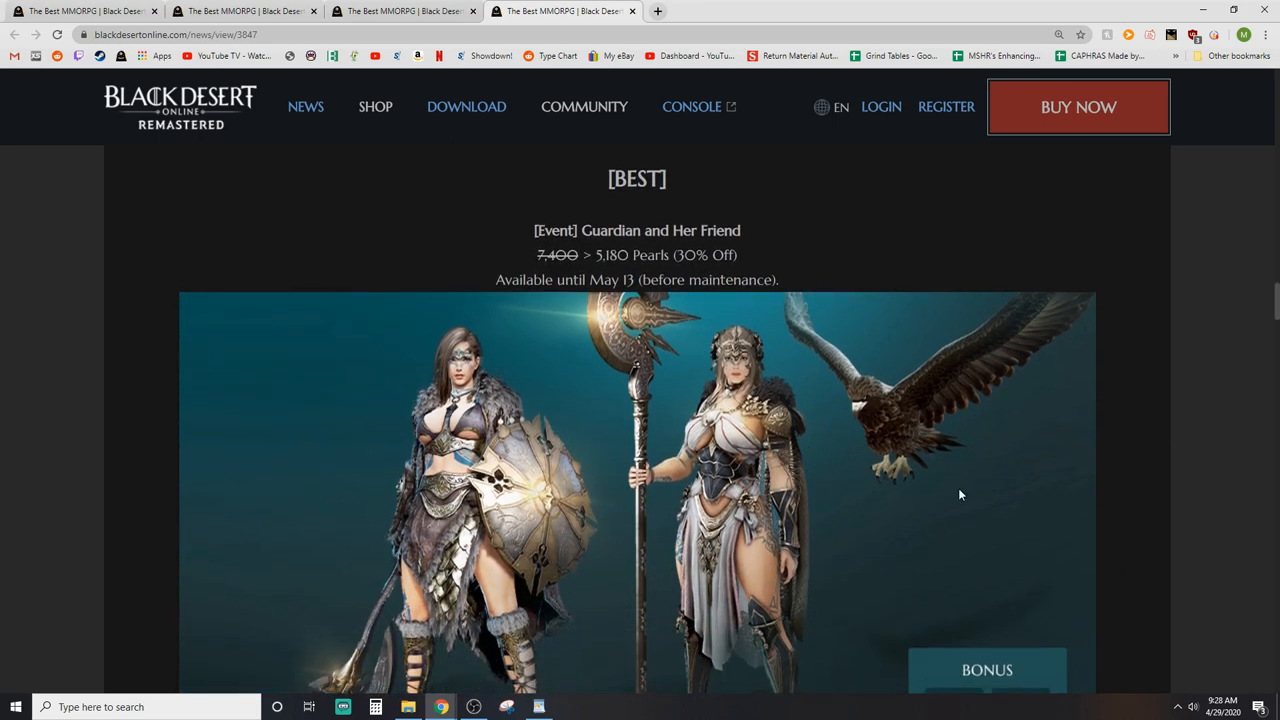
pyautogui.scroll(-3)
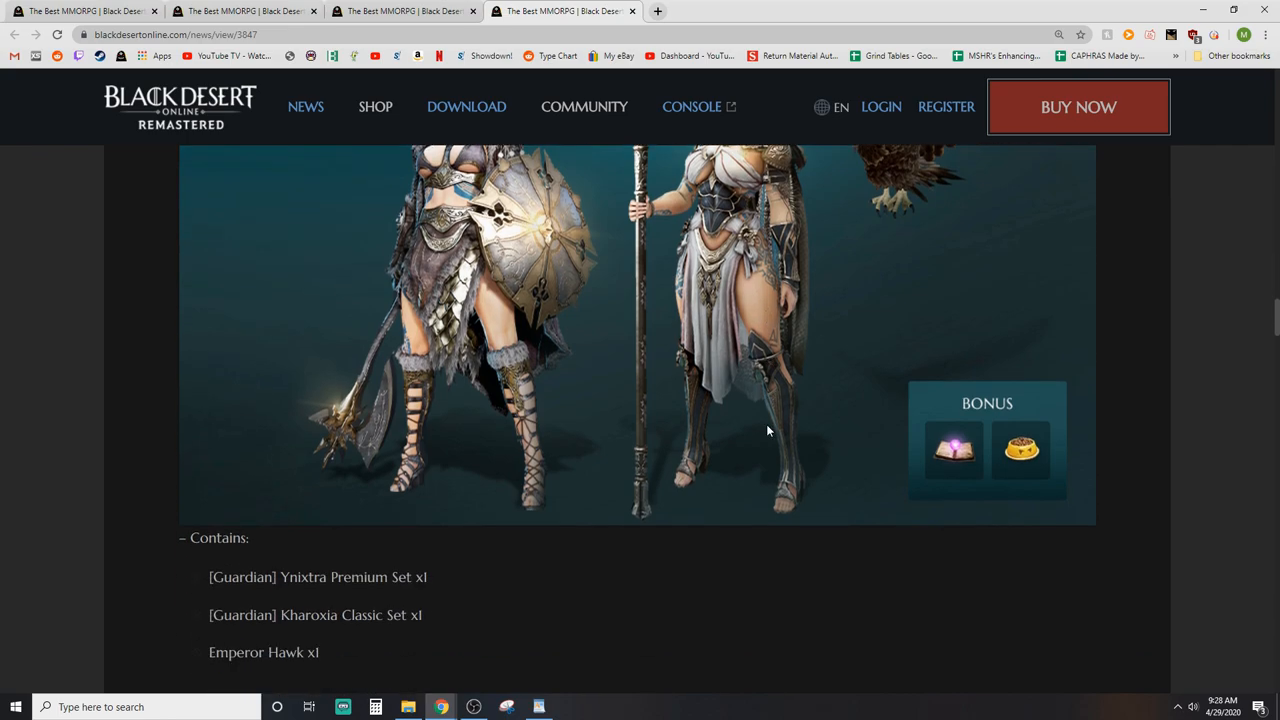
pyautogui.scroll(-3)
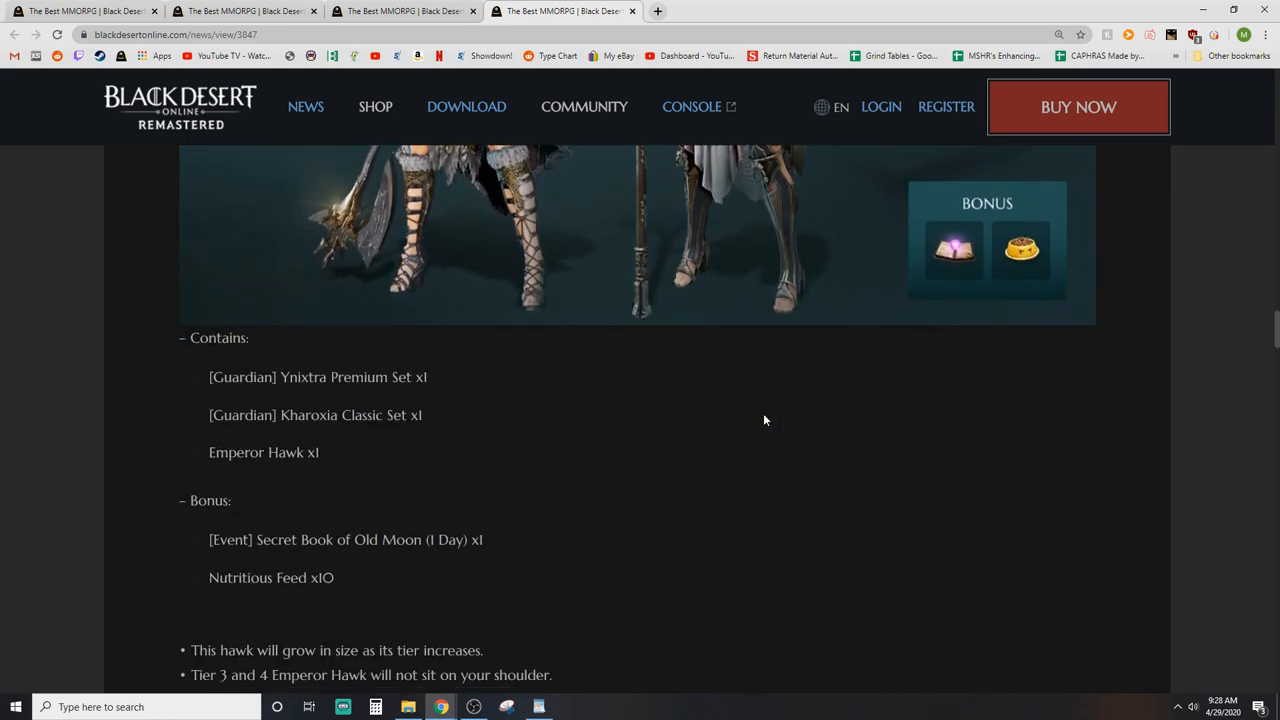
pyautogui.scroll(-3)
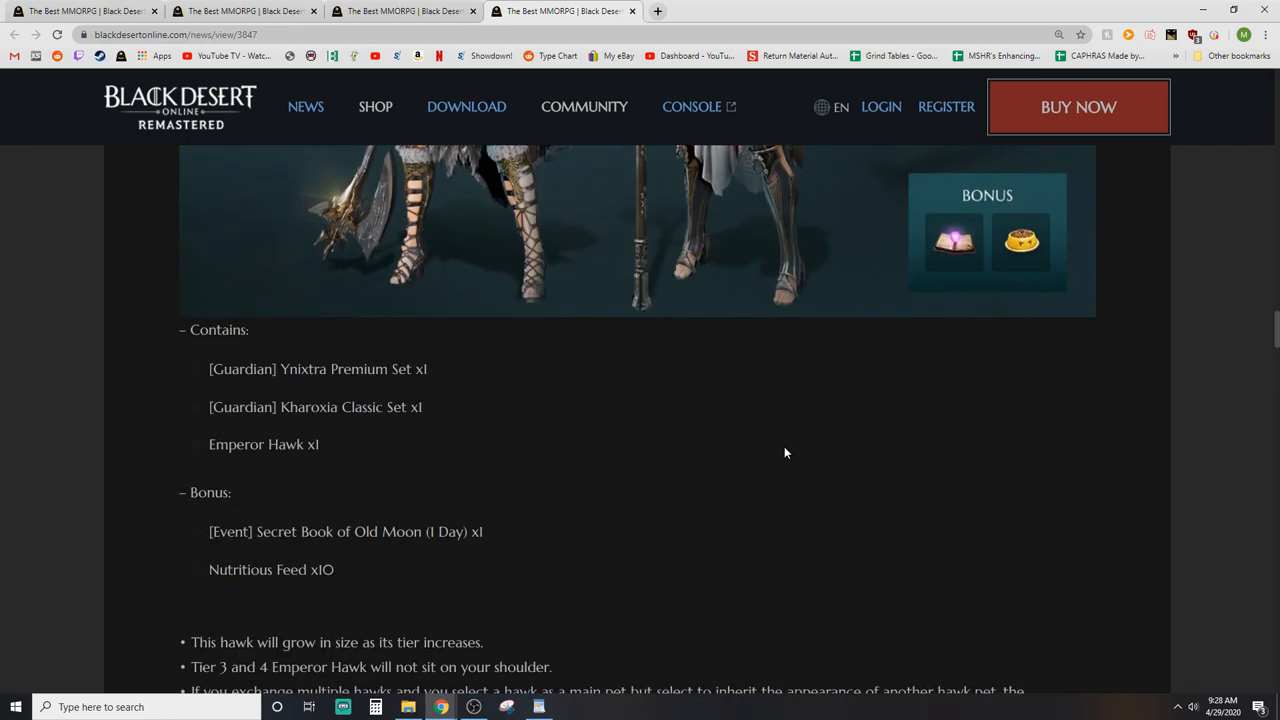
pyautogui.scroll(-3)
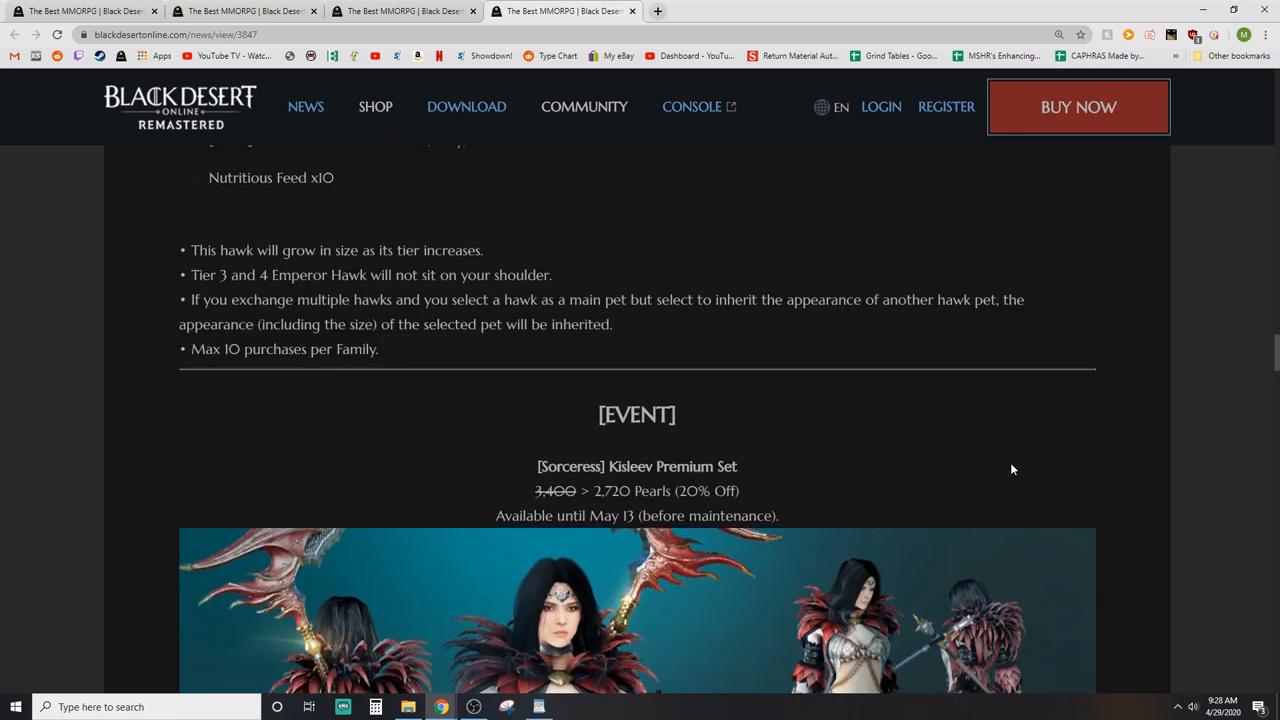
pyautogui.scroll(-3)
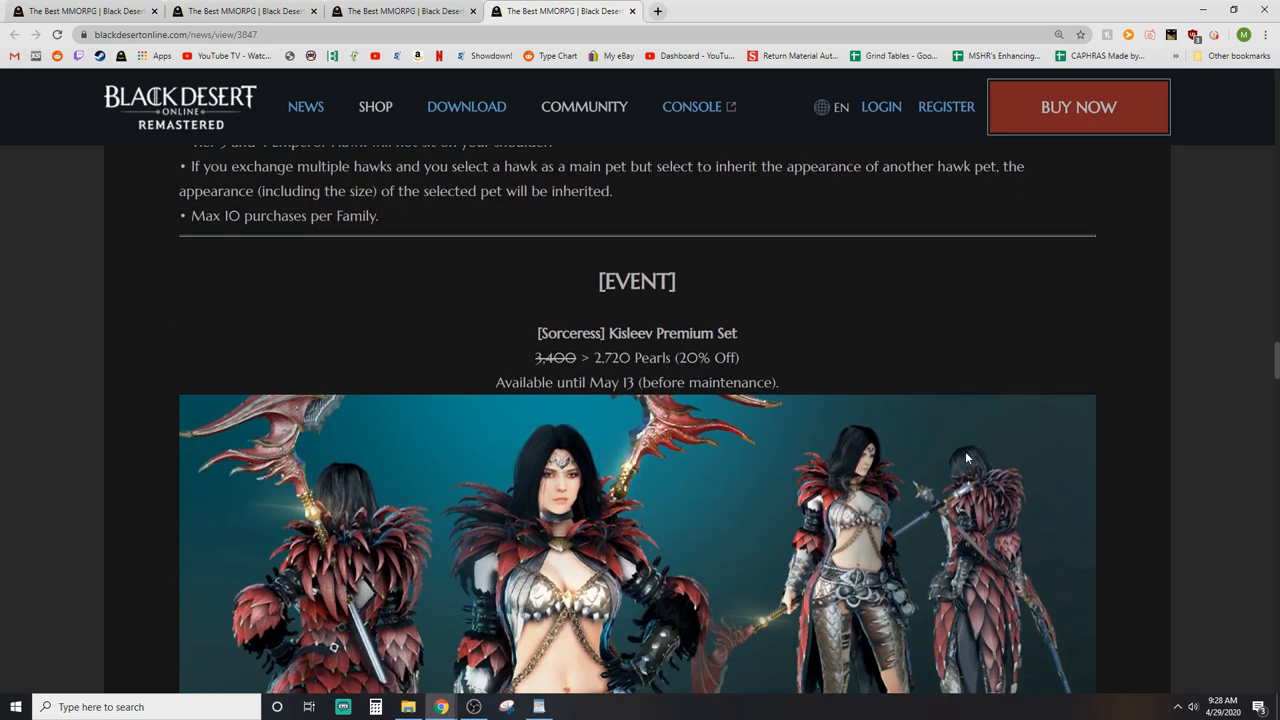
pyautogui.scroll(-3)
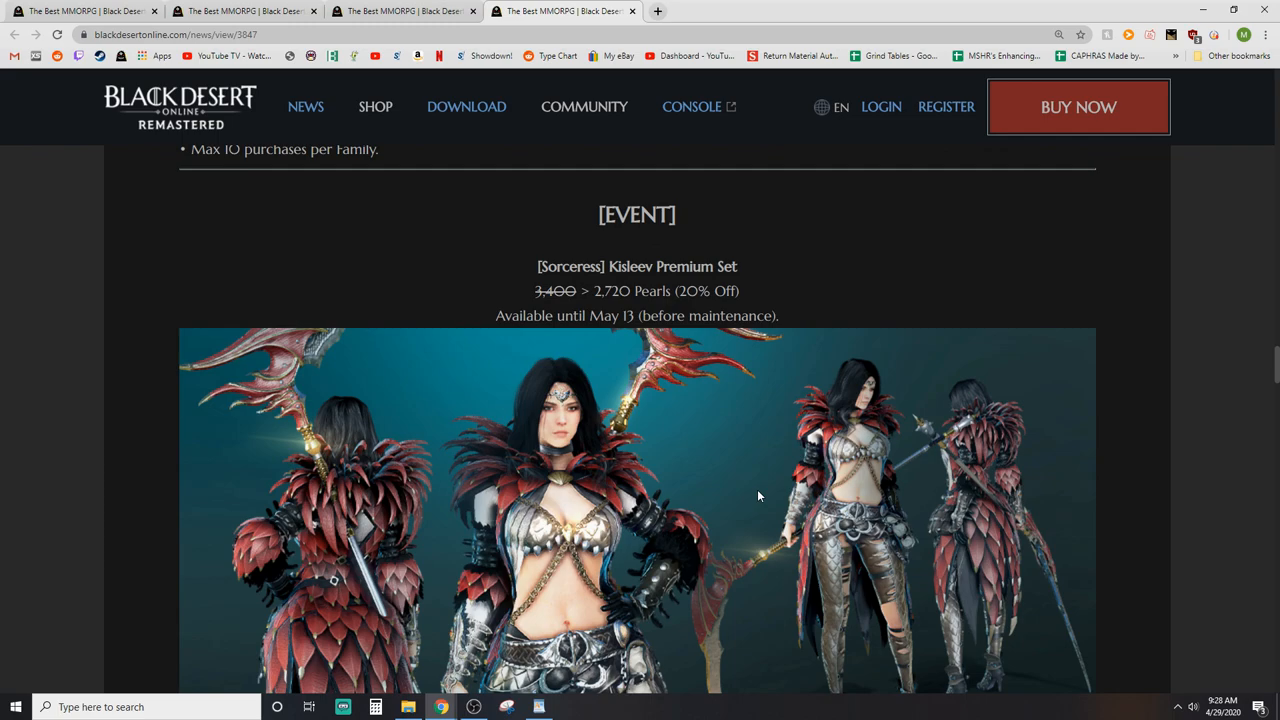
pyautogui.moveTo(920, 516)
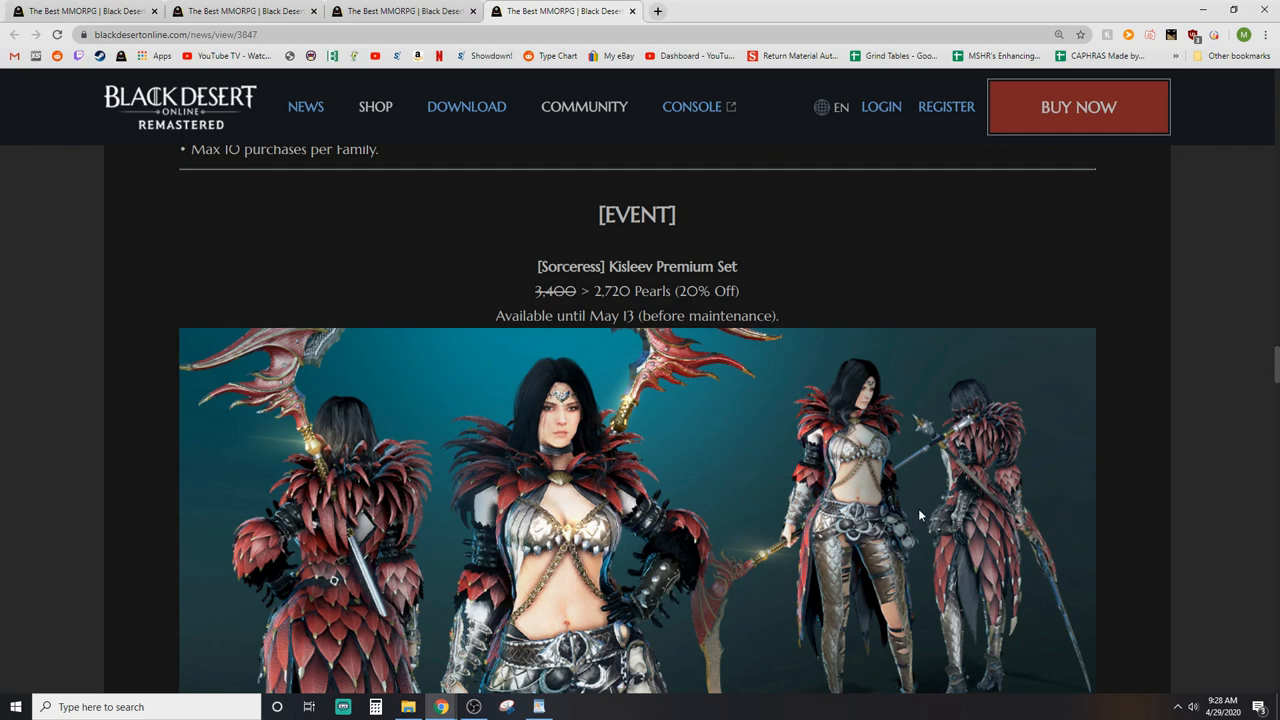
pyautogui.scroll(-3)
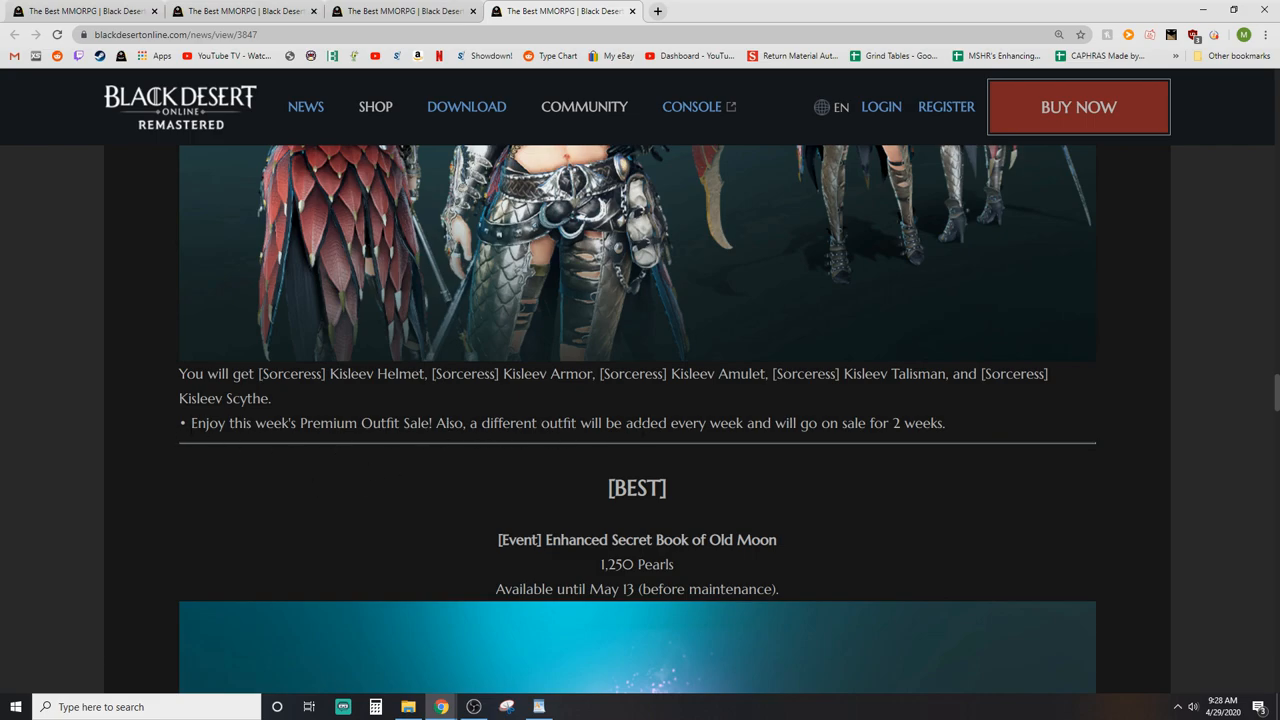
# Step: Bring the Kisleev Premium Set listing back into view and select its 2,720 Pearls (20% off) price
pyautogui.scroll(3)
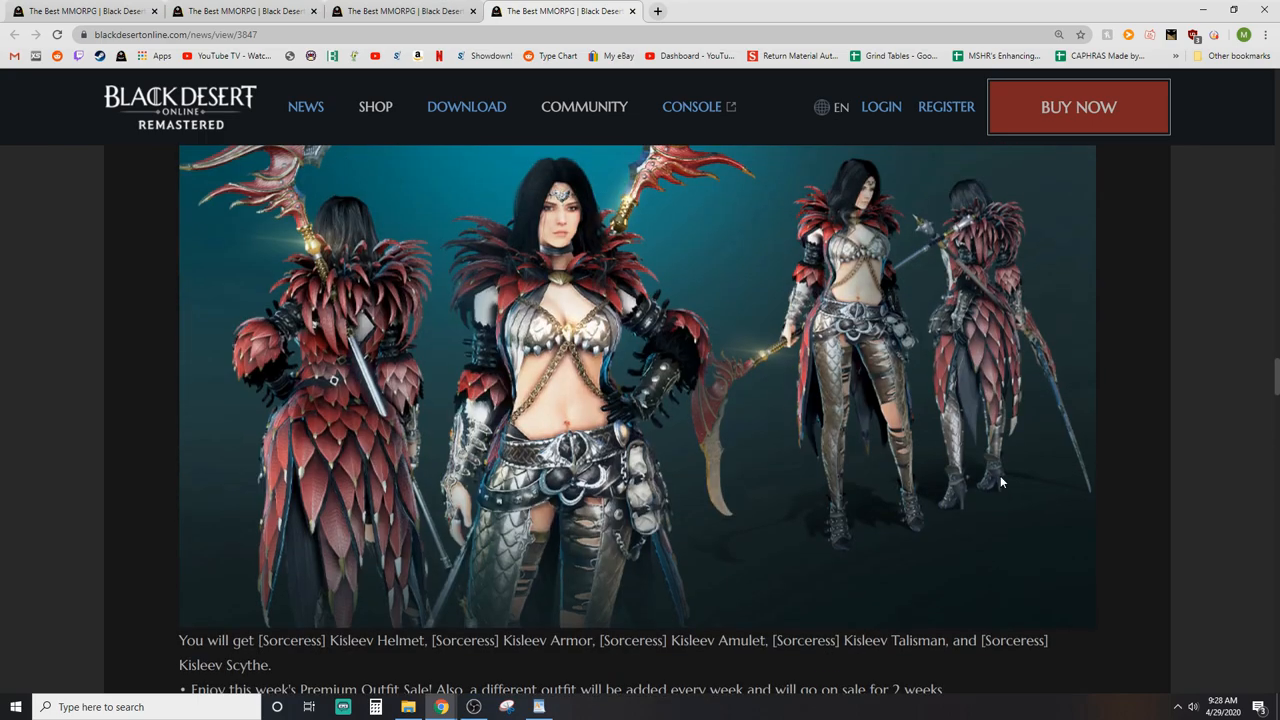
pyautogui.moveTo(710, 422)
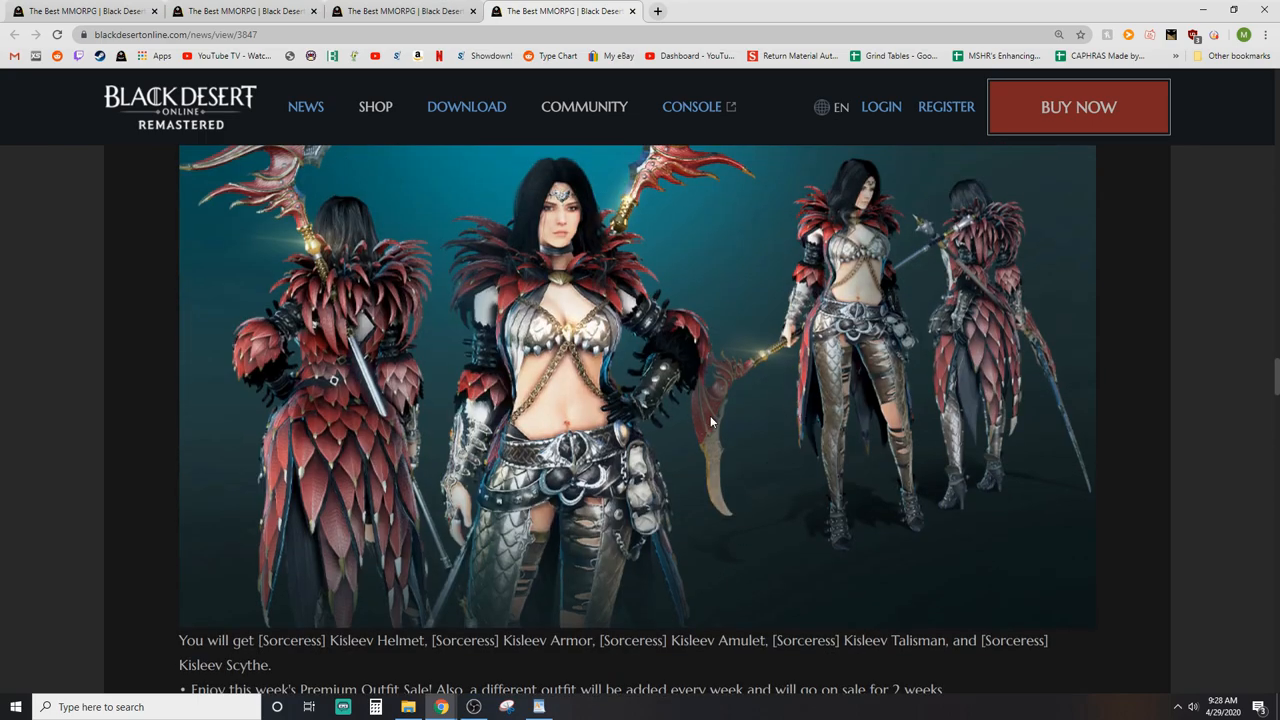
pyautogui.moveTo(708, 452)
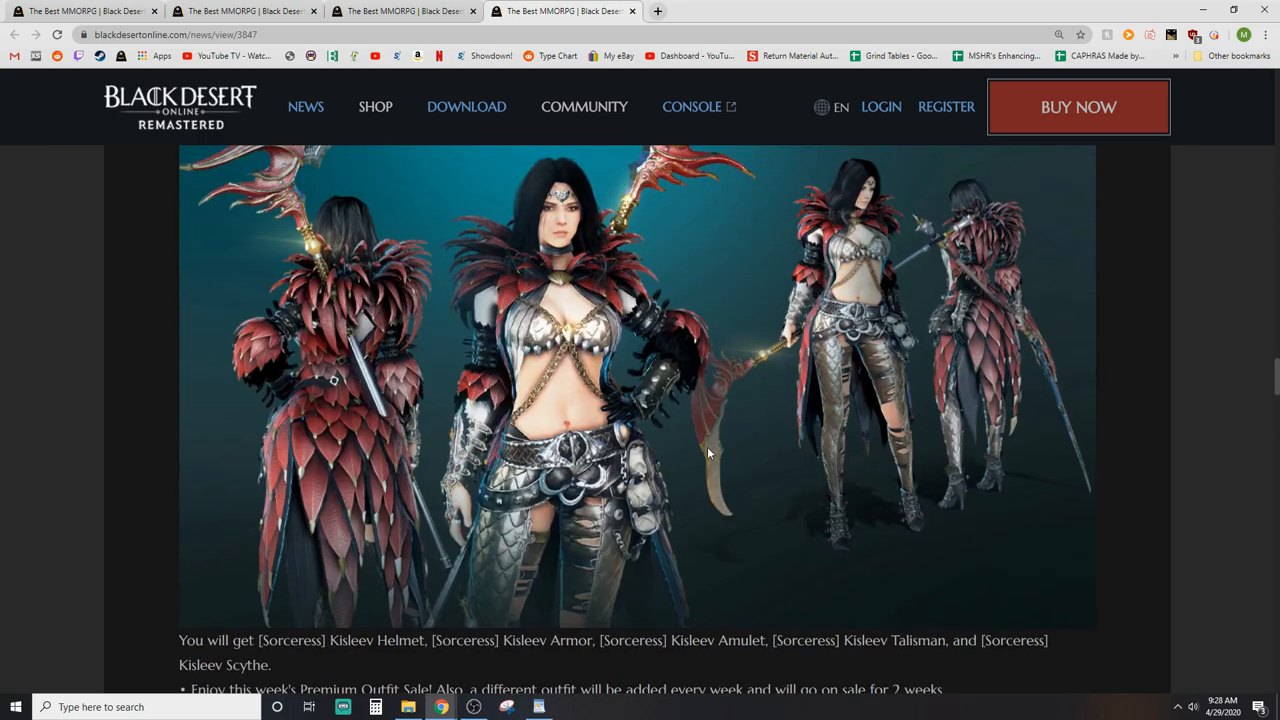
pyautogui.scroll(3)
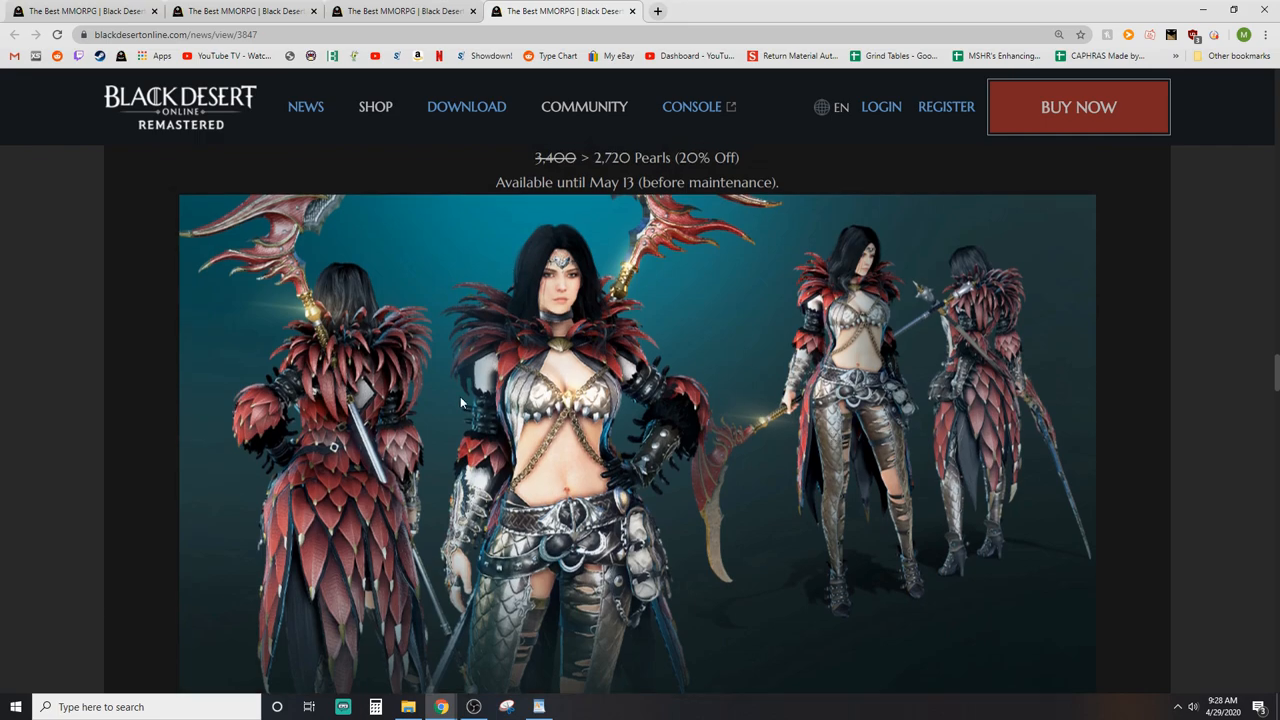
pyautogui.moveTo(514, 312)
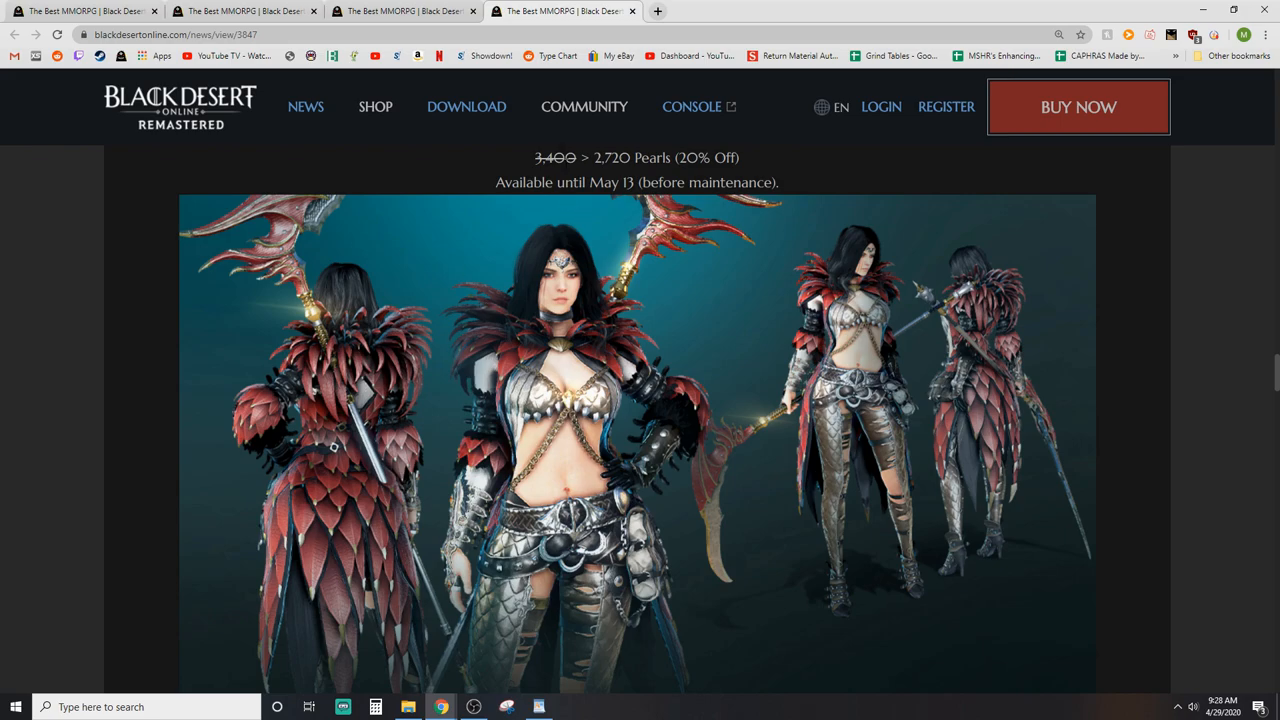
pyautogui.doubleClick(612, 158)
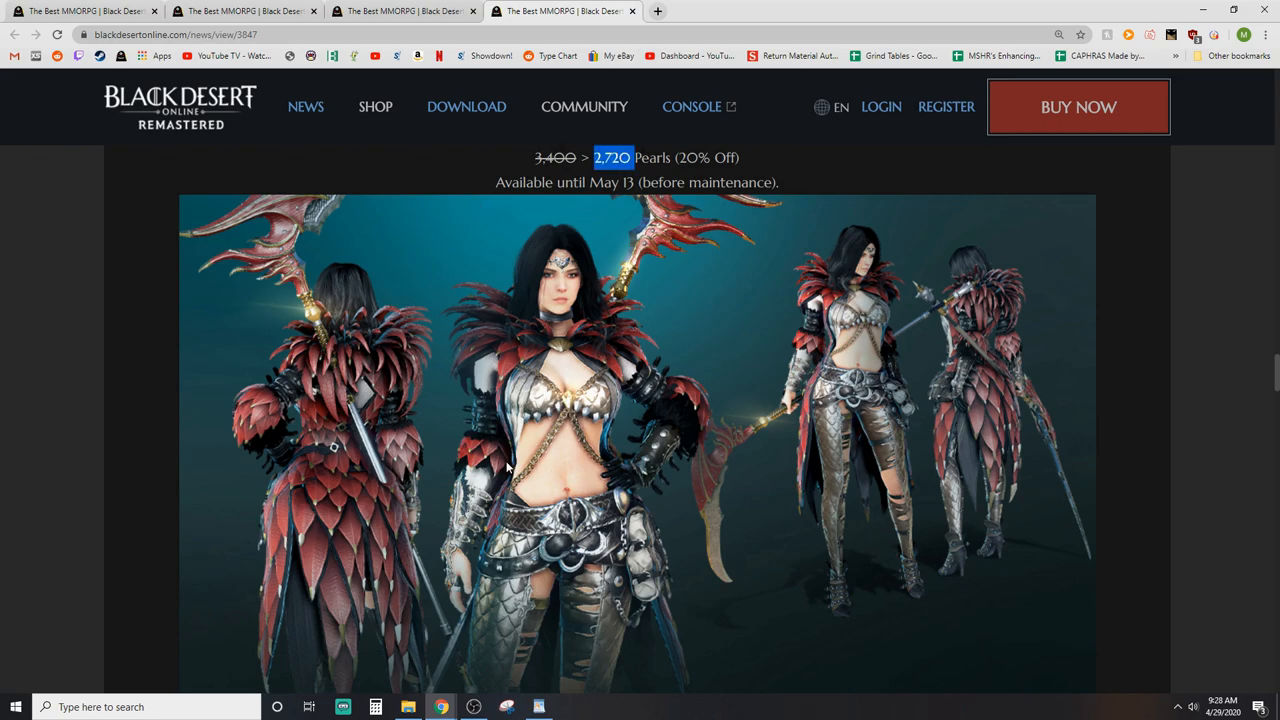
# Step: Scroll through the Enhanced Secret Book of Old Moon package contents and limits to the [SPECIAL] section
pyautogui.scroll(-3)
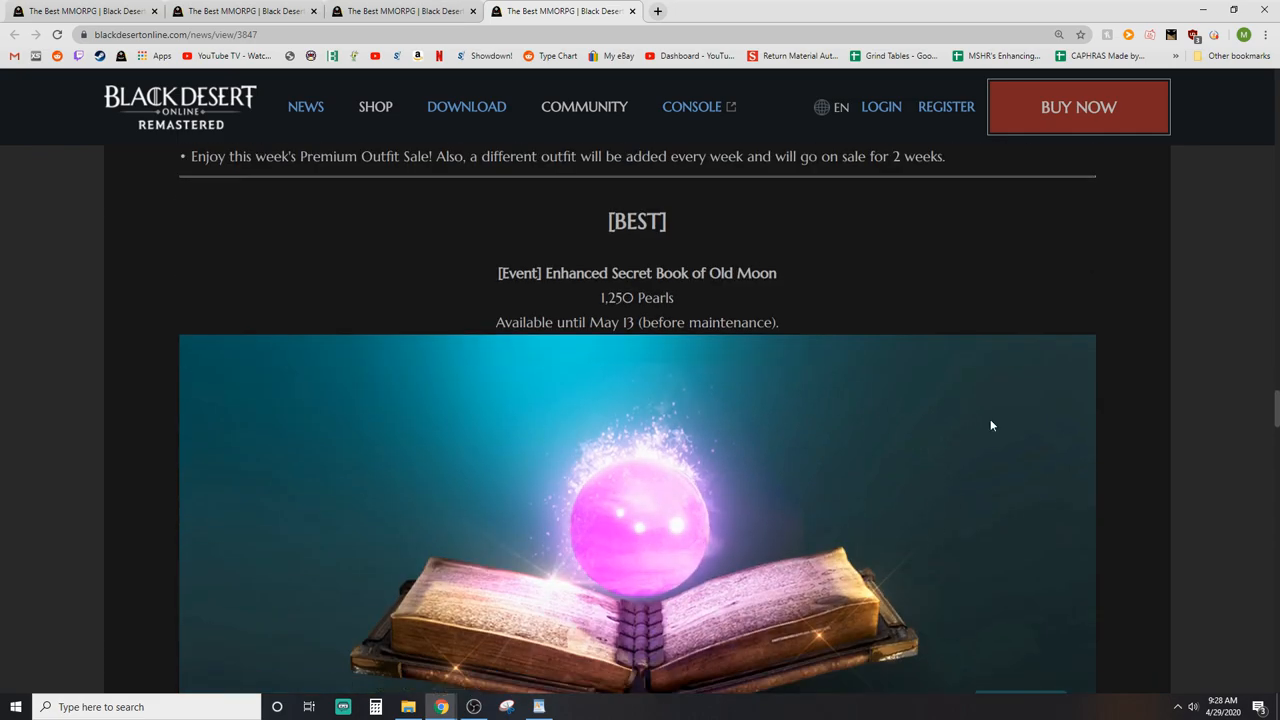
pyautogui.moveTo(1154, 506)
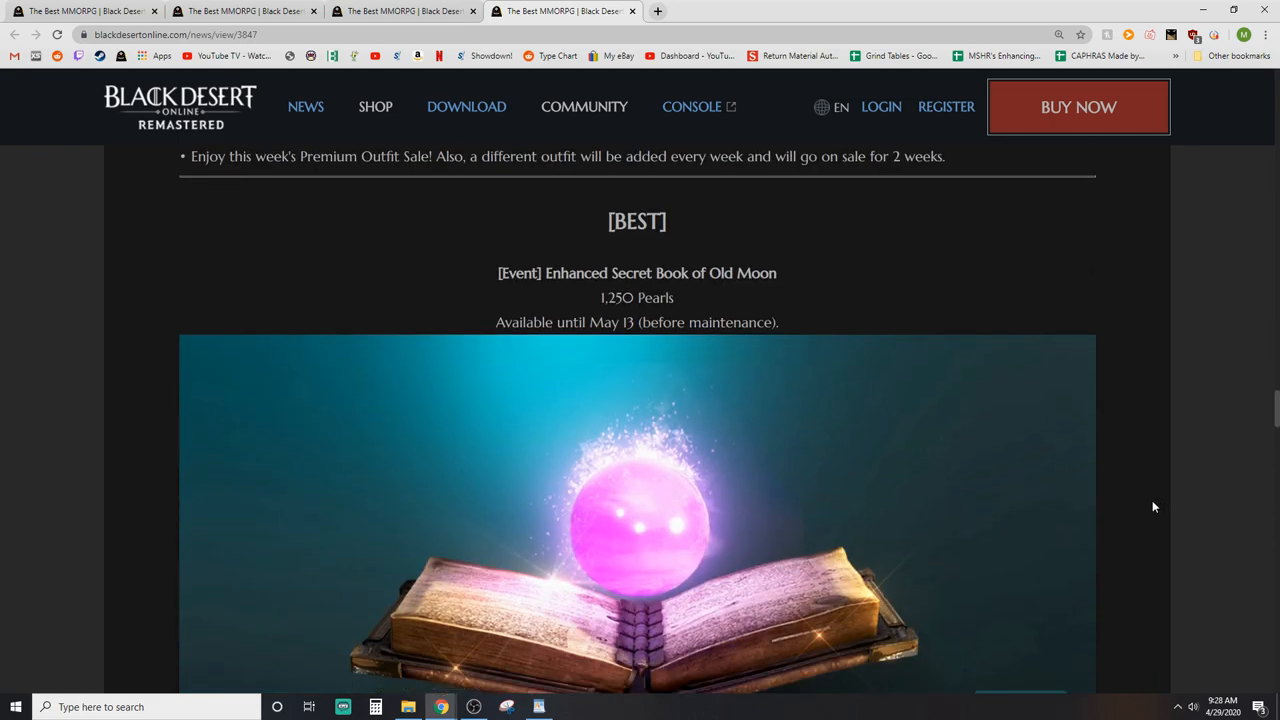
pyautogui.scroll(-3)
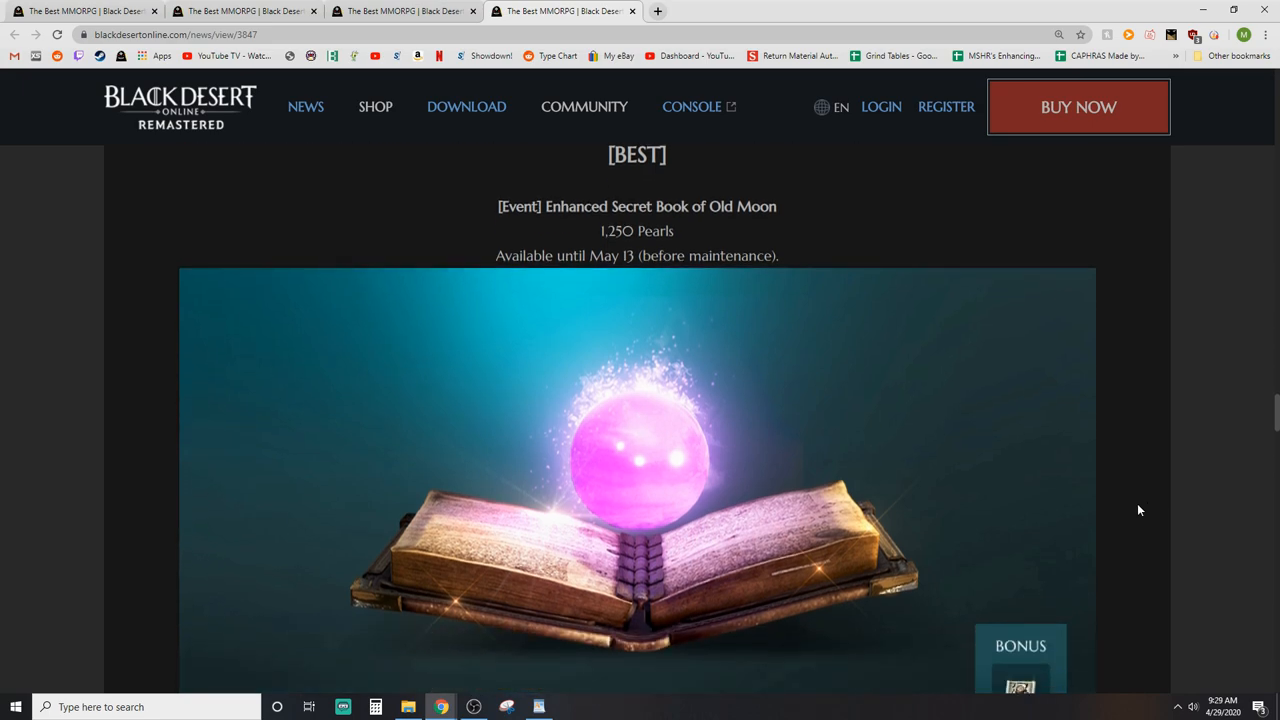
pyautogui.scroll(-3)
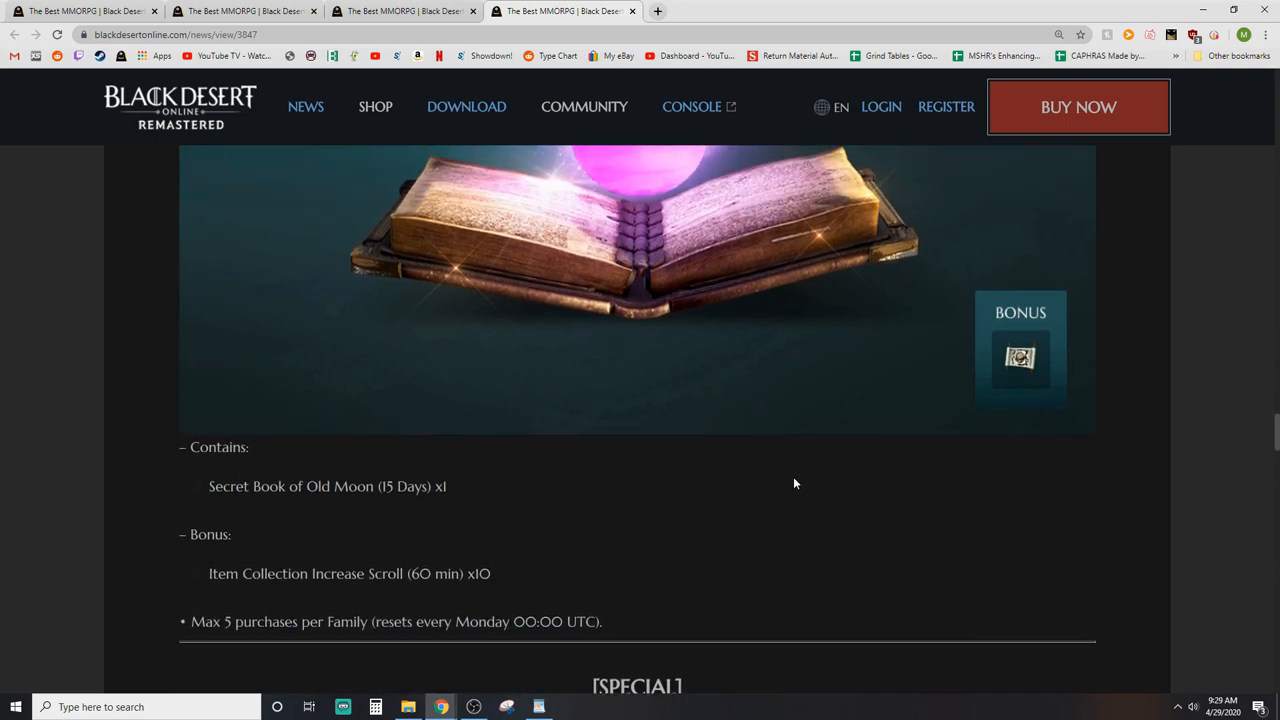
pyautogui.scroll(3)
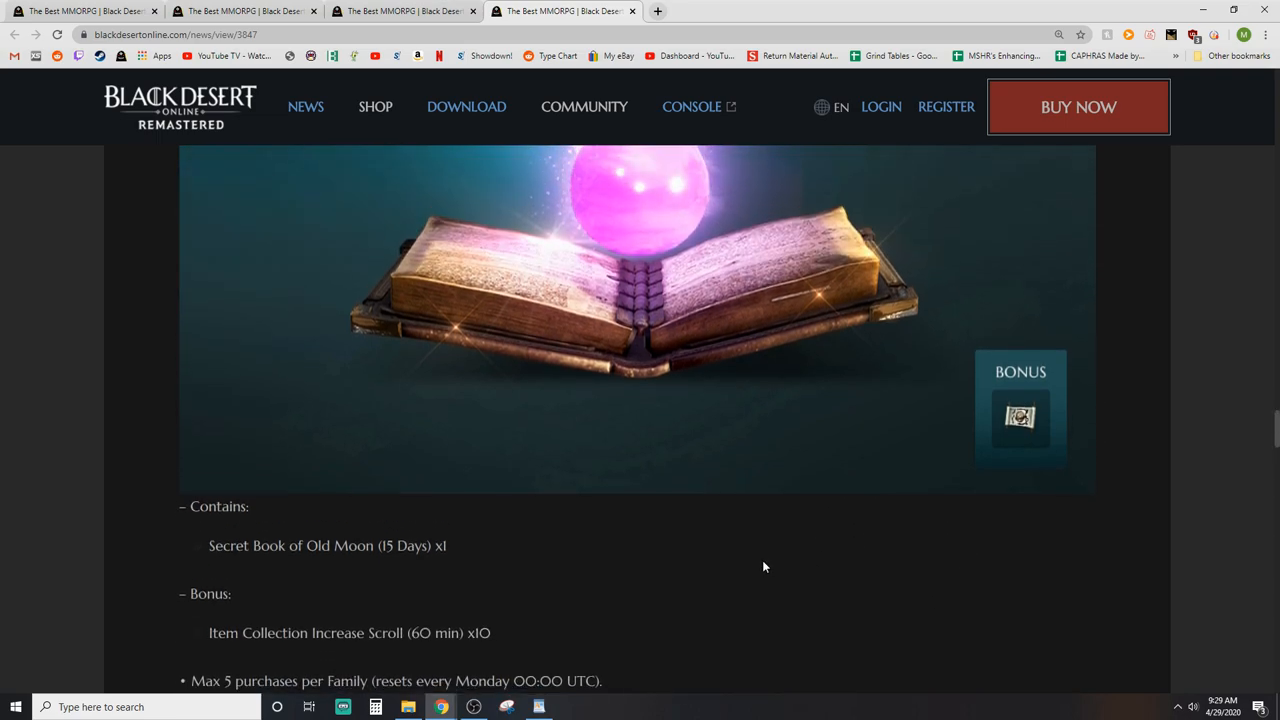
pyautogui.scroll(3)
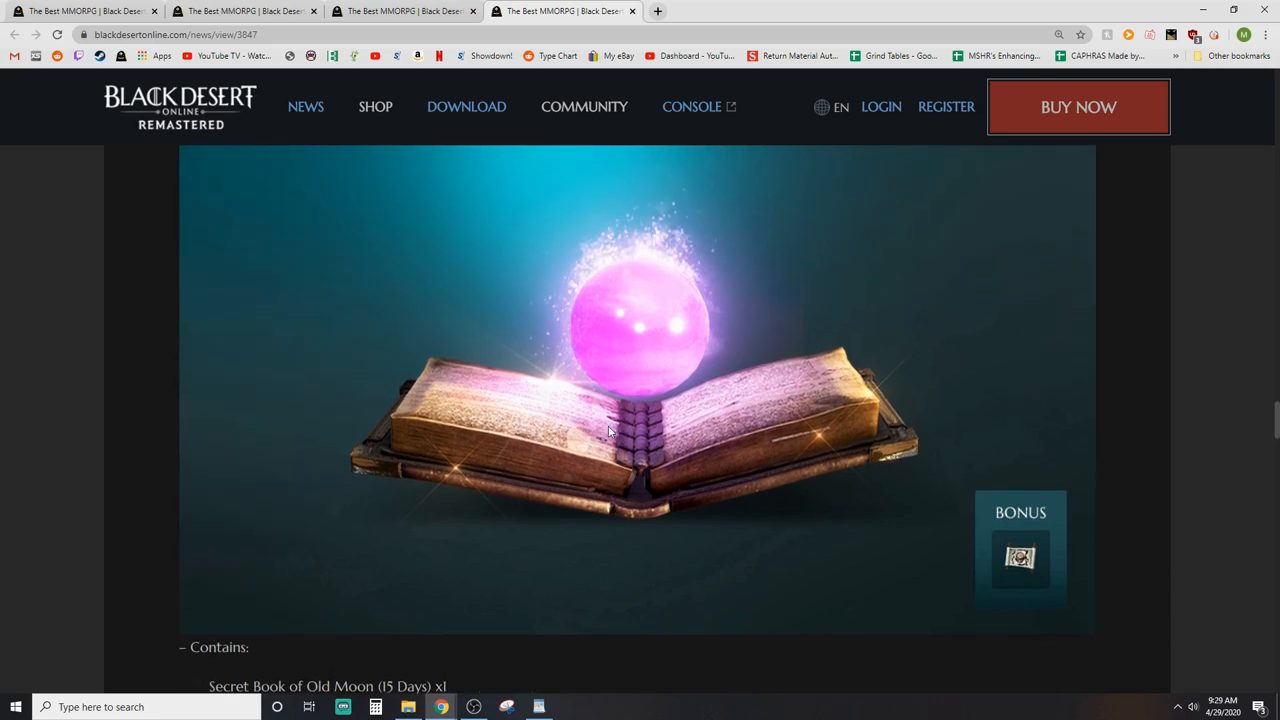
pyautogui.scroll(-3)
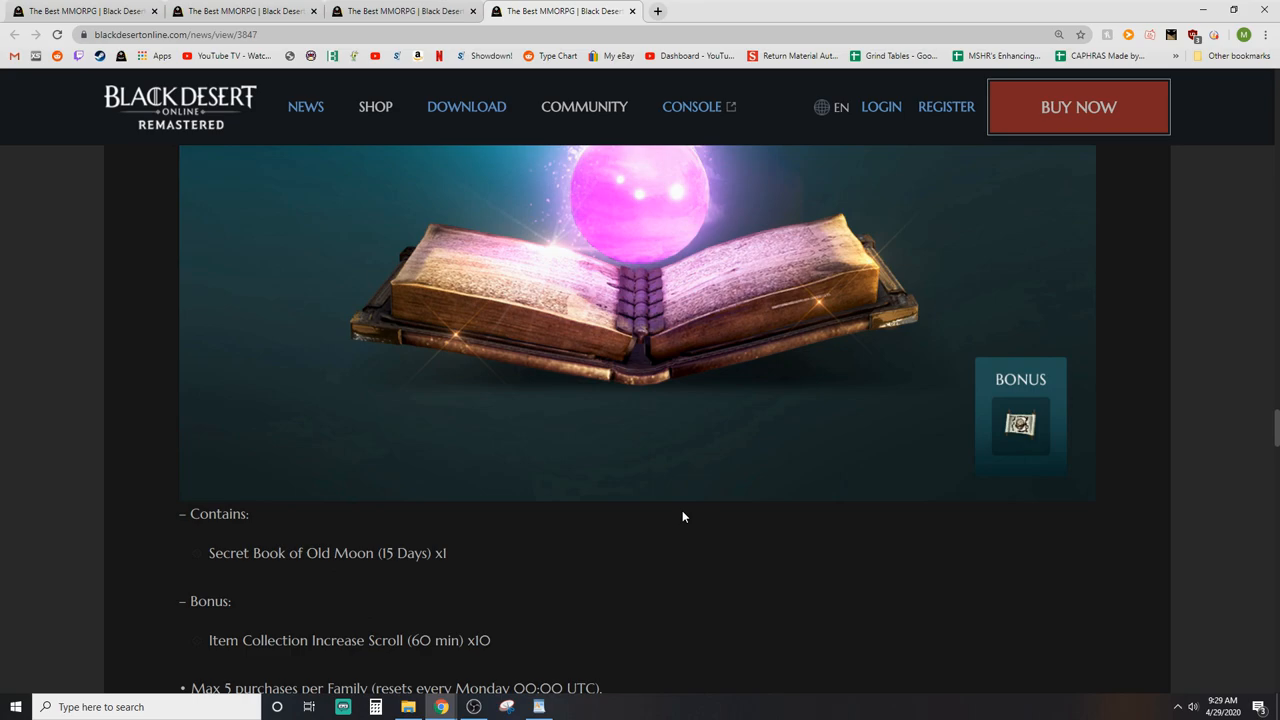
pyautogui.scroll(-3)
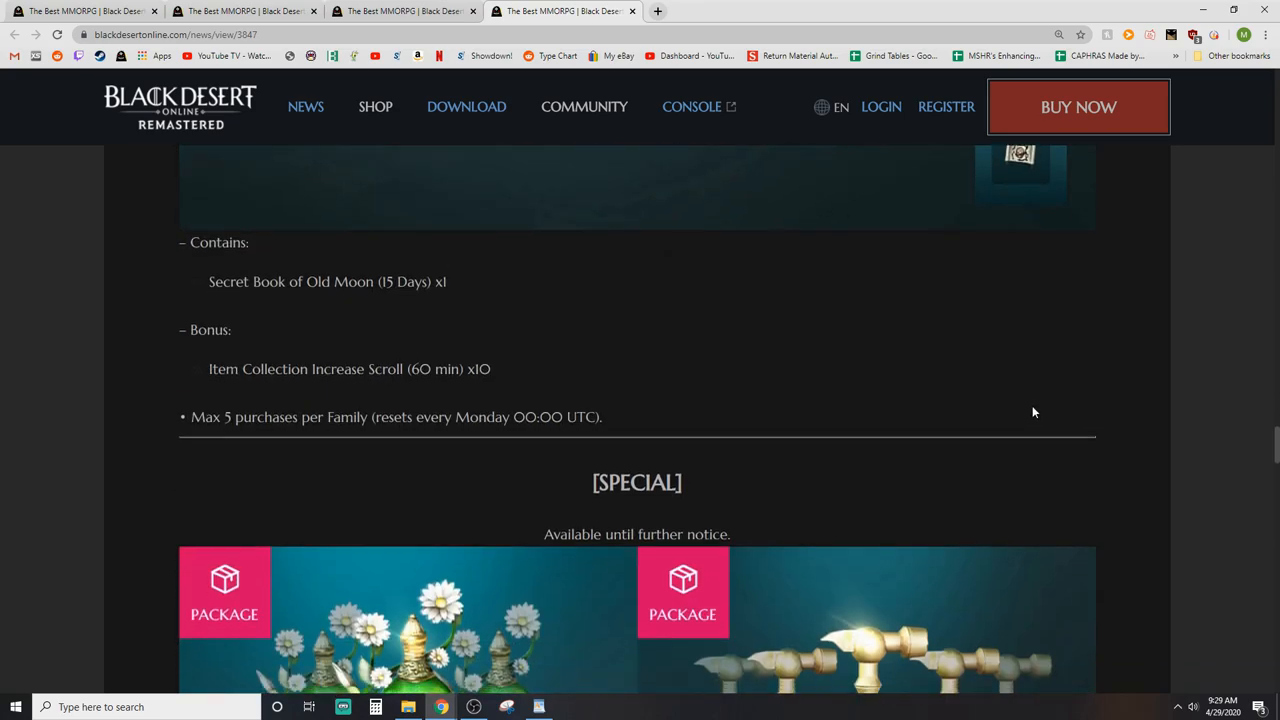
# Step: Scroll through the Monday Special Life and Enhancement packages, including Artisan's Memory x22 for 700 Pearls, to [SALE]
pyautogui.scroll(-3)
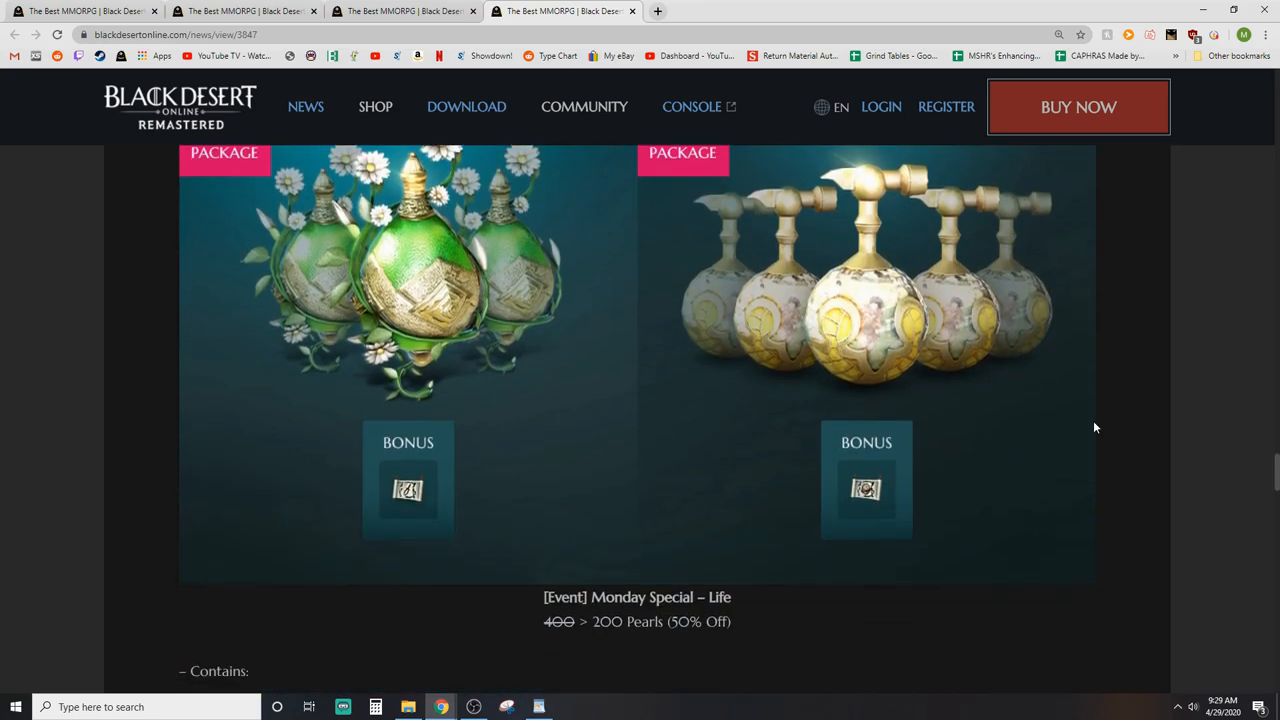
pyautogui.scroll(-3)
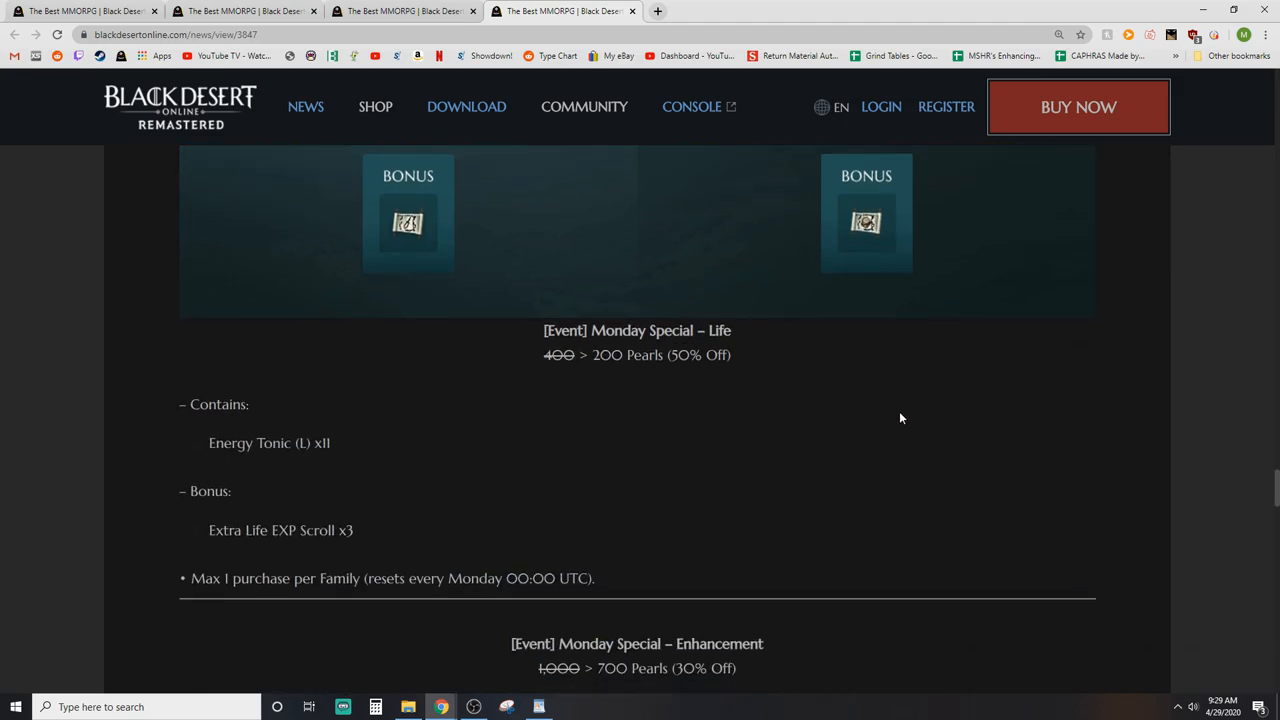
pyautogui.moveTo(864, 420)
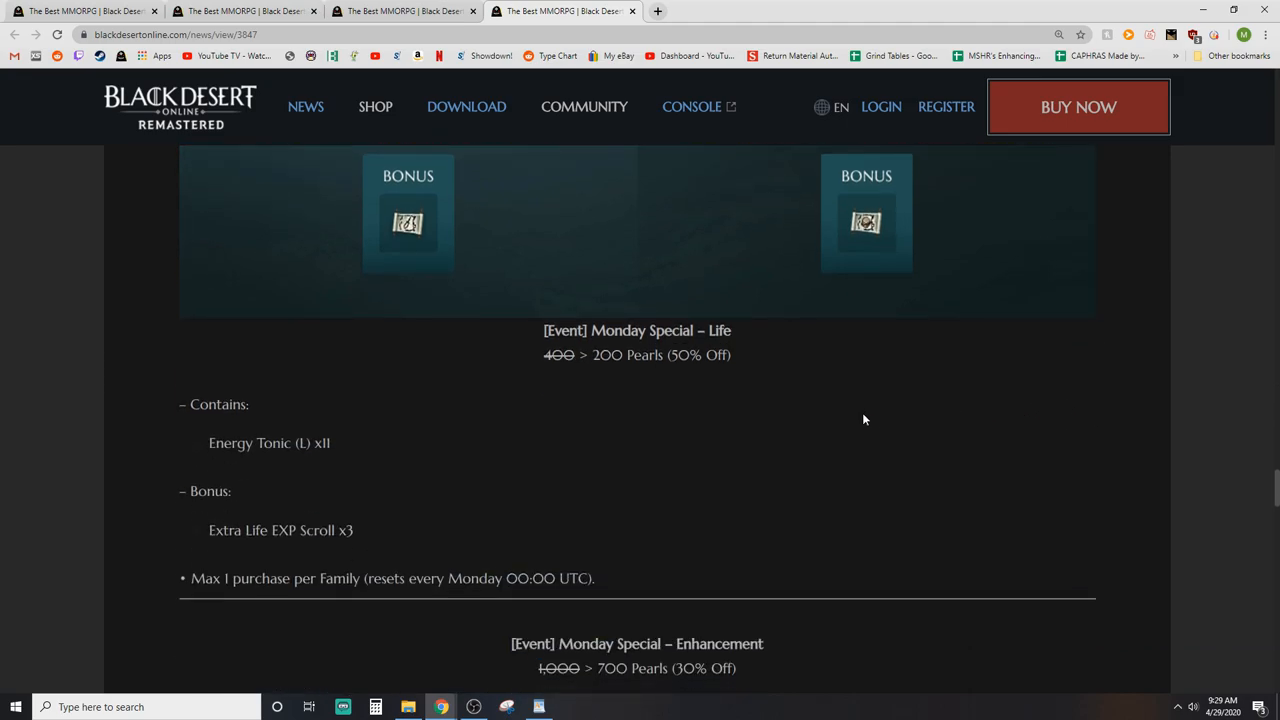
pyautogui.scroll(-3)
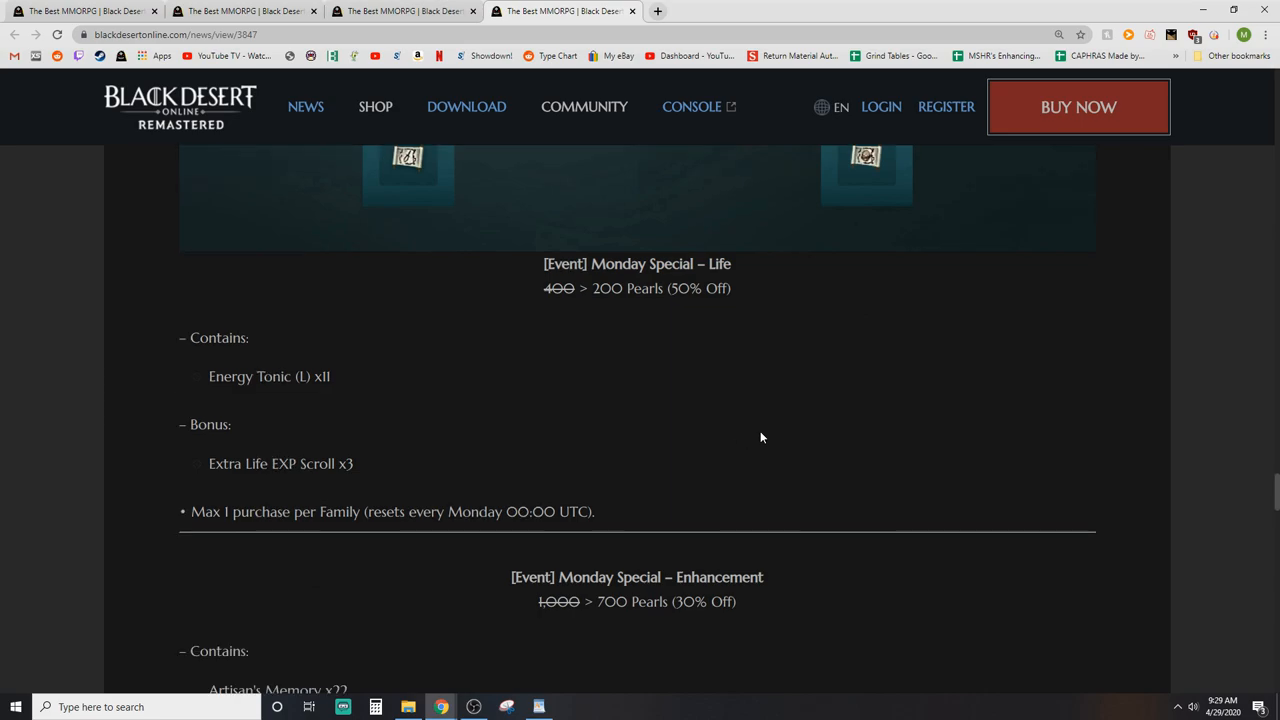
pyautogui.scroll(3)
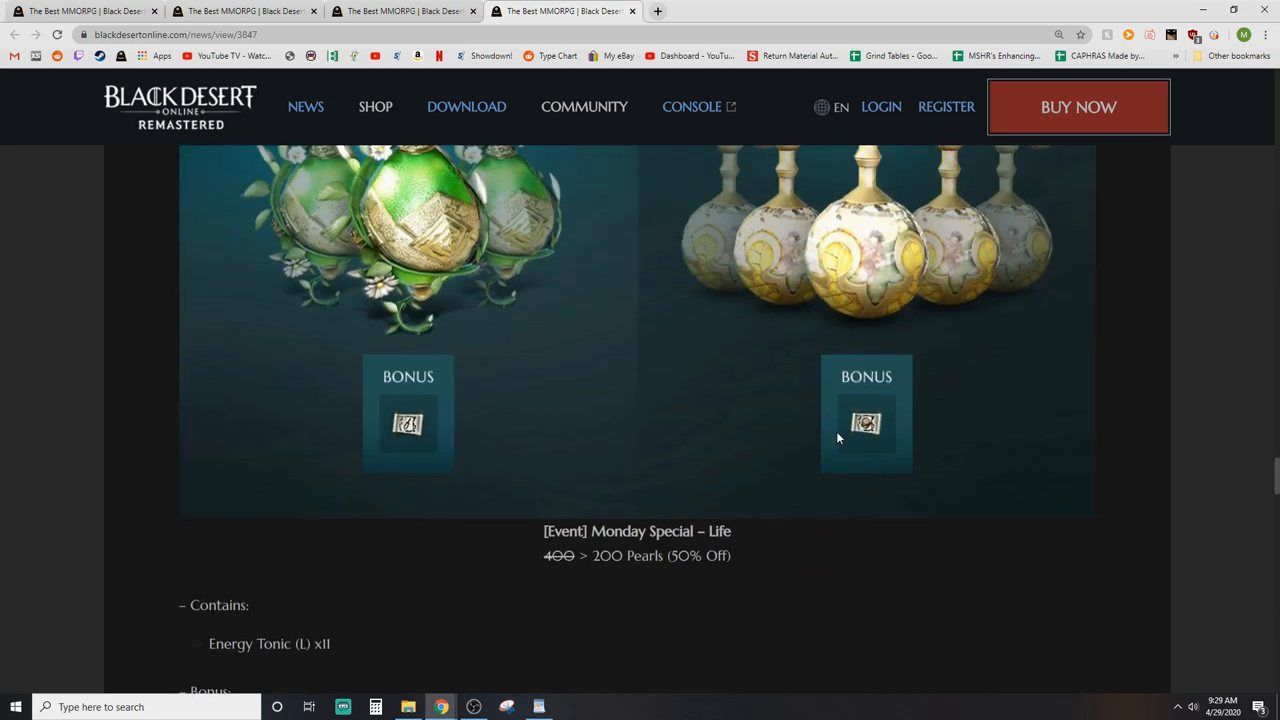
pyautogui.scroll(-3)
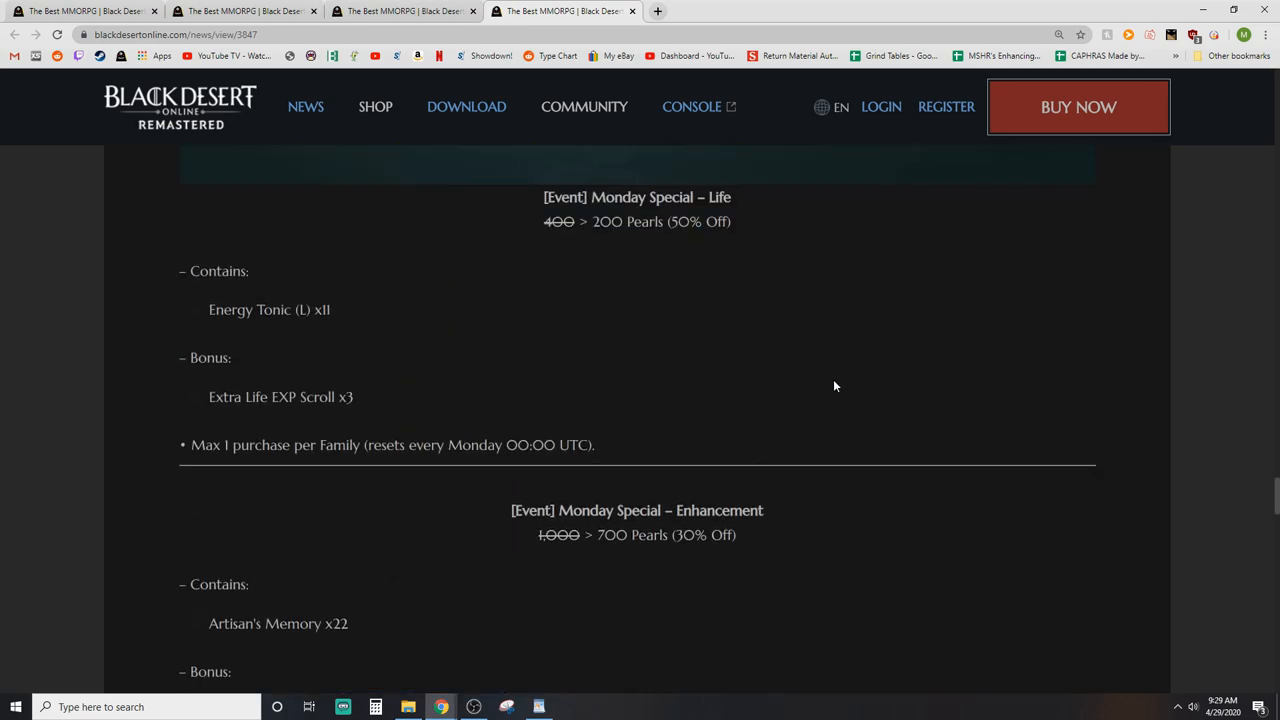
pyautogui.scroll(-3)
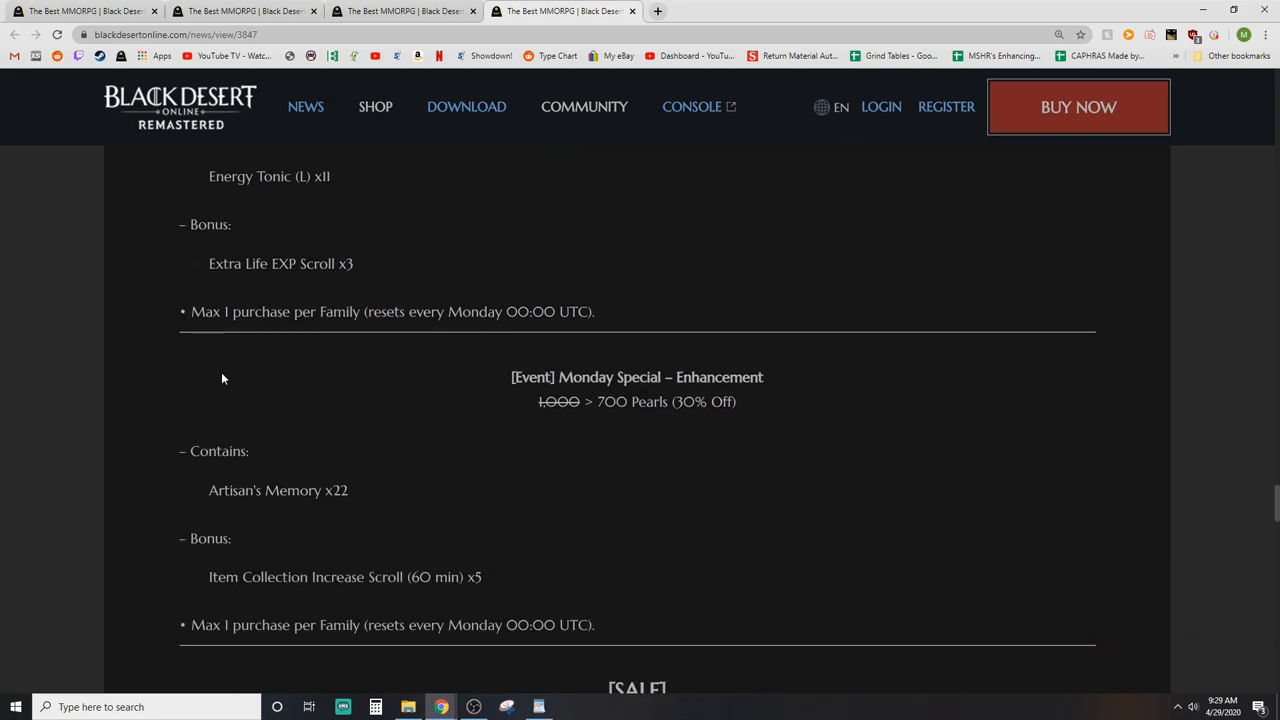
pyautogui.moveTo(492, 540)
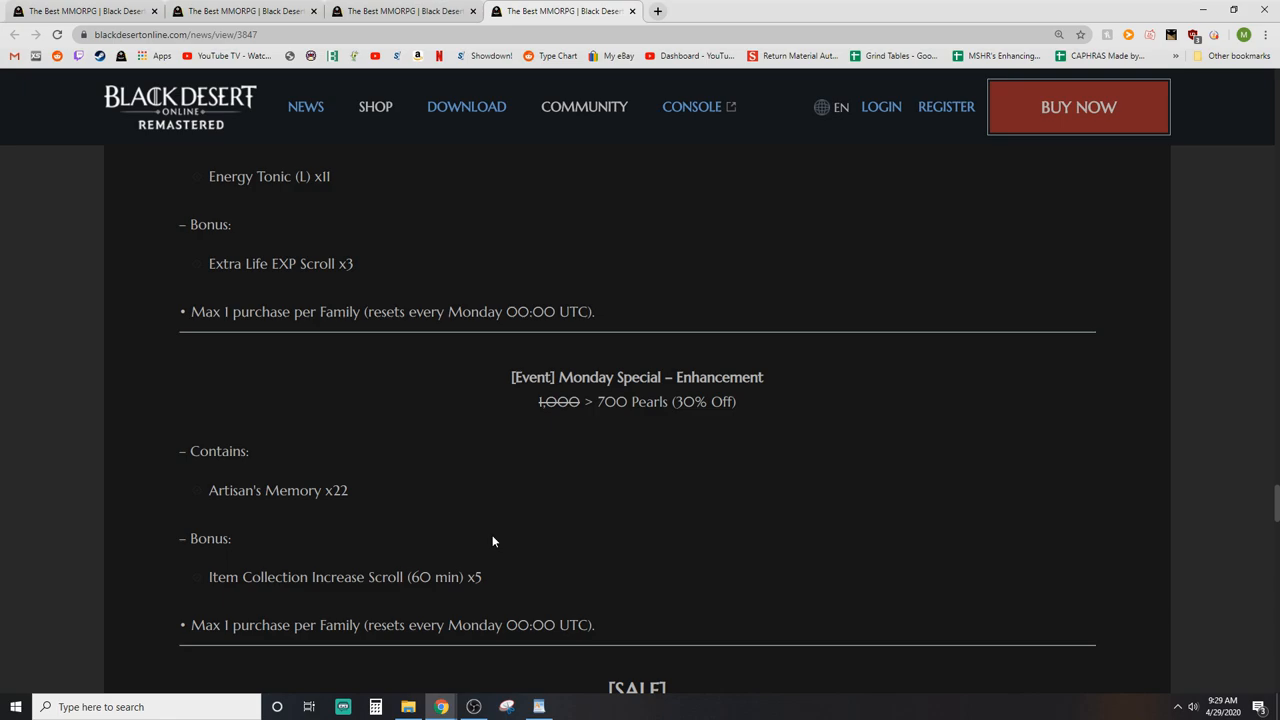
pyautogui.moveTo(664, 366)
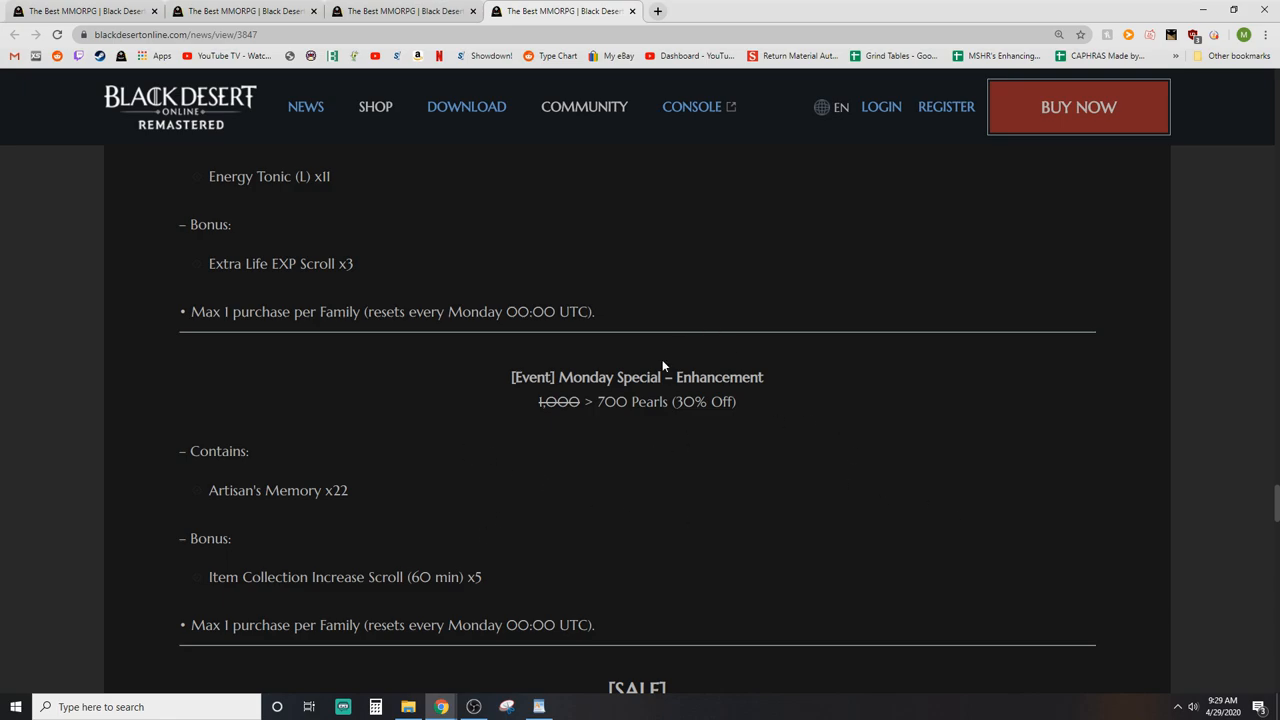
# Step: Scroll through the [SALE] furniture sets and [EVENT] Coral packages to Back to List, then back up to the Coral package images
pyautogui.scroll(-3)
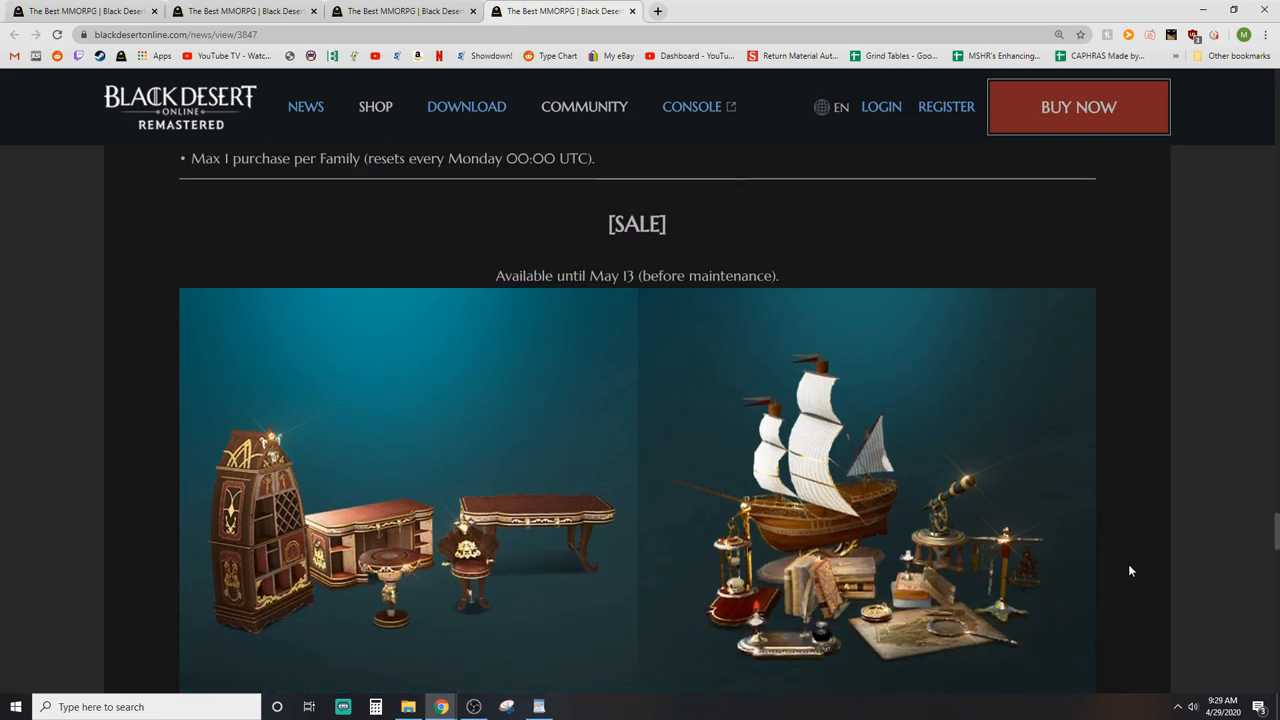
pyautogui.moveTo(1060, 560)
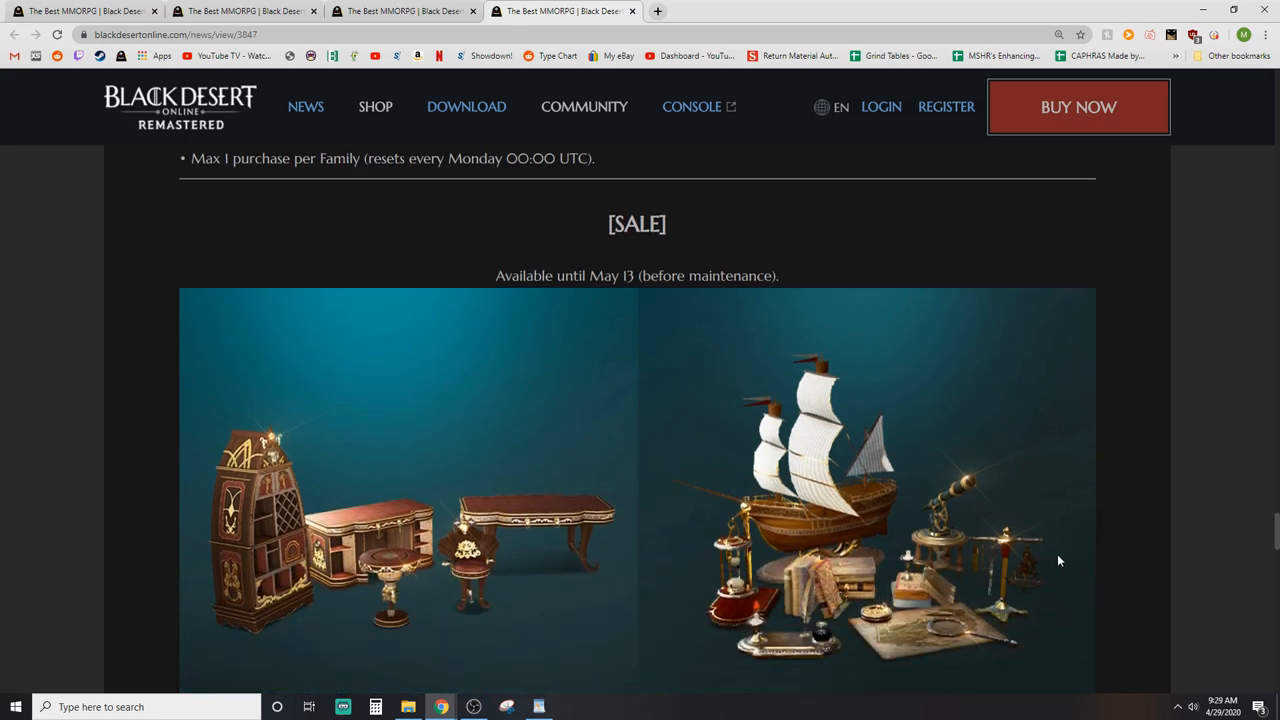
pyautogui.scroll(-3)
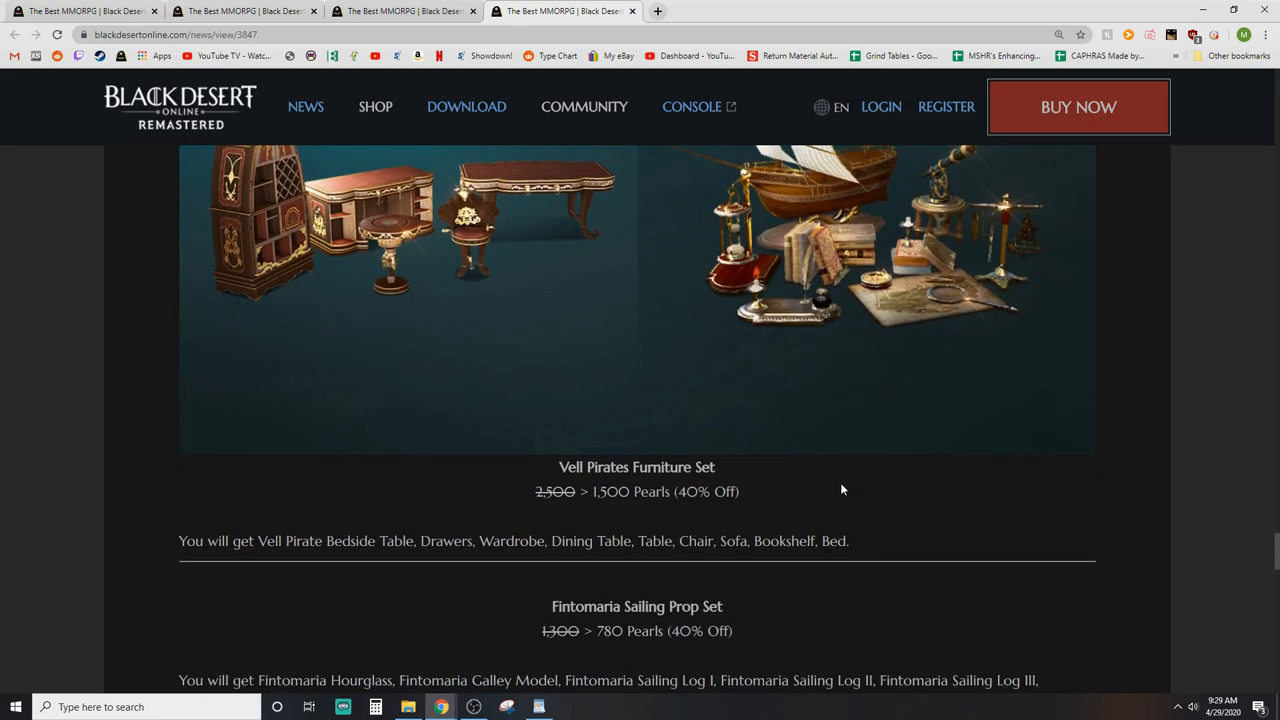
pyautogui.scroll(-3)
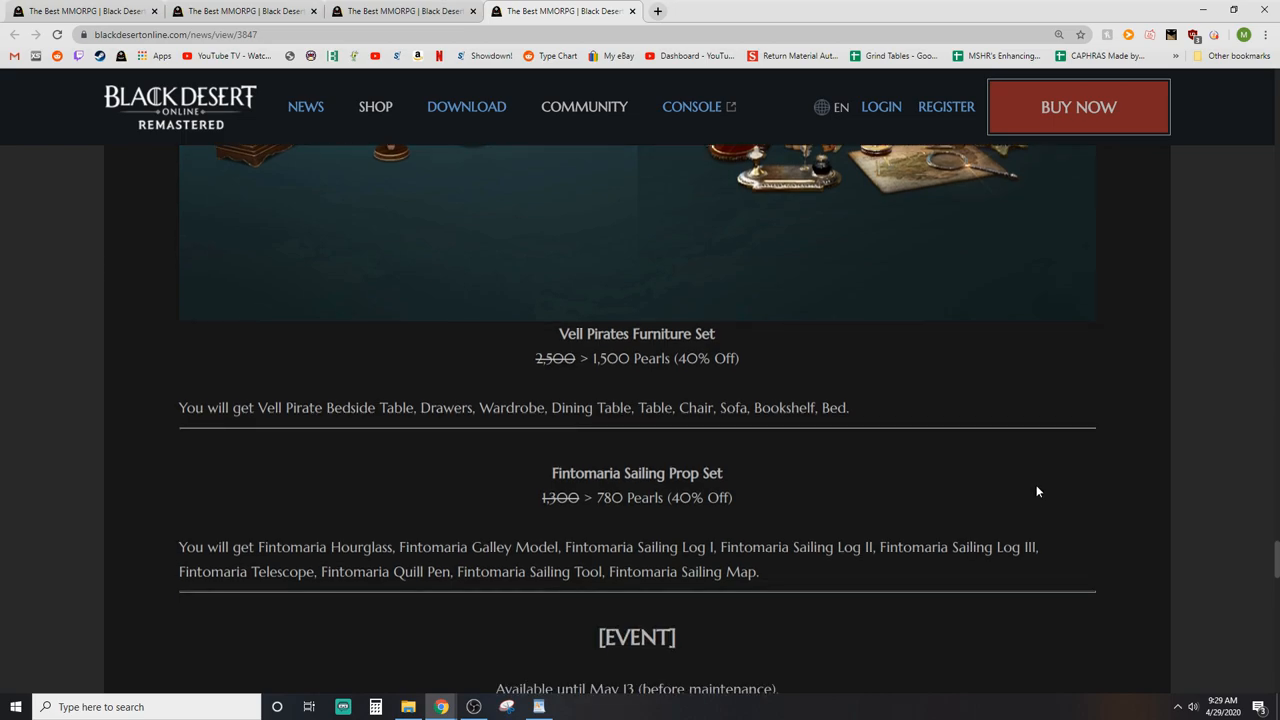
pyautogui.scroll(-3)
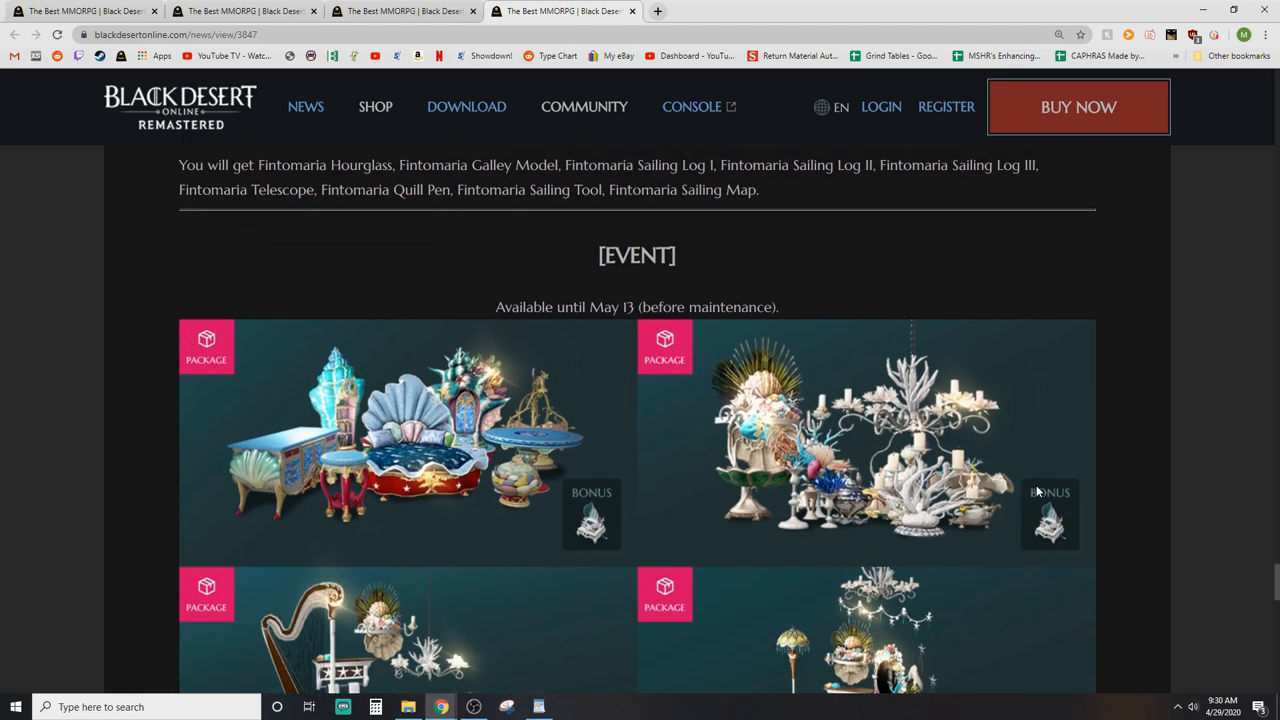
pyautogui.scroll(-3)
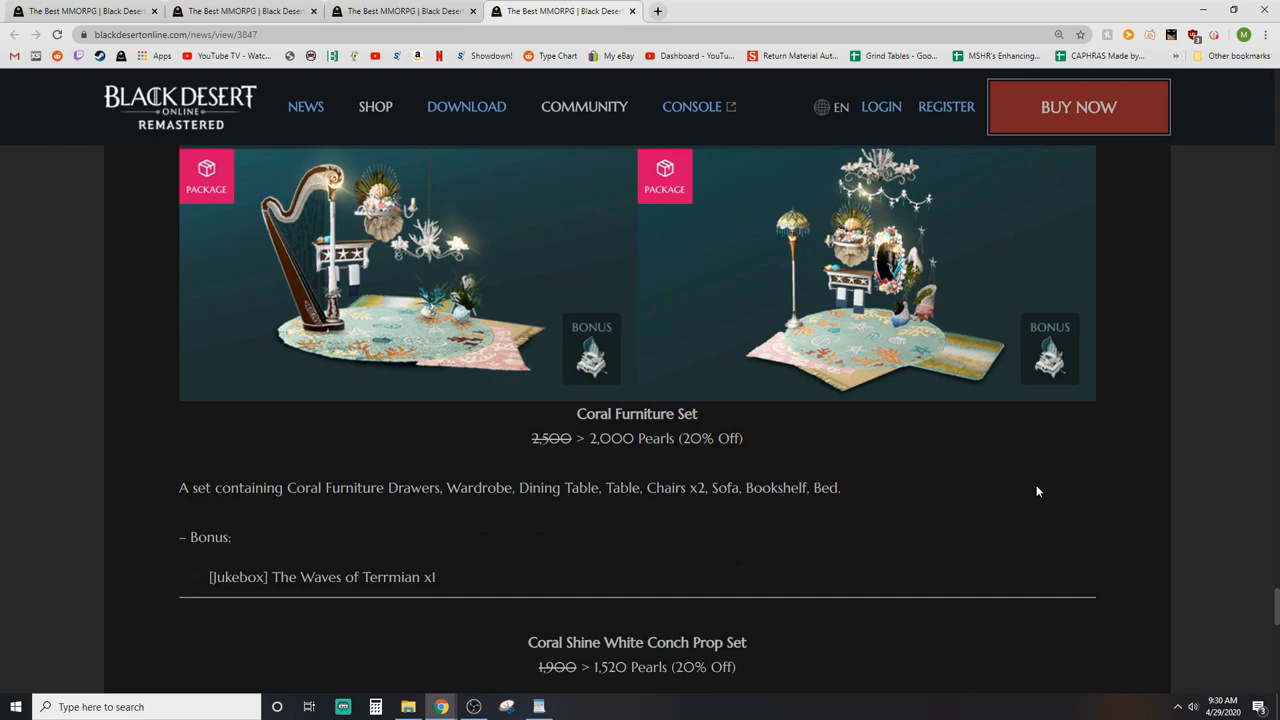
pyautogui.scroll(-3)
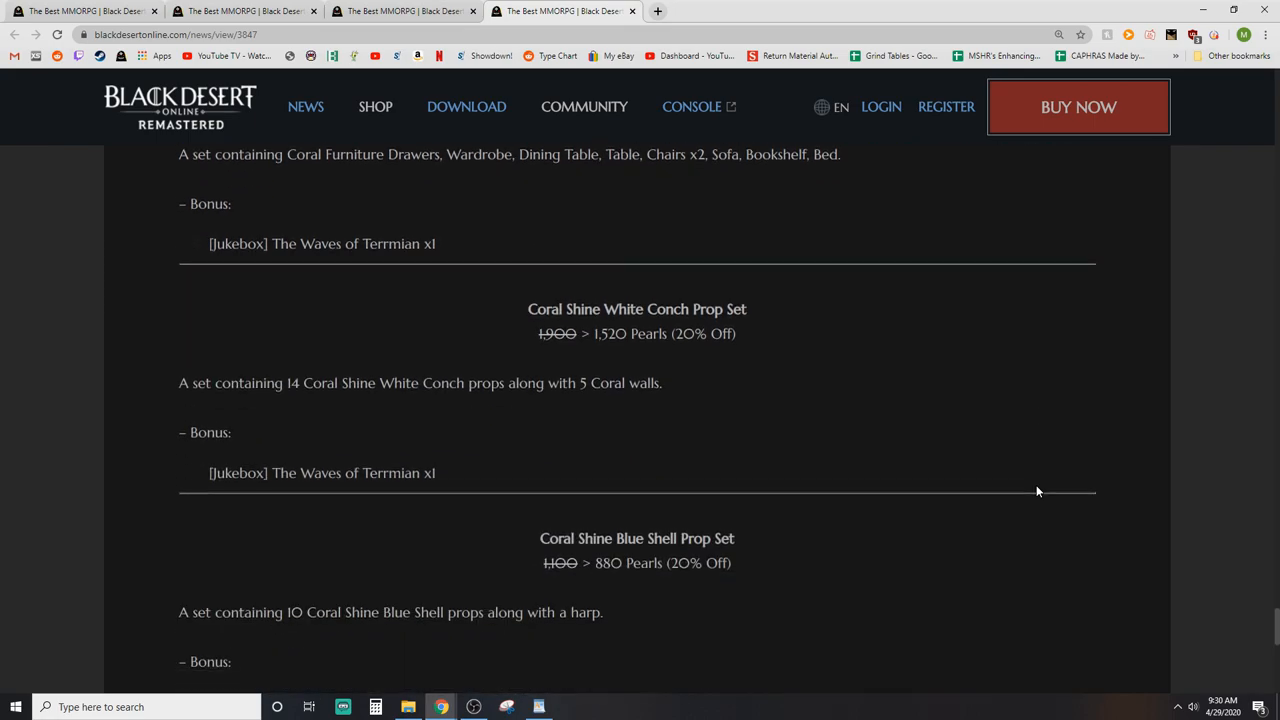
pyautogui.scroll(-3)
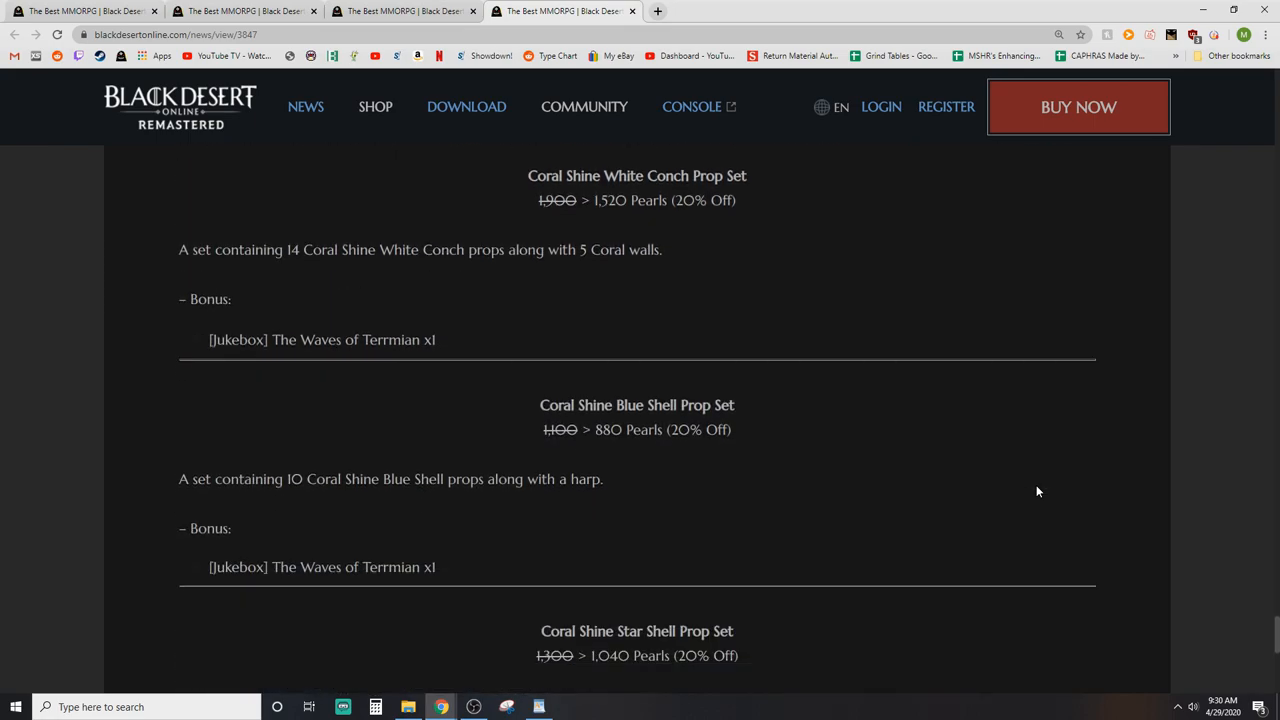
pyautogui.scroll(-3)
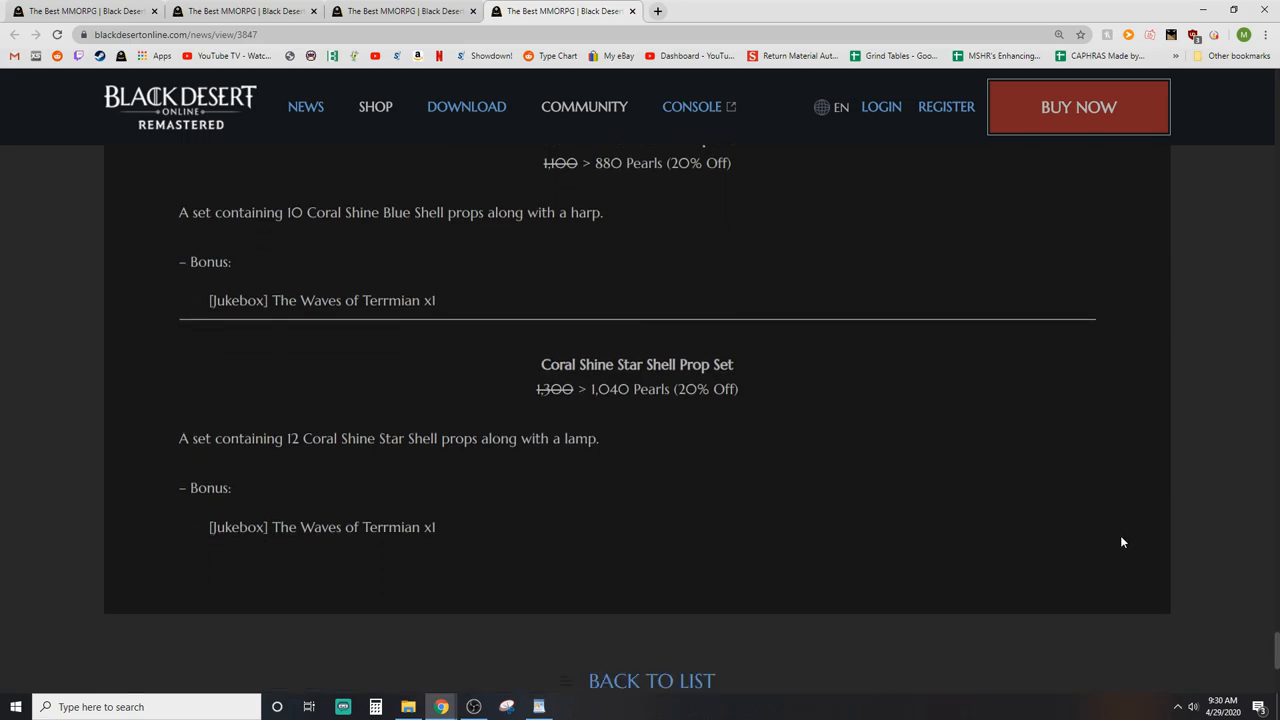
pyautogui.moveTo(990, 492)
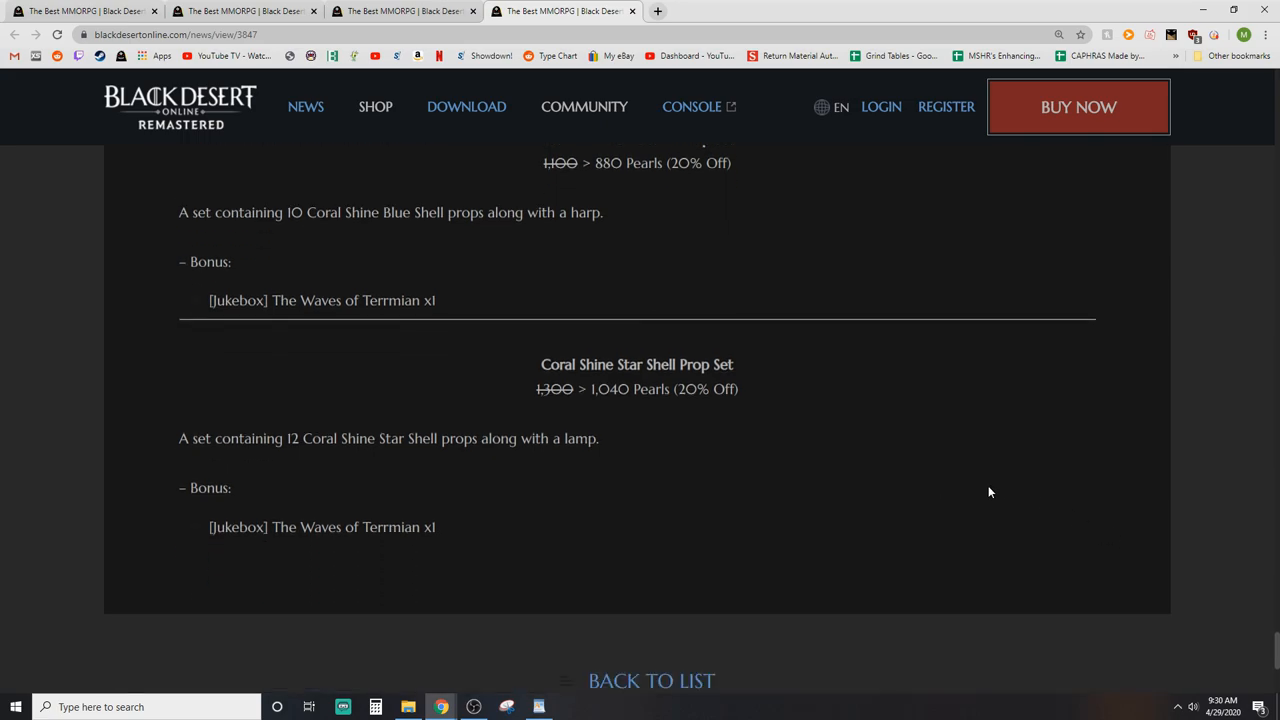
pyautogui.scroll(3)
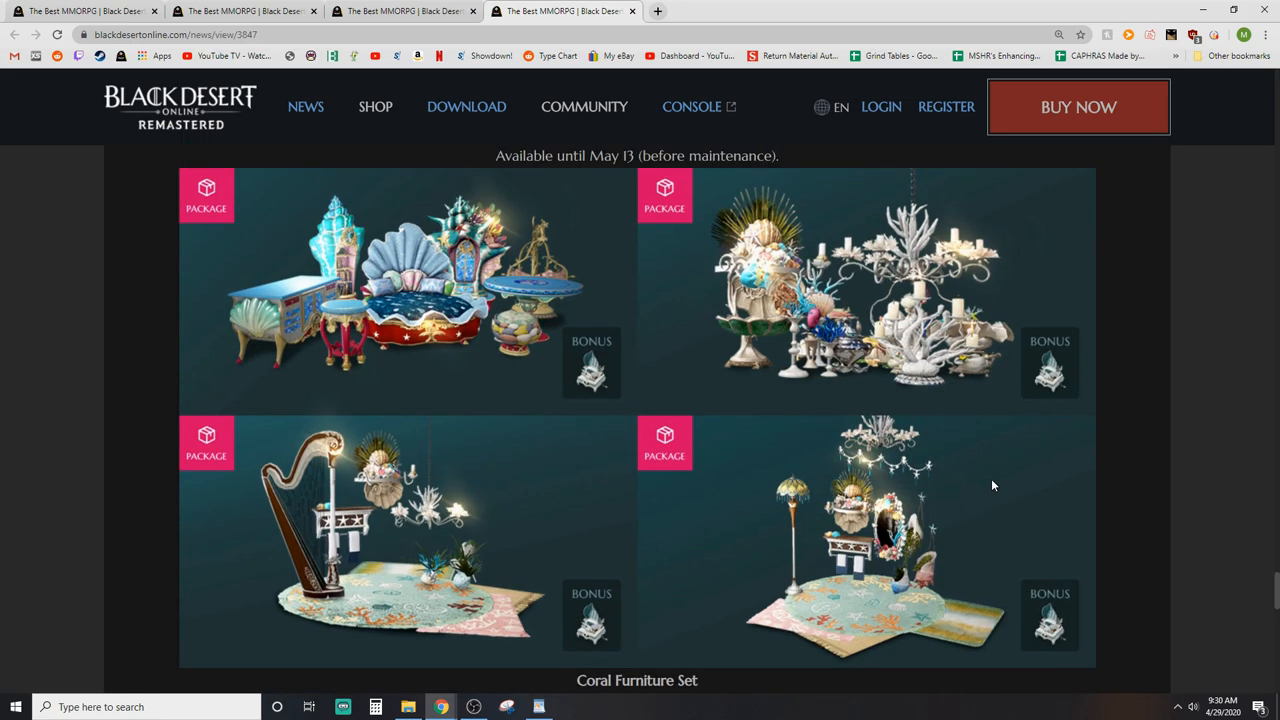